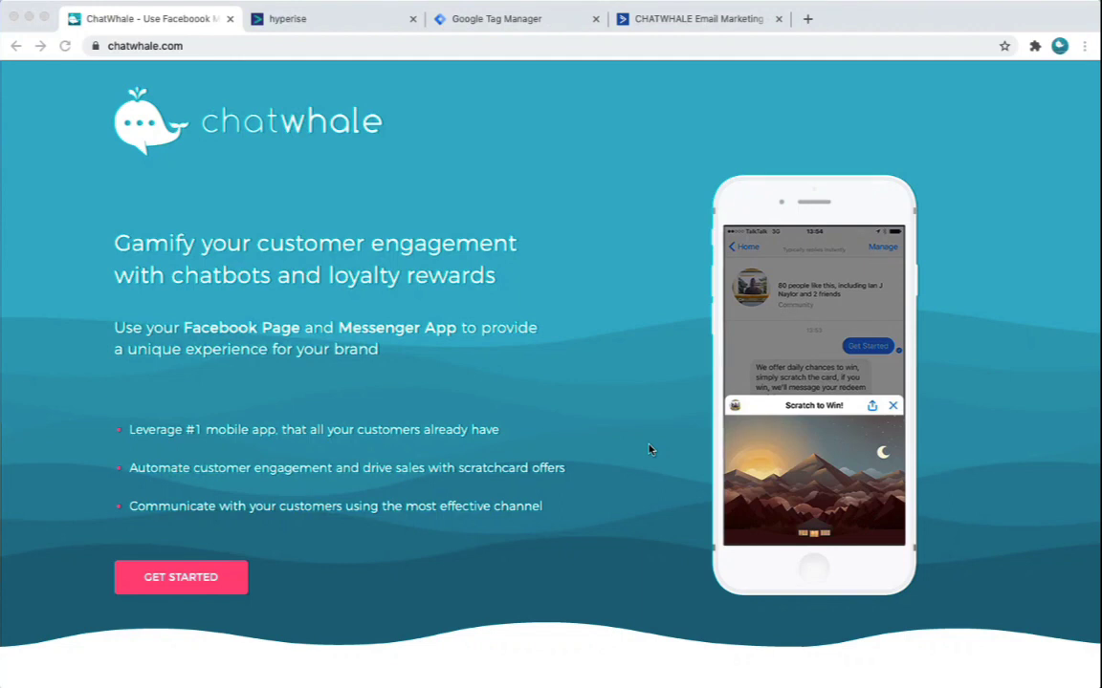
{"action": "mouse_move", "coordinate": [340, 163]}
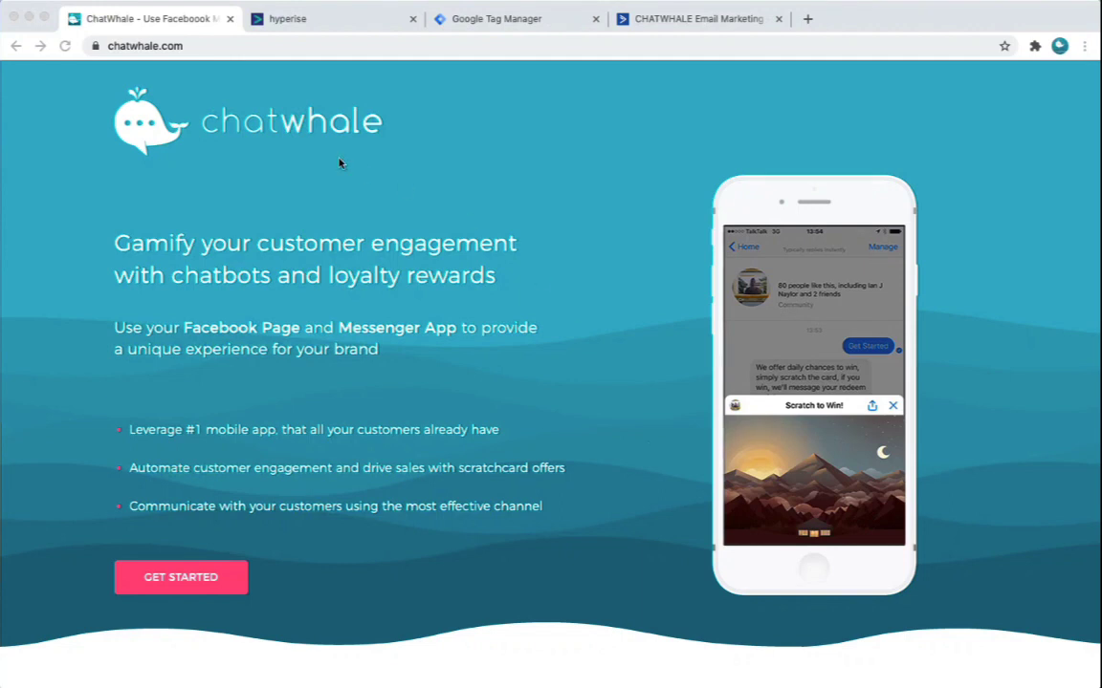
{"action": "mouse_move", "coordinate": [428, 165]}
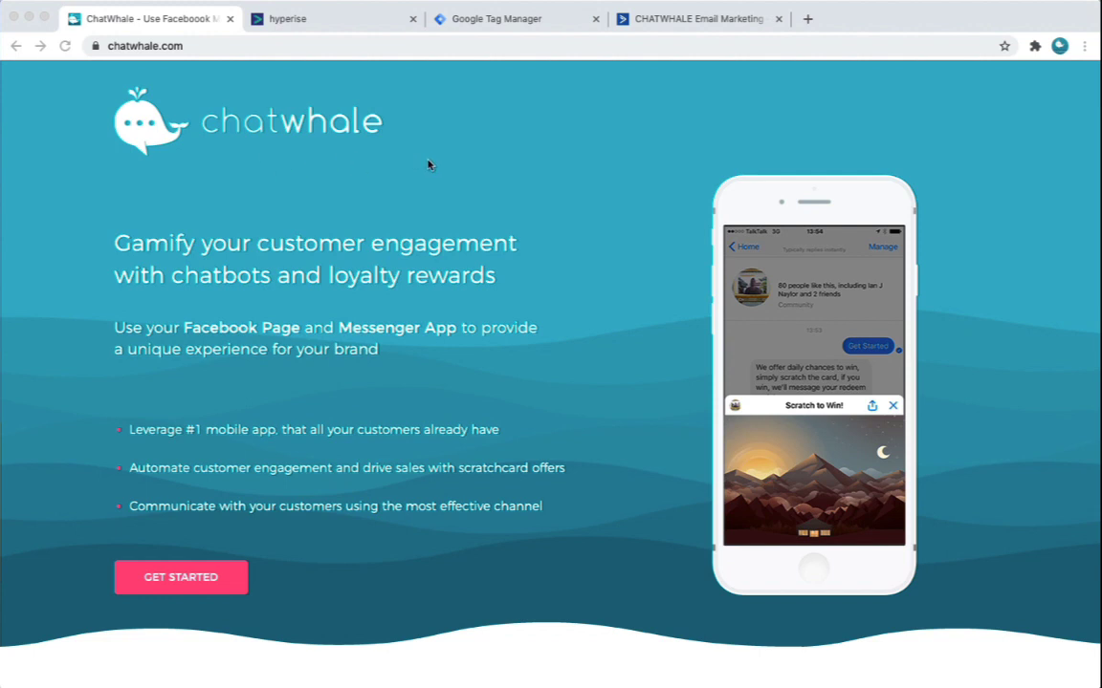
{"action": "mouse_move", "coordinate": [517, 352]}
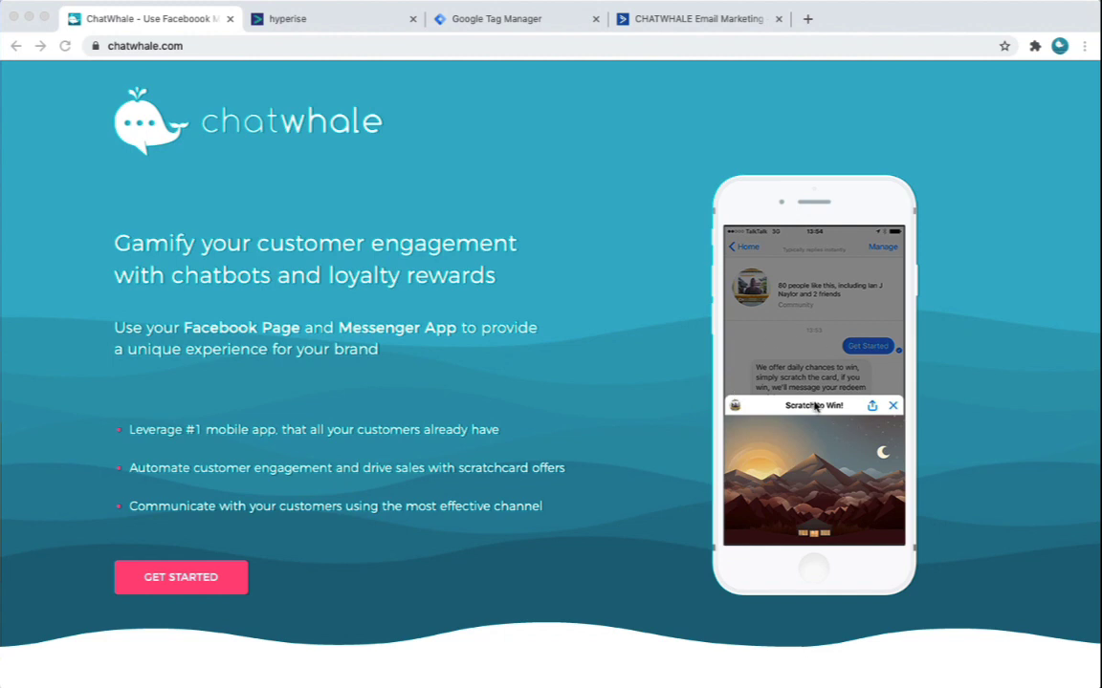
{"action": "mouse_move", "coordinate": [802, 249]}
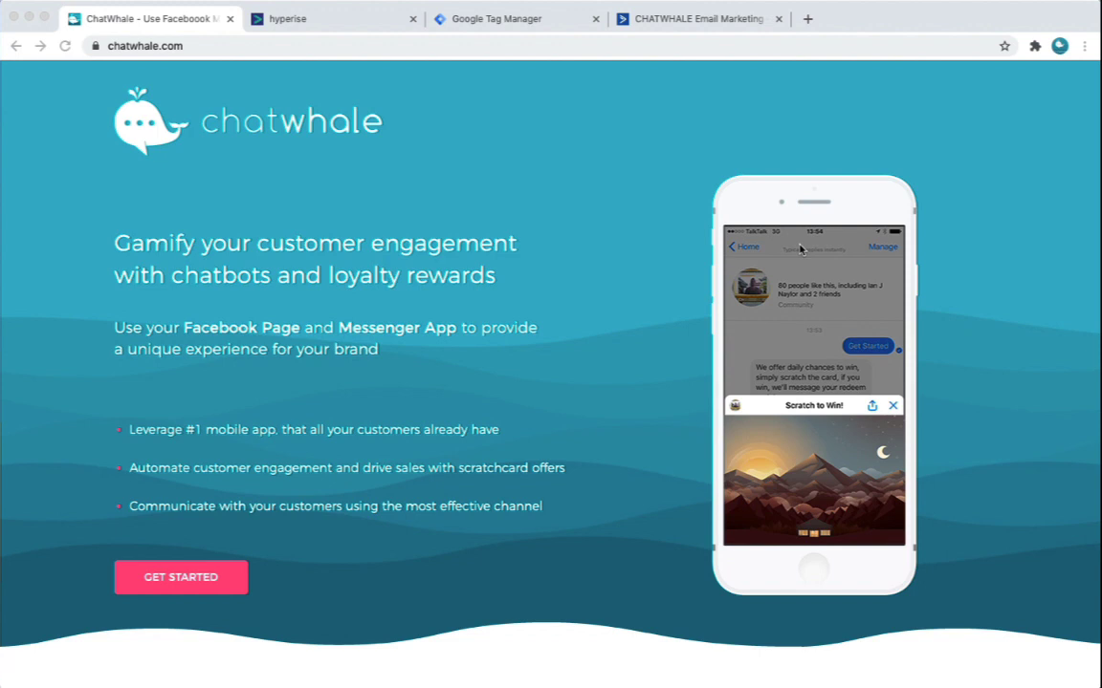
{"action": "mouse_move", "coordinate": [369, 251]}
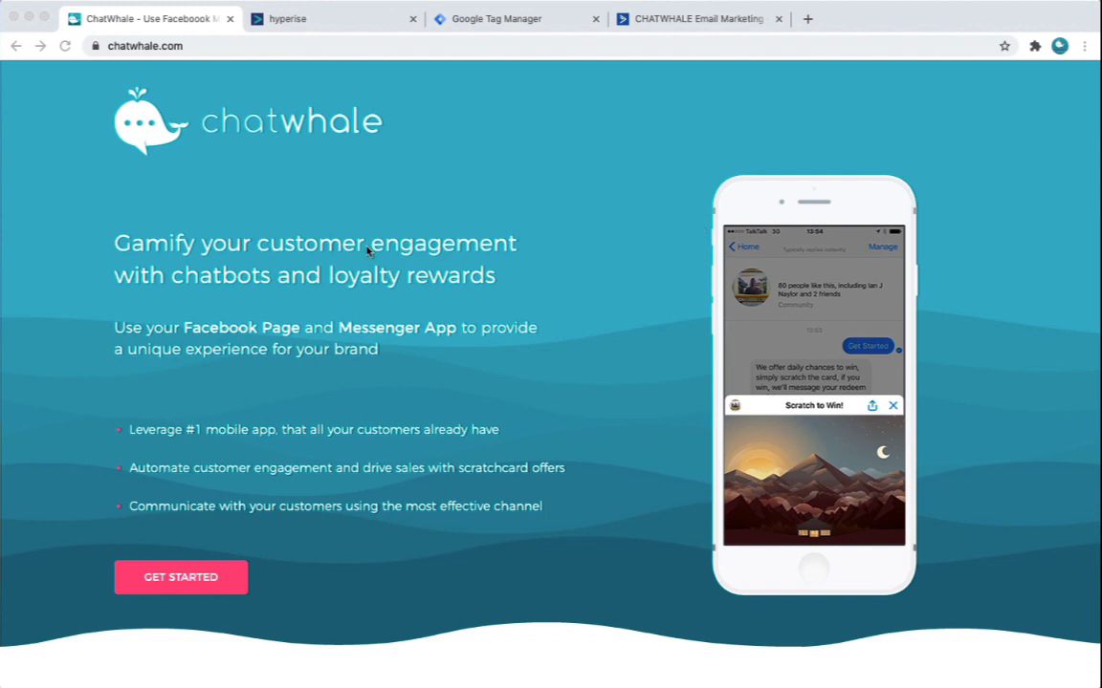
{"action": "mouse_move", "coordinate": [455, 228]}
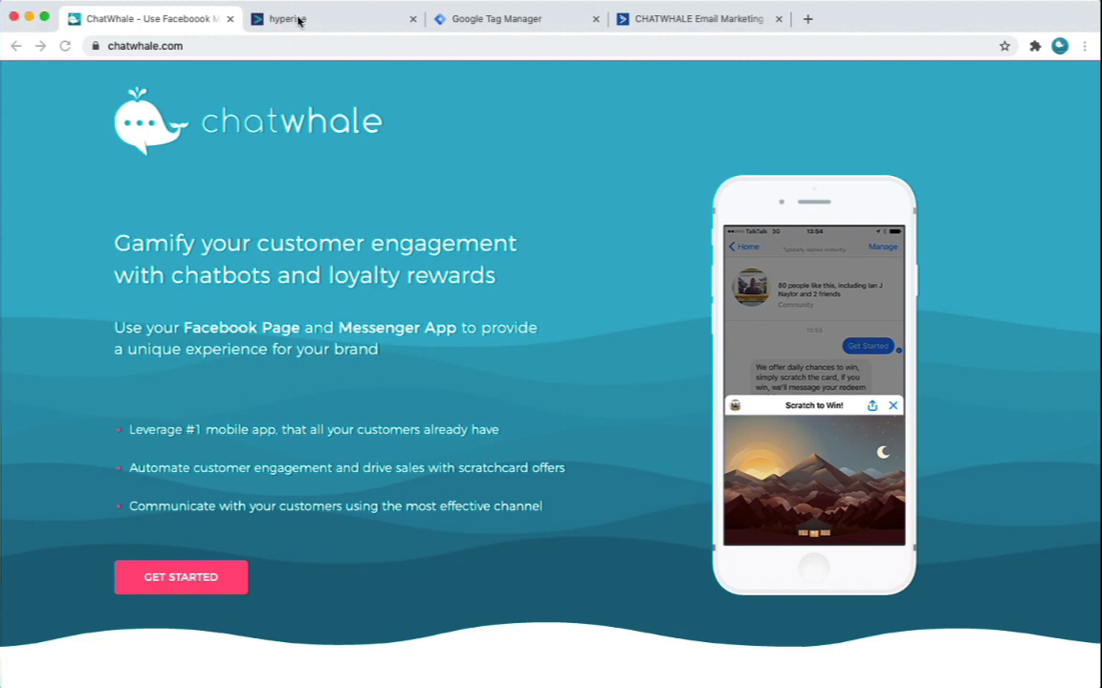
Step: Expand the Install Chrome Extension step in Hyperise's getting-started checklist
{"action": "left_click", "coordinate": [287, 19]}
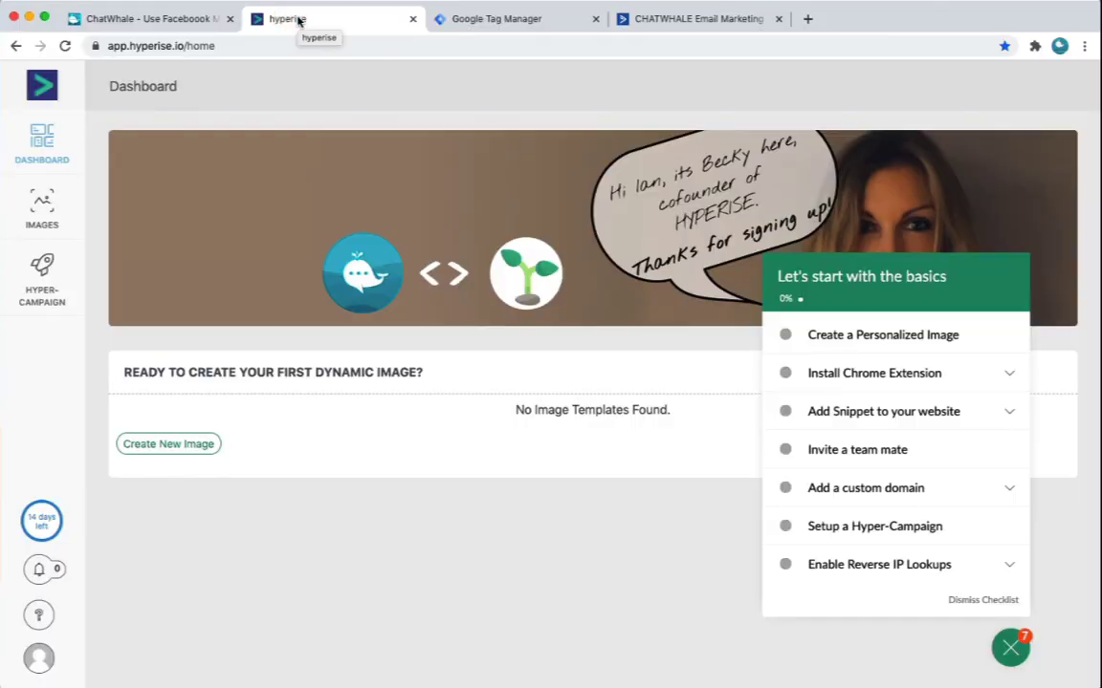
{"action": "mouse_move", "coordinate": [883, 358]}
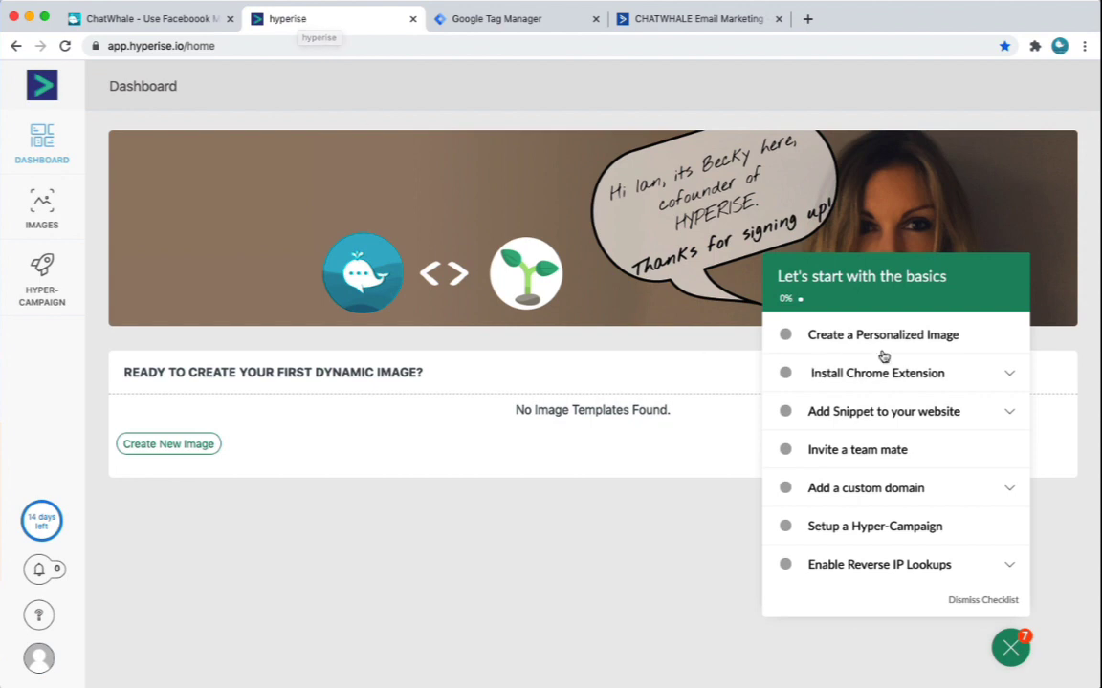
{"action": "mouse_move", "coordinate": [907, 413]}
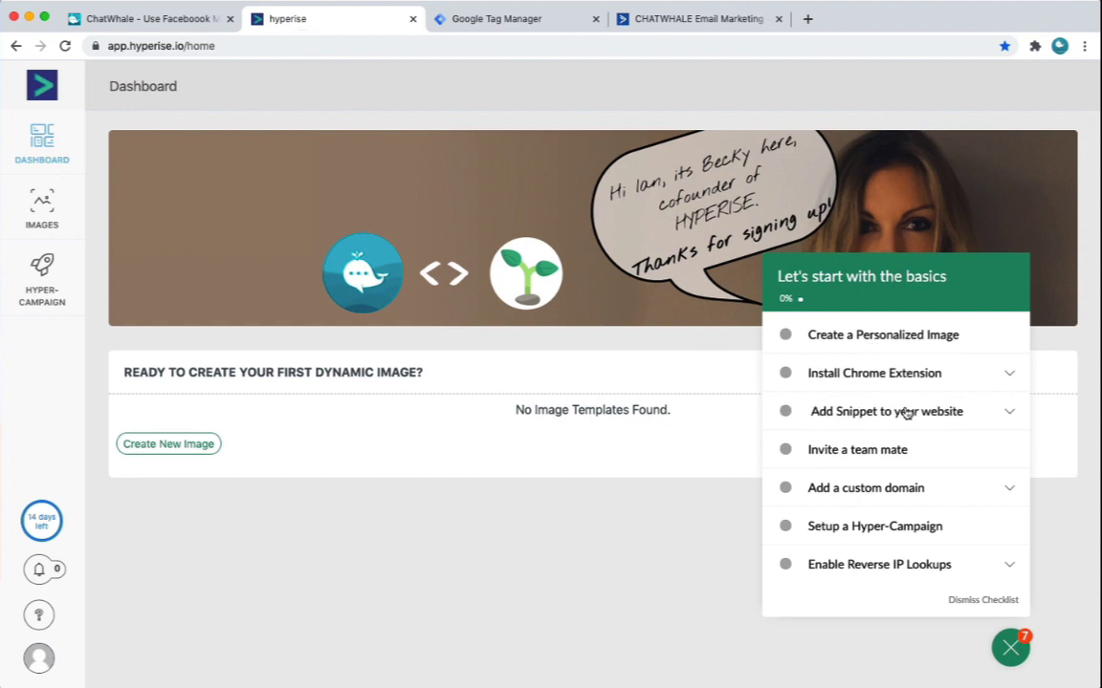
{"action": "mouse_move", "coordinate": [910, 425]}
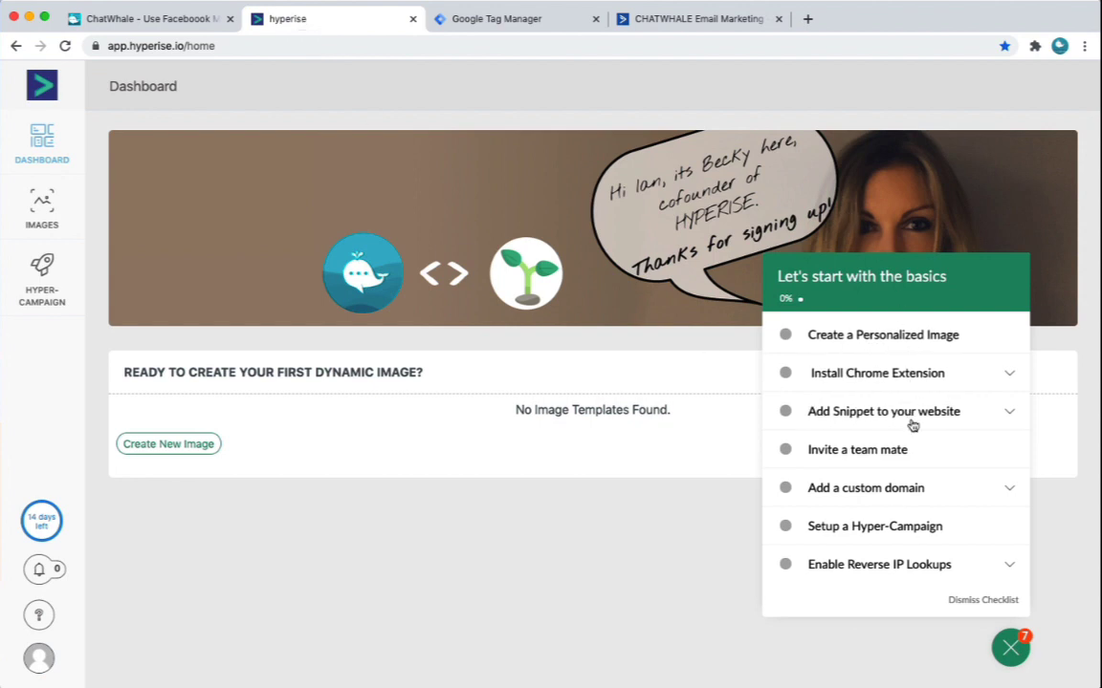
{"action": "mouse_move", "coordinate": [914, 371]}
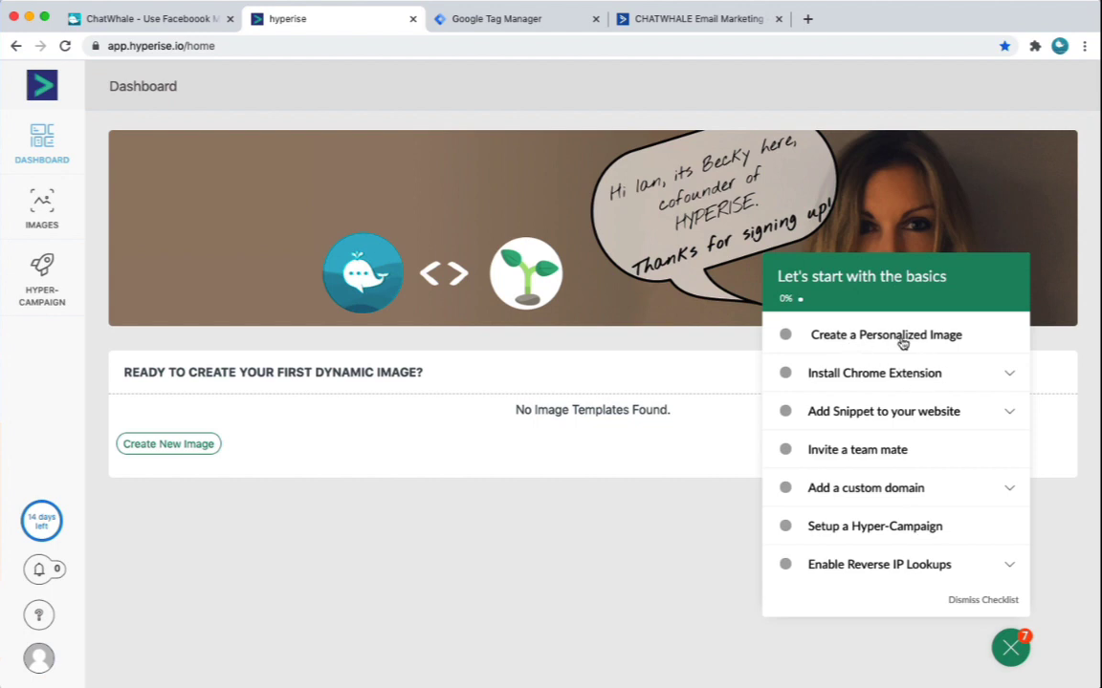
{"action": "mouse_move", "coordinate": [937, 342]}
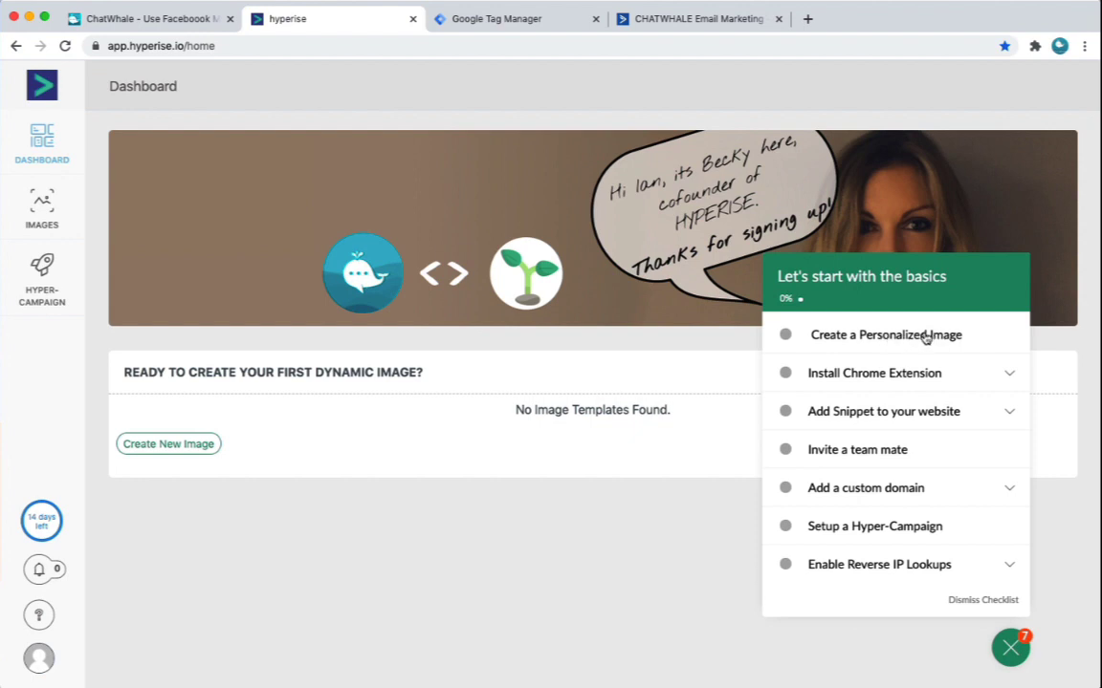
{"action": "mouse_move", "coordinate": [941, 335]}
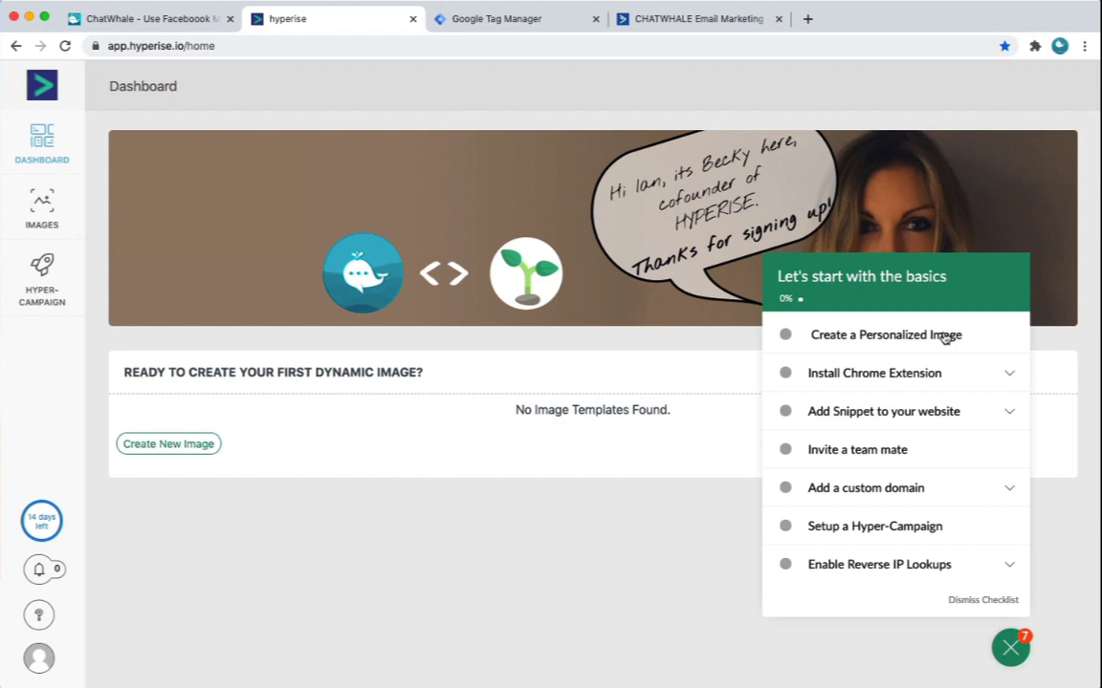
{"action": "mouse_move", "coordinate": [910, 378]}
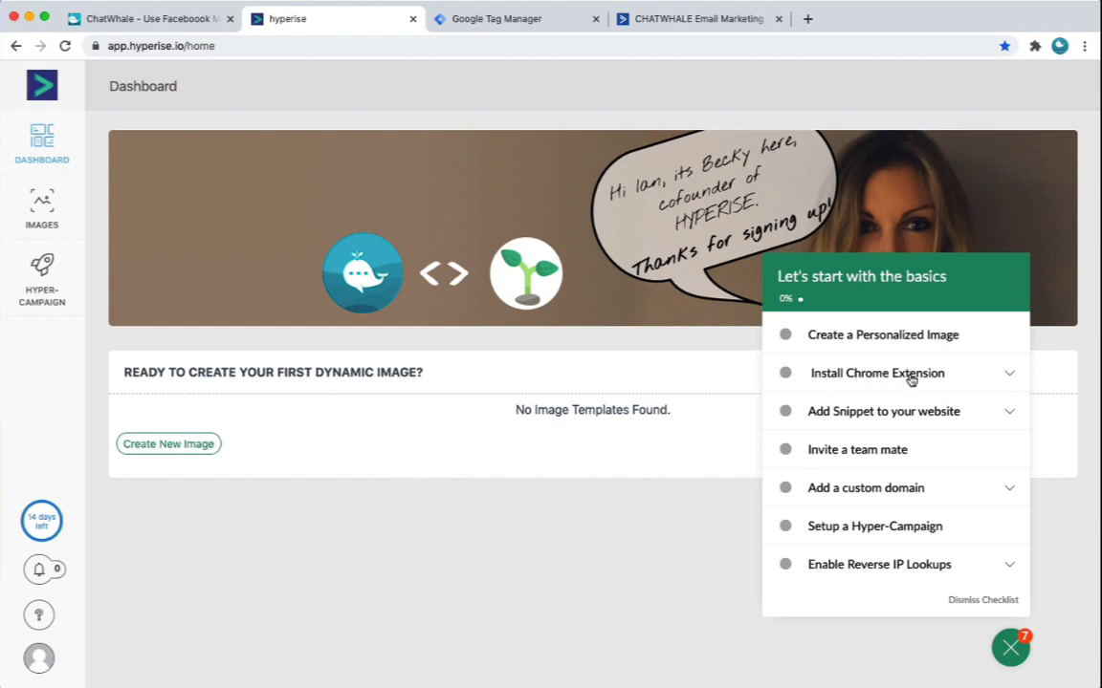
{"action": "left_click", "coordinate": [876, 373]}
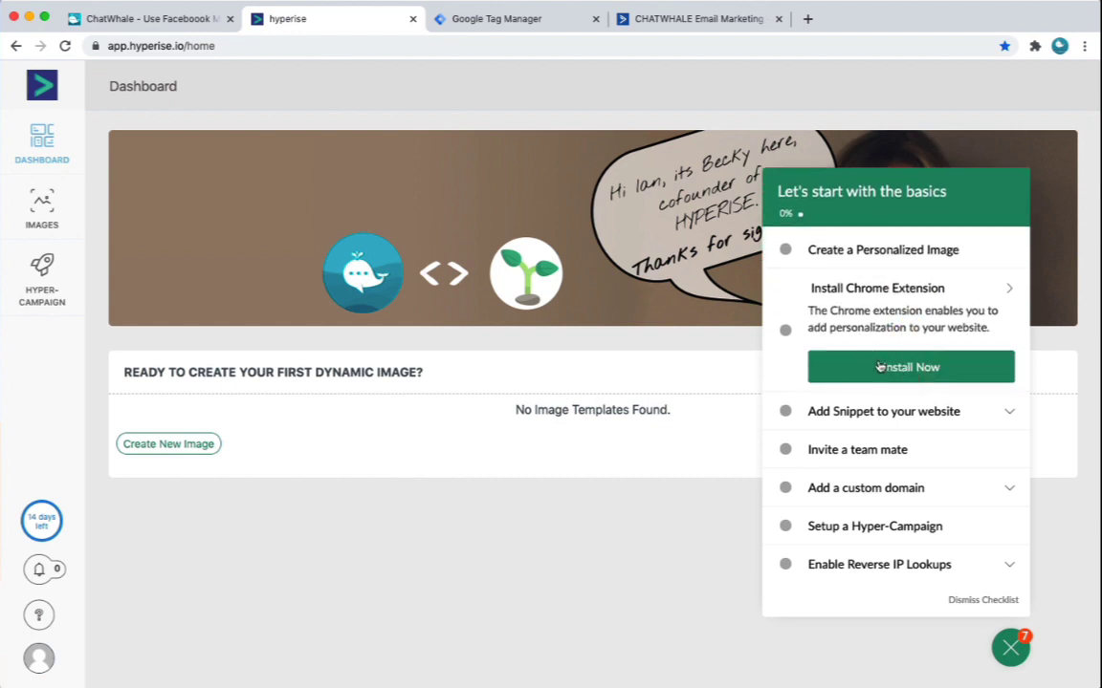
Step: Add the Hyperise extension to Chrome from the Web Store and sign in to it
{"action": "left_click", "coordinate": [911, 367]}
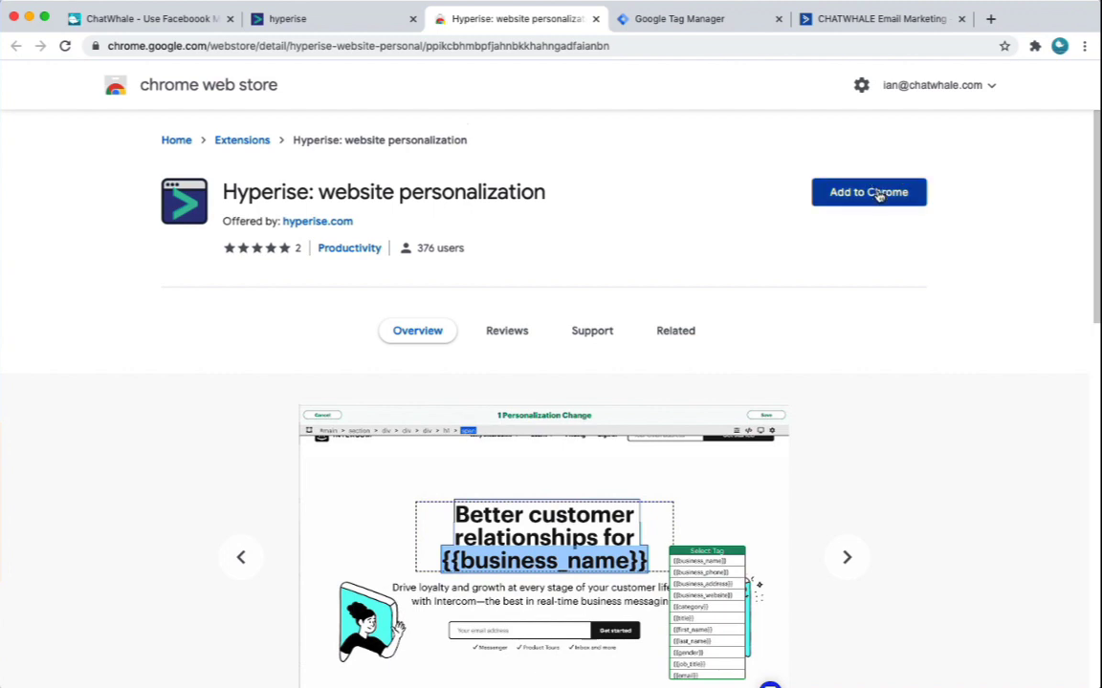
{"action": "left_click", "coordinate": [868, 192]}
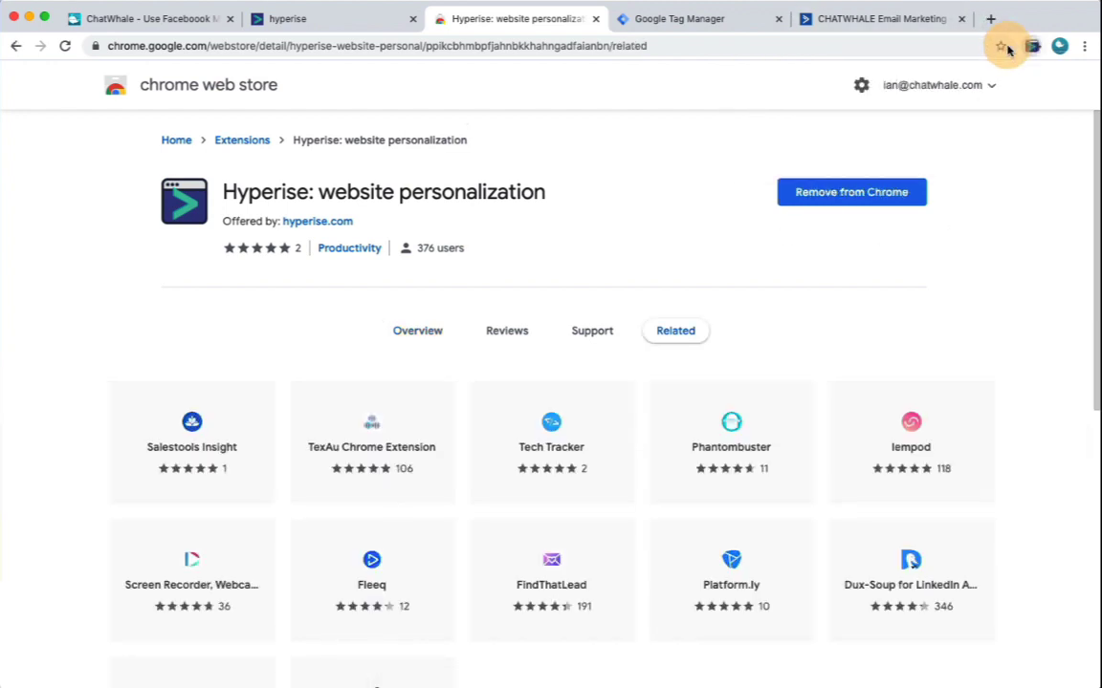
{"action": "left_click", "coordinate": [1033, 45]}
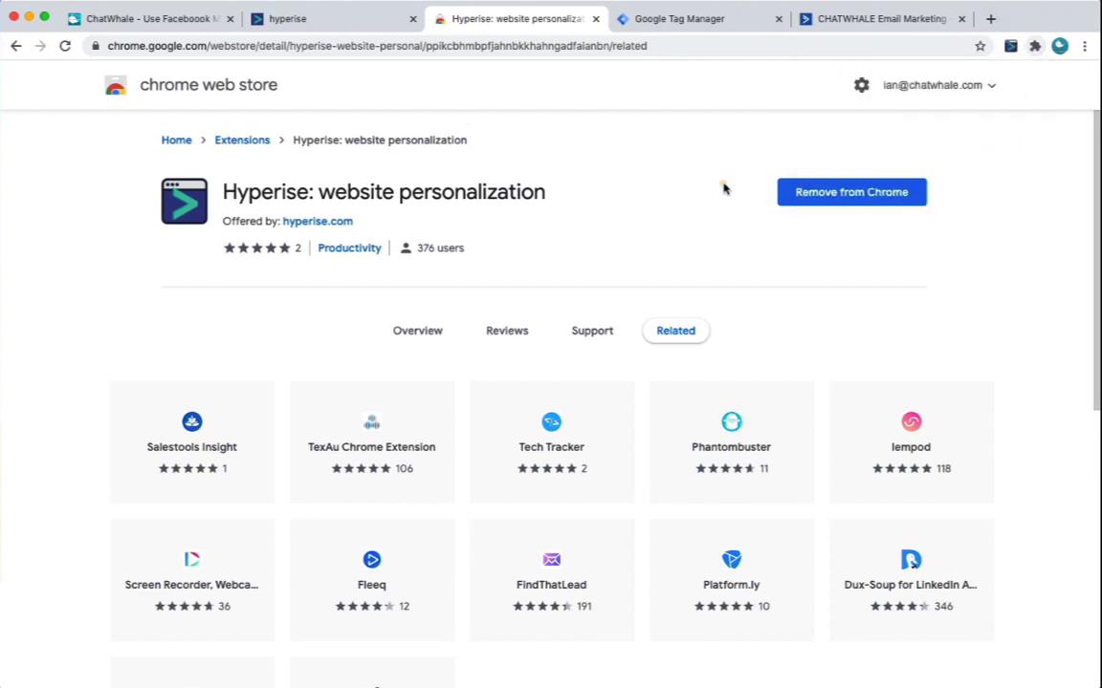
{"action": "left_click", "coordinate": [1009, 46]}
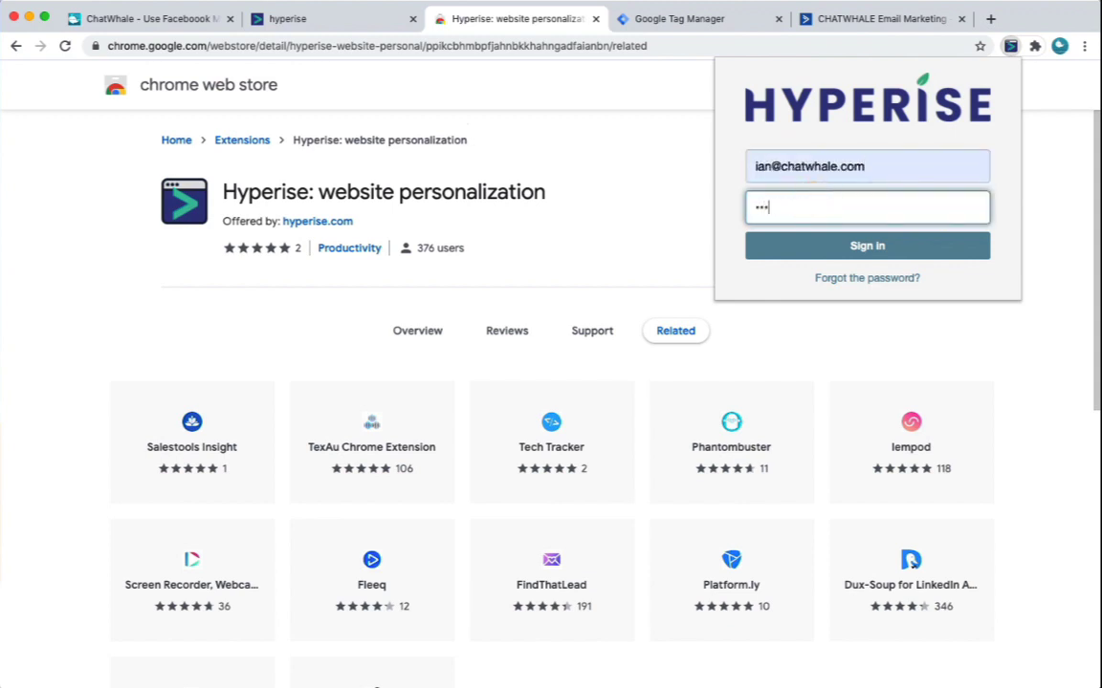
{"action": "left_click", "coordinate": [866, 245]}
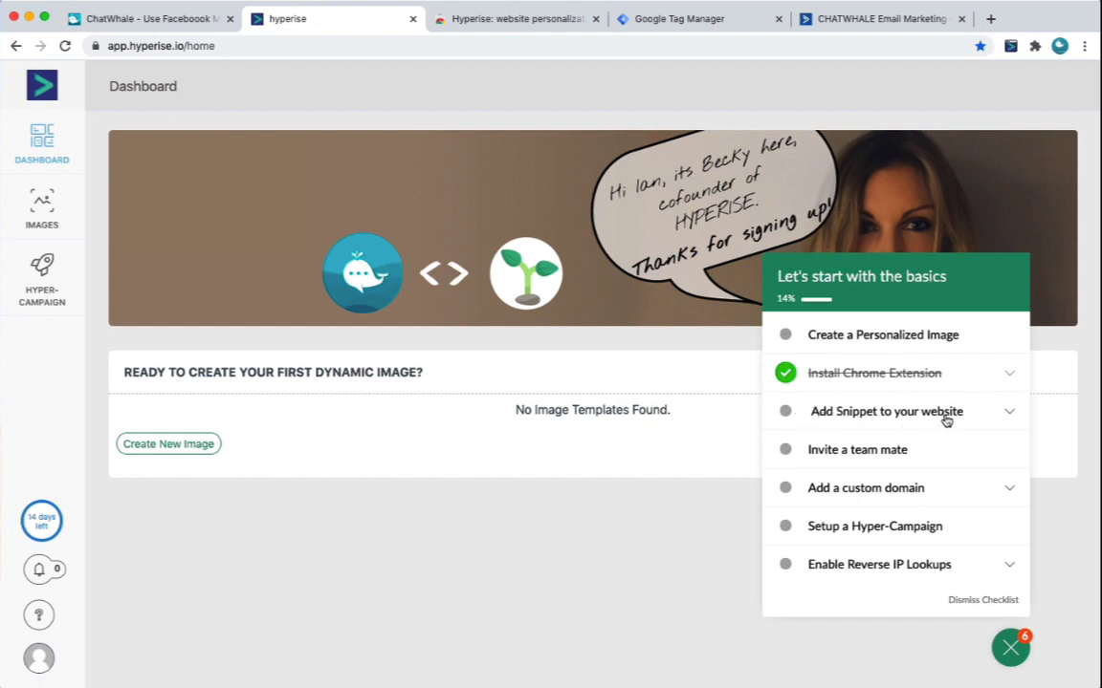
Step: Get the website snippet from the Hyper-Campaign page, copy its code and go to Google Tag Manager
{"action": "left_click", "coordinate": [886, 411]}
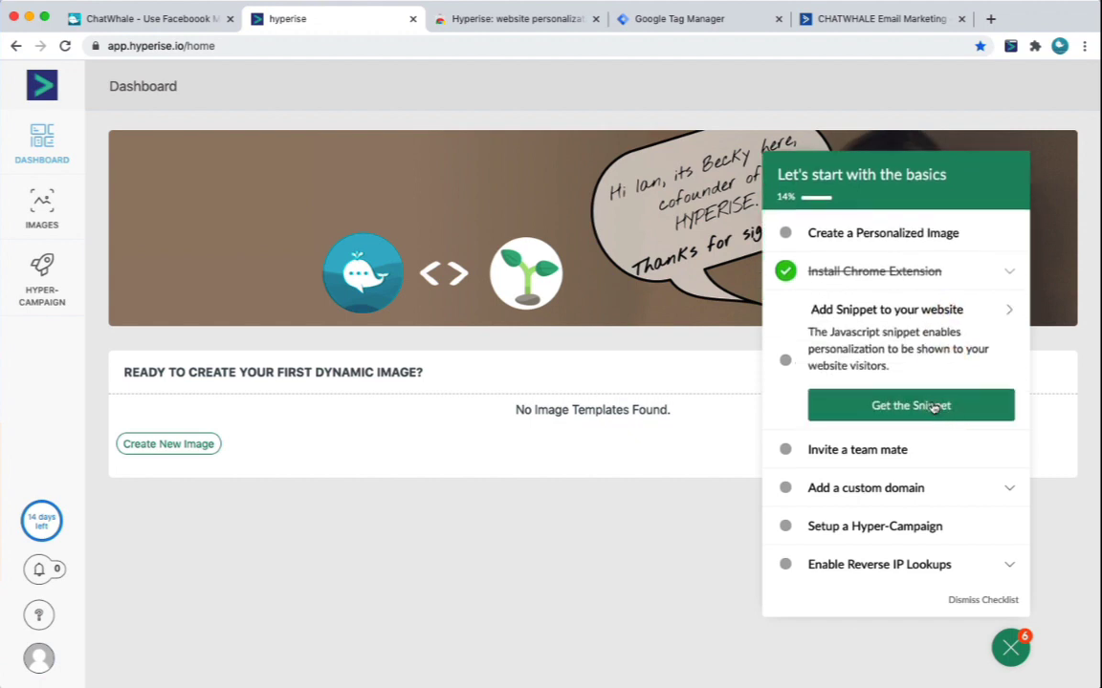
{"action": "left_click", "coordinate": [42, 278]}
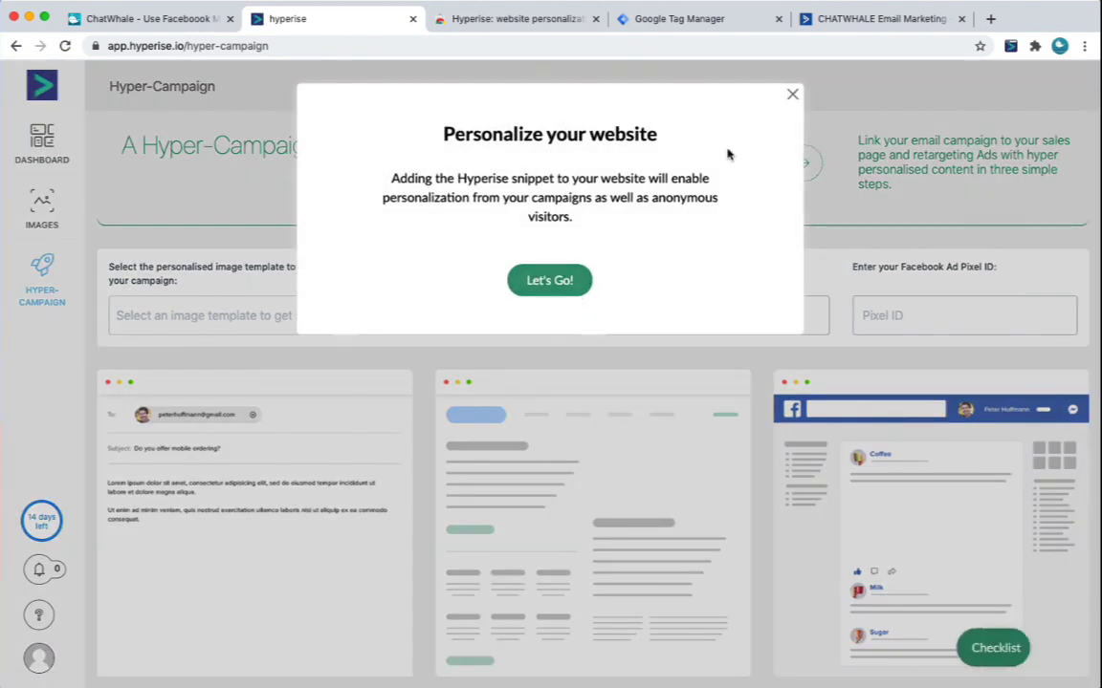
{"action": "left_click", "coordinate": [792, 93]}
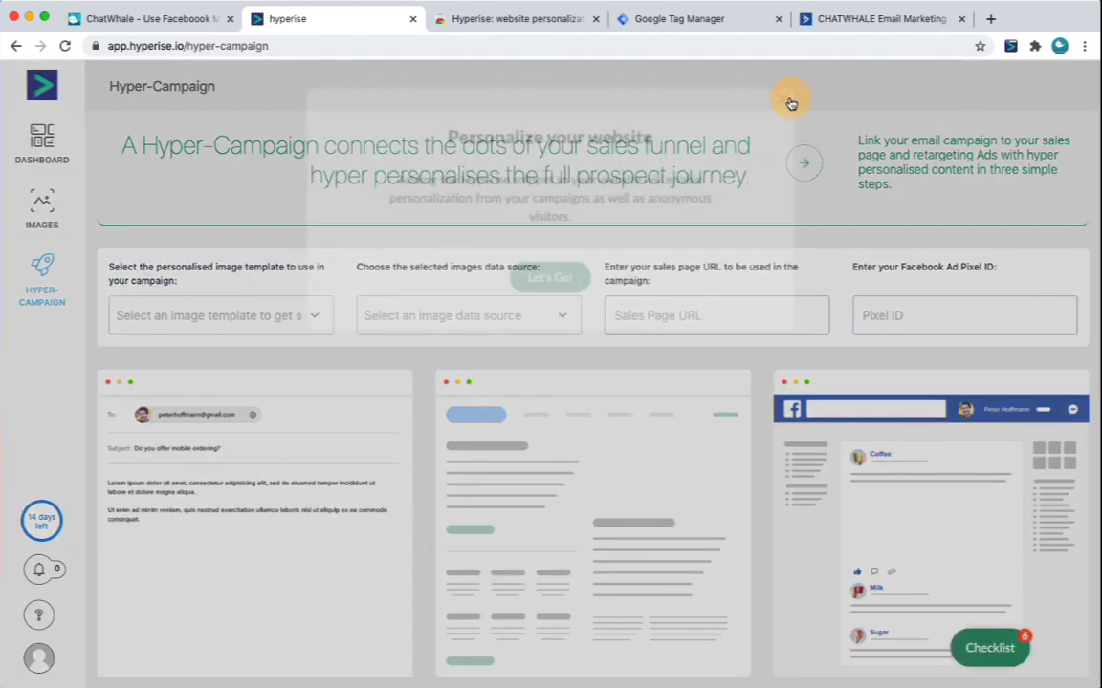
{"action": "scroll", "scroll_direction": "down", "scroll_amount": 3}
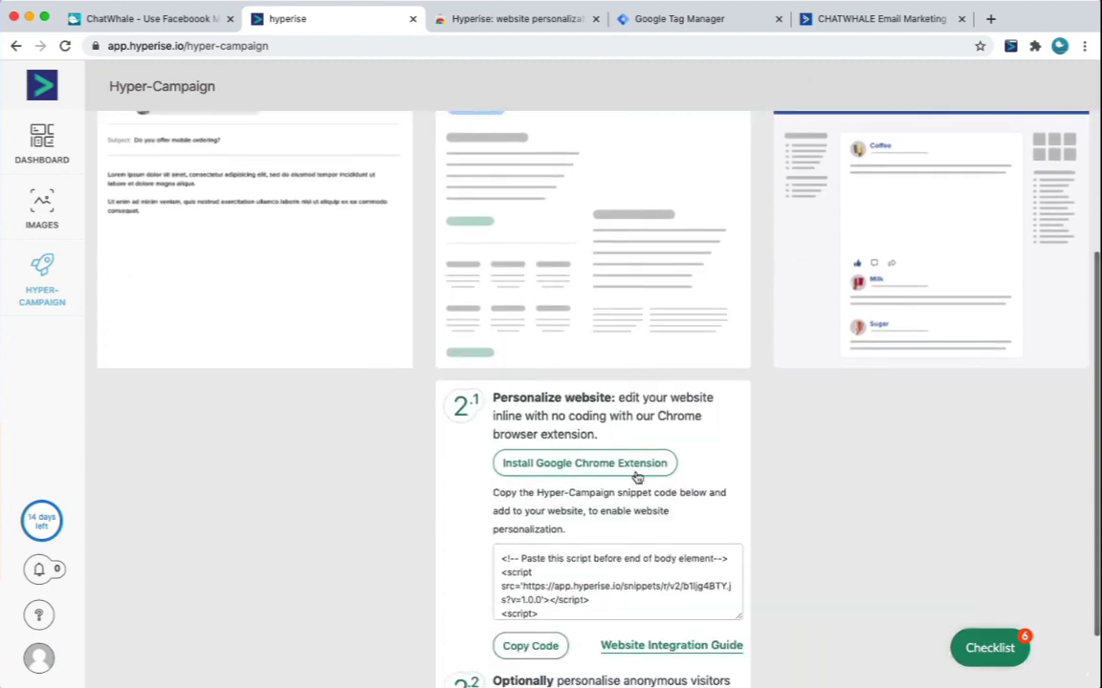
{"action": "scroll", "scroll_direction": "down", "scroll_amount": 3}
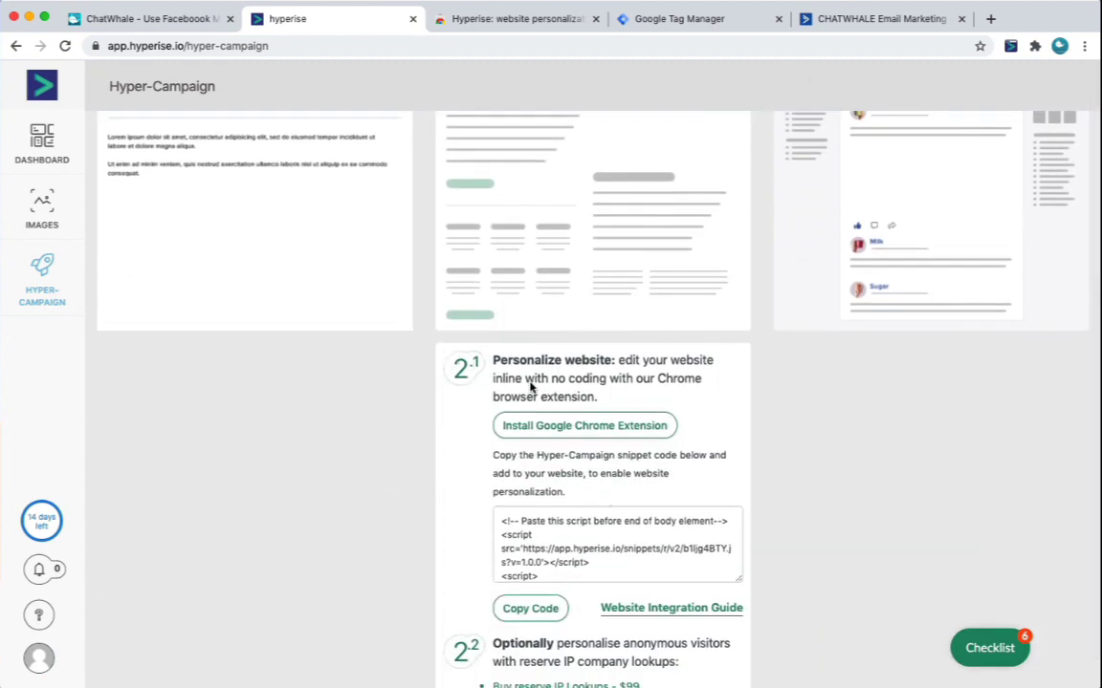
{"action": "scroll", "scroll_direction": "down", "scroll_amount": 3}
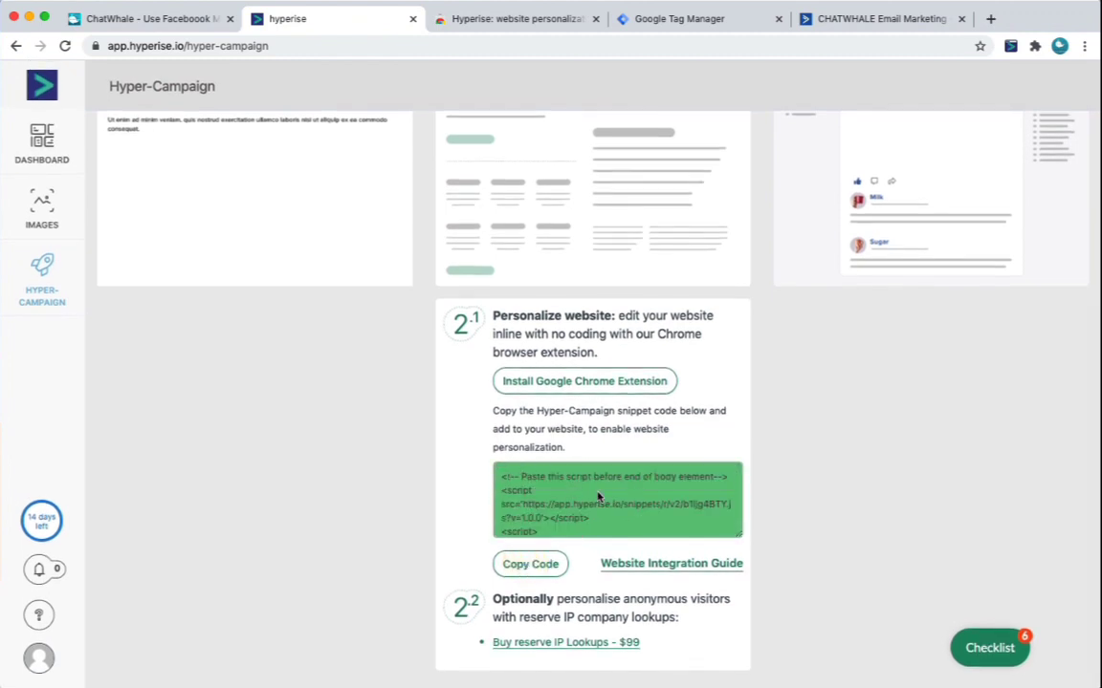
{"action": "left_click", "coordinate": [529, 563]}
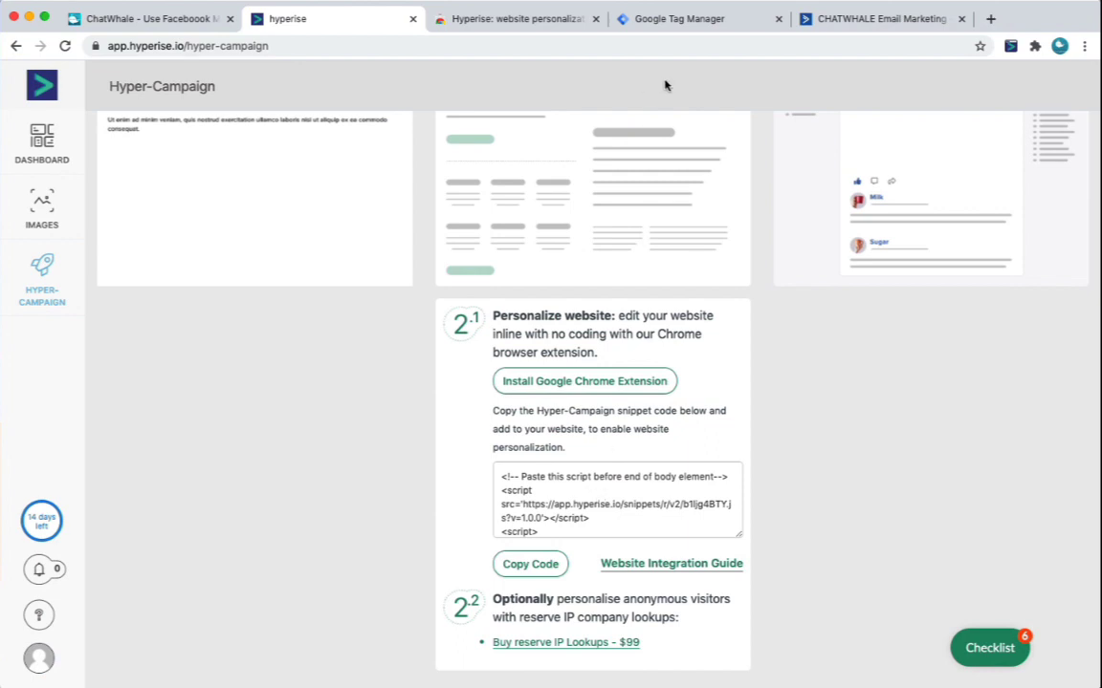
{"action": "left_click", "coordinate": [678, 20]}
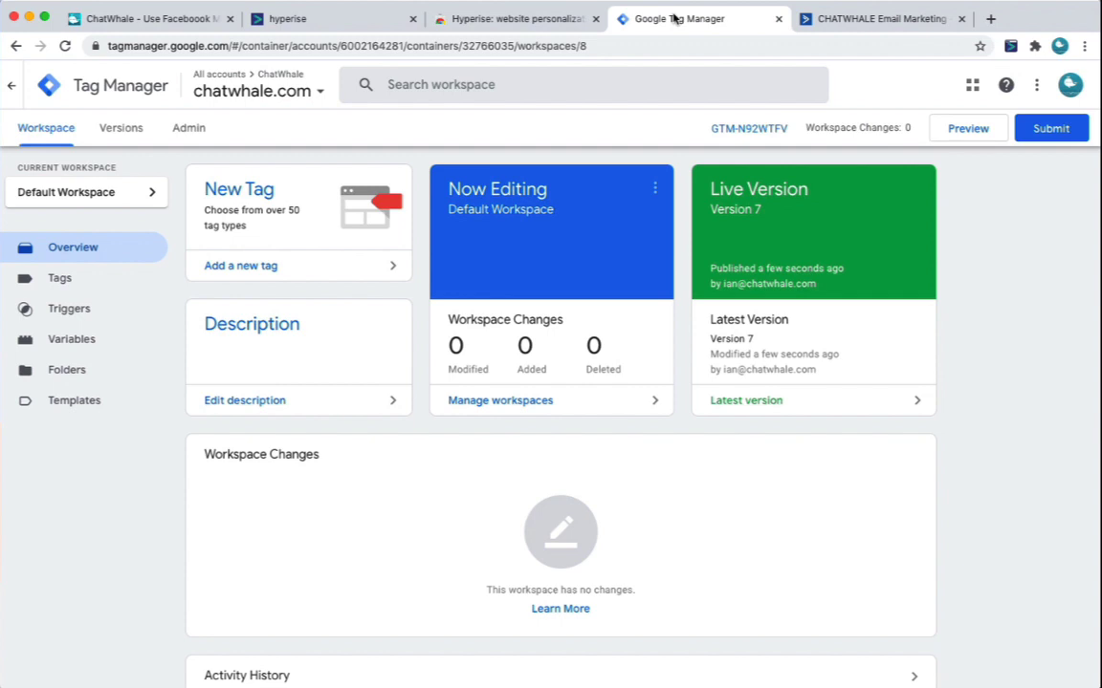
{"action": "mouse_move", "coordinate": [268, 156]}
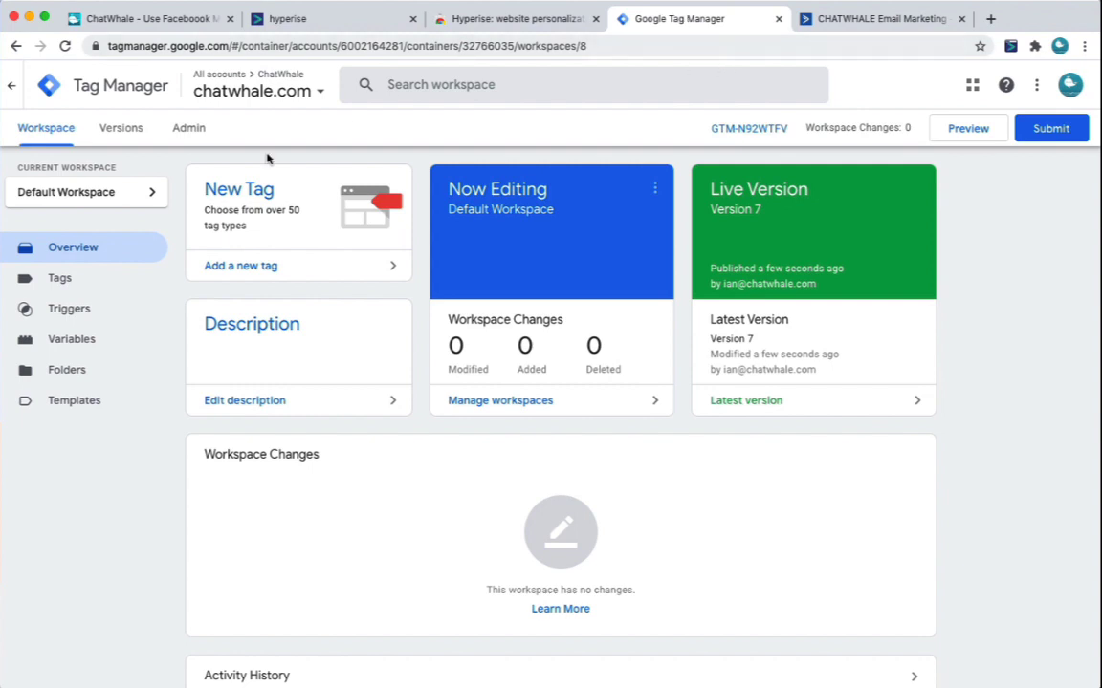
Step: Start a new tag under Tags and bring up the Custom section of the tag type chooser
{"action": "left_click", "coordinate": [59, 279]}
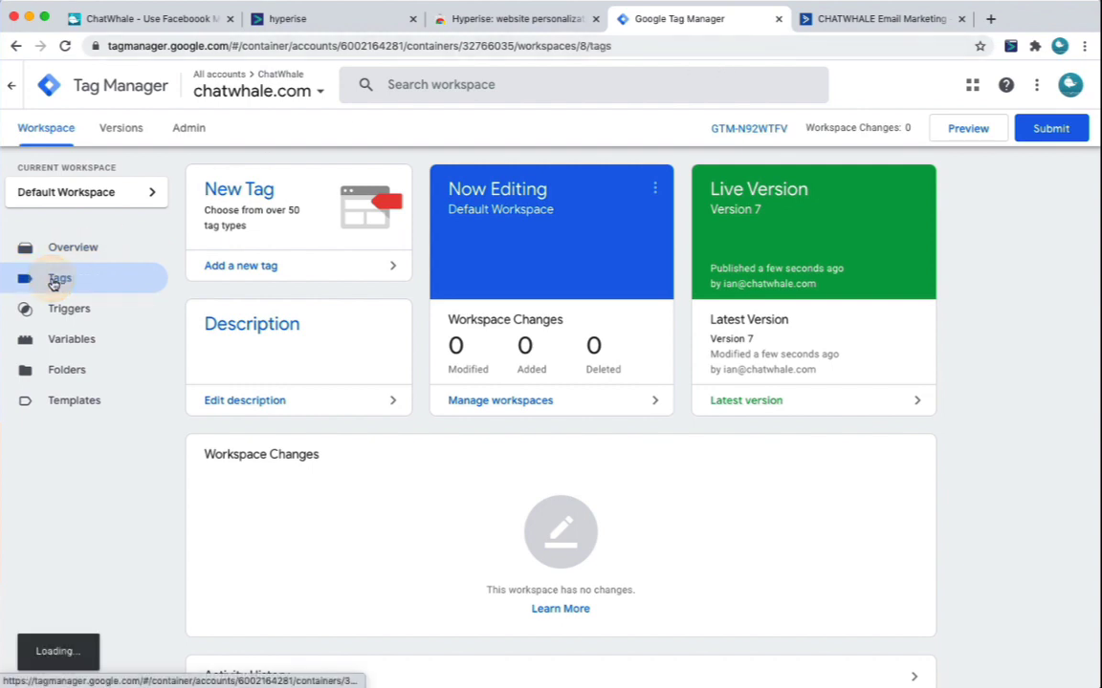
{"action": "left_click", "coordinate": [59, 277]}
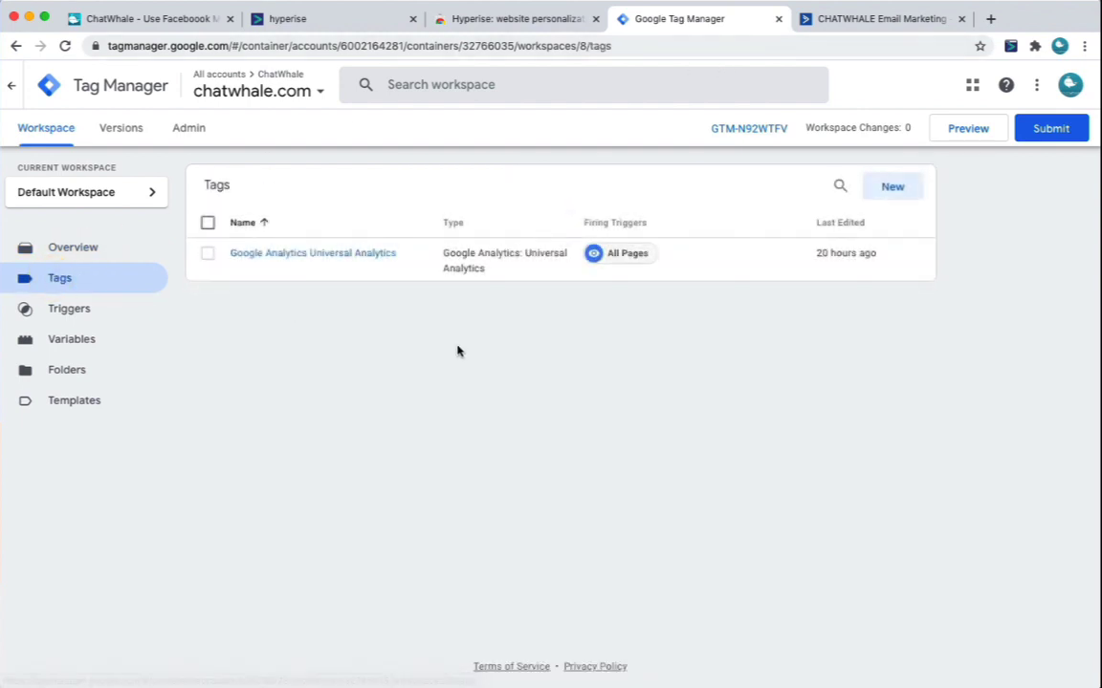
{"action": "left_click", "coordinate": [891, 185]}
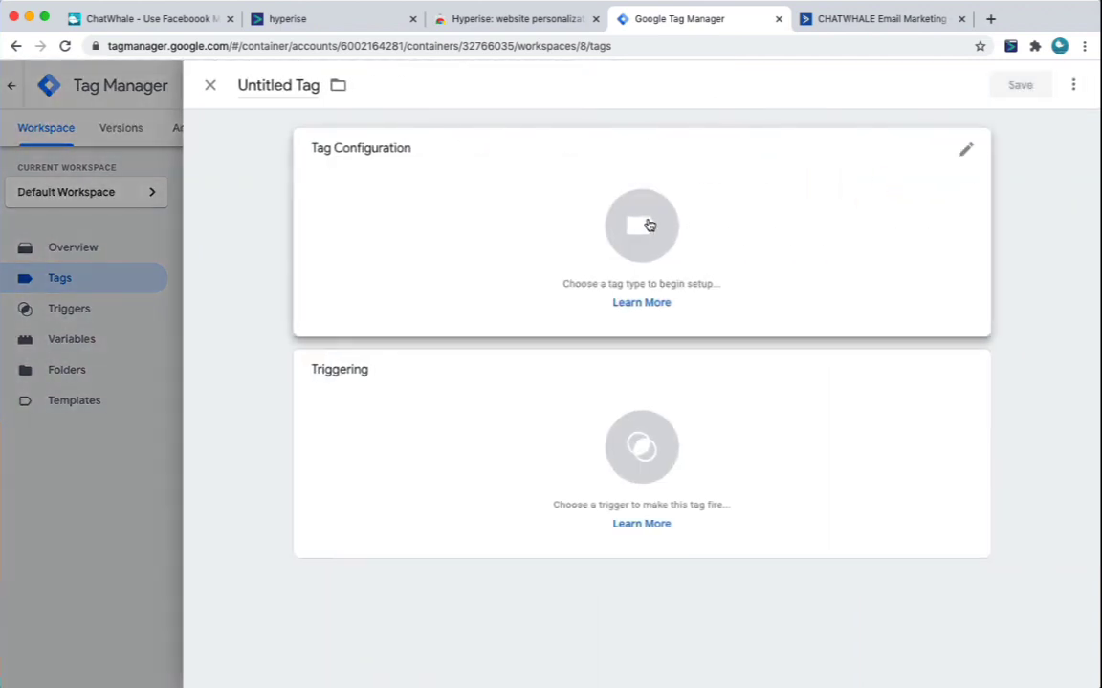
{"action": "left_click", "coordinate": [641, 226]}
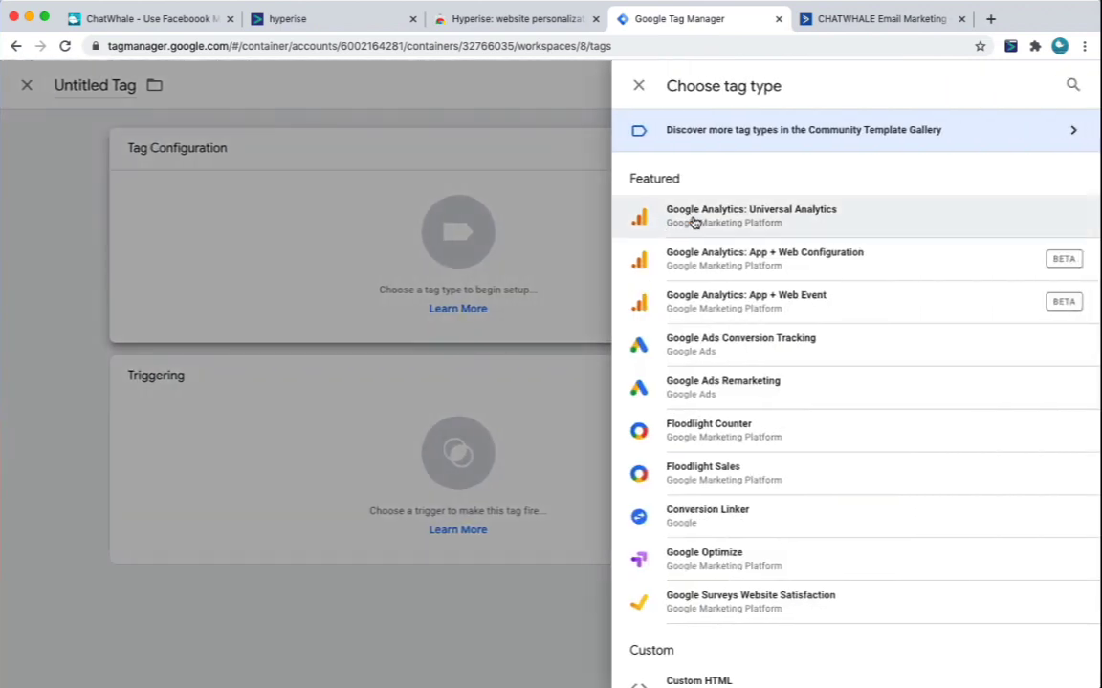
{"action": "scroll", "scroll_direction": "down", "scroll_amount": 3}
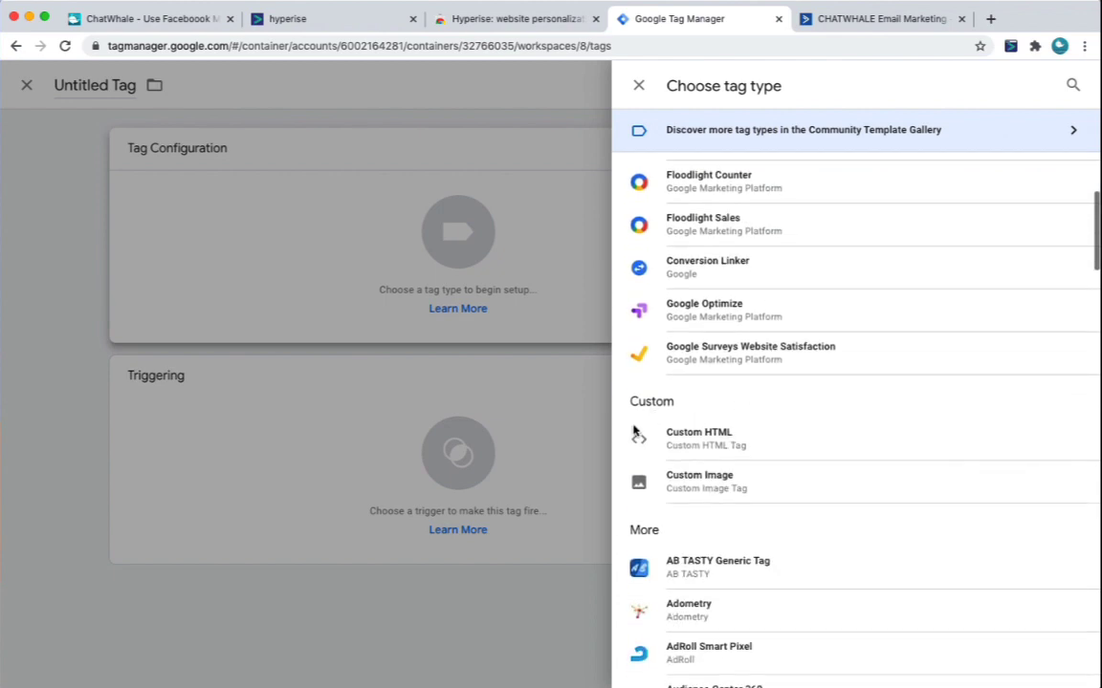
Step: Make the tag Custom HTML holding the pasted Hyperise snippet script
{"action": "left_click", "coordinate": [698, 438]}
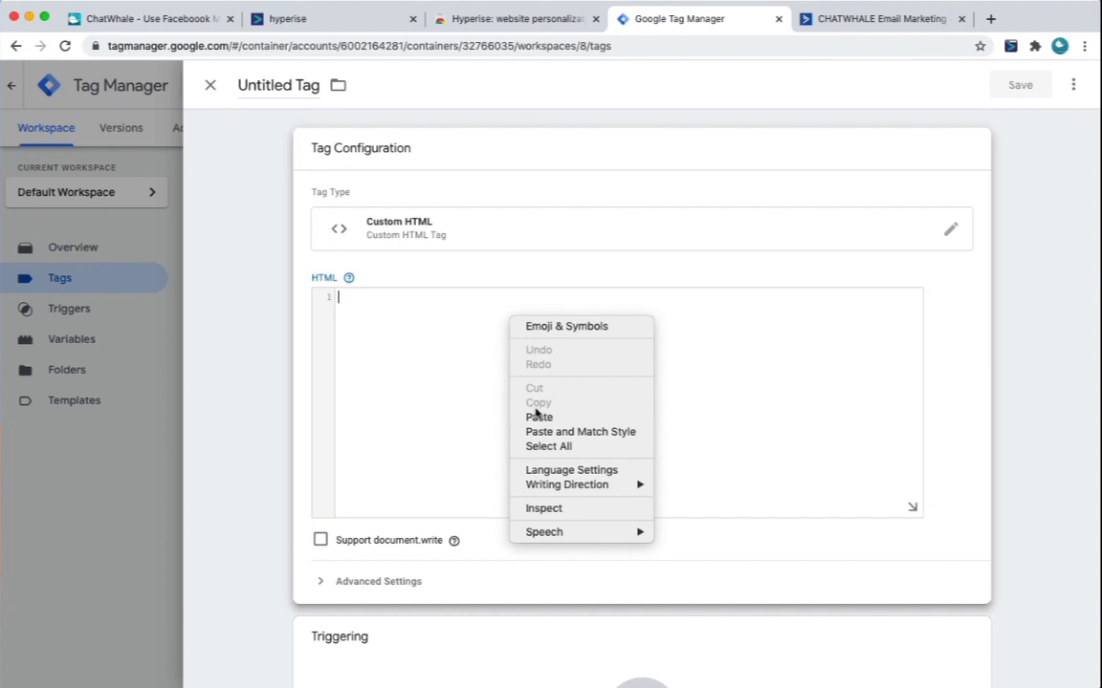
{"action": "left_click", "coordinate": [539, 417]}
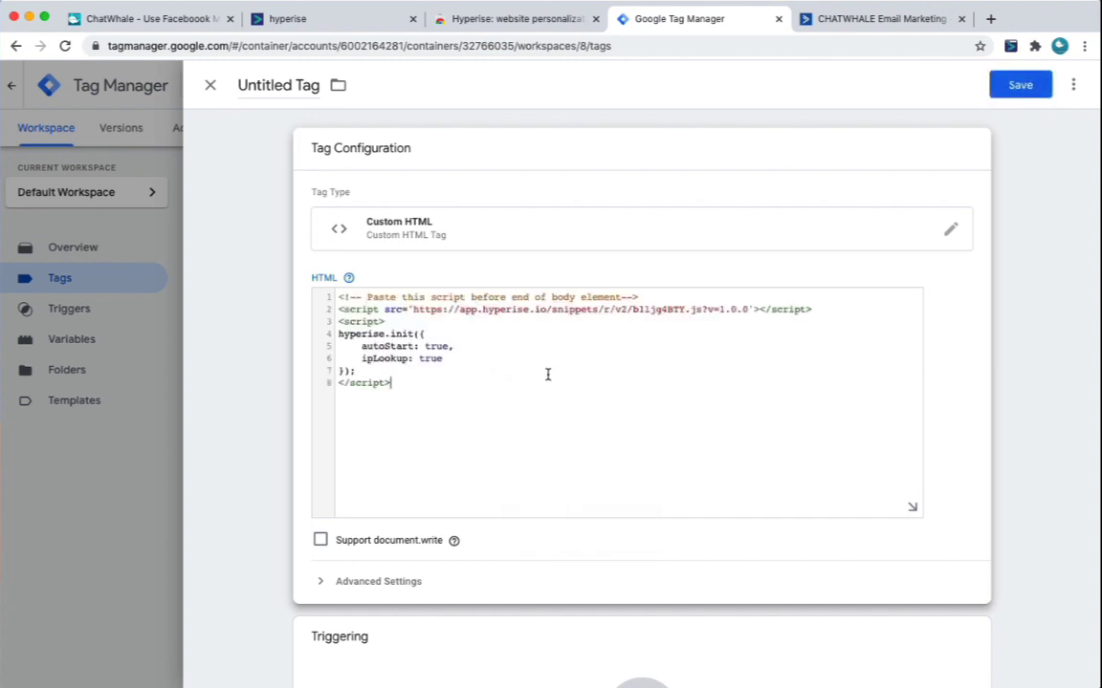
{"action": "left_click", "coordinate": [1020, 84]}
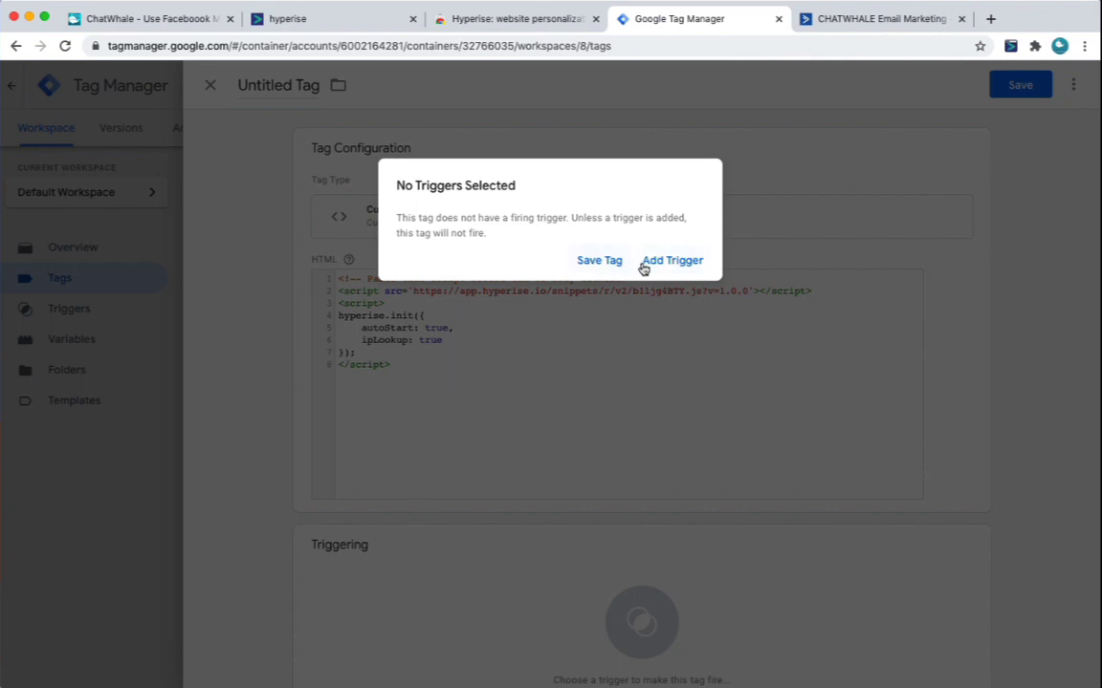
{"action": "left_click", "coordinate": [672, 260]}
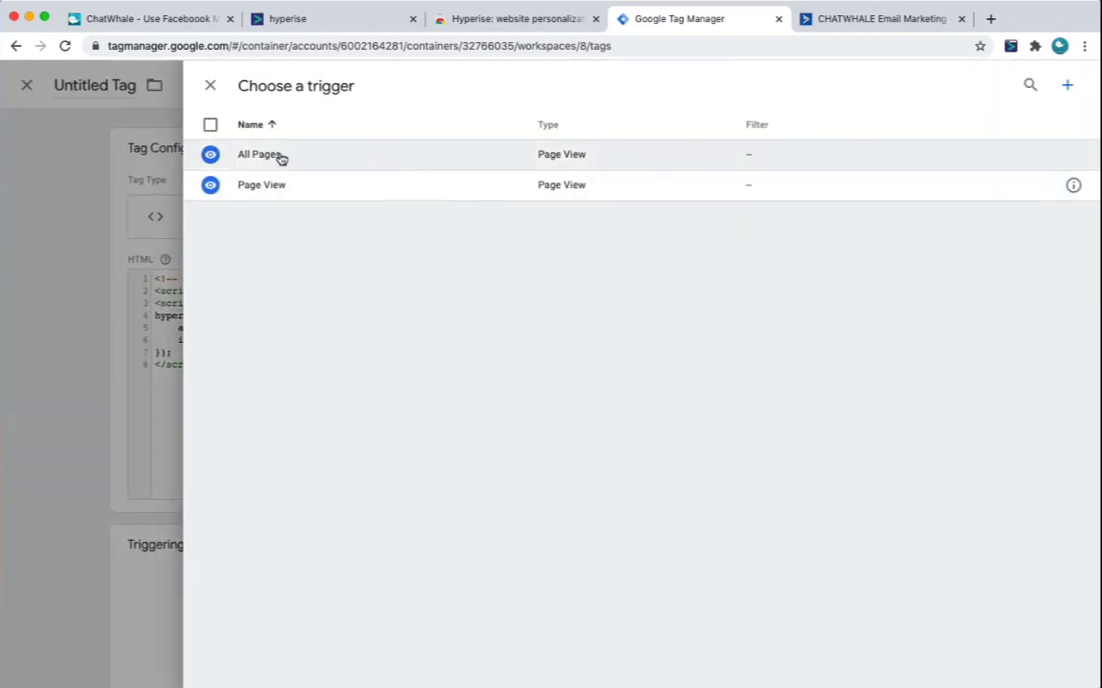
Step: Set the tag to fire on All Pages and save it under the name Hyperise
{"action": "left_click", "coordinate": [259, 153]}
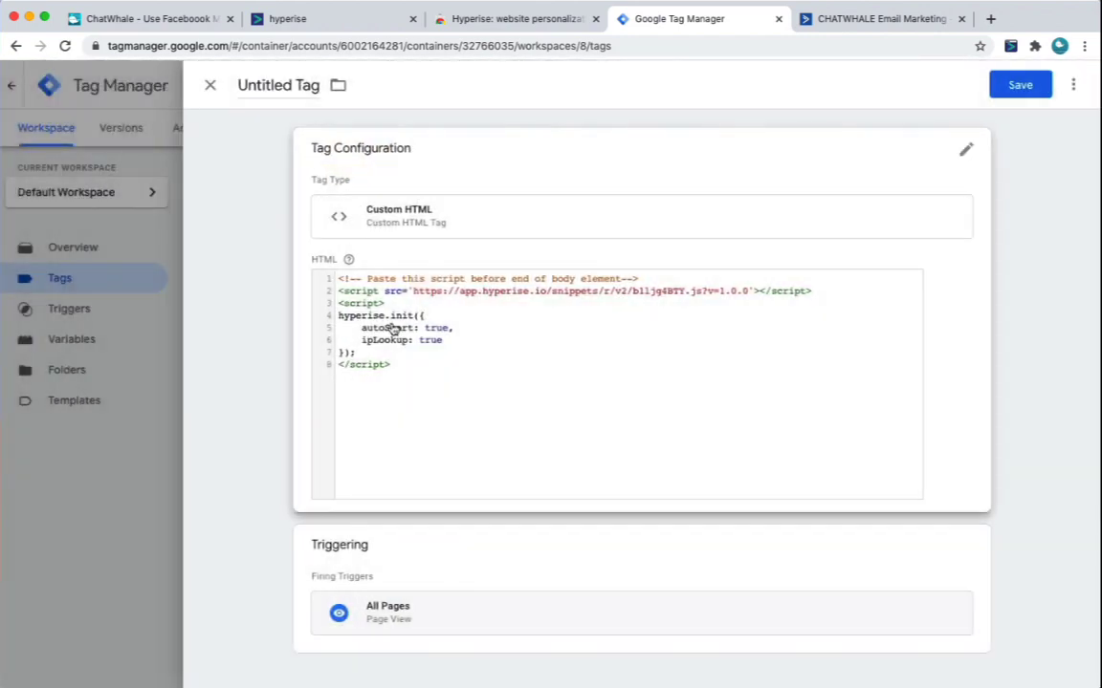
{"action": "mouse_move", "coordinate": [562, 490]}
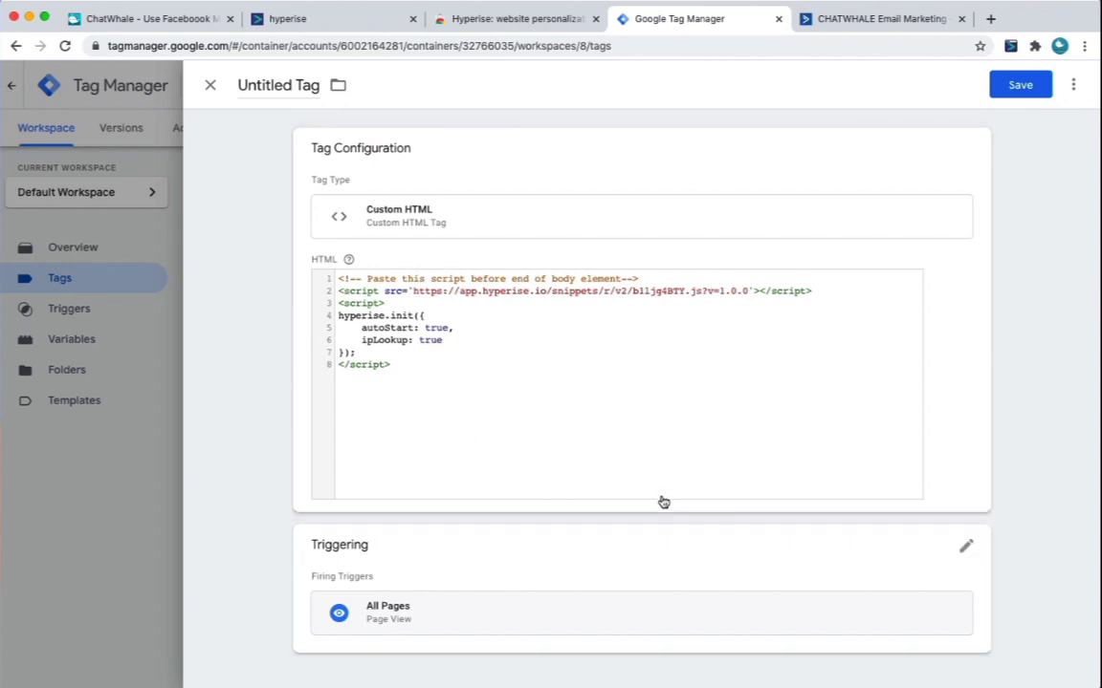
{"action": "left_click", "coordinate": [1019, 84]}
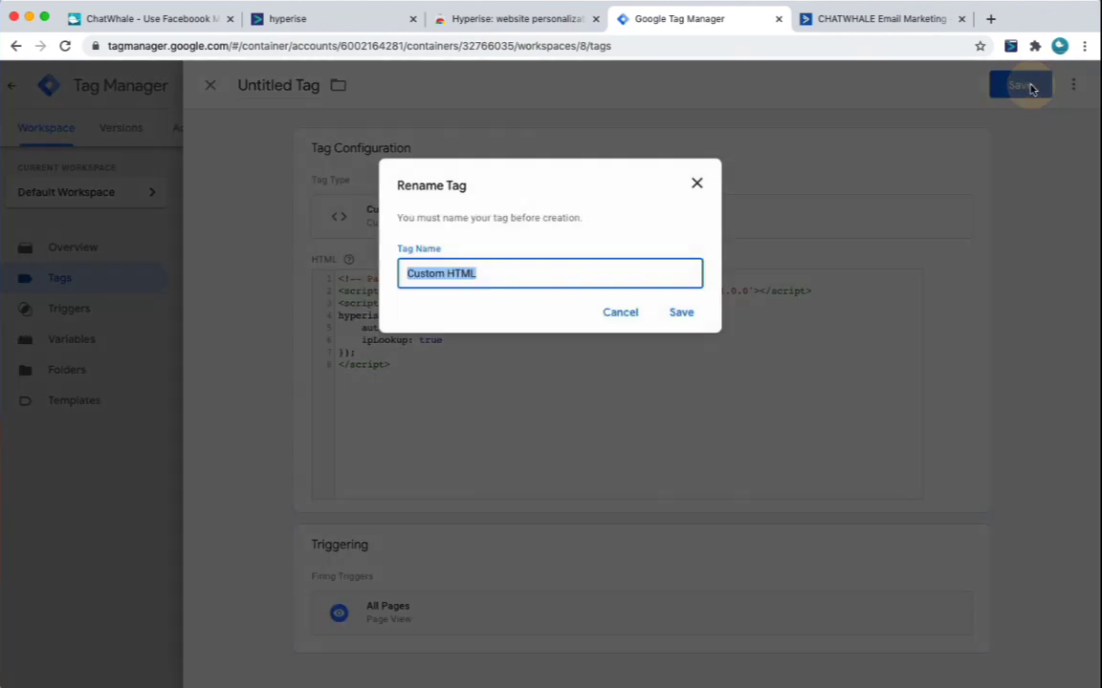
{"action": "type", "text": "Hyp"}
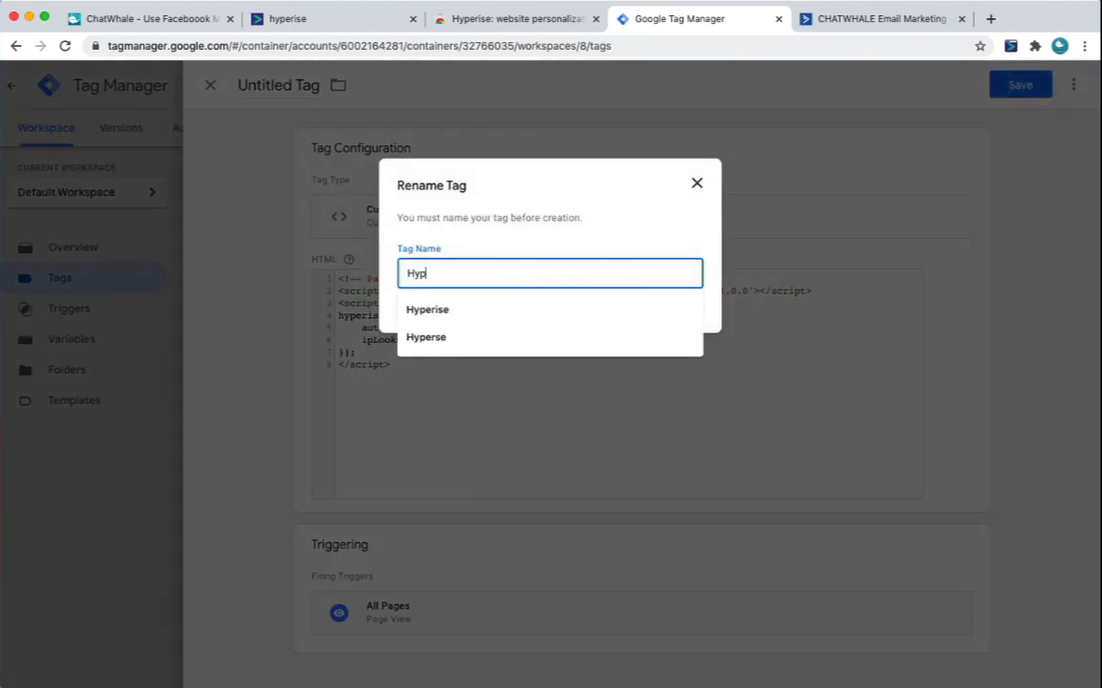
{"action": "left_click", "coordinate": [427, 309]}
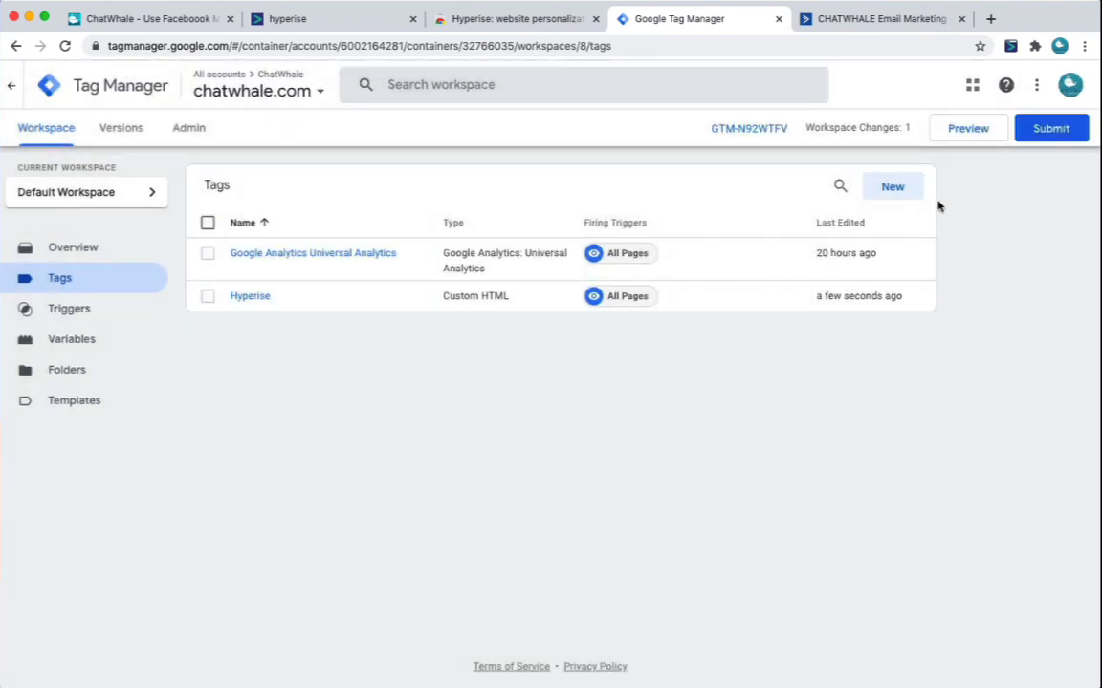
Step: Publish the workspace as a version named 'Add Hyperise', then return to the ChatWhale site
{"action": "left_click", "coordinate": [1050, 127]}
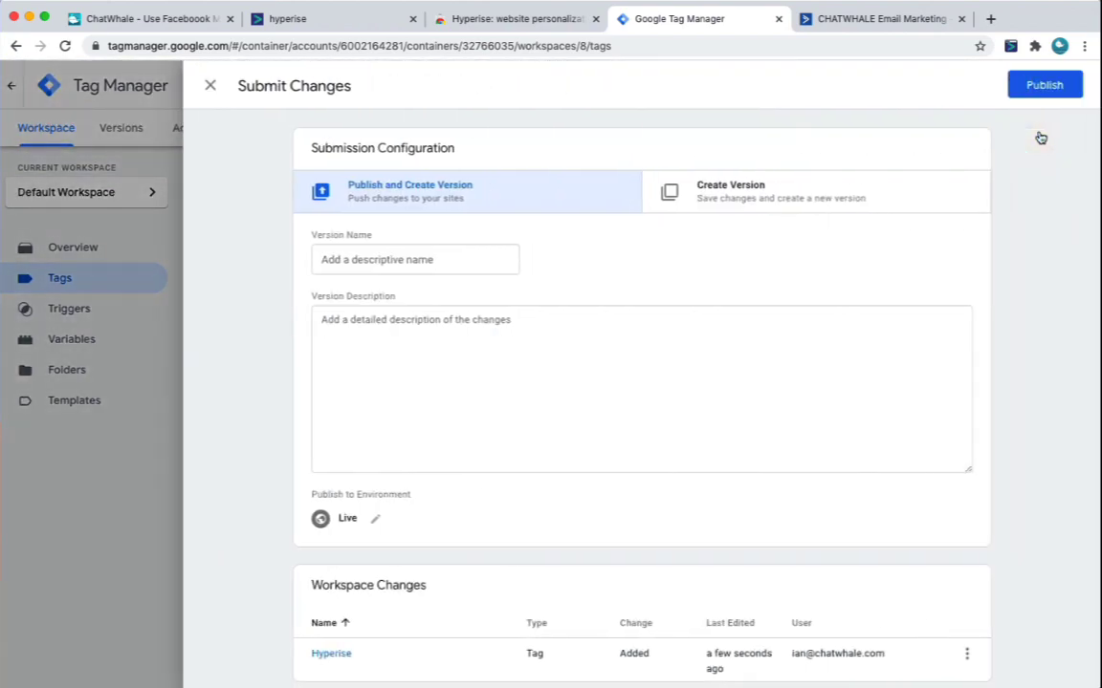
{"action": "left_click", "coordinate": [1044, 84]}
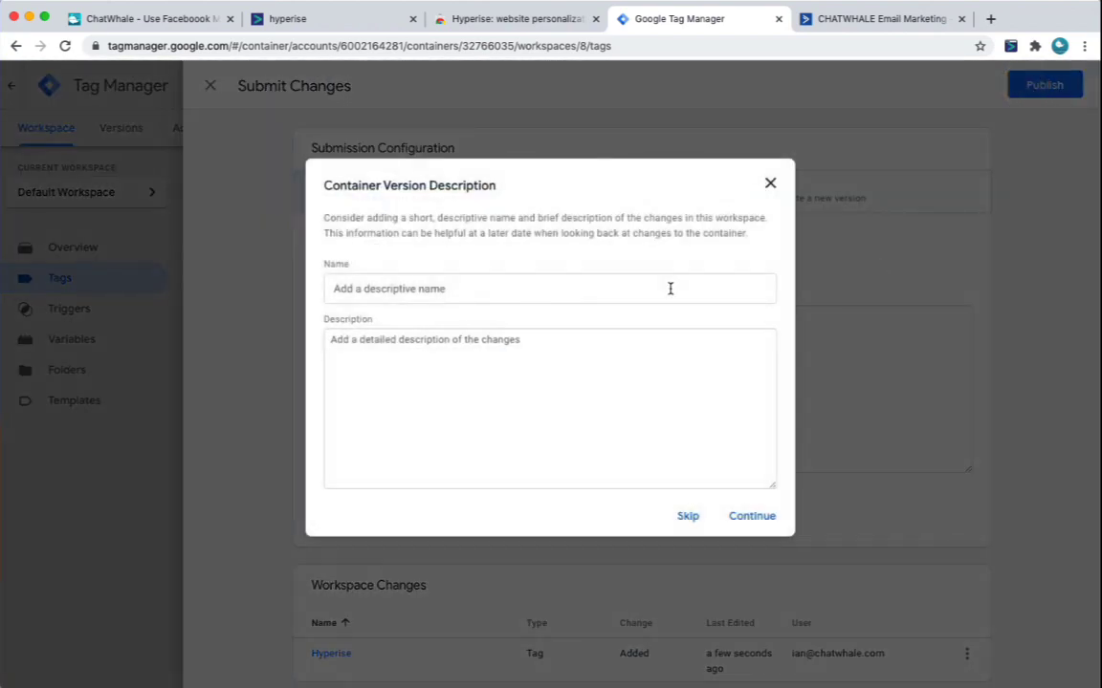
{"action": "left_click", "coordinate": [548, 287]}
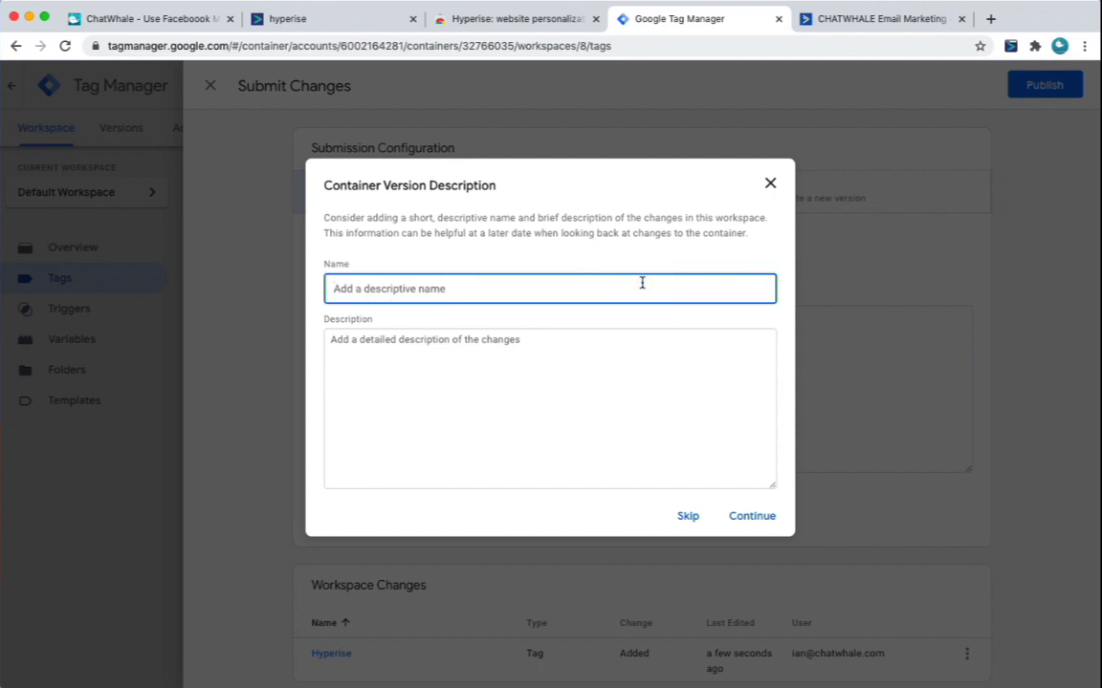
{"action": "type", "text": "Add Hyperise"}
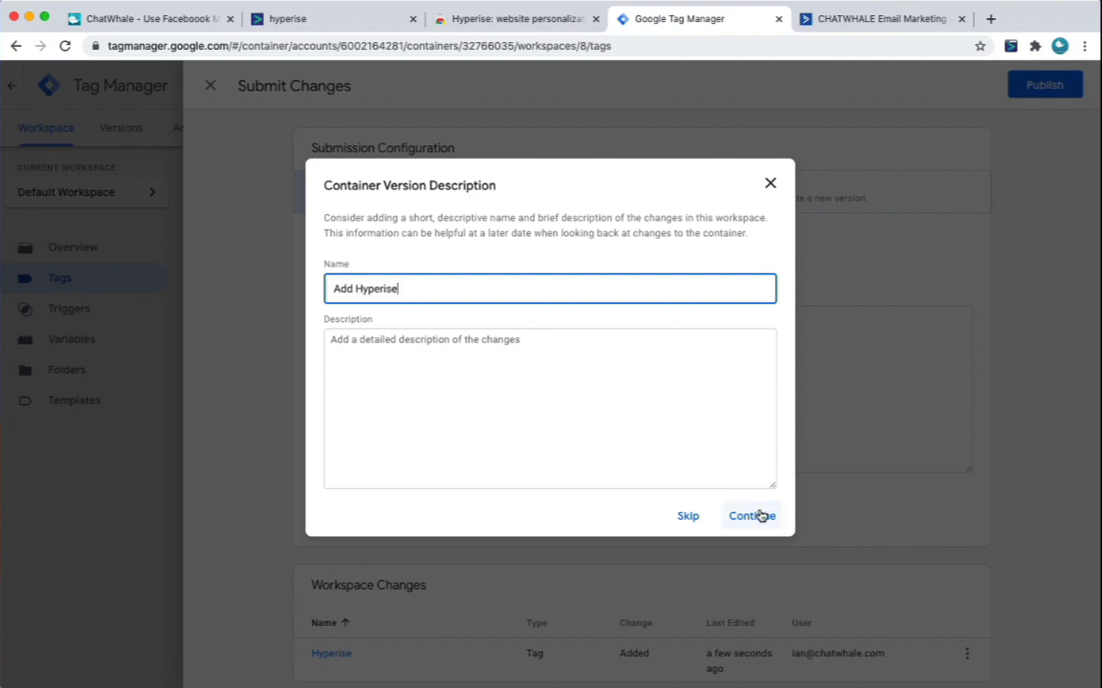
{"action": "left_click", "coordinate": [749, 516]}
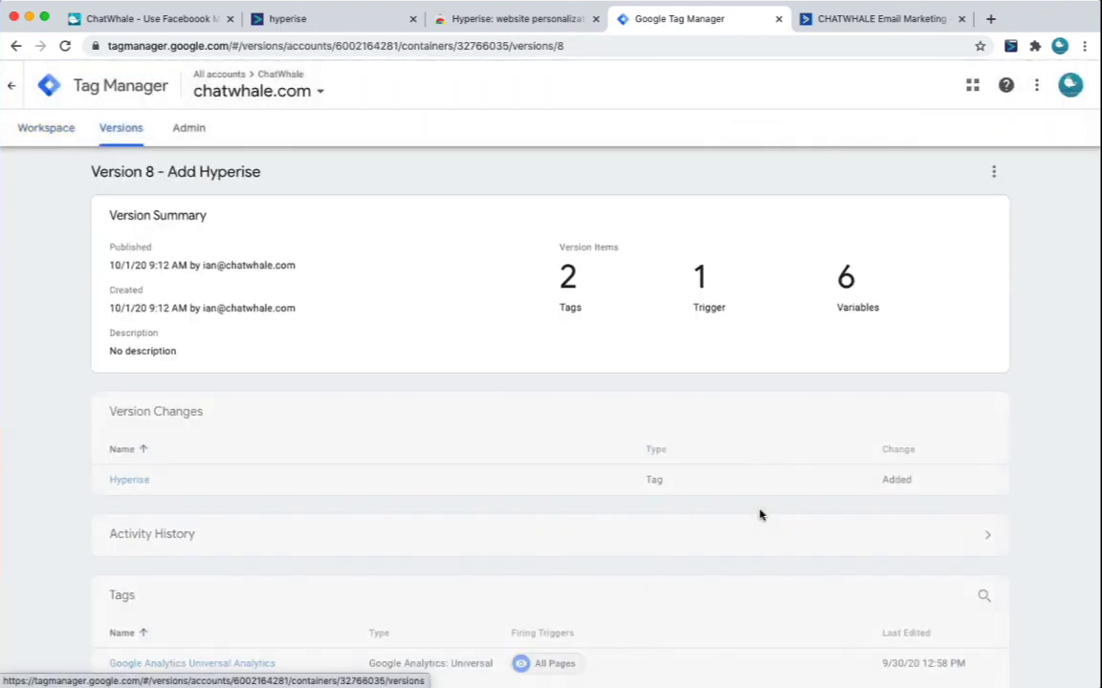
{"action": "mouse_move", "coordinate": [440, 257]}
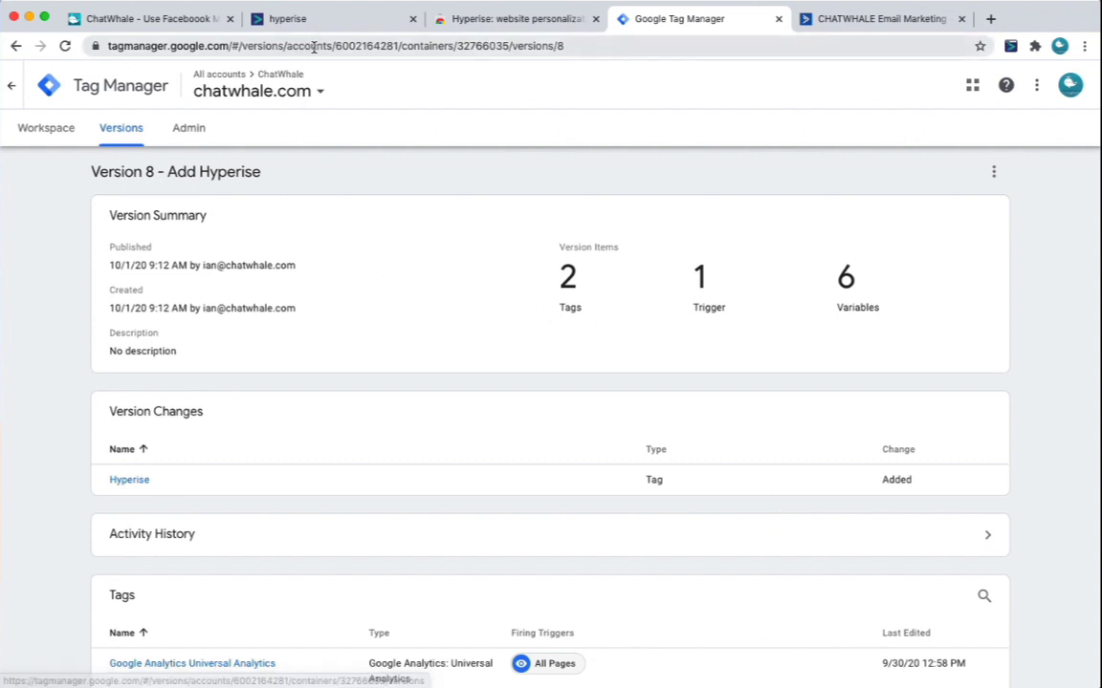
{"action": "left_click", "coordinate": [149, 19]}
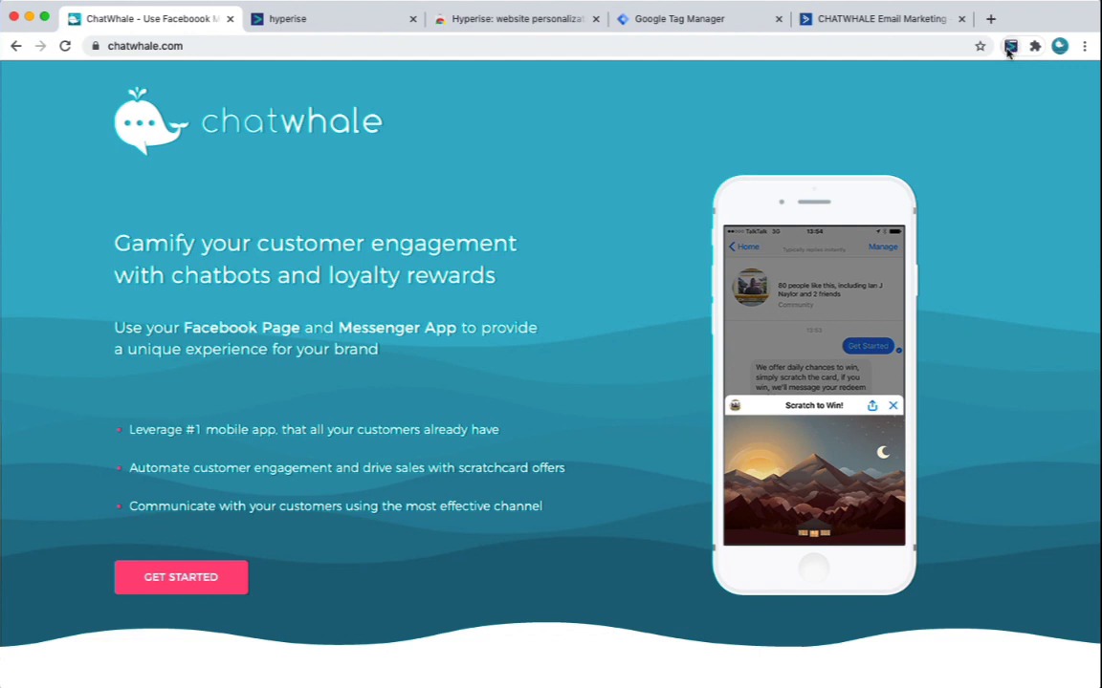
Step: Personalise the ChatWhale headline so 'your' becomes {{business_name}} in the Hyperise editor
{"action": "left_click", "coordinate": [1009, 46]}
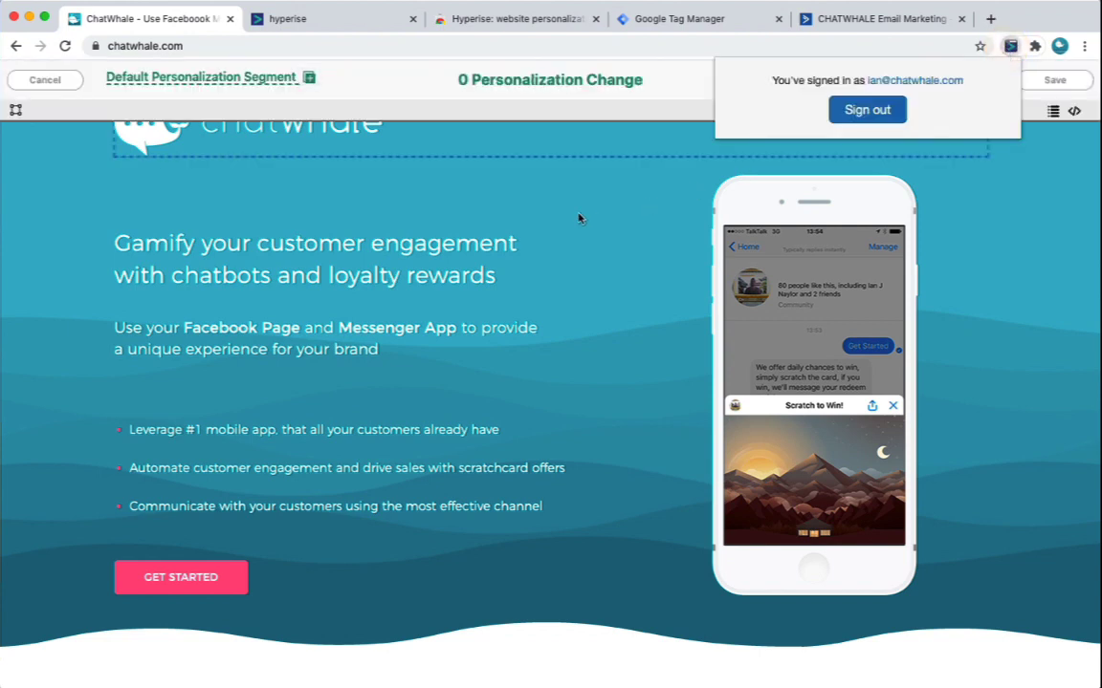
{"action": "left_click", "coordinate": [578, 218]}
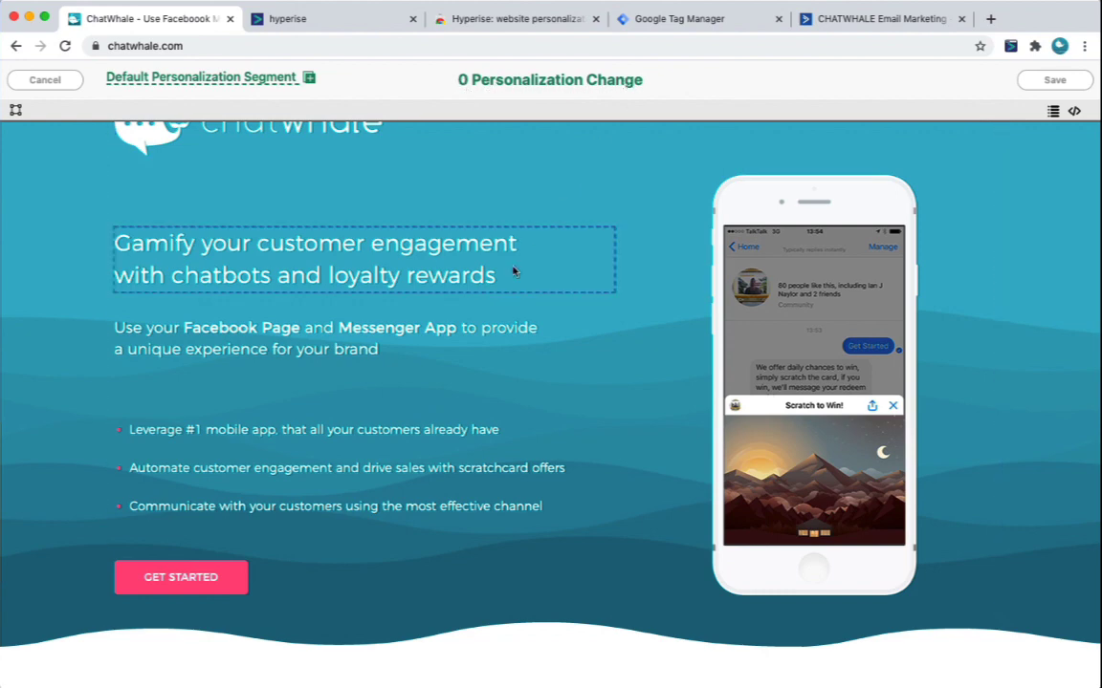
{"action": "mouse_move", "coordinate": [163, 264]}
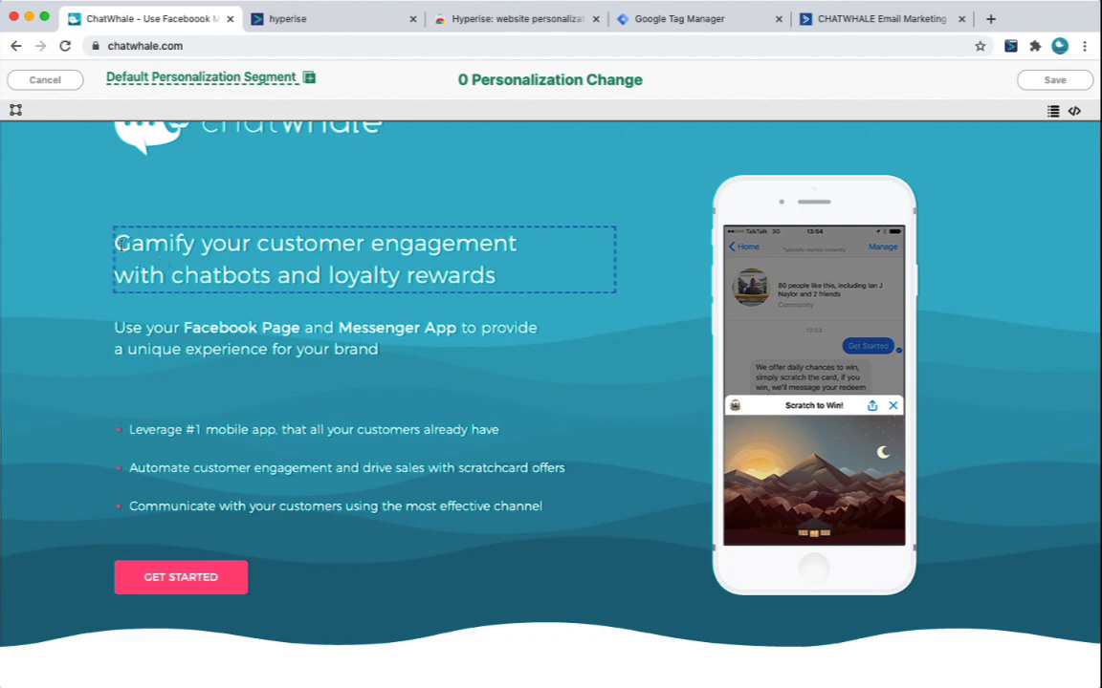
{"action": "mouse_move", "coordinate": [343, 234]}
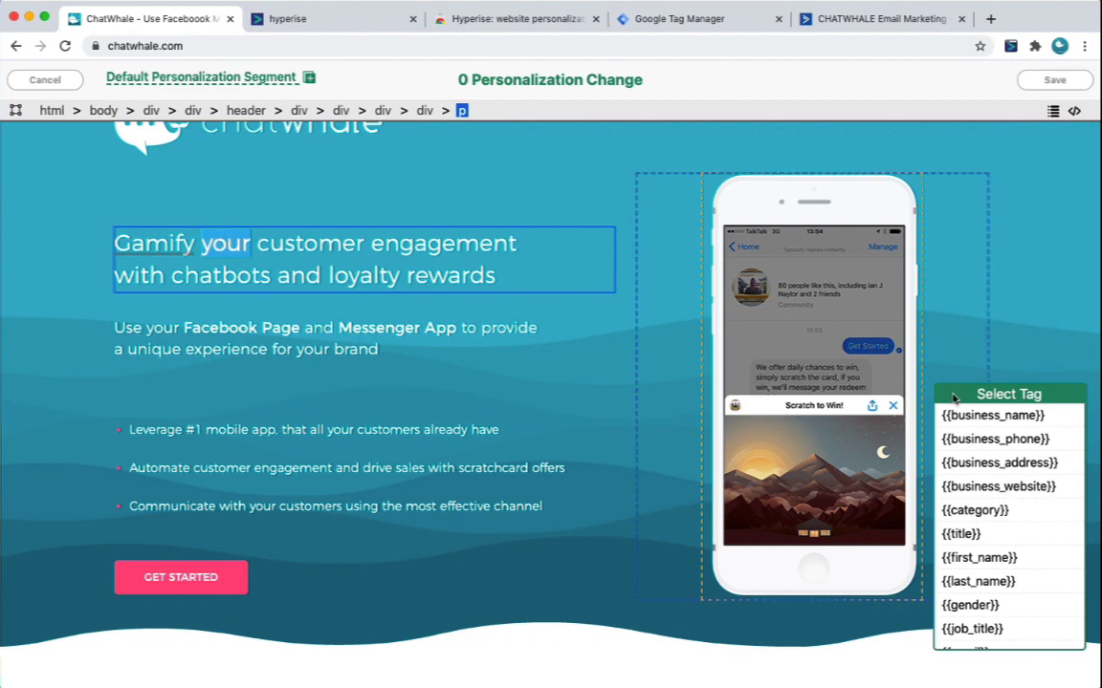
{"action": "left_click_drag", "start_coordinate": [1008, 394], "coordinate": [625, 161]}
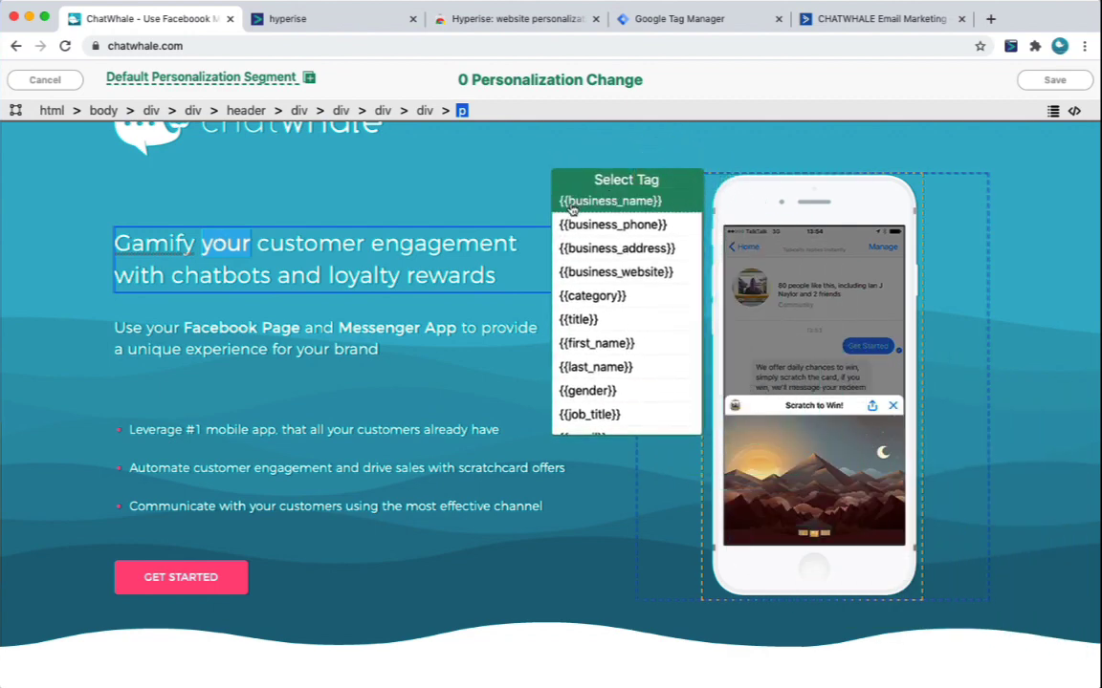
{"action": "left_click", "coordinate": [610, 201]}
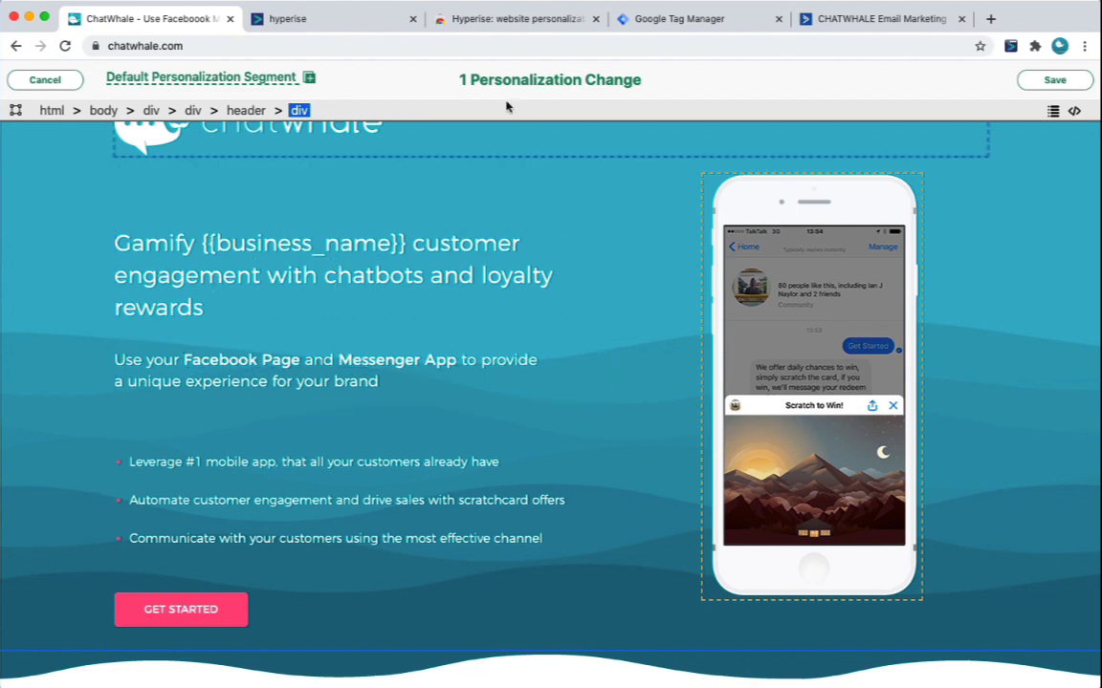
Step: Replace 'your' in the subtitle with {{business_name}}, reading 'Use {{business_name}} Facebook Page'
{"action": "left_click", "coordinate": [333, 275]}
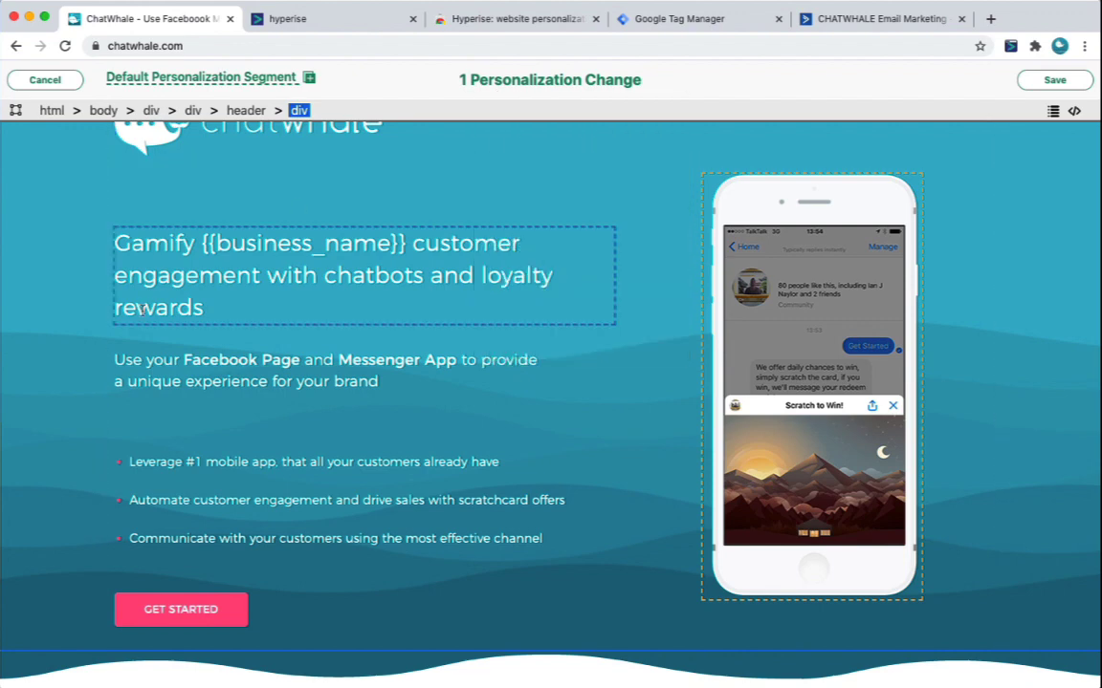
{"action": "left_click", "coordinate": [240, 359]}
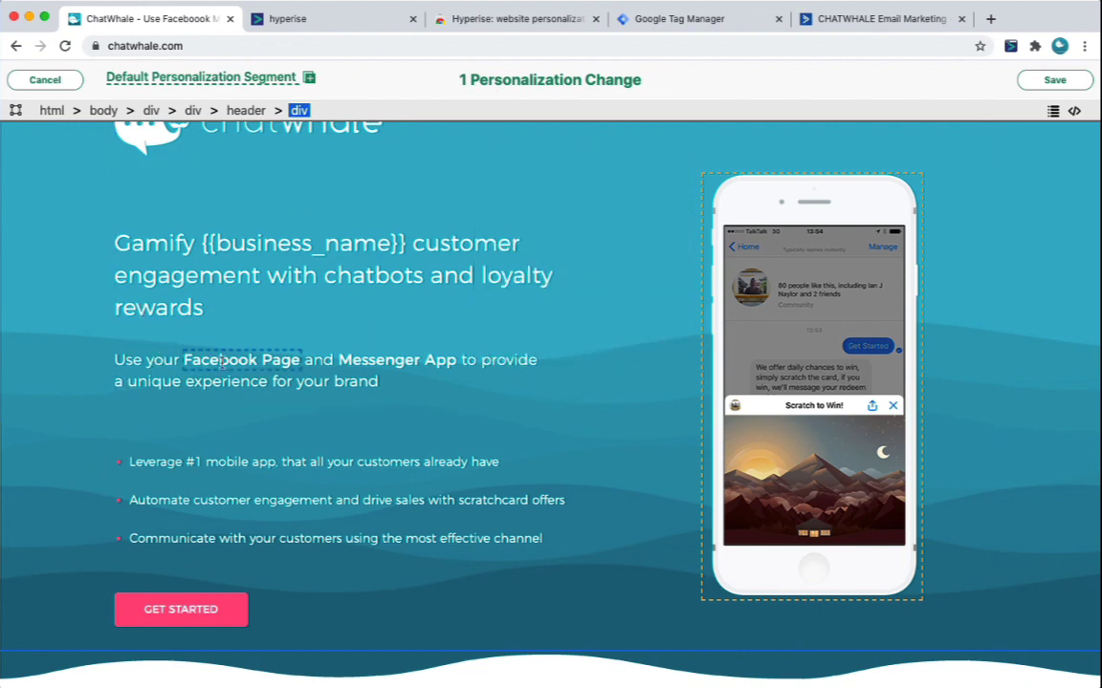
{"action": "left_click", "coordinate": [191, 359]}
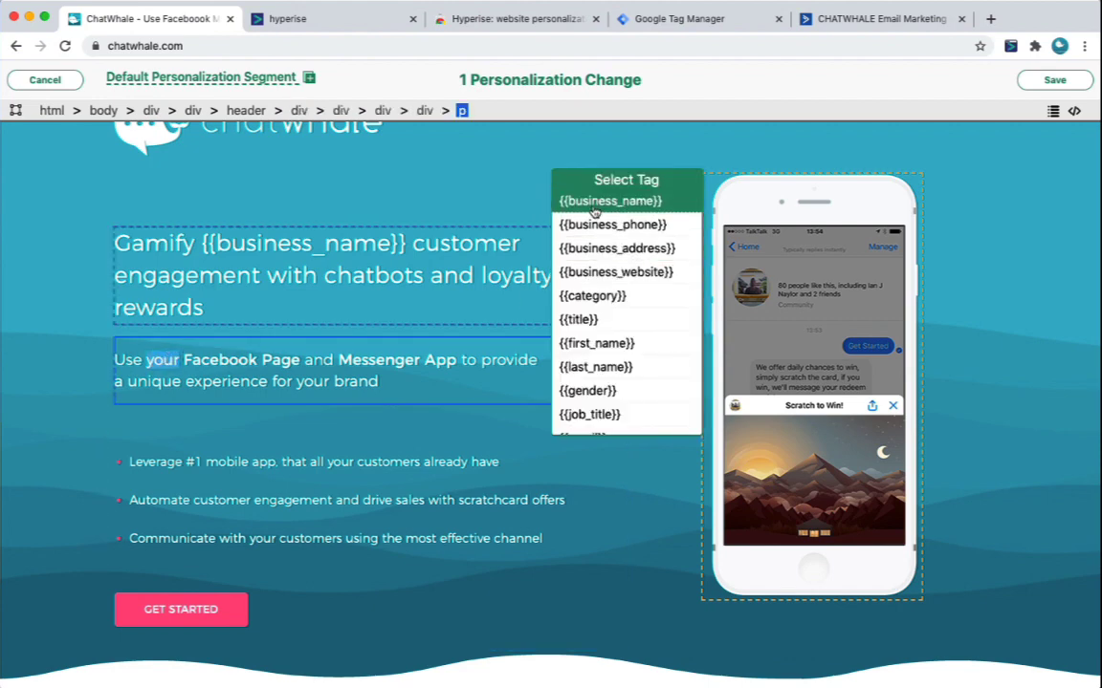
{"action": "left_click", "coordinate": [608, 200]}
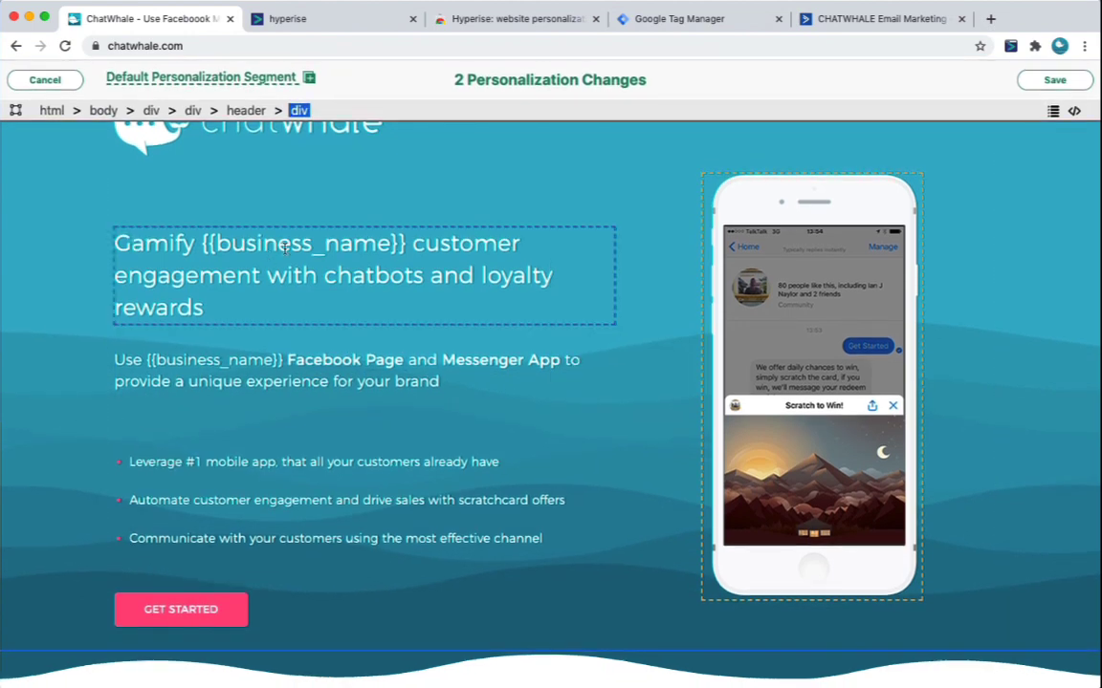
{"action": "mouse_move", "coordinate": [243, 329]}
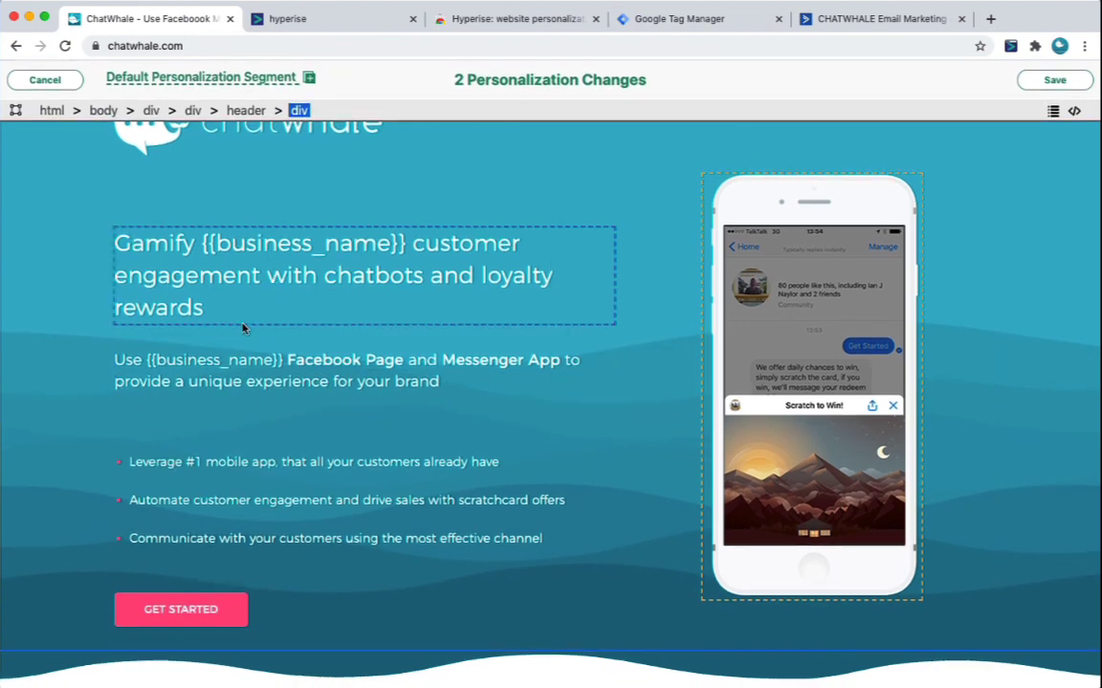
{"action": "mouse_move", "coordinate": [486, 323]}
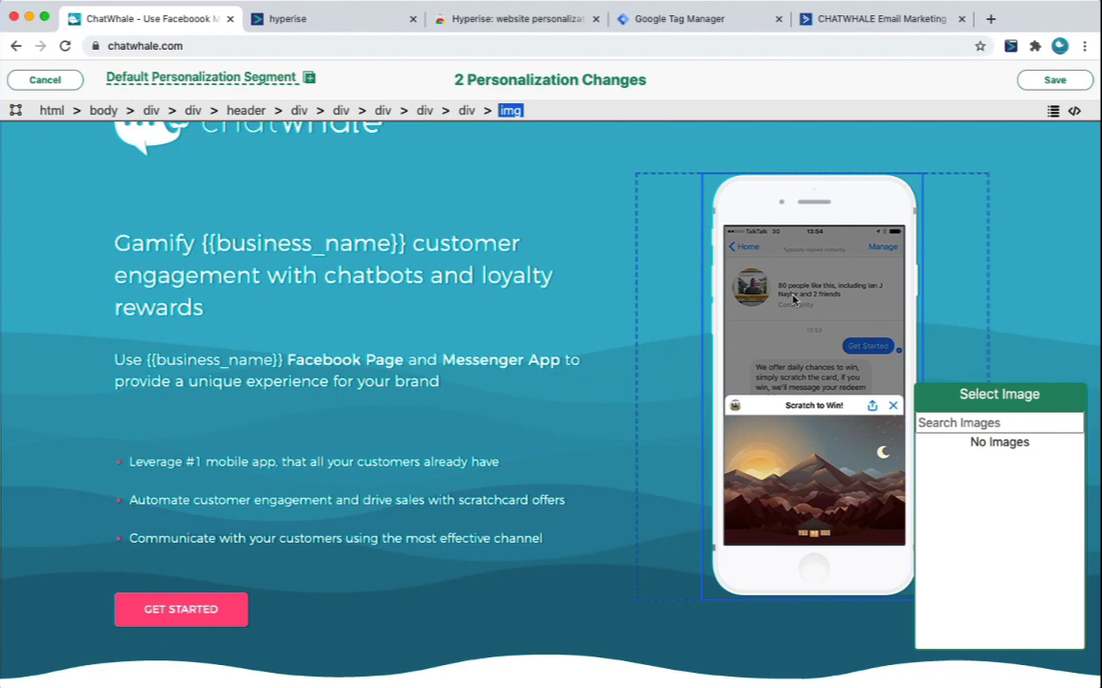
{"action": "mouse_move", "coordinate": [899, 432]}
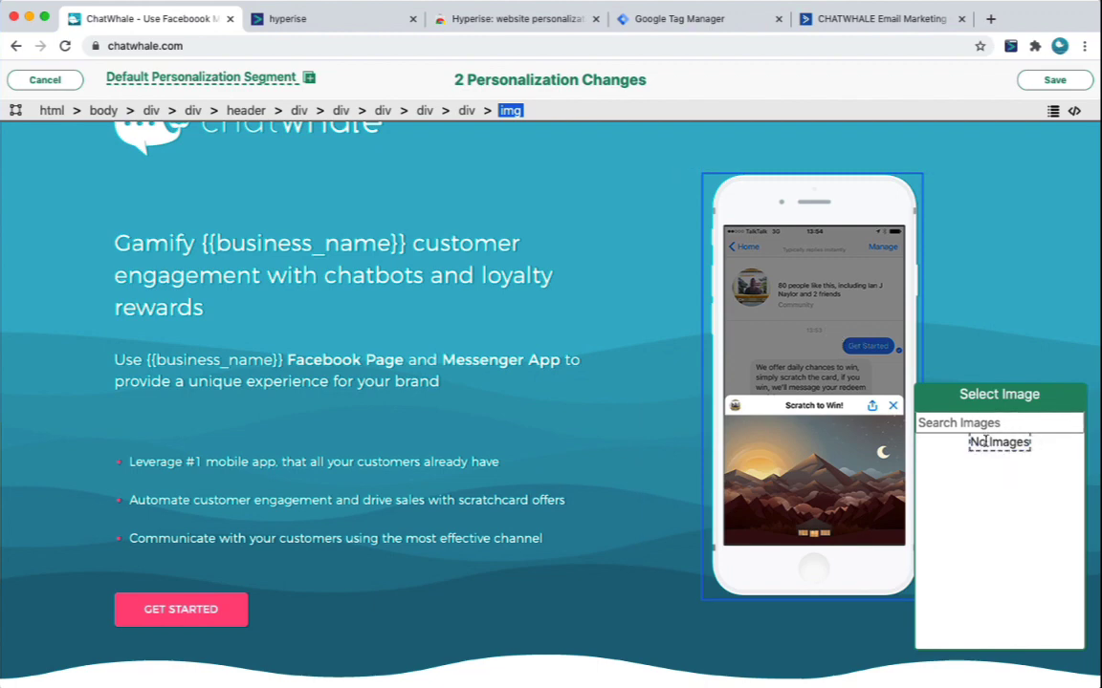
{"action": "mouse_move", "coordinate": [775, 314]}
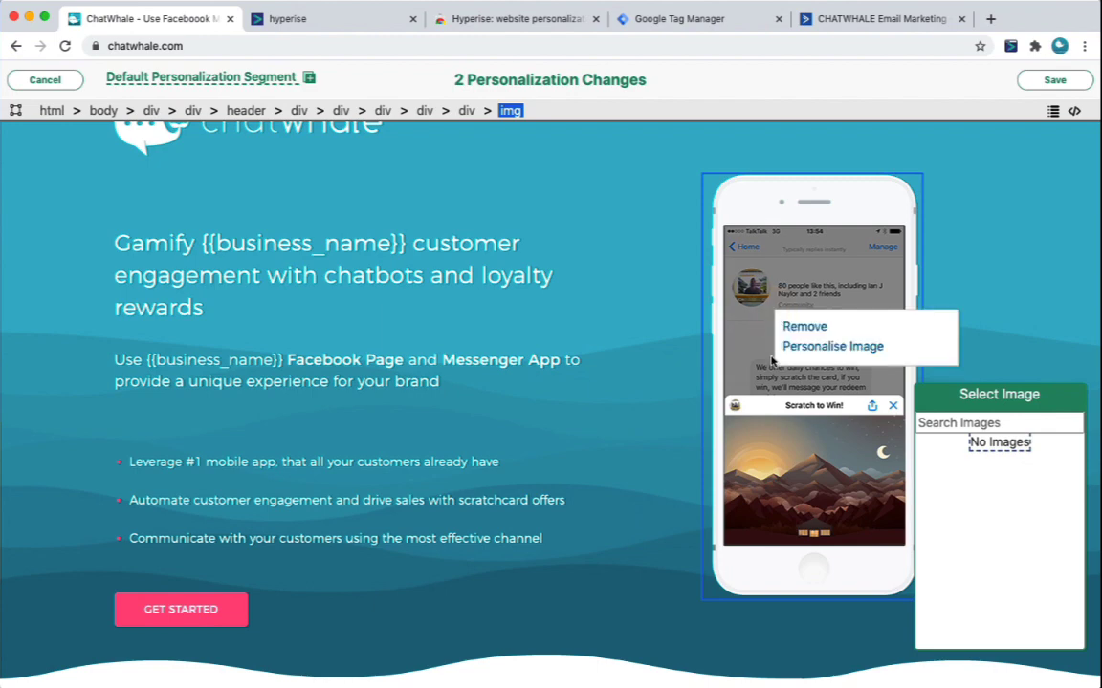
Step: Open the ChatWhale phone mockup image in the Hyperise image editor
{"action": "left_click", "coordinate": [832, 346]}
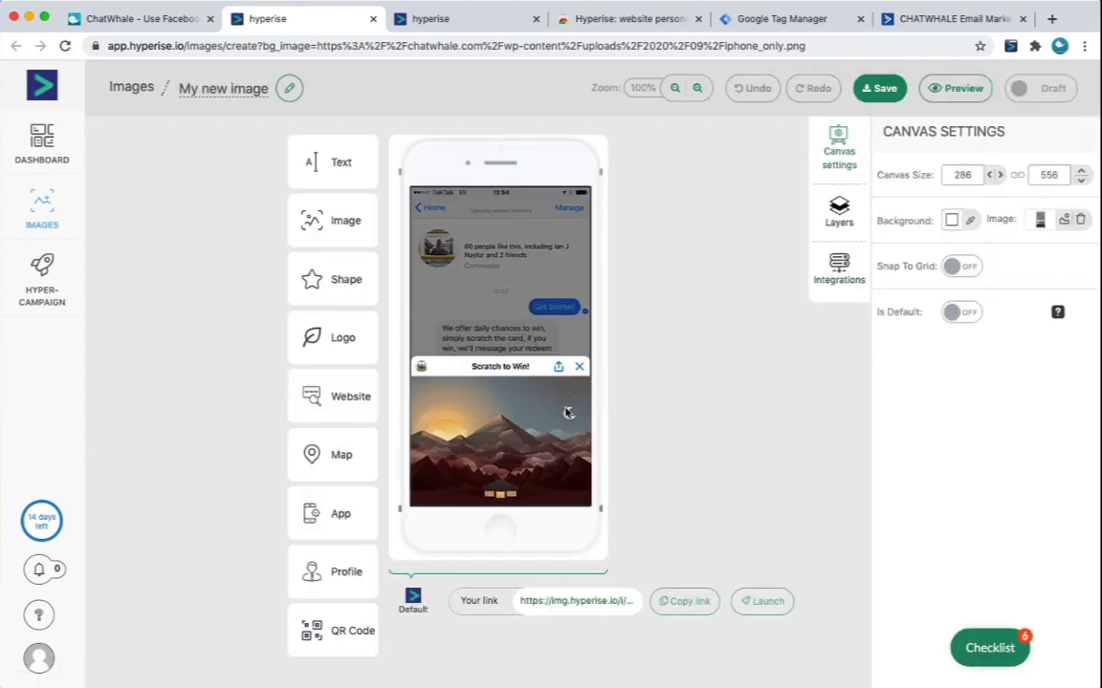
Step: Add an Untitled Logo #1 layer and place it over the chat avatar via Logo Settings
{"action": "left_click", "coordinate": [990, 647]}
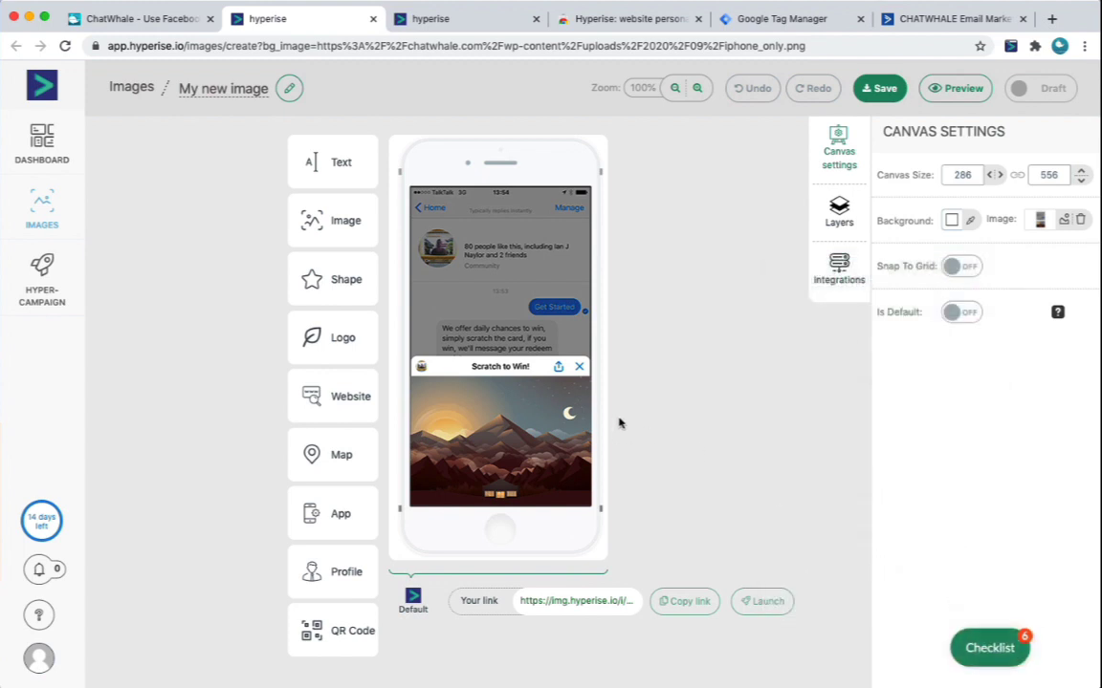
{"action": "mouse_move", "coordinate": [463, 241]}
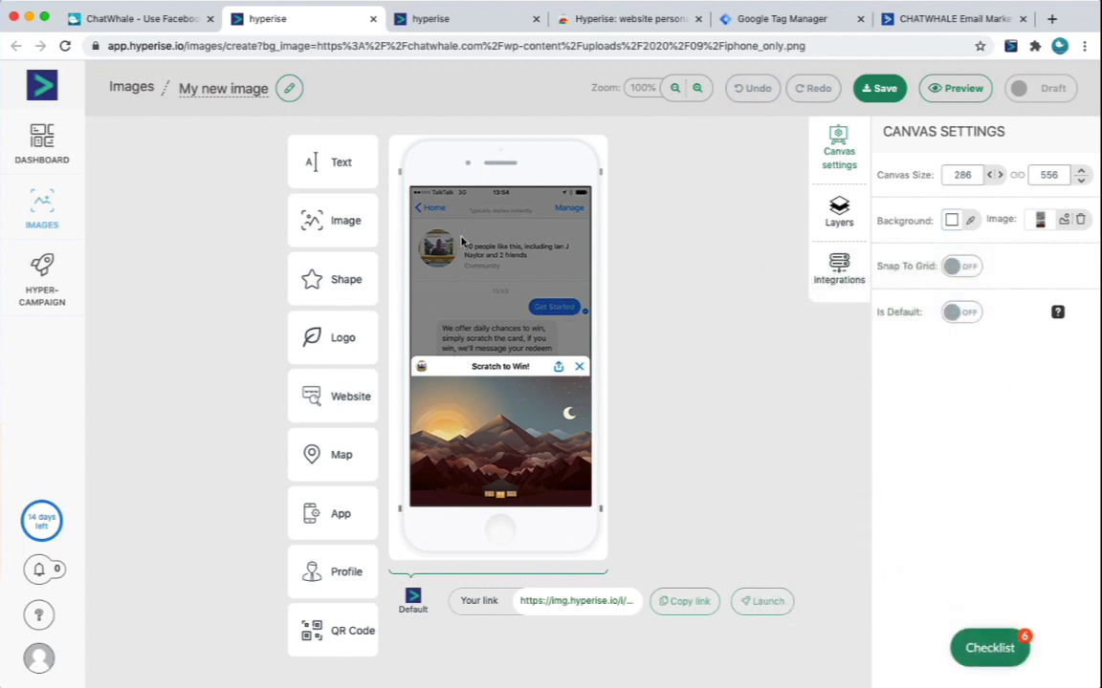
{"action": "mouse_move", "coordinate": [551, 191]}
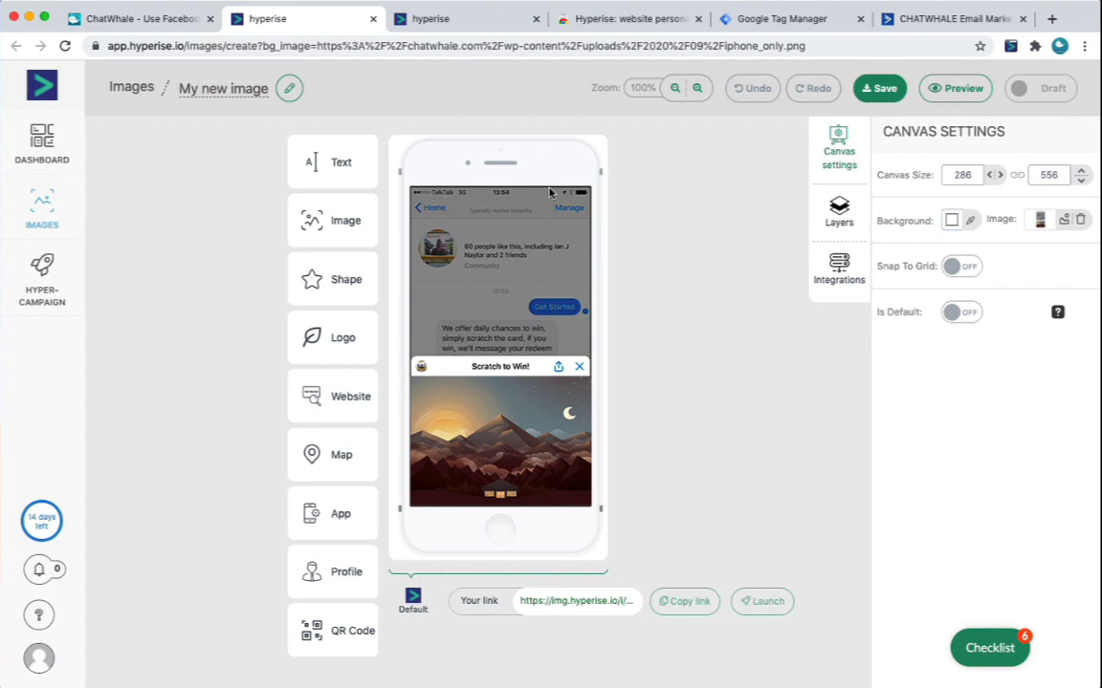
{"action": "mouse_move", "coordinate": [375, 298]}
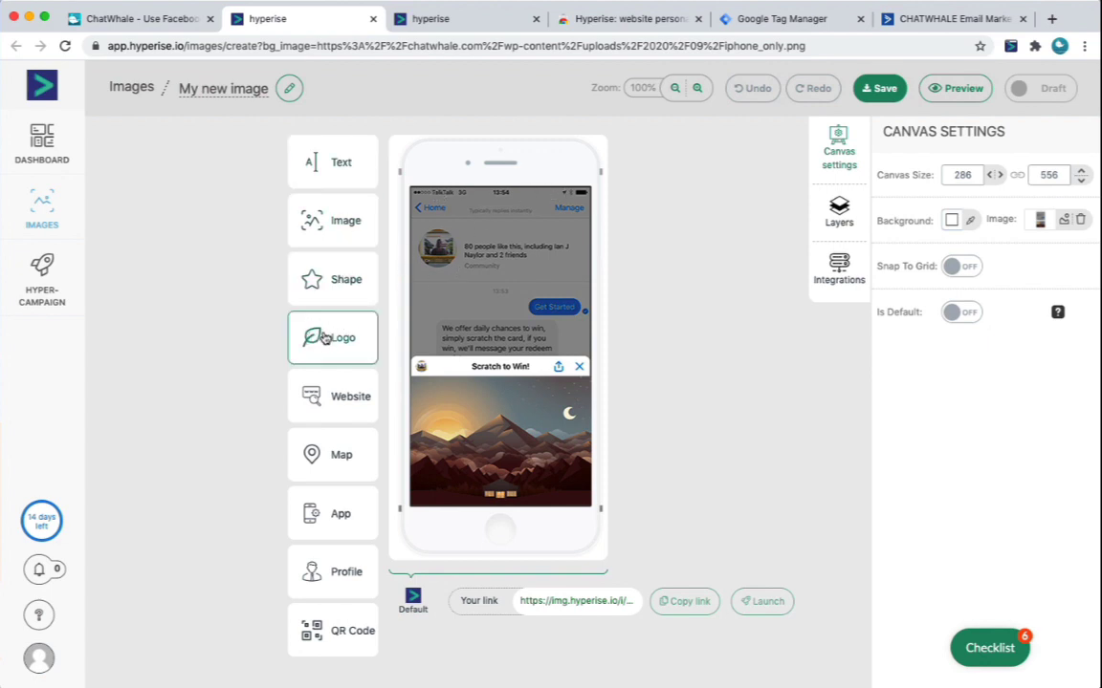
{"action": "left_click", "coordinate": [333, 336]}
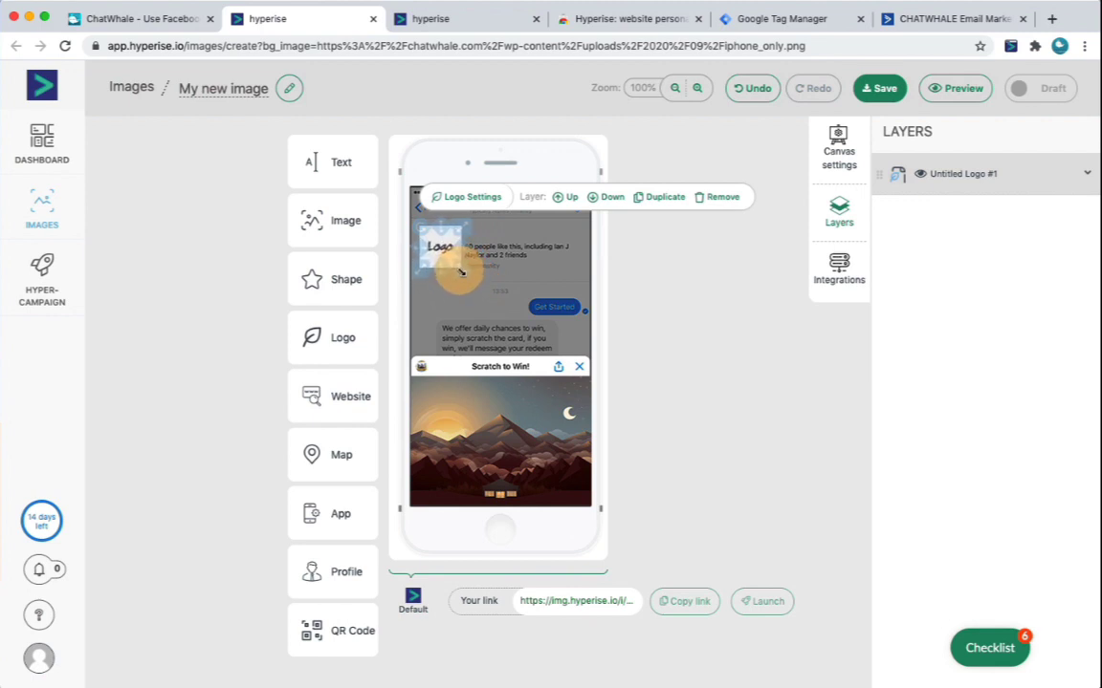
{"action": "left_click", "coordinate": [440, 249]}
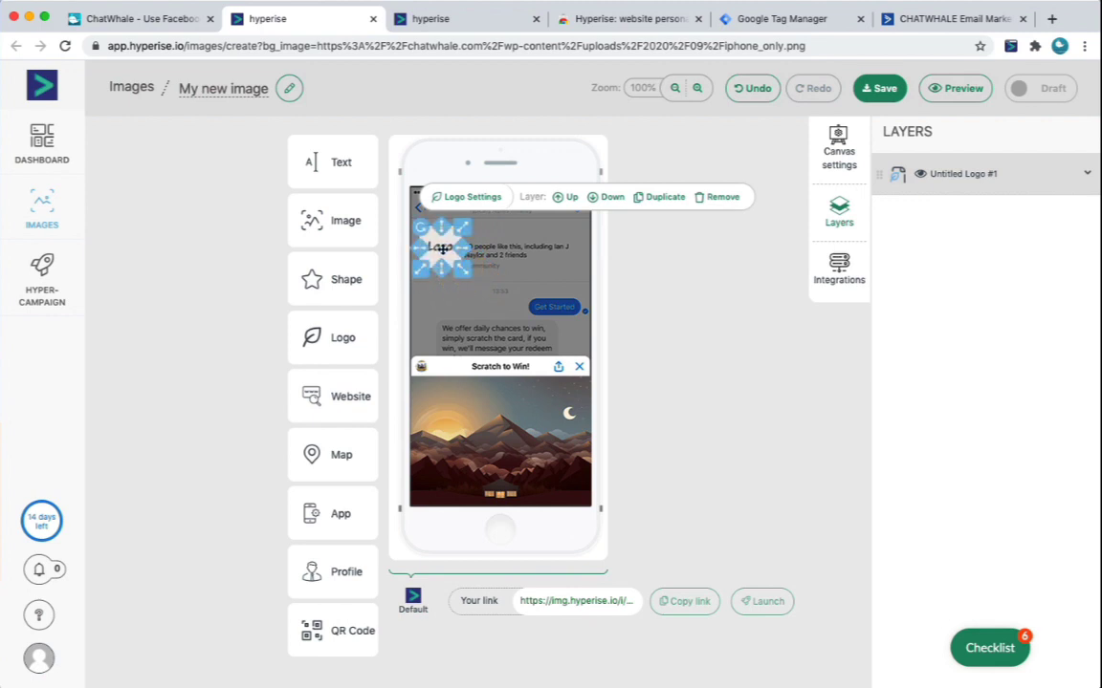
{"action": "mouse_move", "coordinate": [493, 207]}
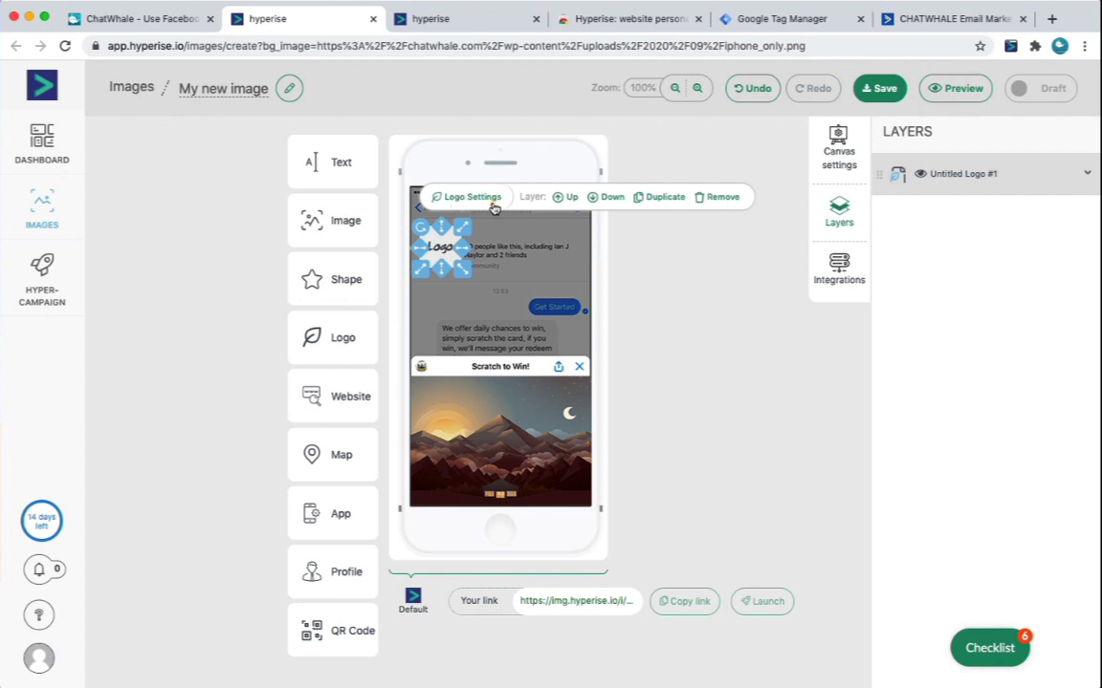
{"action": "left_click", "coordinate": [473, 197]}
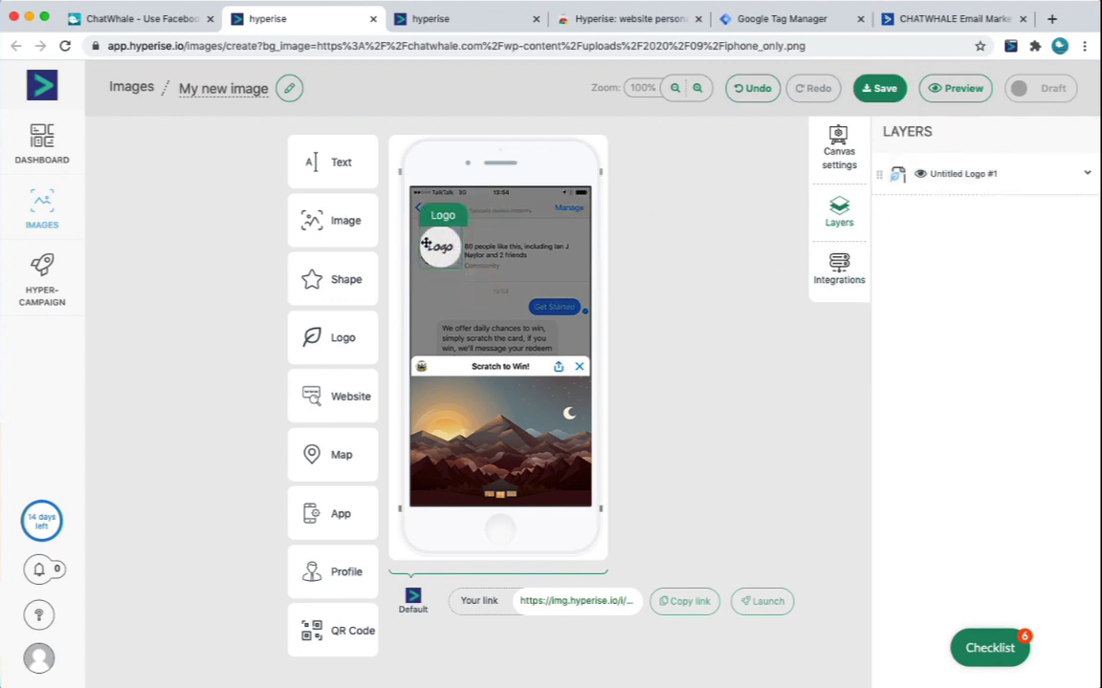
{"action": "left_click", "coordinate": [439, 247]}
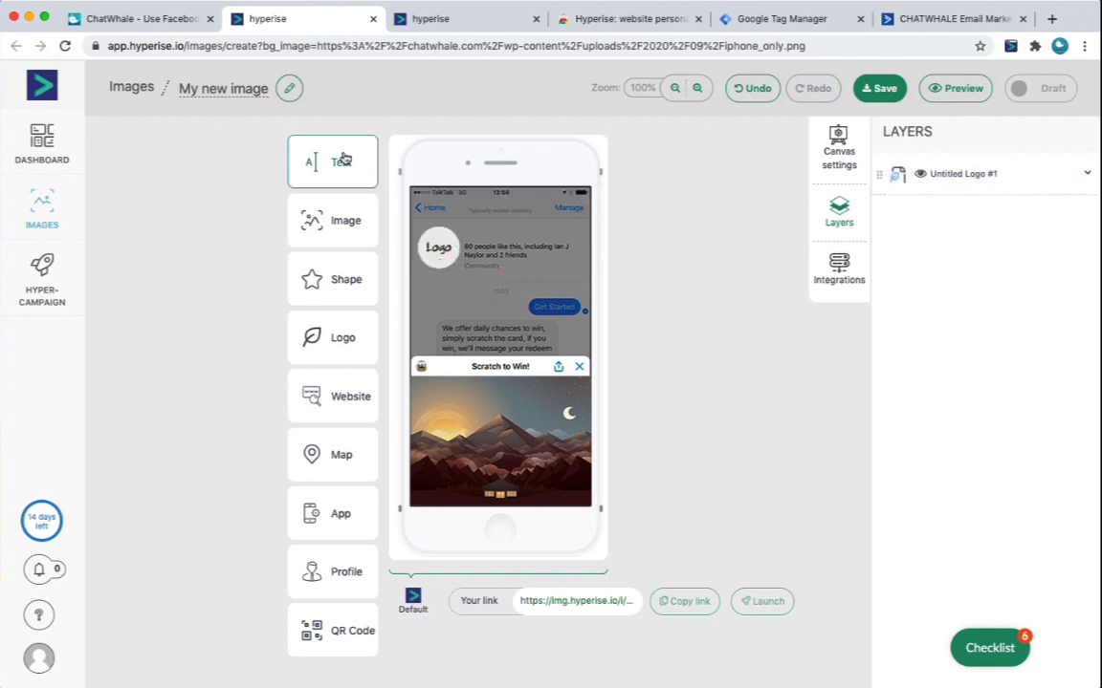
Step: Add a new text layer on the phone screen and set its colour to black
{"action": "left_click", "coordinate": [333, 160]}
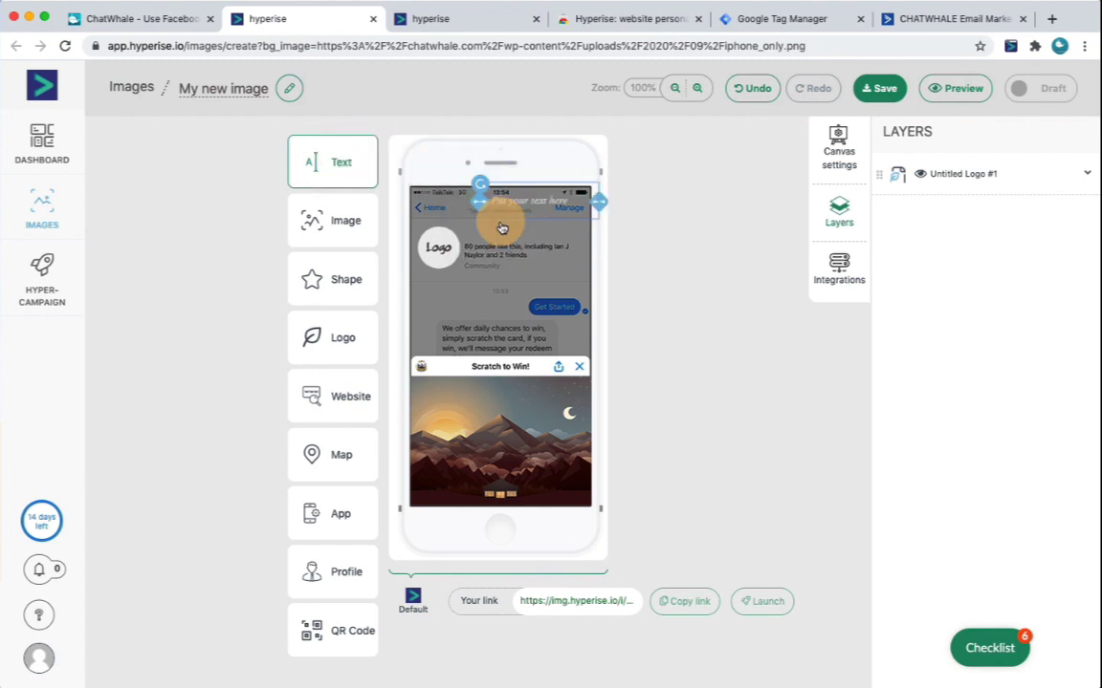
{"action": "left_click", "coordinate": [332, 161]}
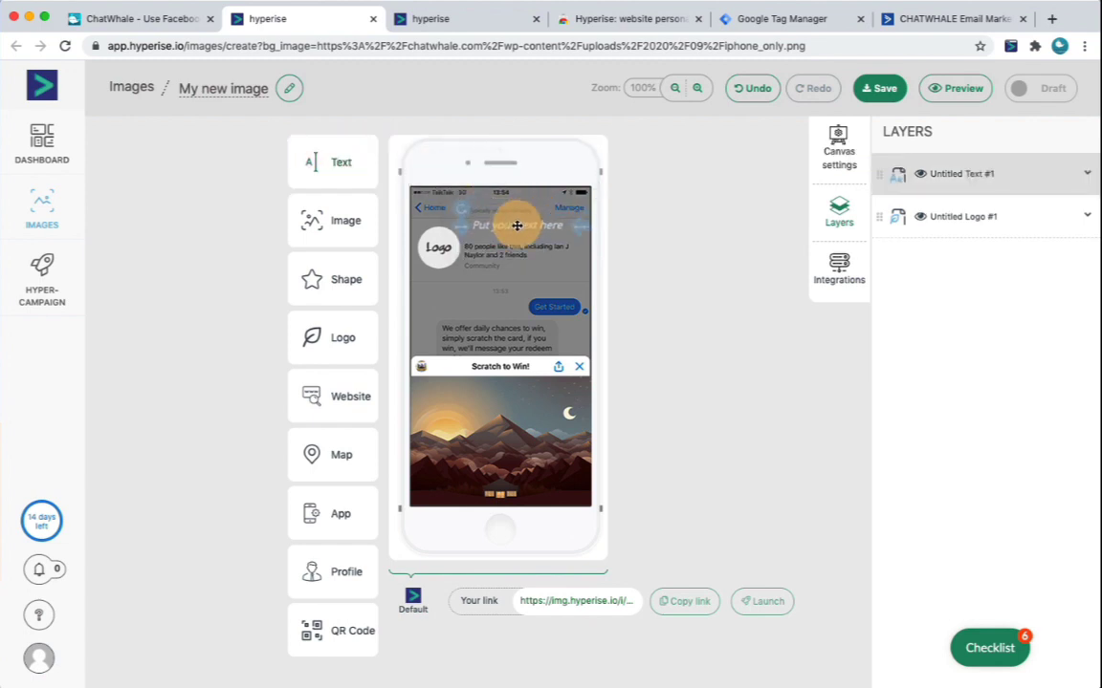
{"action": "left_click", "coordinate": [517, 230]}
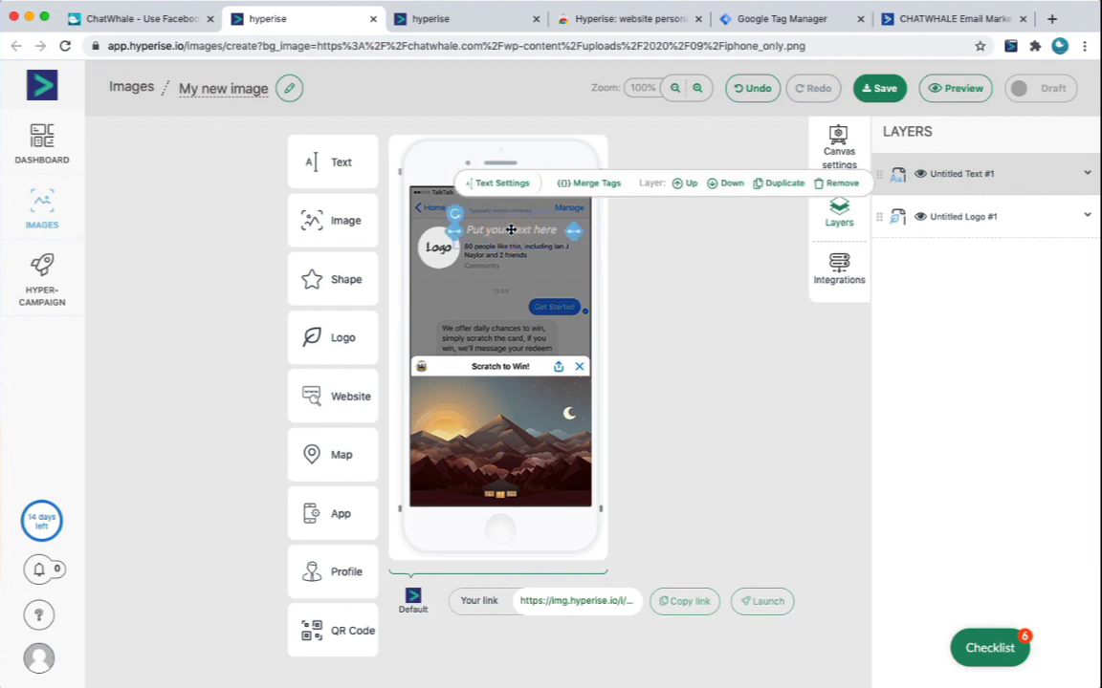
{"action": "left_click", "coordinate": [501, 184]}
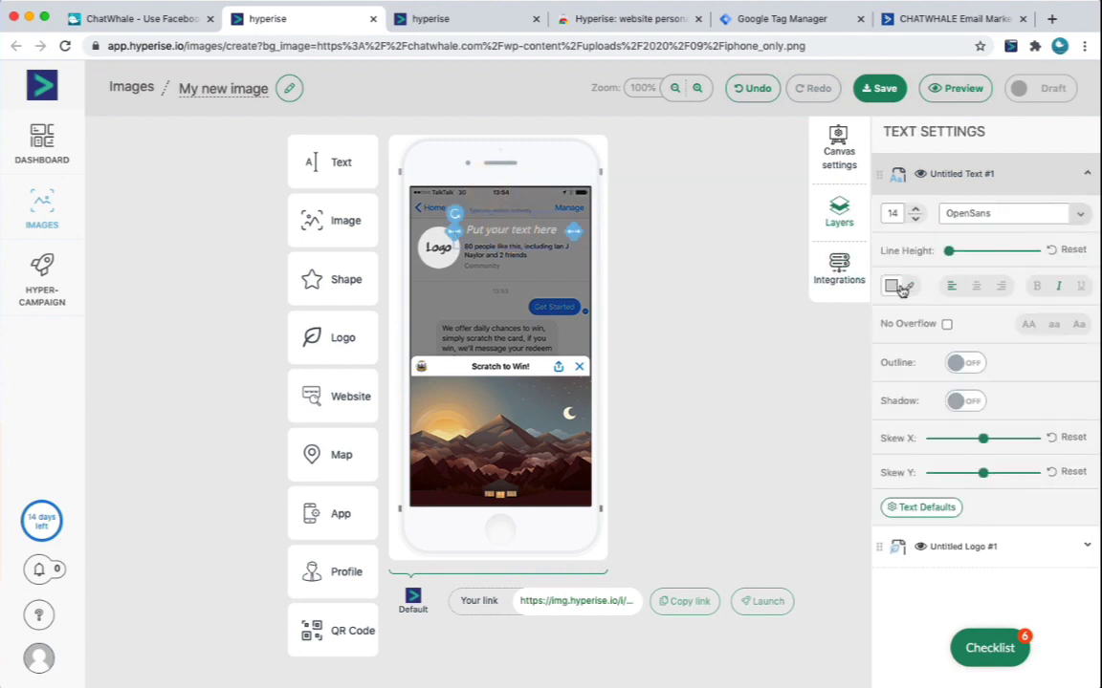
{"action": "left_click", "coordinate": [889, 286]}
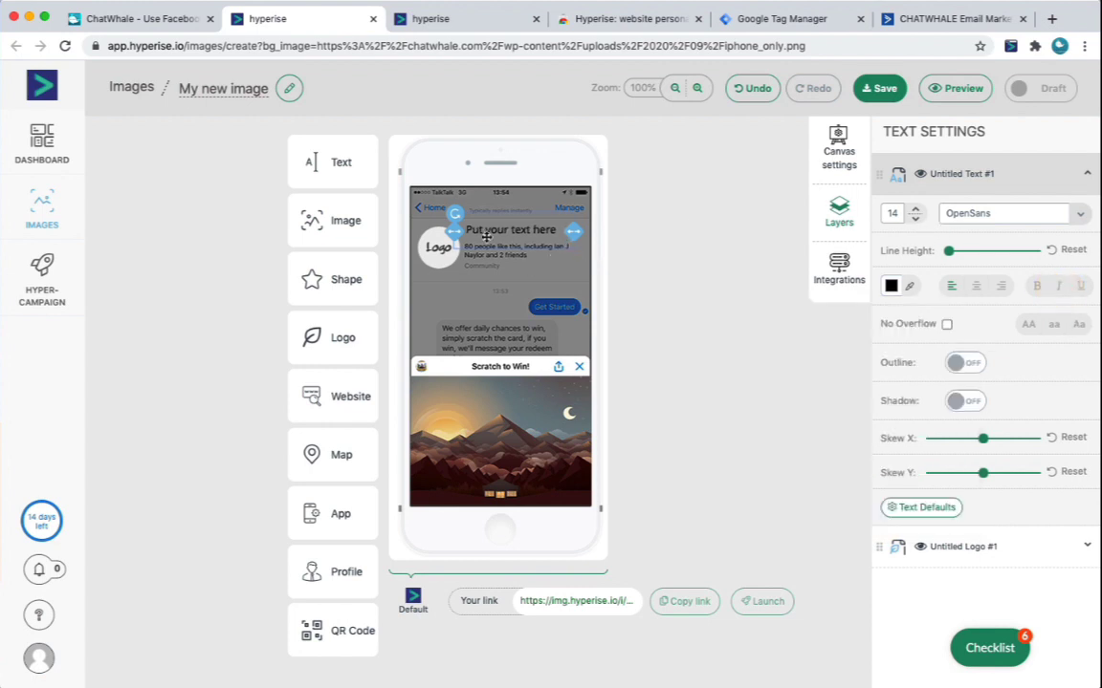
Step: Replace the placeholder text with the {{business_name}} merge tag
{"action": "left_click", "coordinate": [508, 230]}
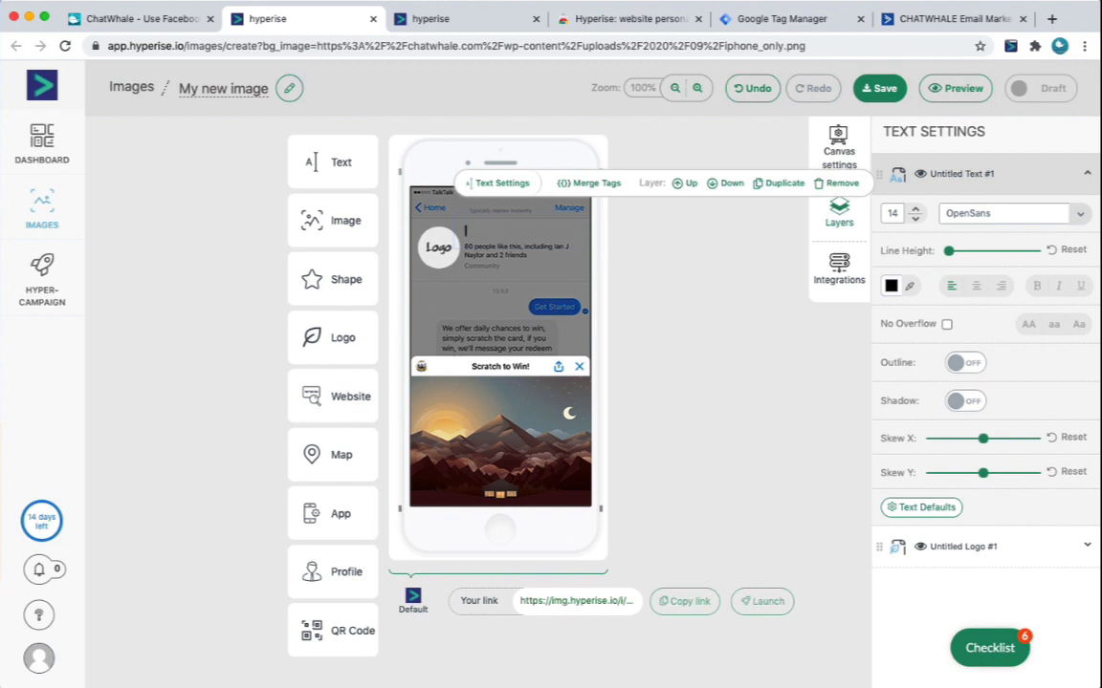
{"action": "left_click", "coordinate": [589, 183]}
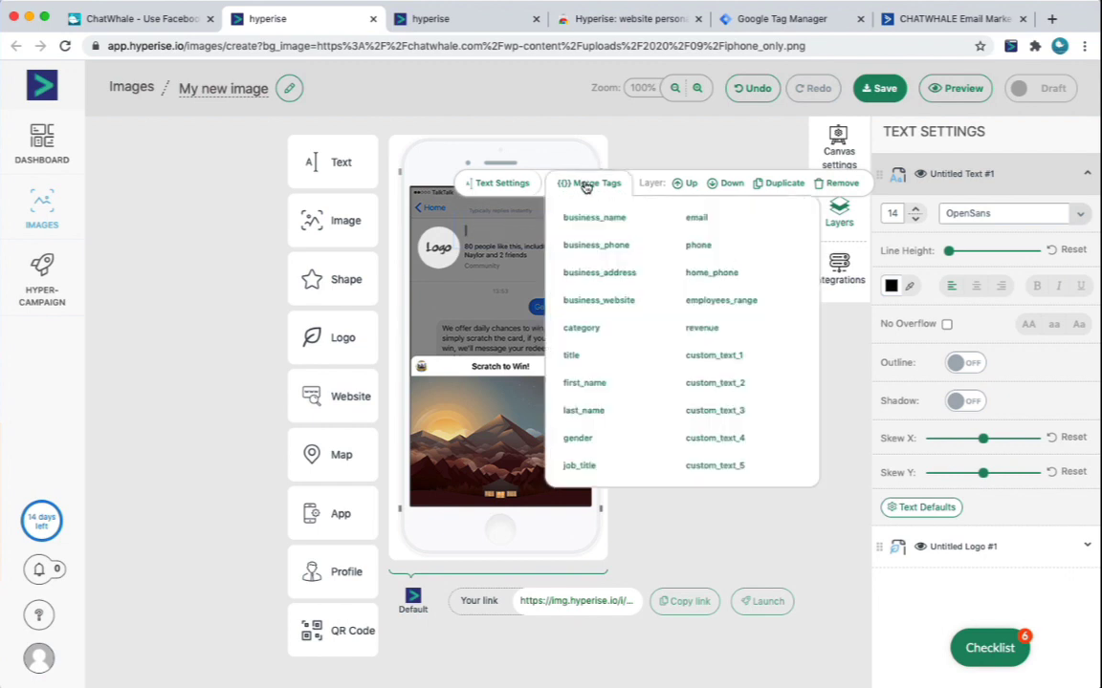
{"action": "left_click", "coordinate": [593, 218]}
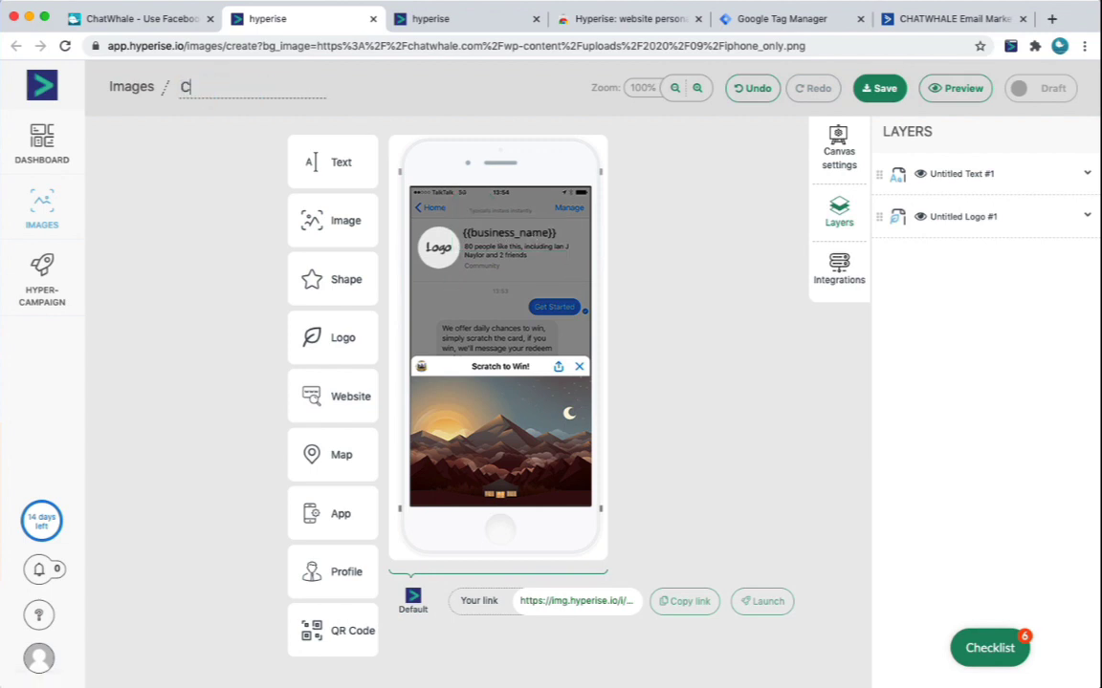
Step: Name the image 'CW fb image', save it and bring up its canvas settings
{"action": "type", "text": "W image"}
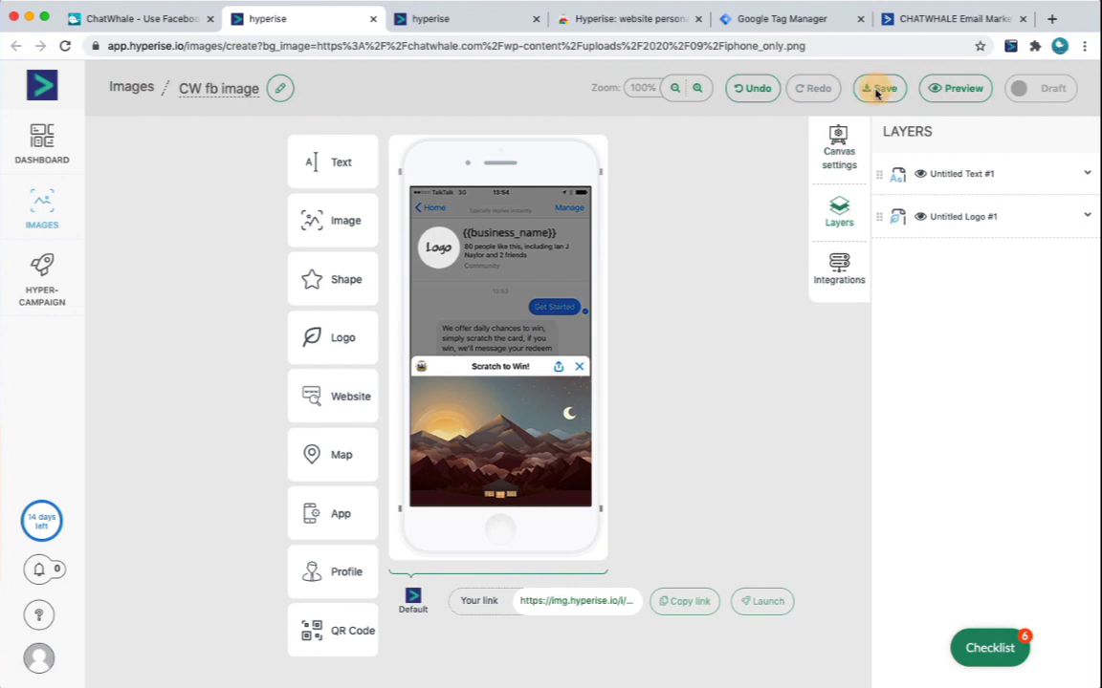
{"action": "left_click", "coordinate": [880, 88]}
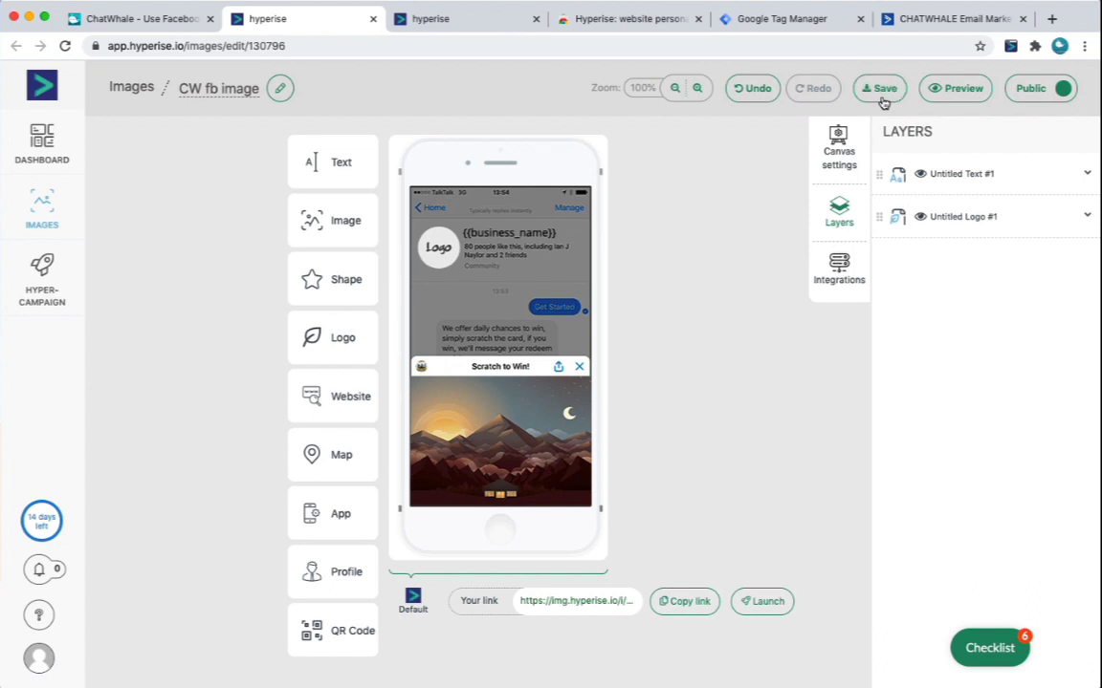
{"action": "left_click", "coordinate": [838, 149]}
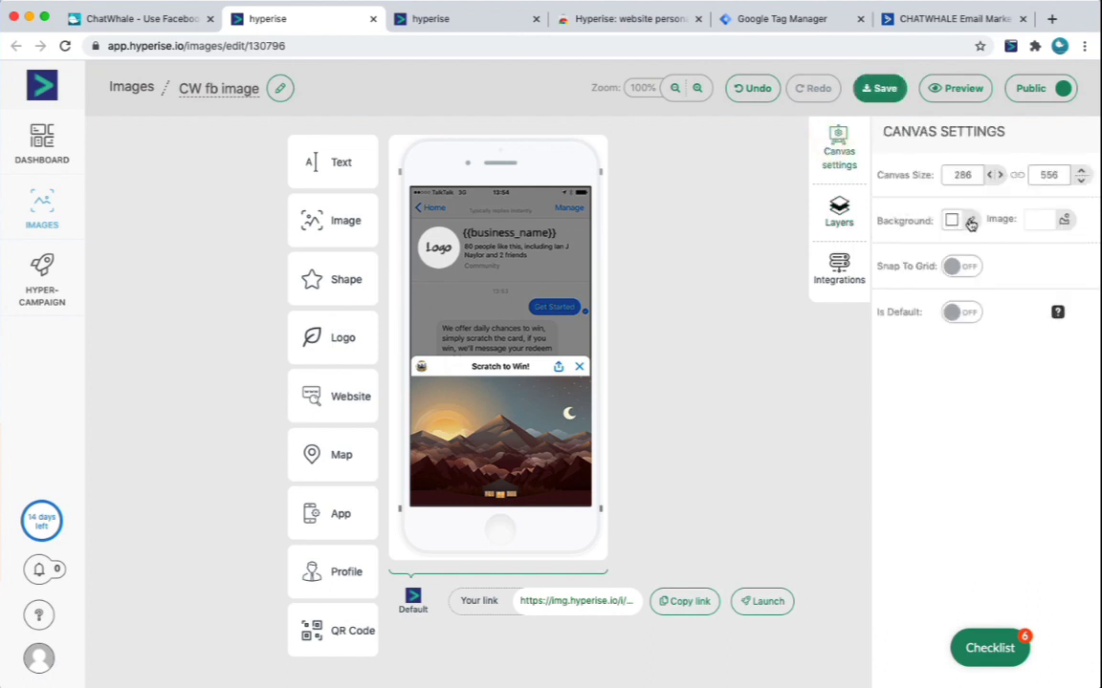
{"action": "left_click", "coordinate": [971, 220]}
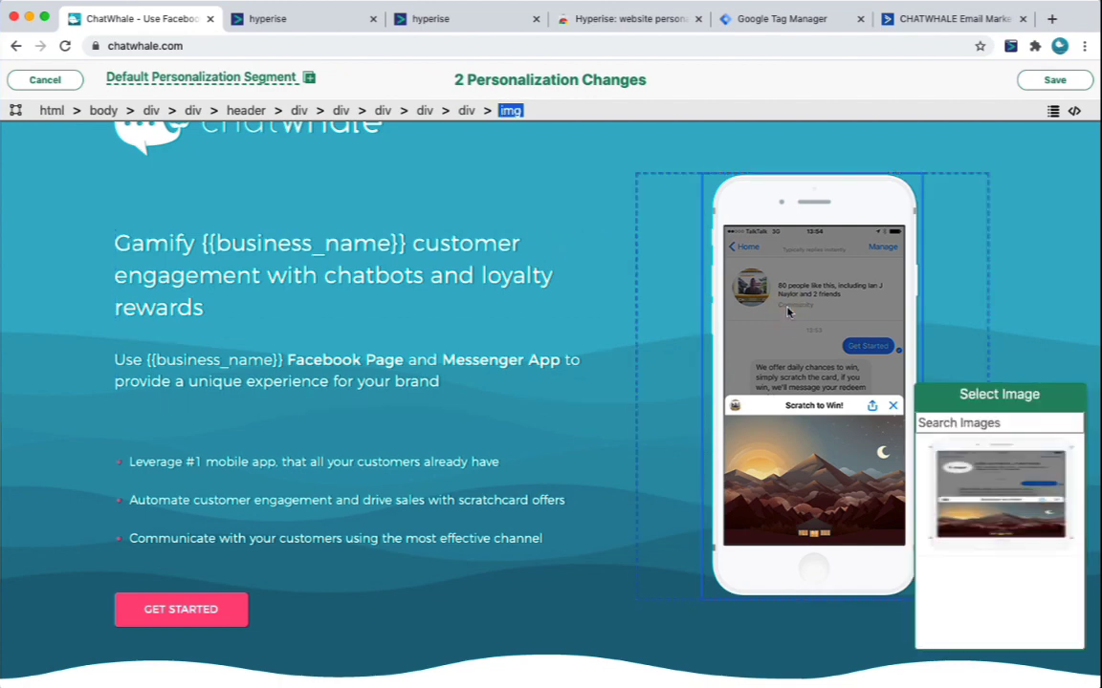
Step: Swap the homepage phone image for the personalised one and save the personalisation changes
{"action": "left_click", "coordinate": [999, 493]}
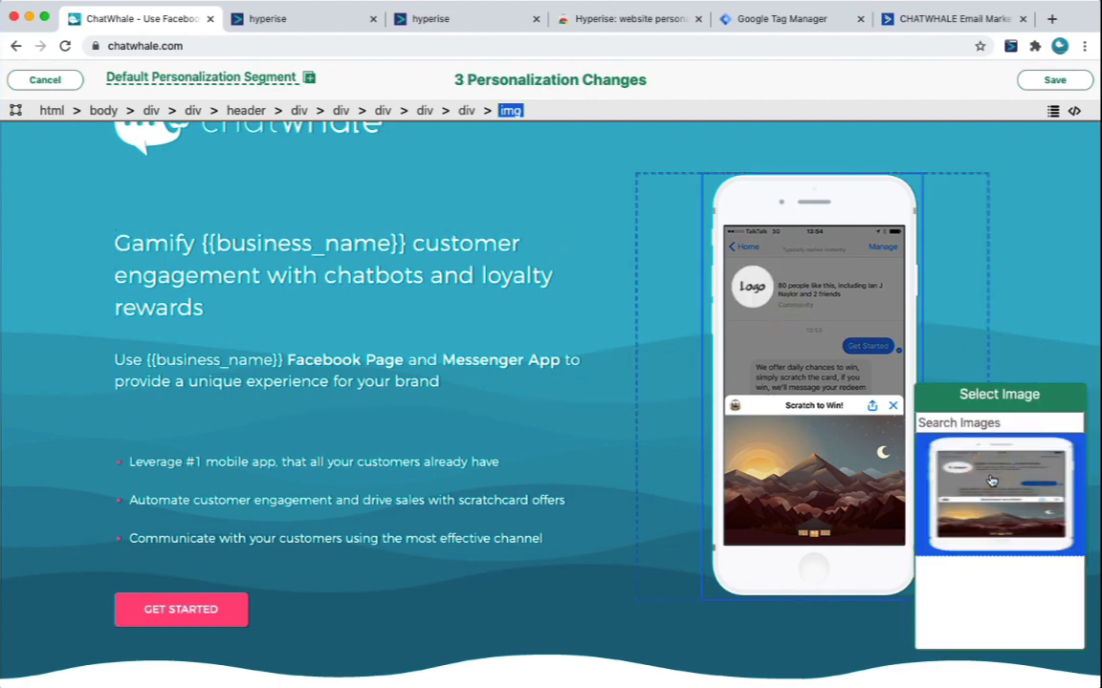
{"action": "left_click", "coordinate": [746, 260]}
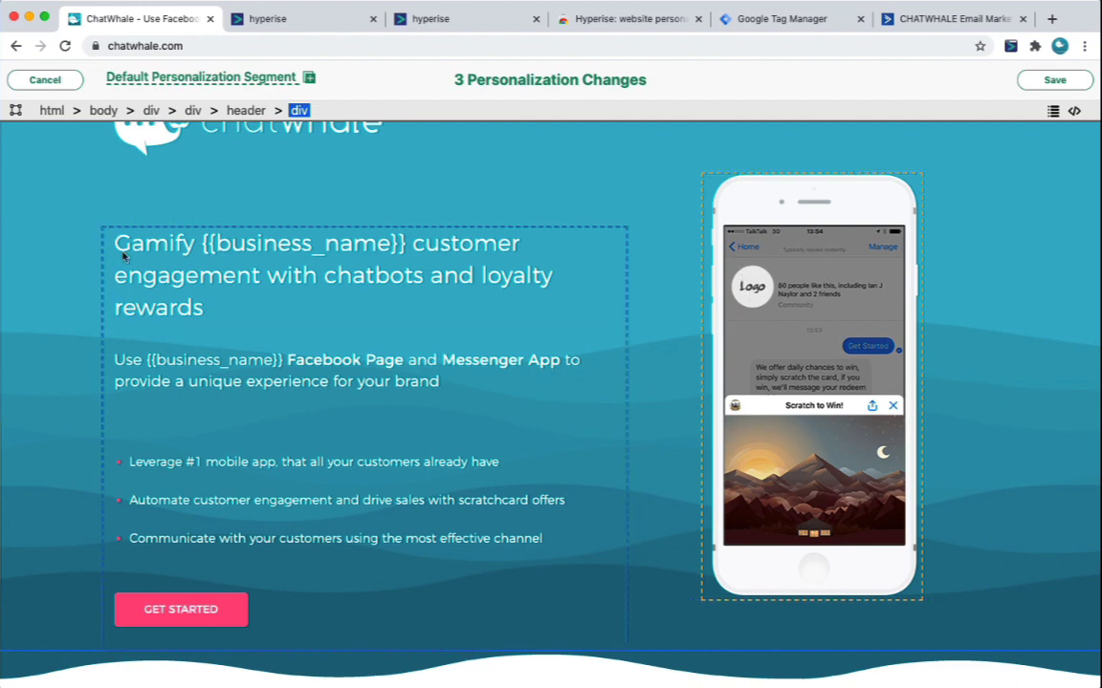
{"action": "left_click", "coordinate": [550, 81]}
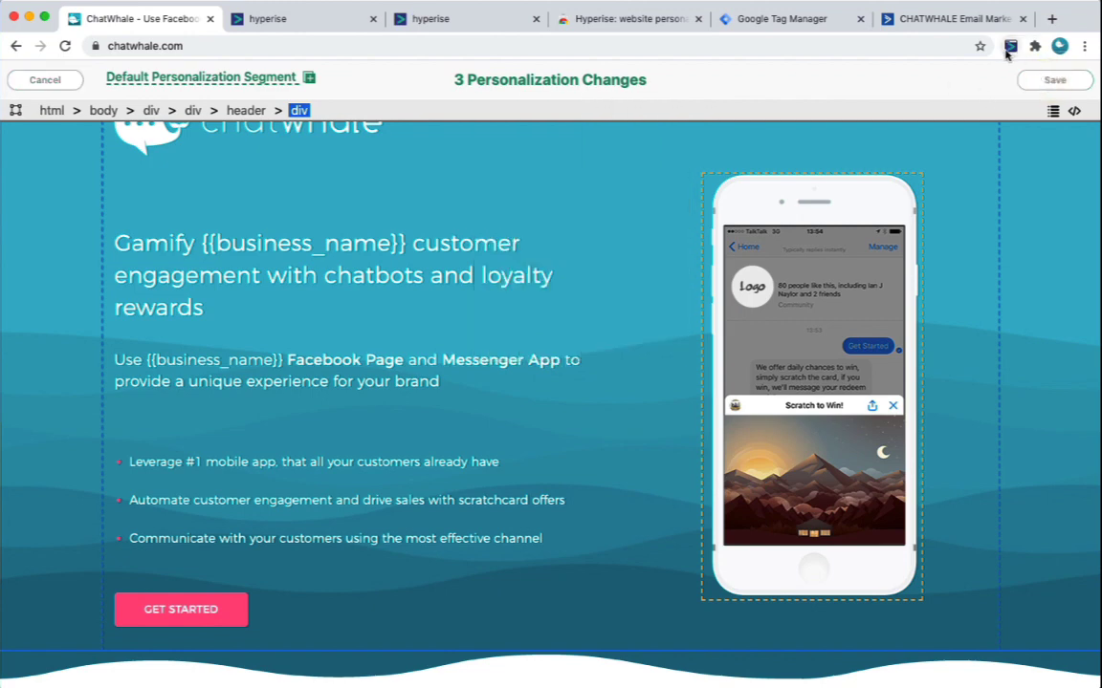
{"action": "left_click", "coordinate": [1010, 46]}
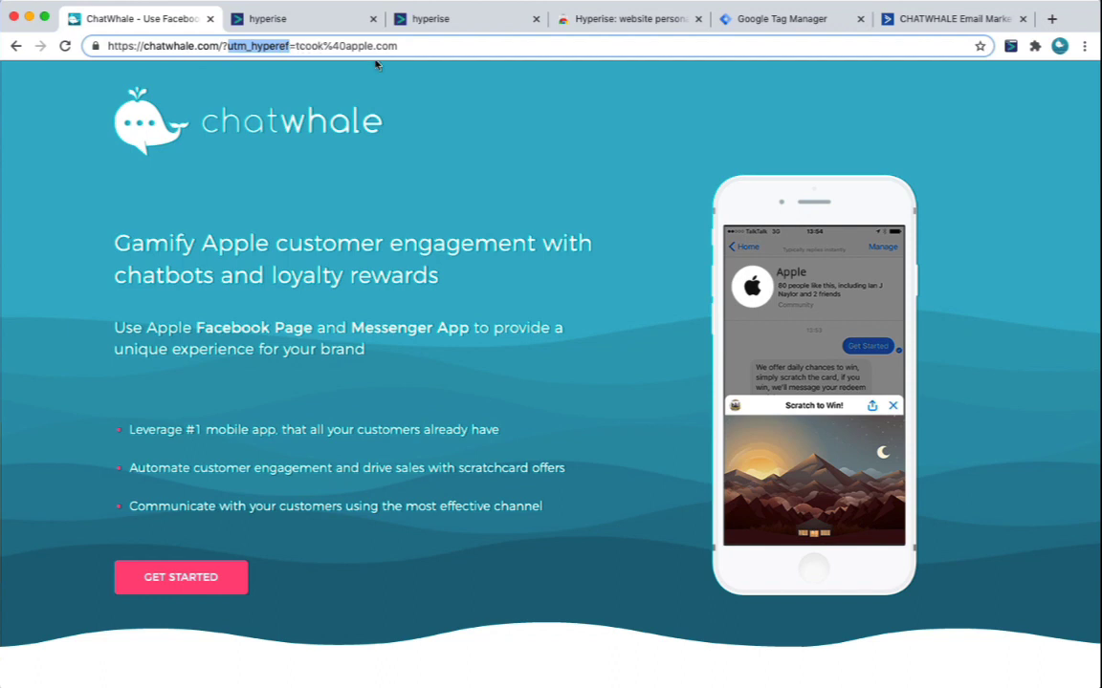
{"action": "left_click", "coordinate": [268, 46]}
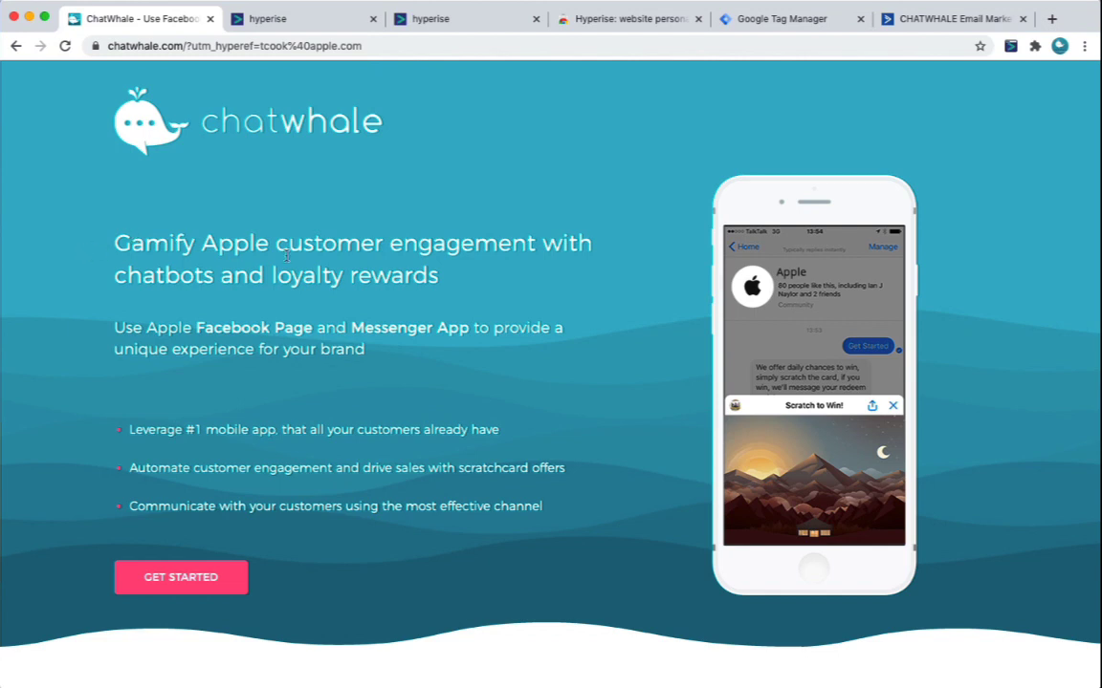
{"action": "mouse_move", "coordinate": [258, 344]}
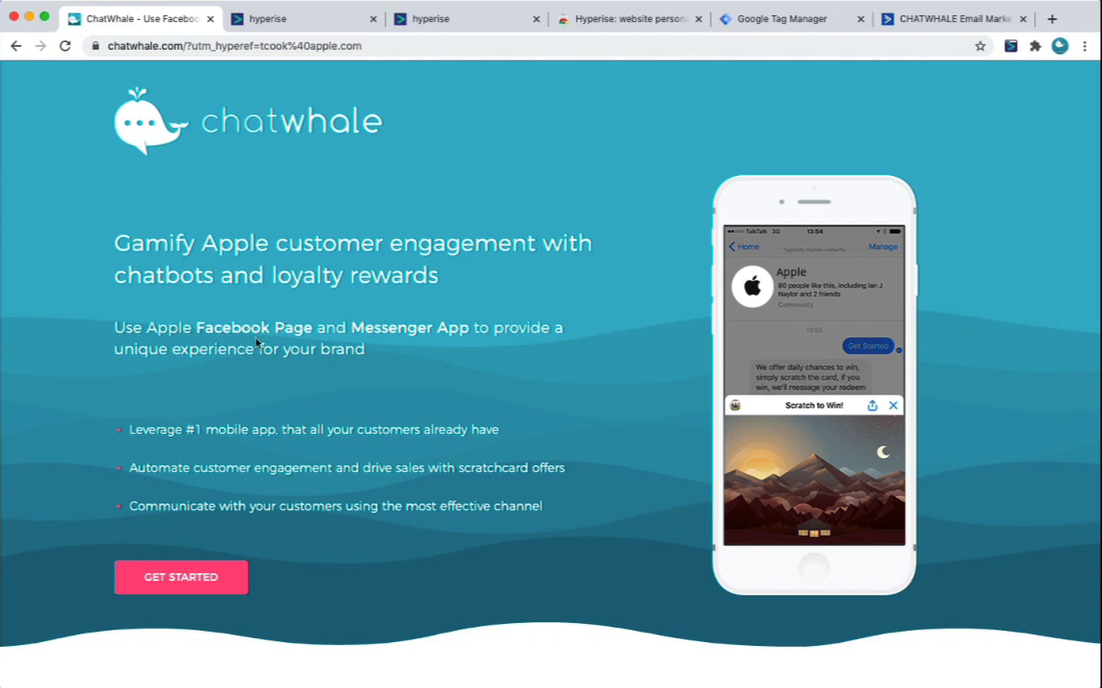
{"action": "mouse_move", "coordinate": [811, 275]}
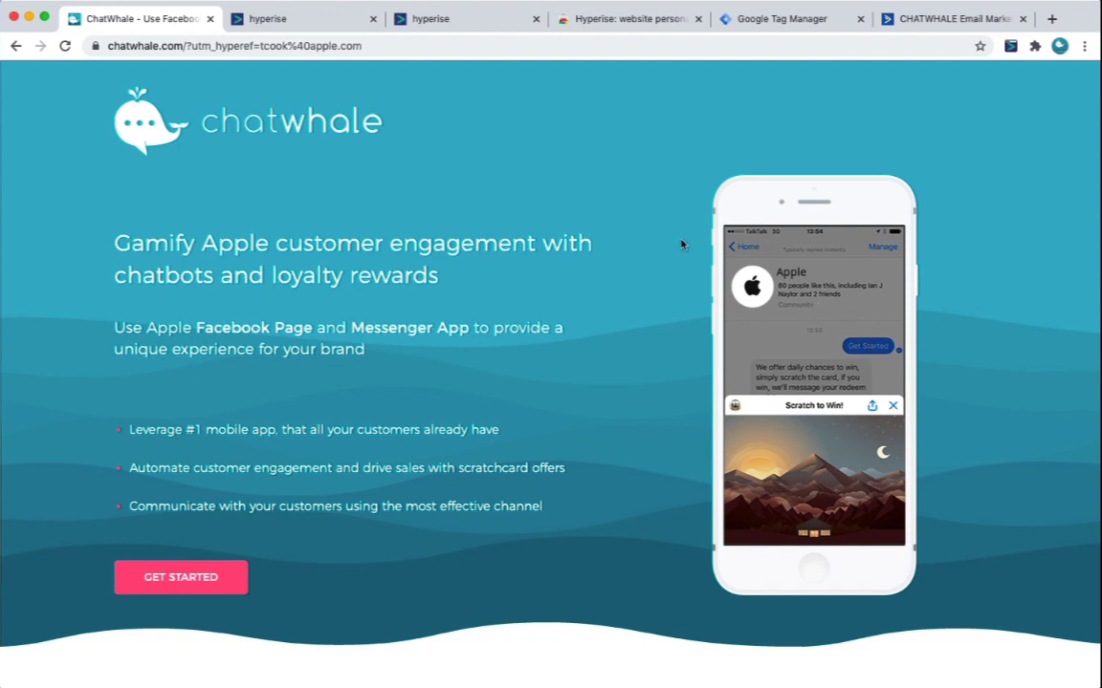
{"action": "mouse_move", "coordinate": [459, 109]}
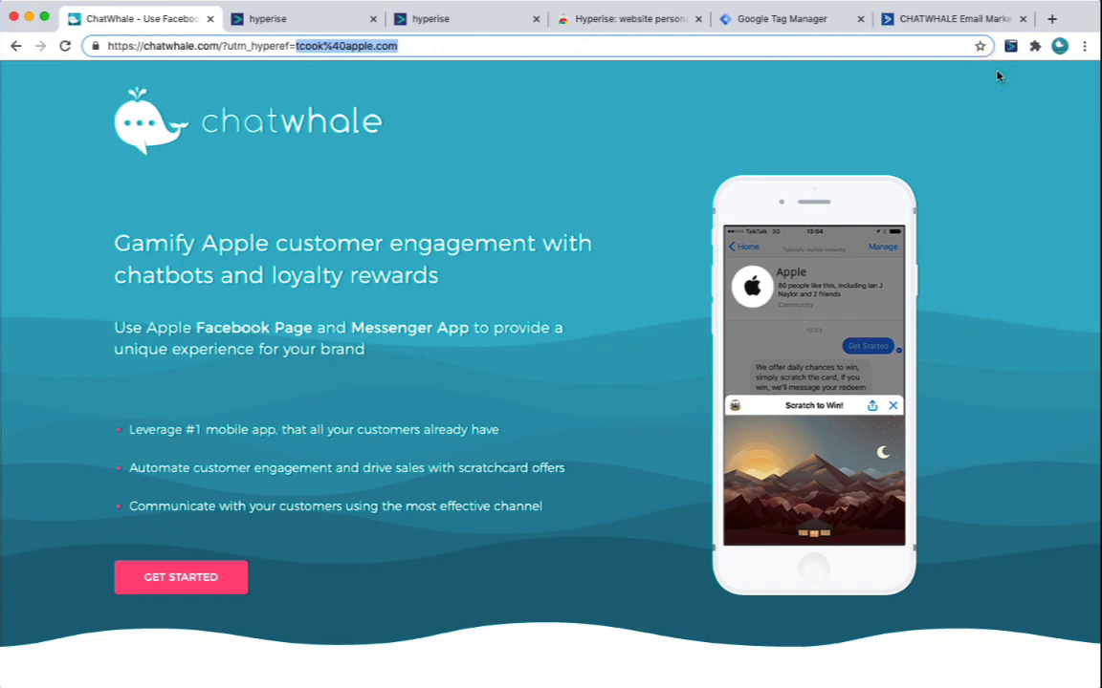
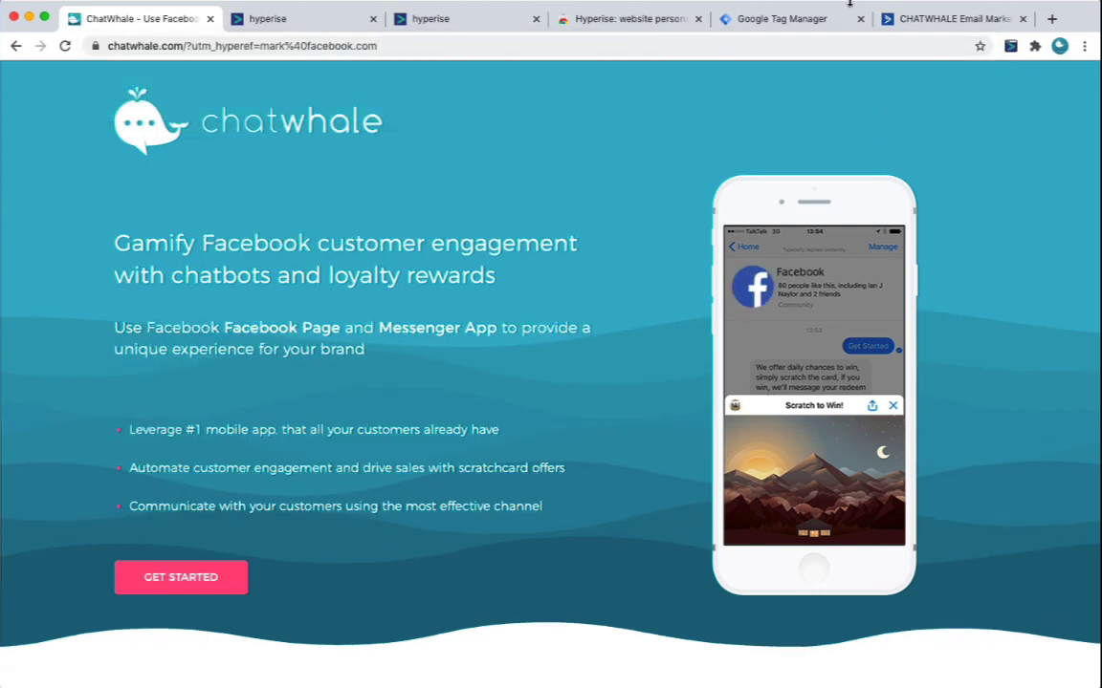
{"action": "mouse_move", "coordinate": [249, 222]}
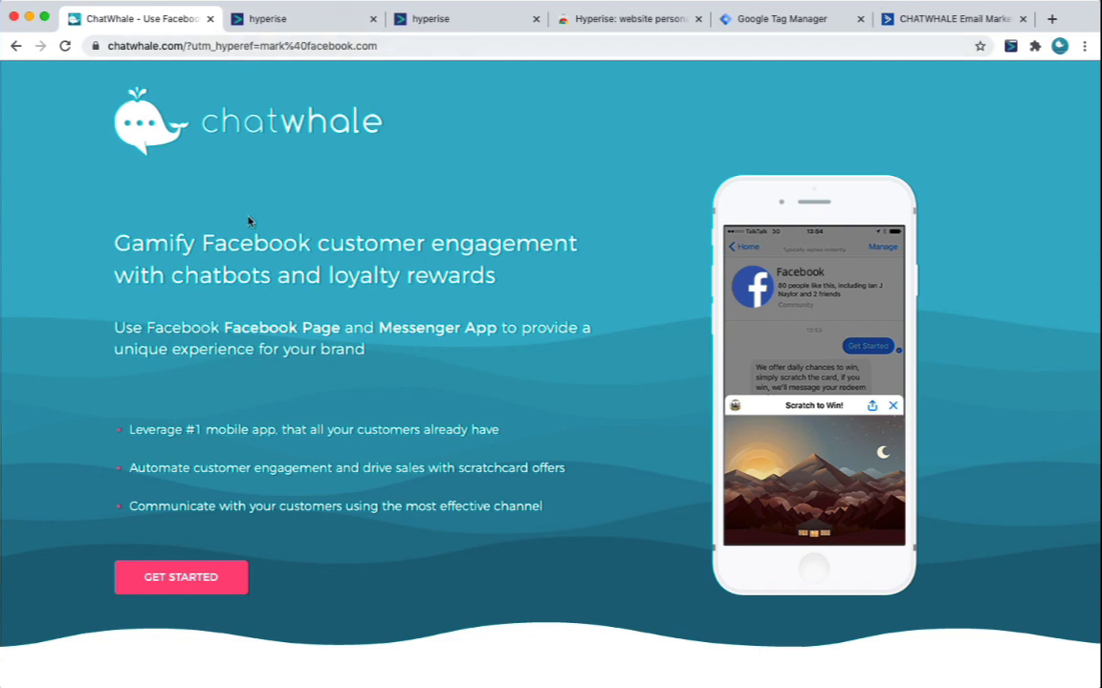
{"action": "mouse_move", "coordinate": [435, 279]}
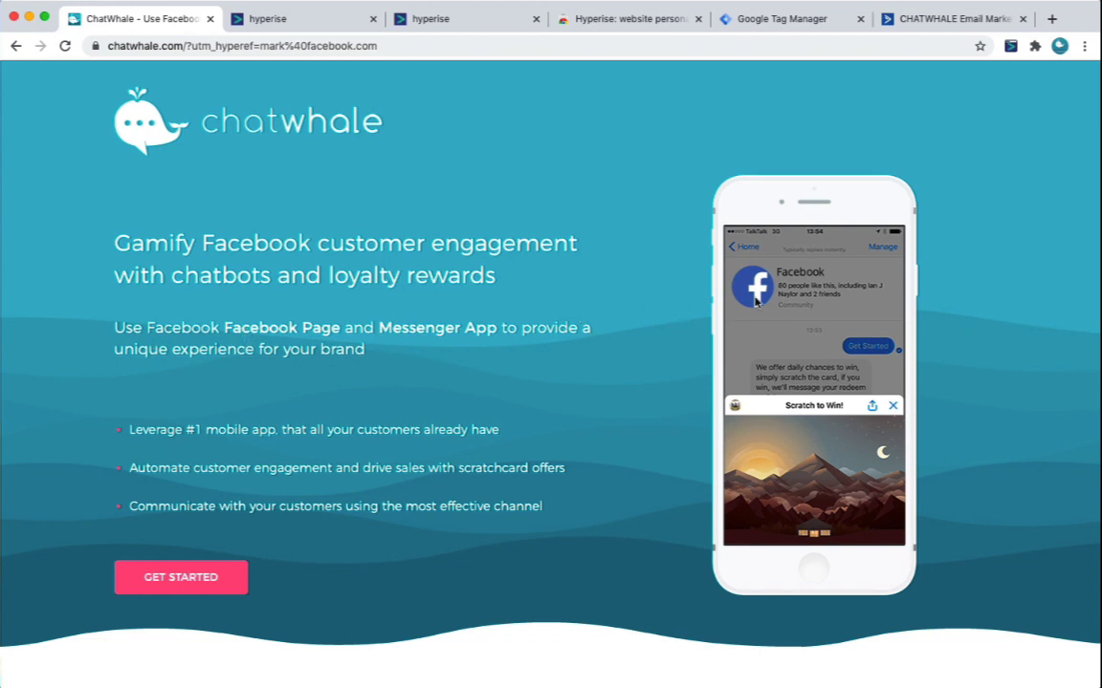
{"action": "mouse_move", "coordinate": [812, 279]}
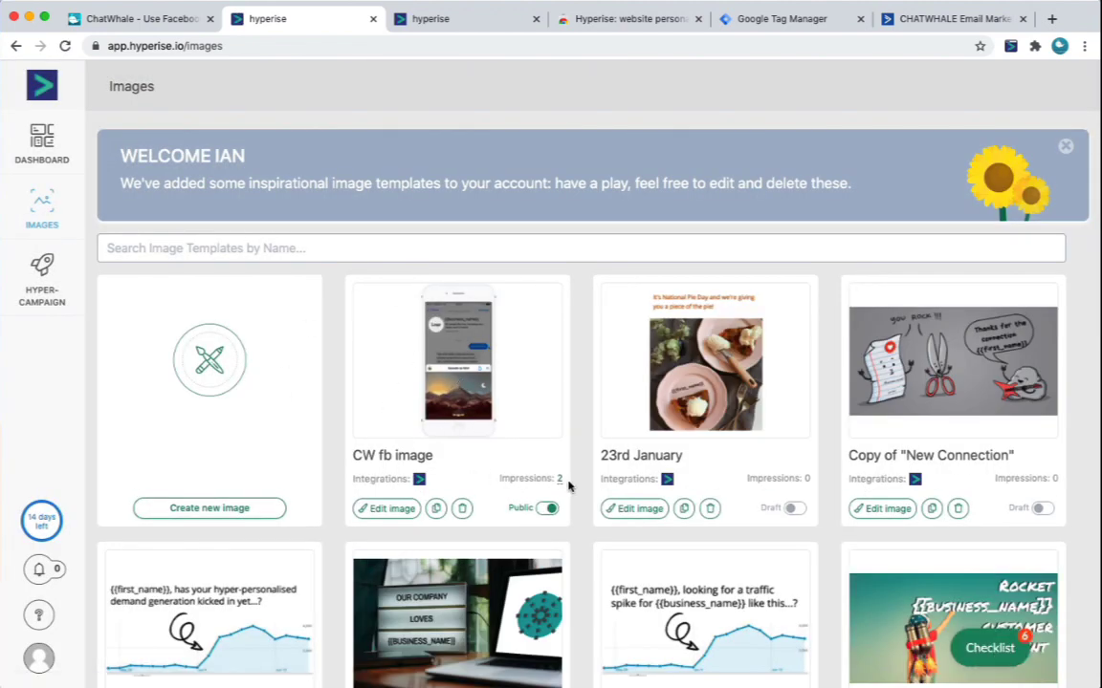
Step: Reopen the CW fb image for editing from the Images dashboard
{"action": "left_click", "coordinate": [991, 646]}
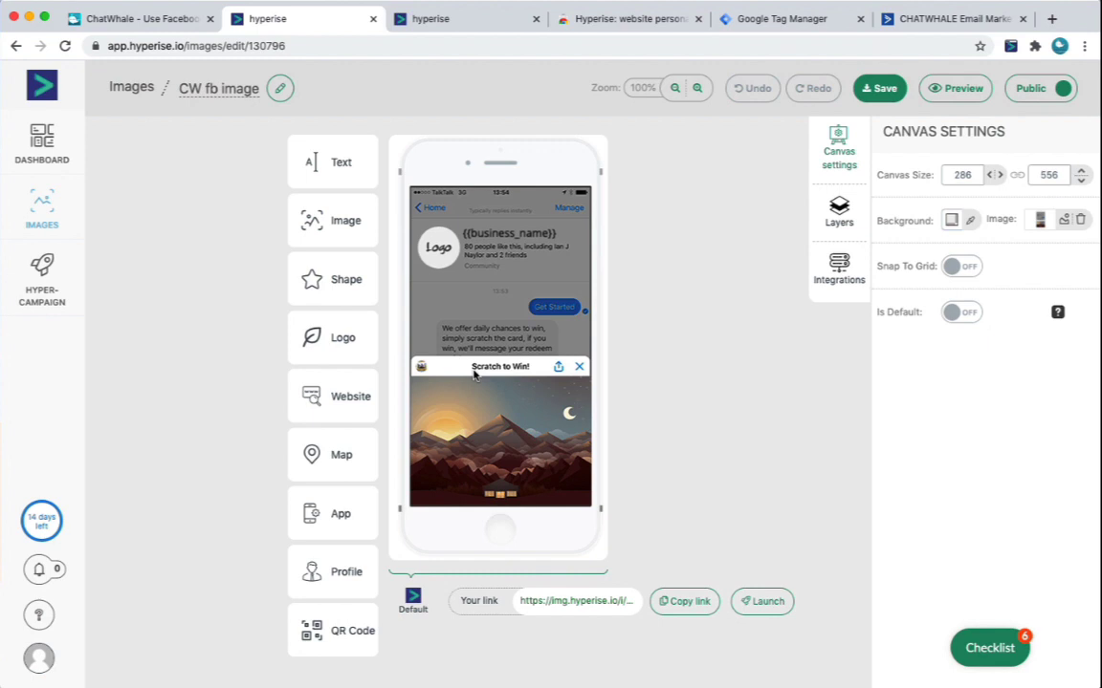
{"action": "mouse_move", "coordinate": [681, 341]}
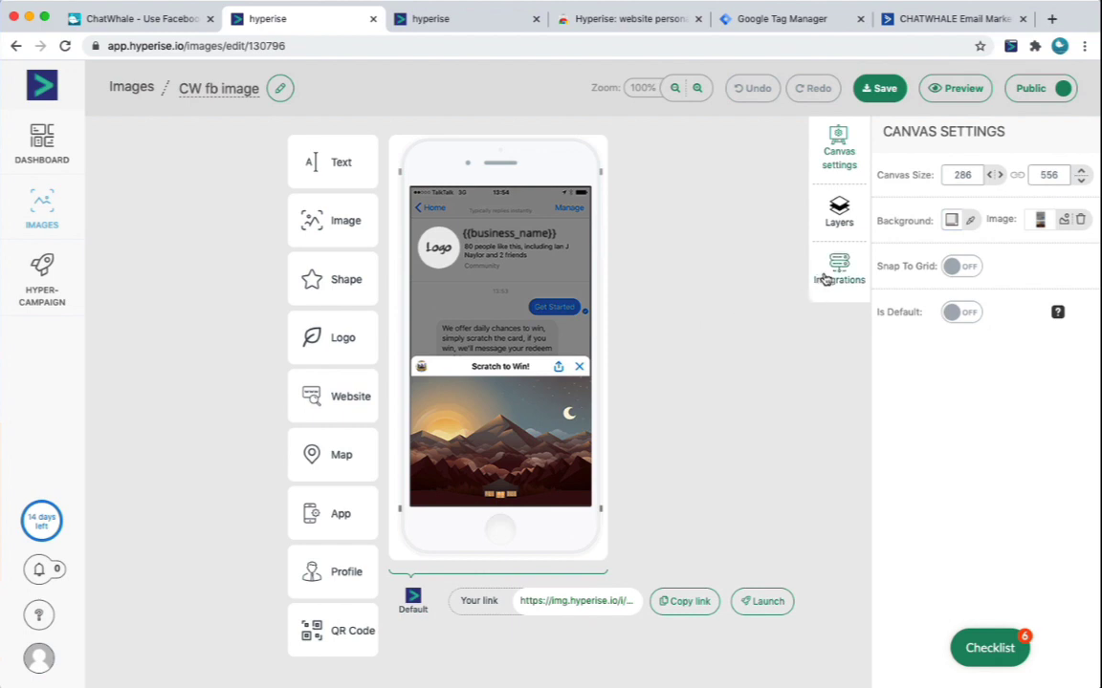
Step: Add ActiveCampaign from the Integrations Library as the image's data source
{"action": "left_click", "coordinate": [838, 272]}
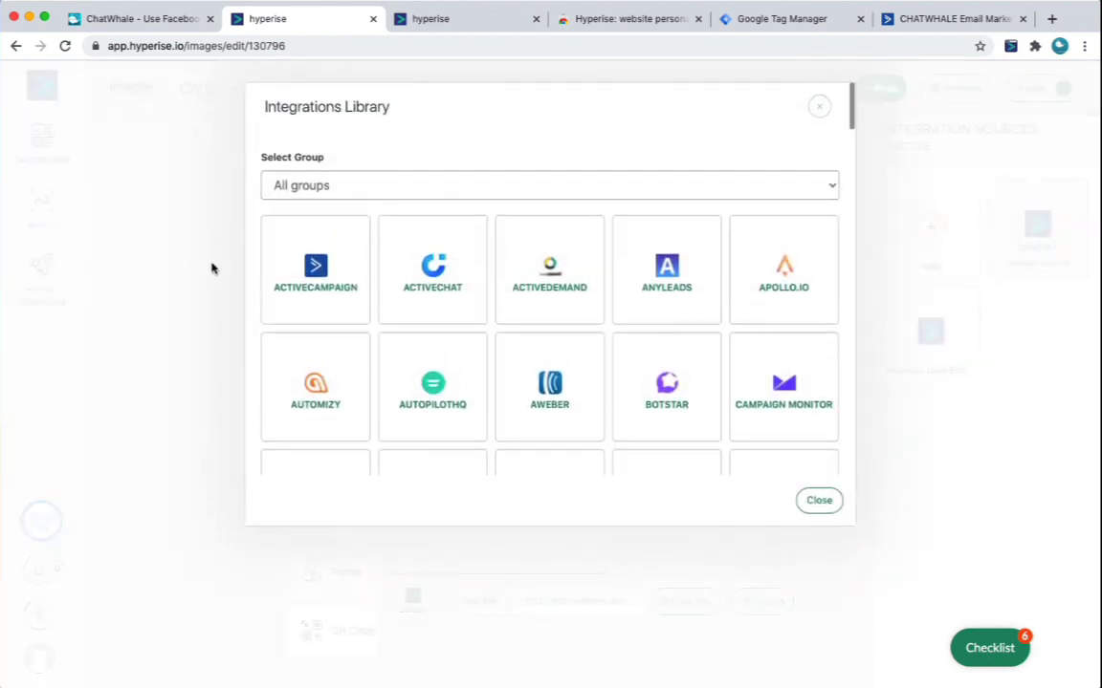
{"action": "scroll", "scroll_direction": "down", "scroll_amount": 3}
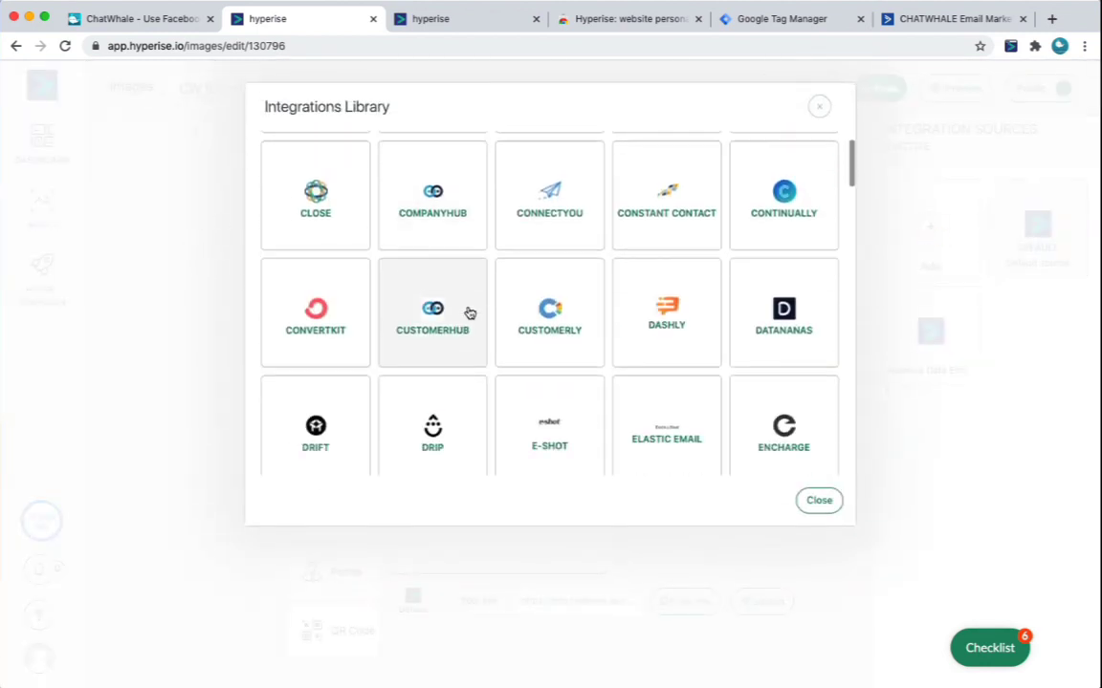
{"action": "scroll", "scroll_direction": "down", "scroll_amount": 3}
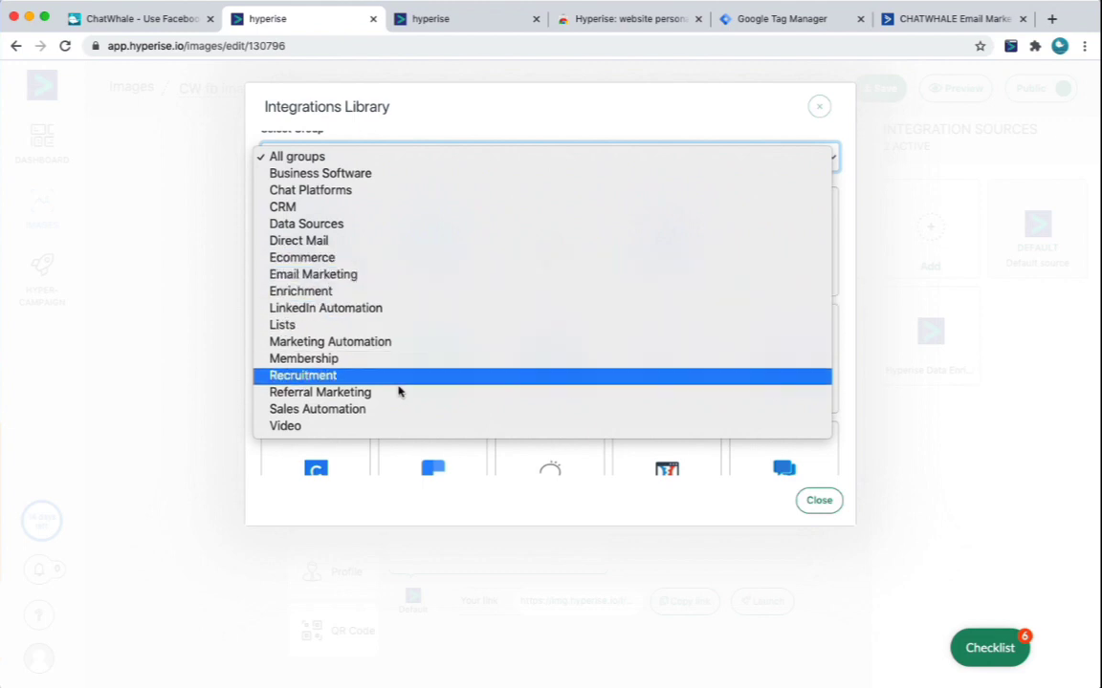
{"action": "left_click", "coordinate": [296, 156]}
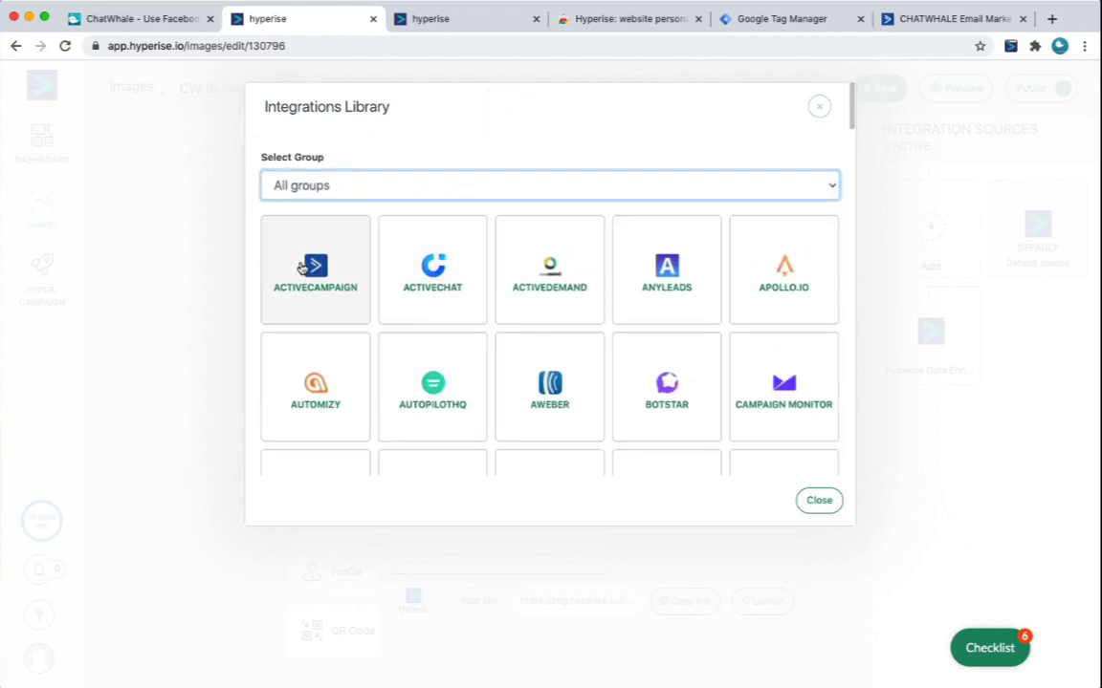
{"action": "left_click", "coordinate": [314, 267]}
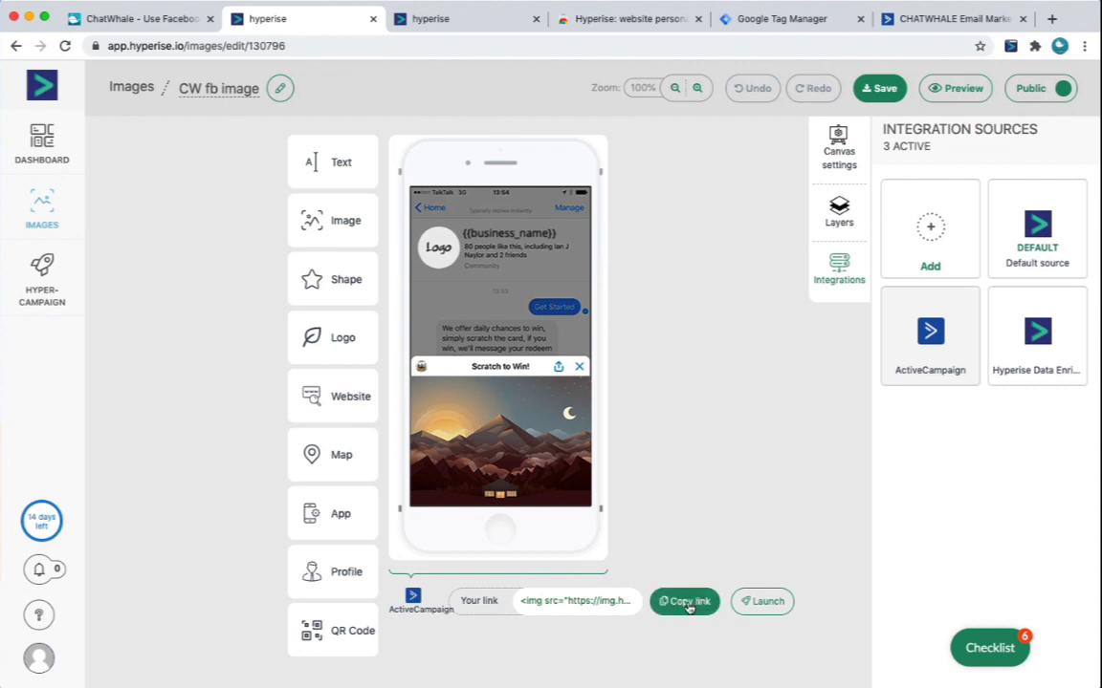
Step: Copy the image's embed code and switch over to ActiveCampaign
{"action": "left_click", "coordinate": [684, 601]}
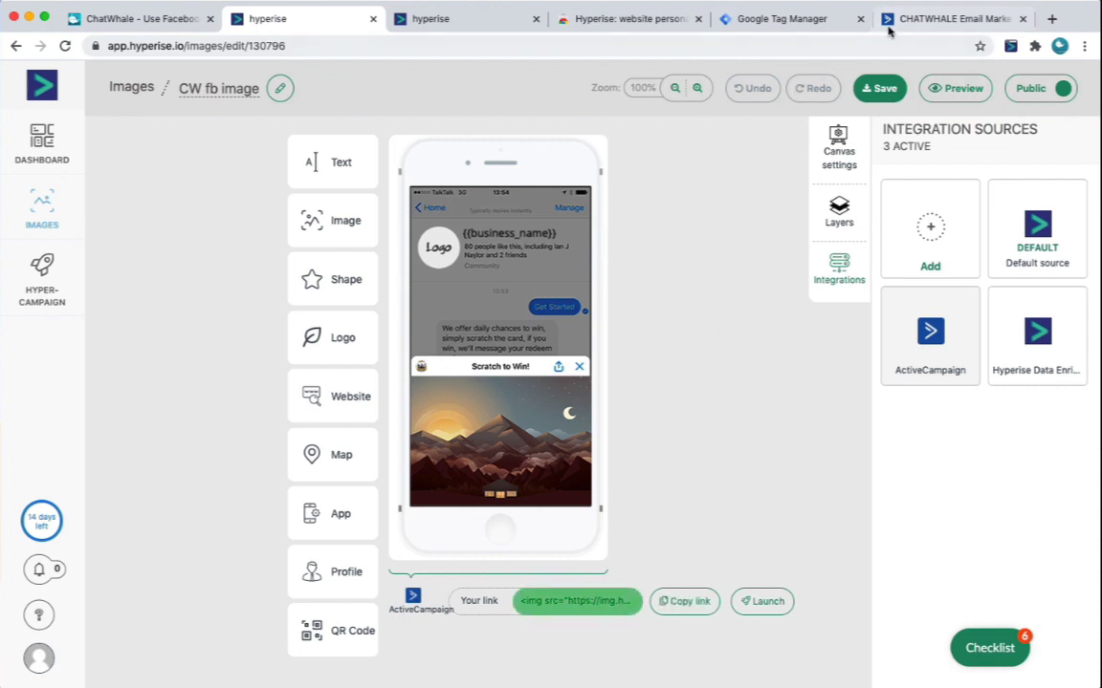
{"action": "left_click", "coordinate": [953, 19]}
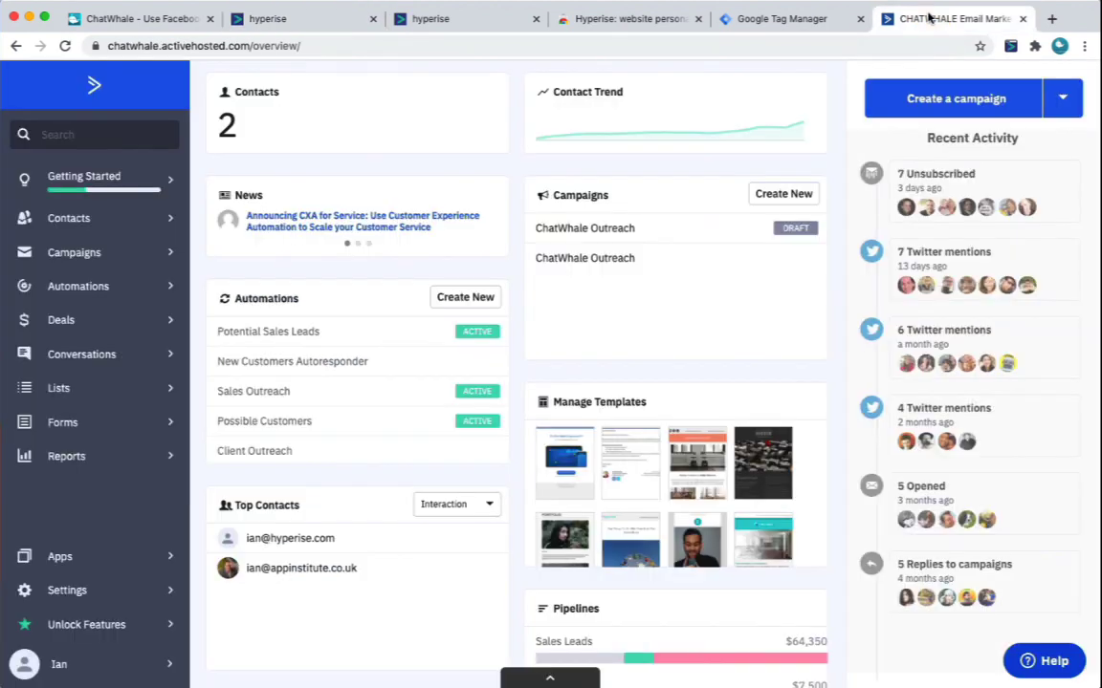
Step: Create a standard campaign named 'cw' sent to the Master Contact List
{"action": "left_click", "coordinate": [956, 99]}
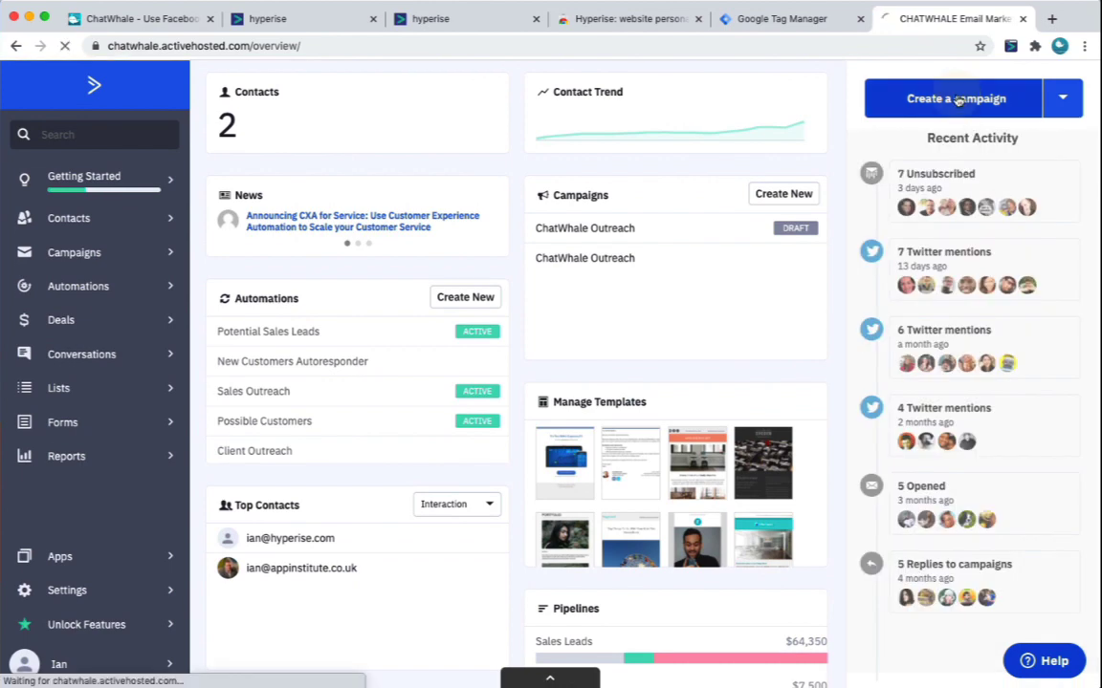
{"action": "left_click", "coordinate": [956, 99]}
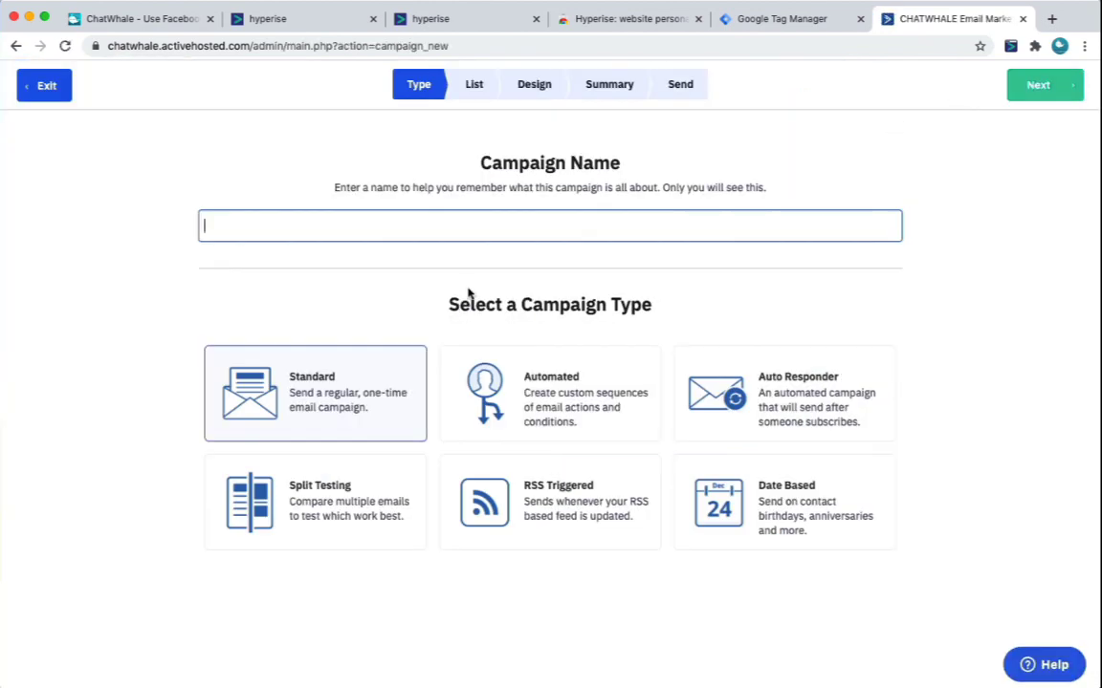
{"action": "type", "text": "cw"}
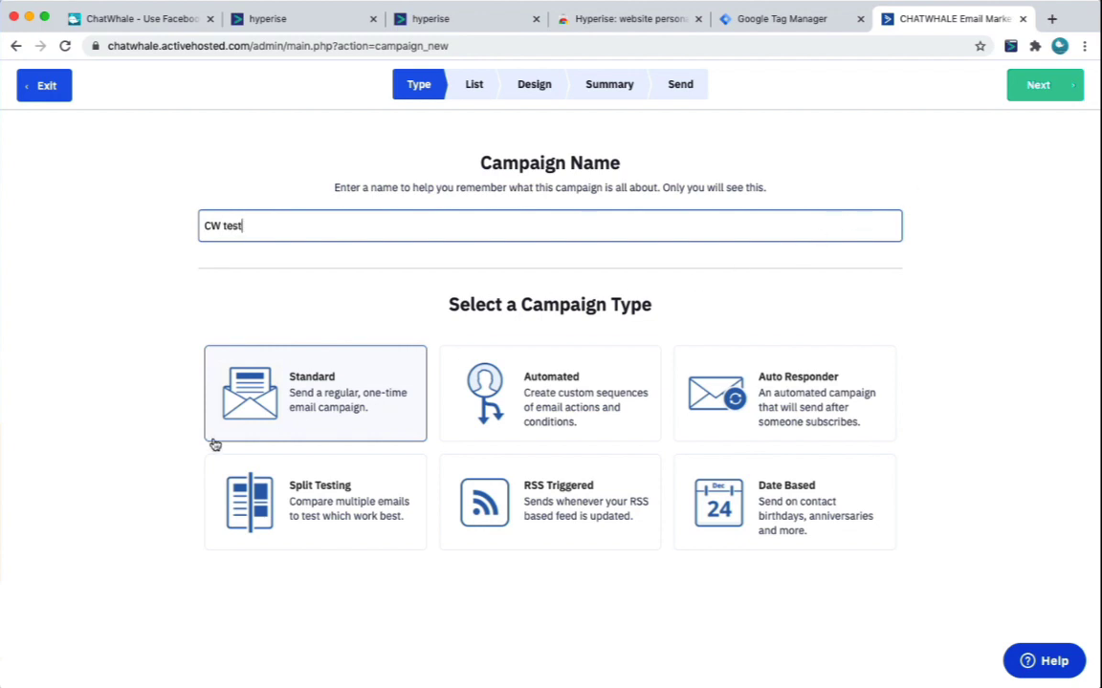
{"action": "left_click", "coordinate": [1036, 84]}
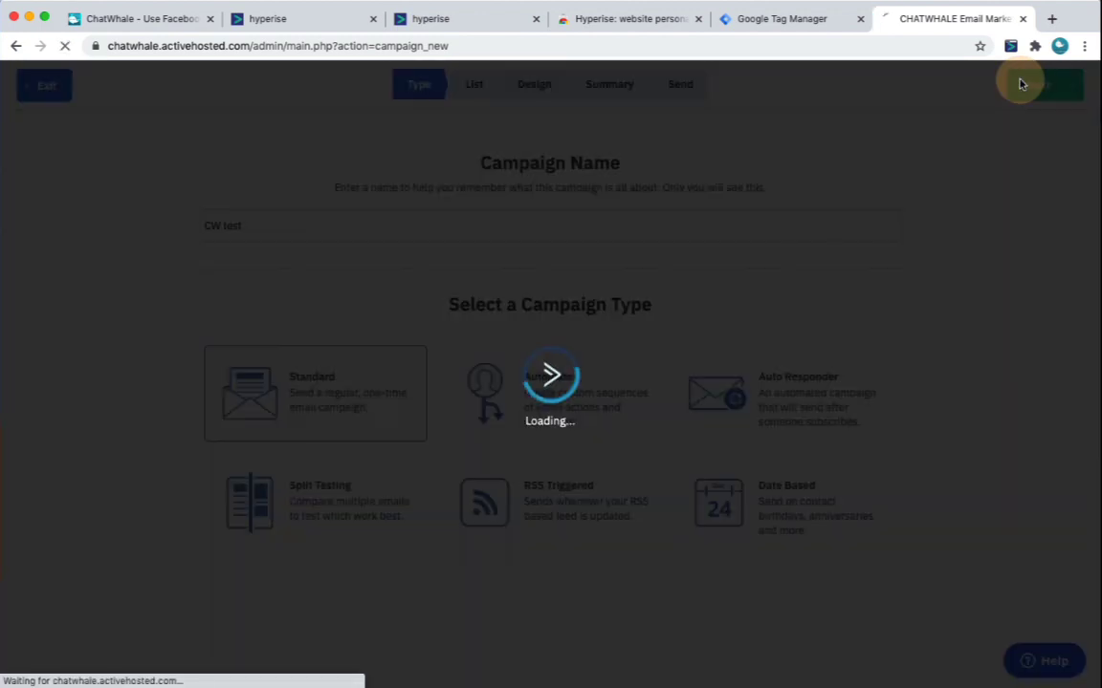
{"action": "left_click", "coordinate": [1037, 84]}
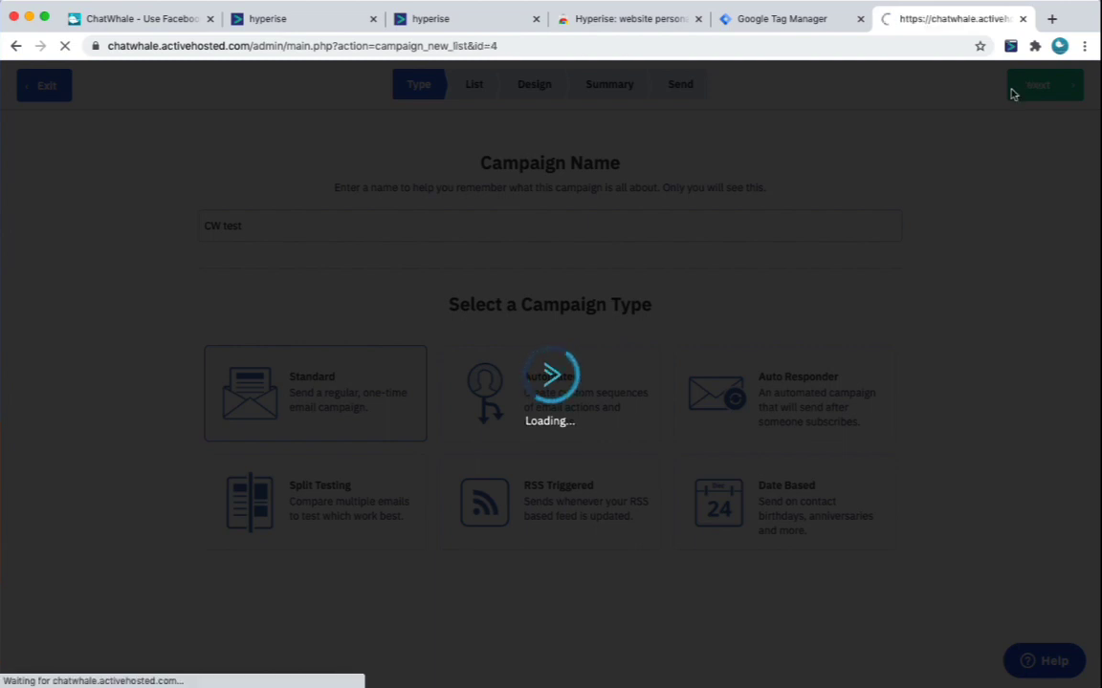
{"action": "left_click", "coordinate": [1044, 84]}
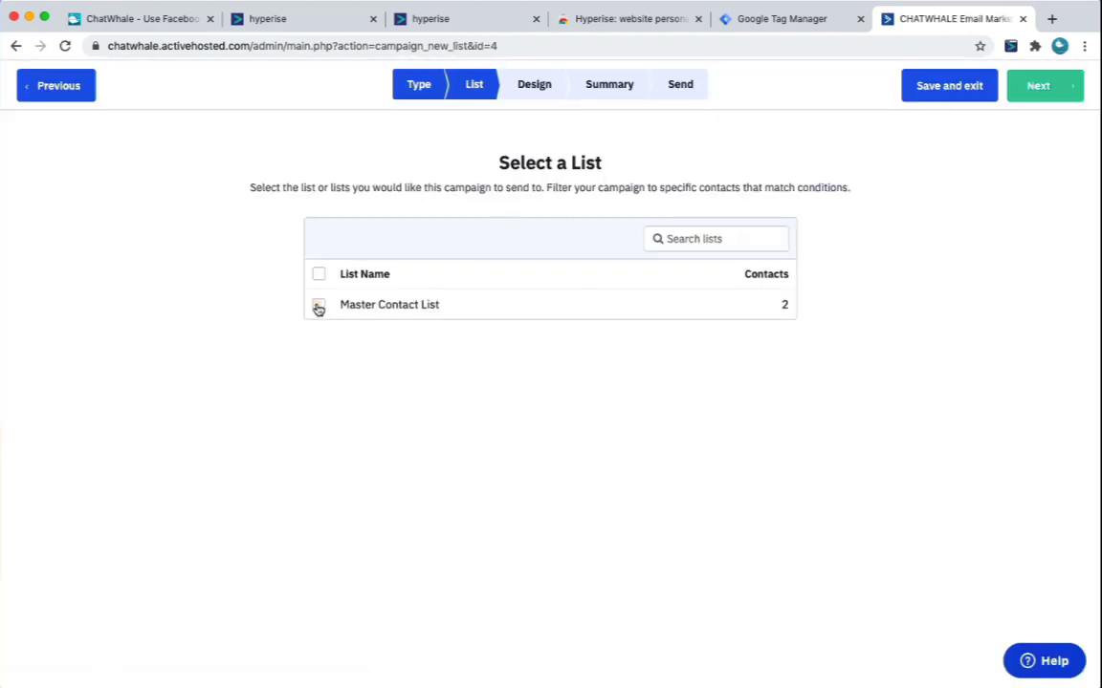
{"action": "left_click", "coordinate": [1042, 84]}
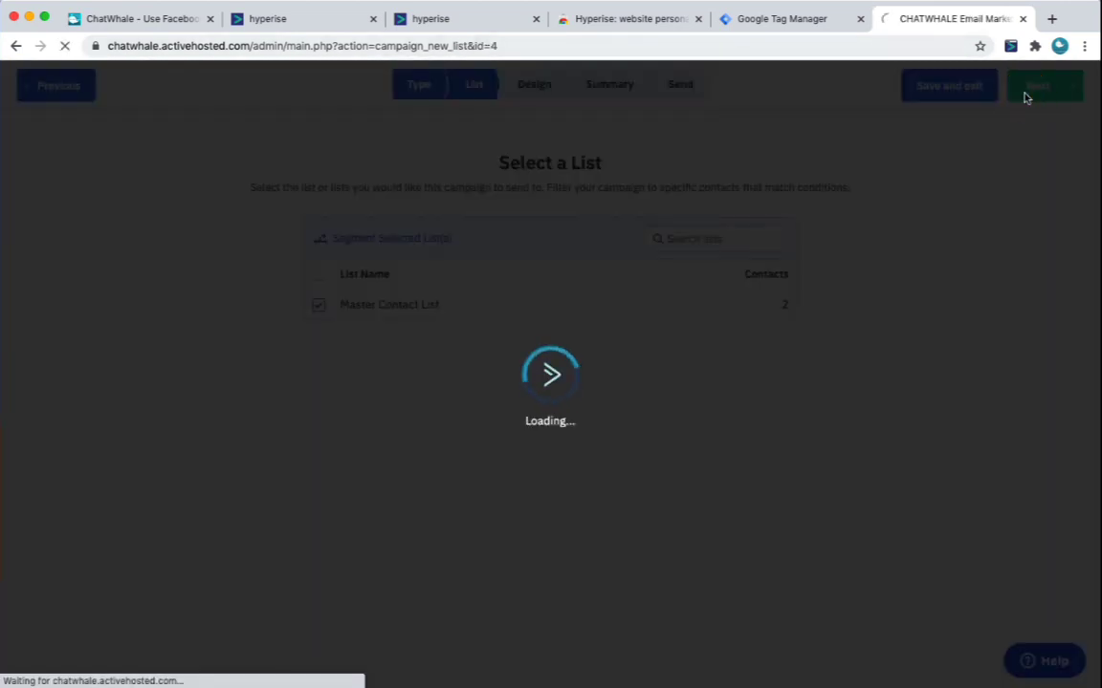
{"action": "left_click", "coordinate": [1045, 85]}
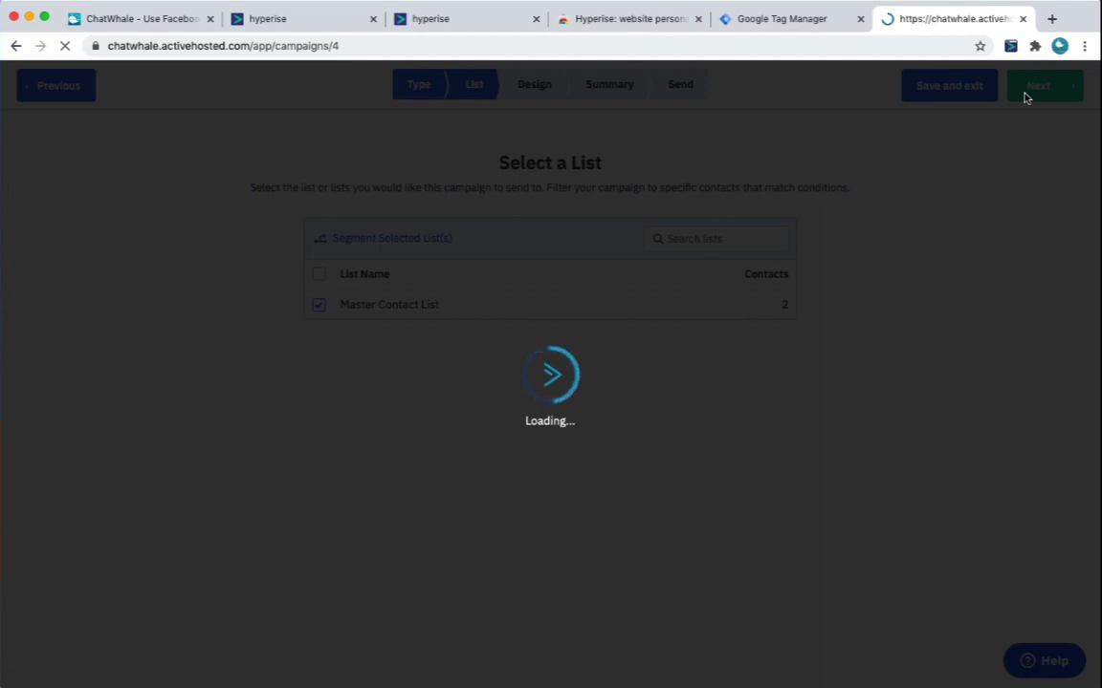
{"action": "left_click", "coordinate": [1044, 84]}
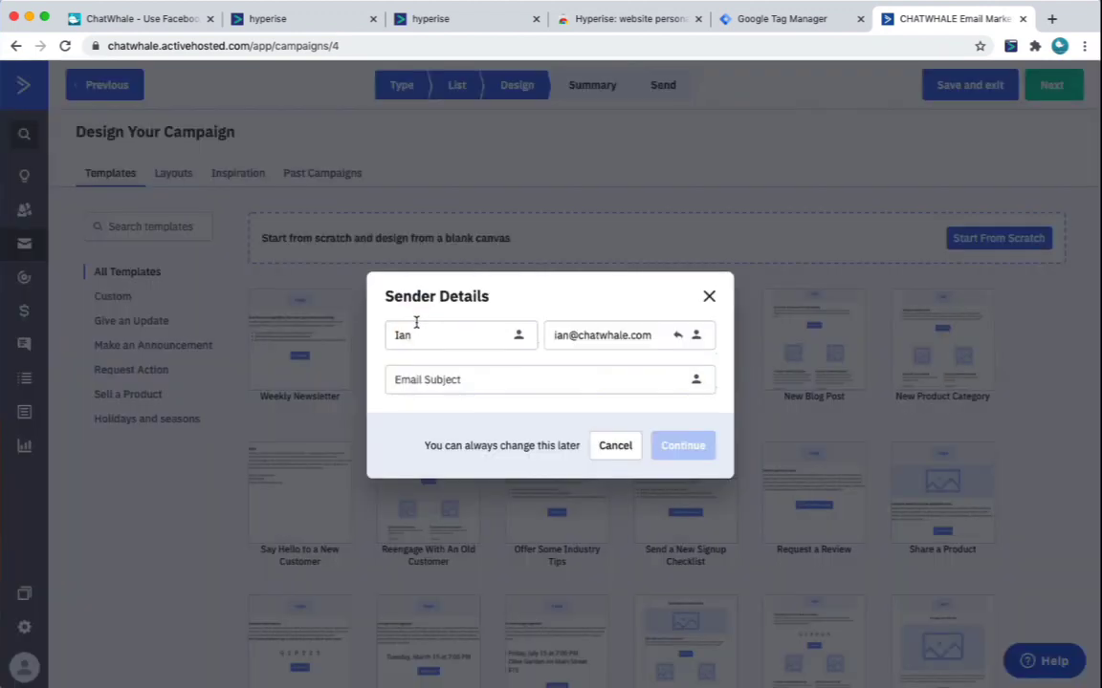
Step: Set the email subject to 'CW Test' and confirm the sender details
{"action": "left_click", "coordinate": [536, 378]}
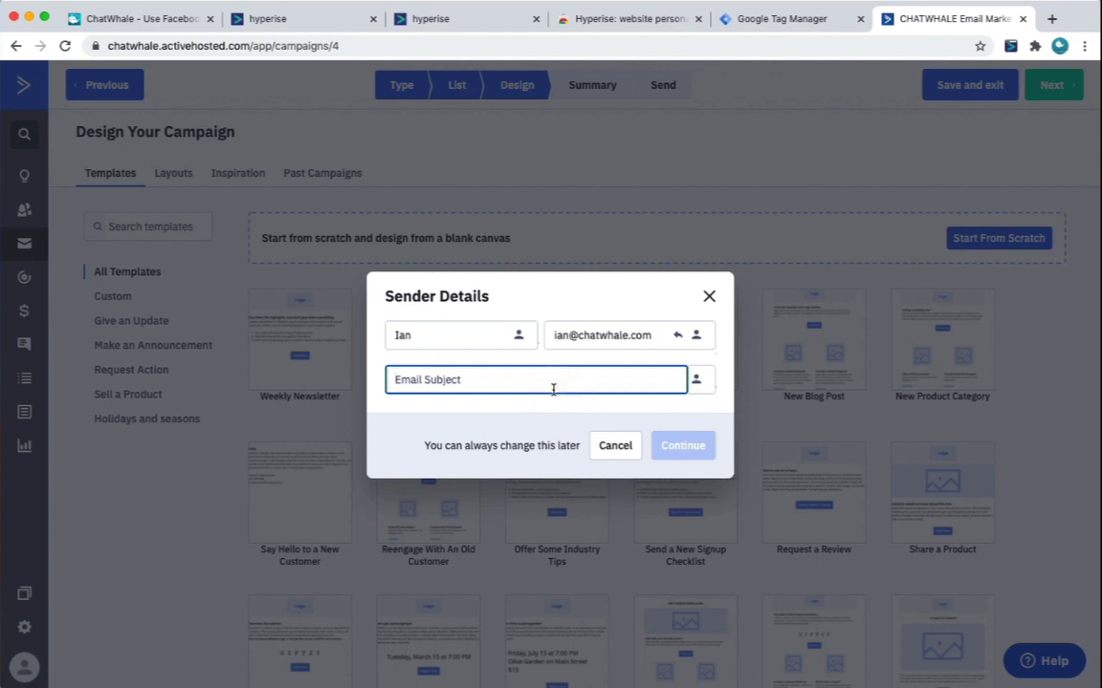
{"action": "type", "text": "CW Test"}
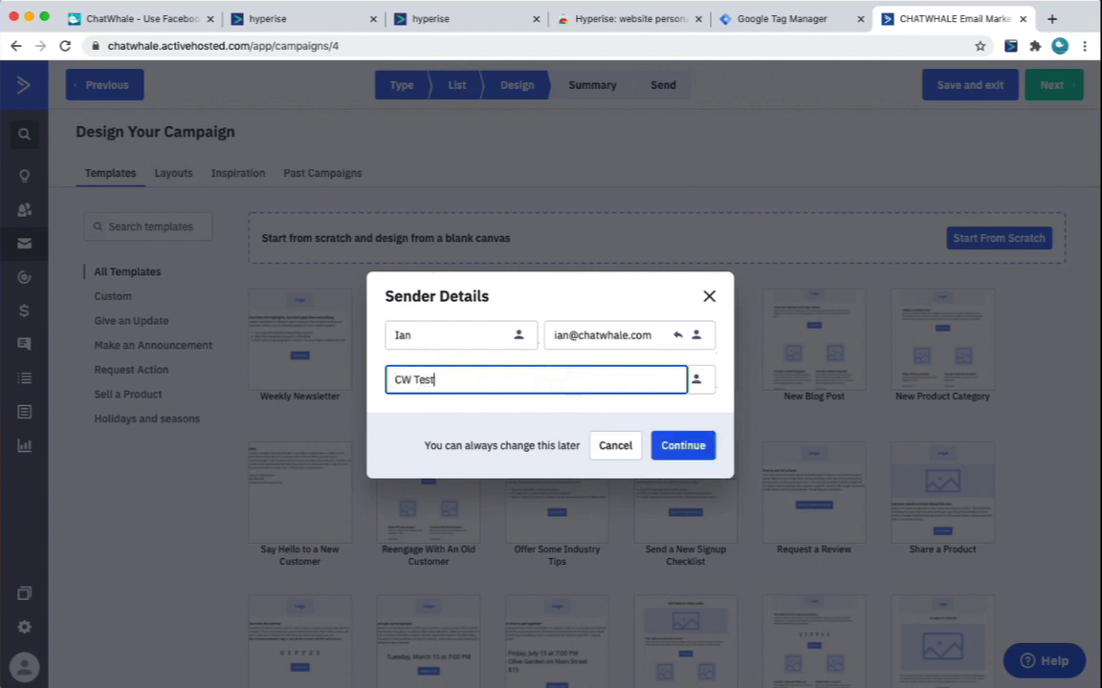
{"action": "left_click", "coordinate": [682, 444]}
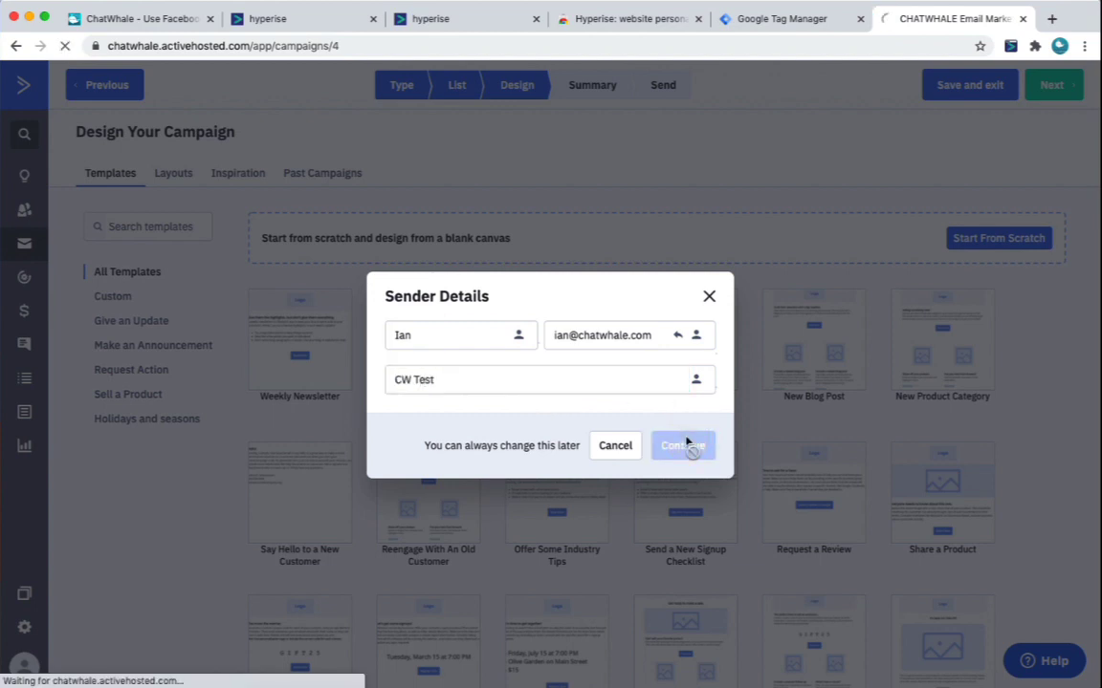
{"action": "left_click", "coordinate": [683, 446]}
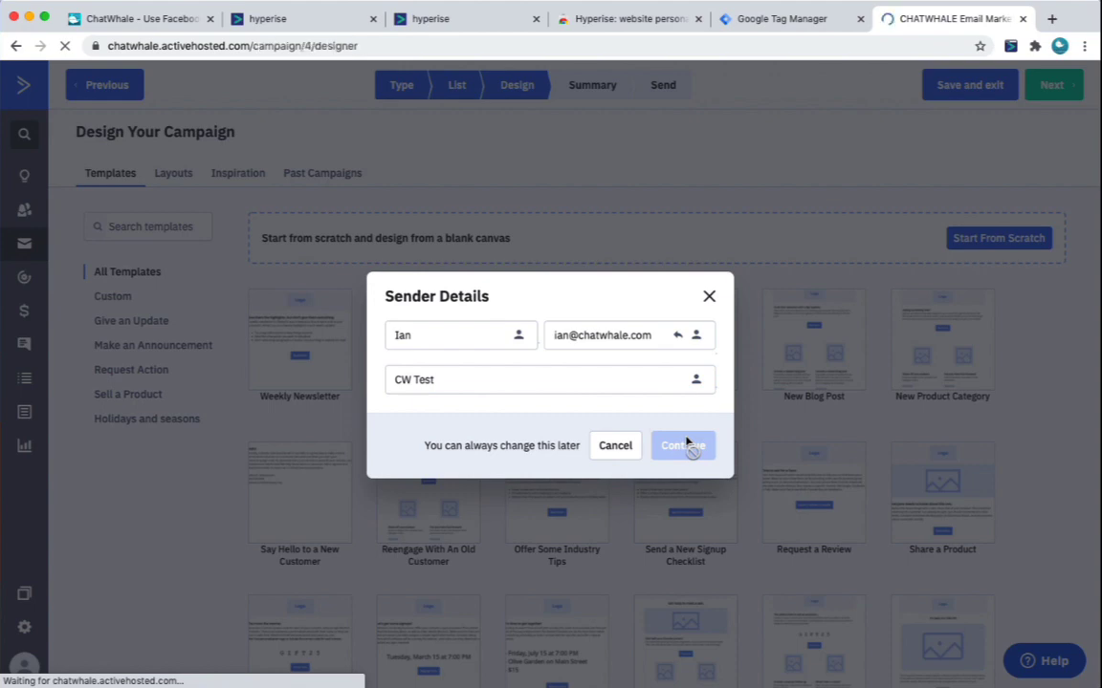
{"action": "left_click", "coordinate": [683, 446]}
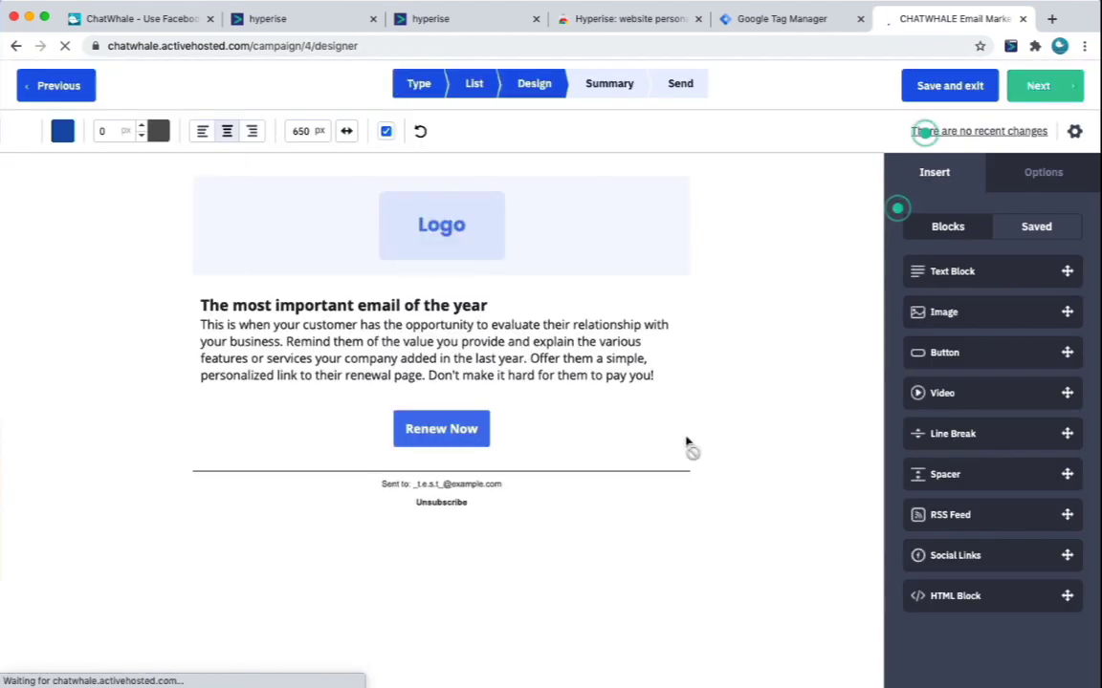
Step: Insert a Custom HTML block with the Hyperise image code so the phone mockup renders in the email
{"action": "left_click", "coordinate": [430, 340]}
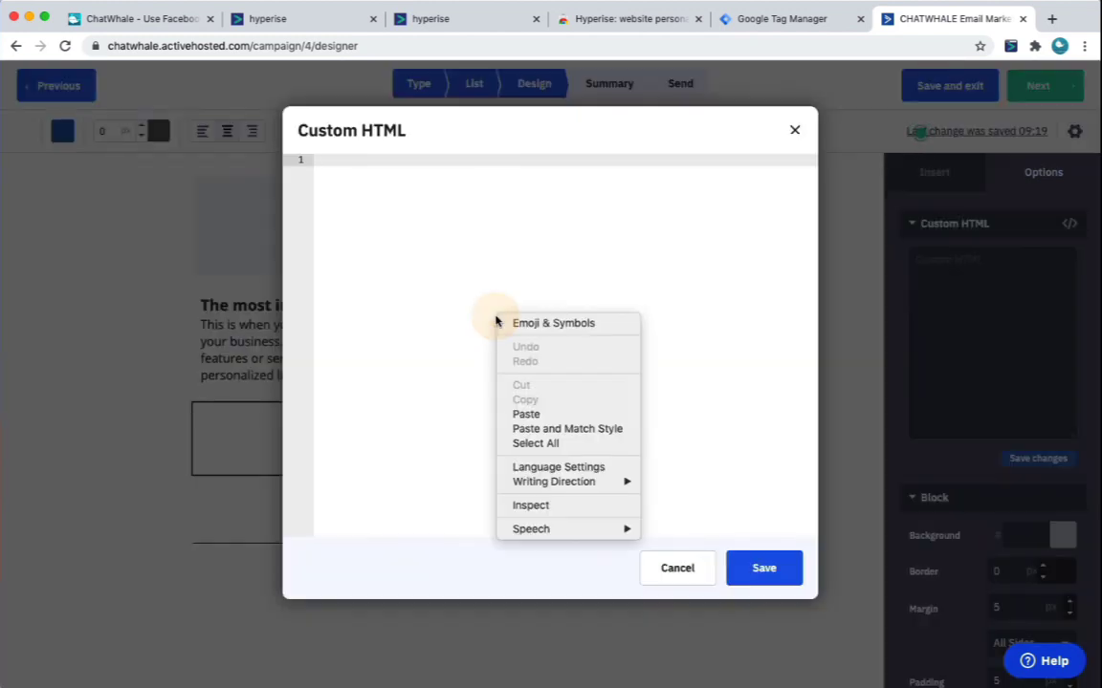
{"action": "left_click", "coordinate": [526, 413]}
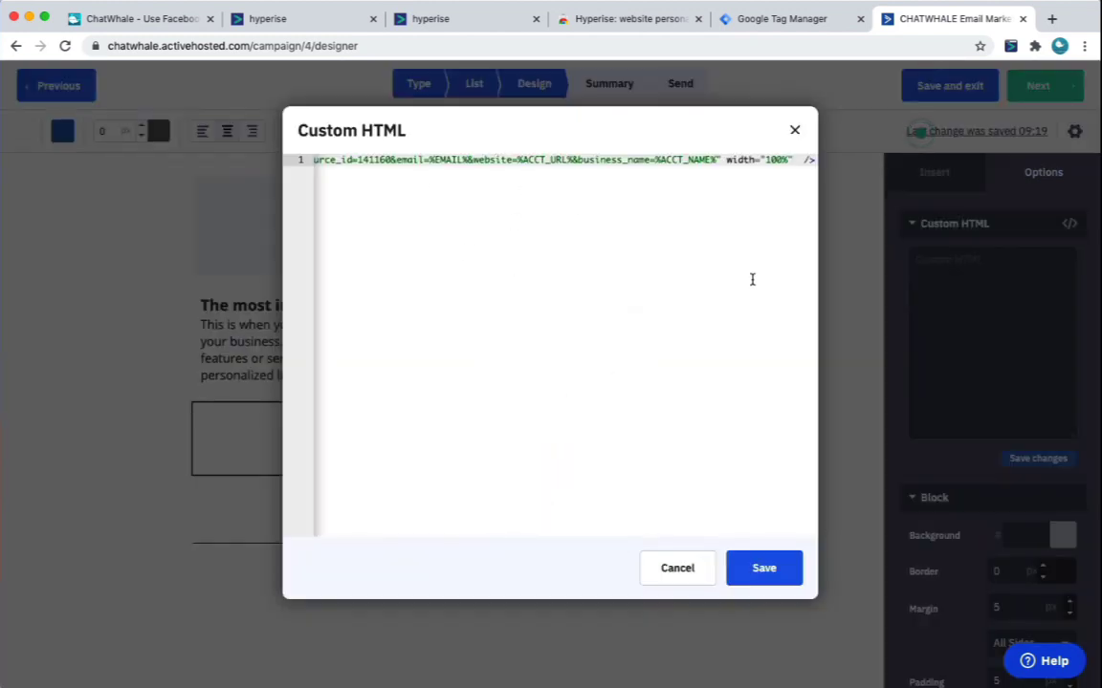
{"action": "left_click", "coordinate": [764, 566]}
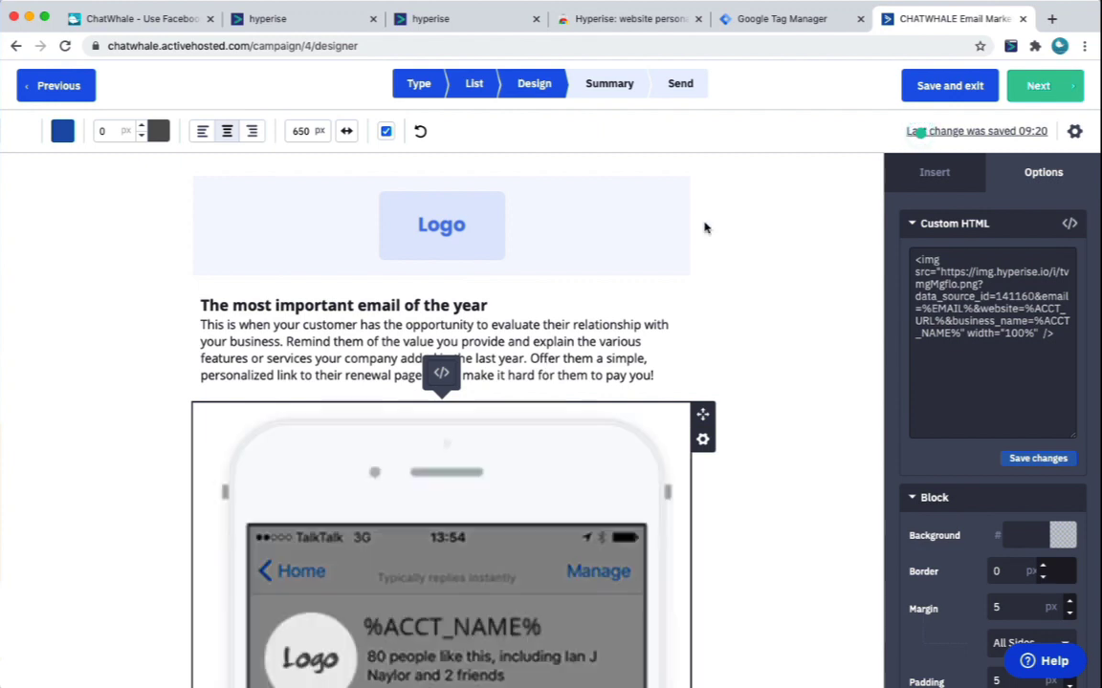
{"action": "scroll", "scroll_direction": "down", "scroll_amount": 3}
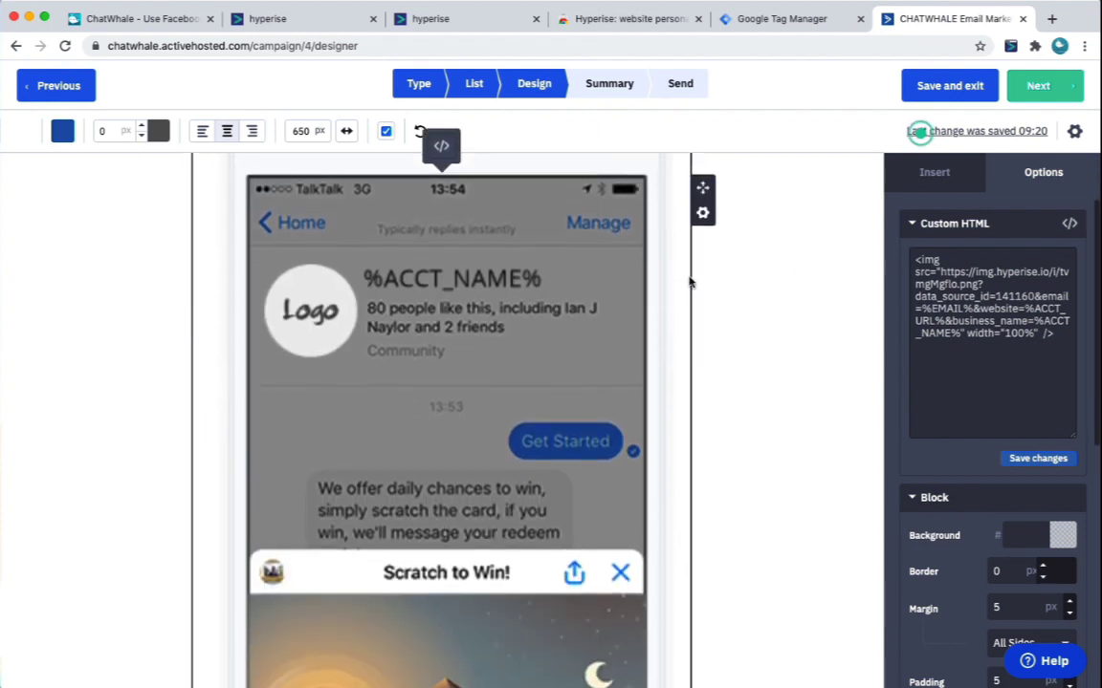
{"action": "scroll", "scroll_direction": "down", "scroll_amount": 3}
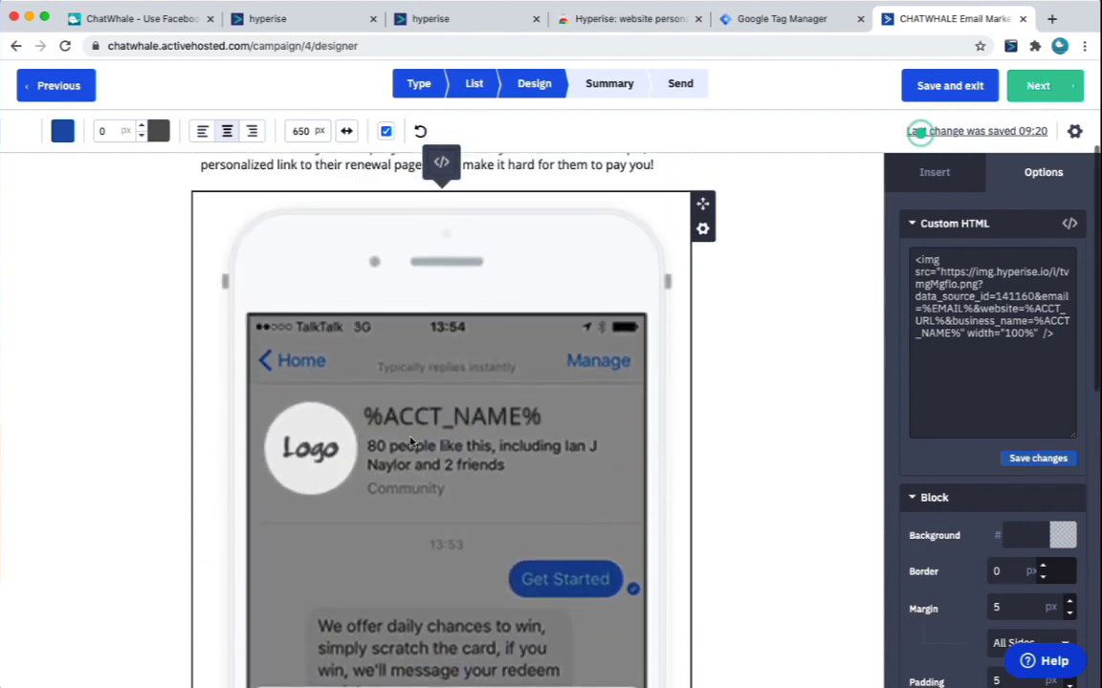
{"action": "mouse_move", "coordinate": [522, 451]}
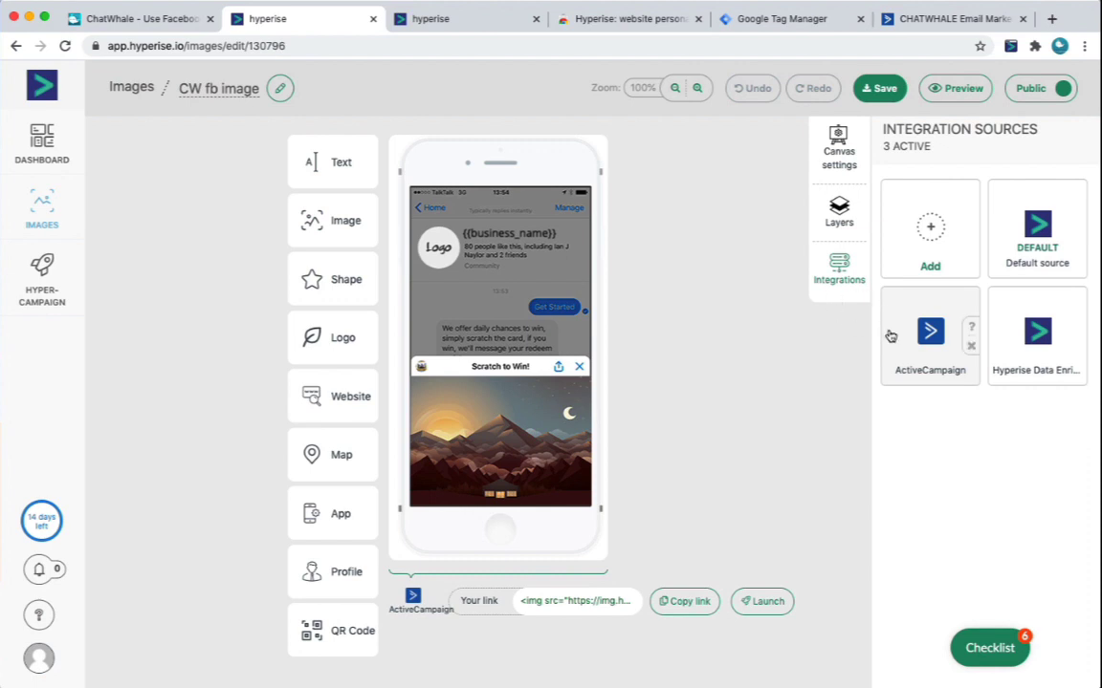
{"action": "mouse_move", "coordinate": [666, 629]}
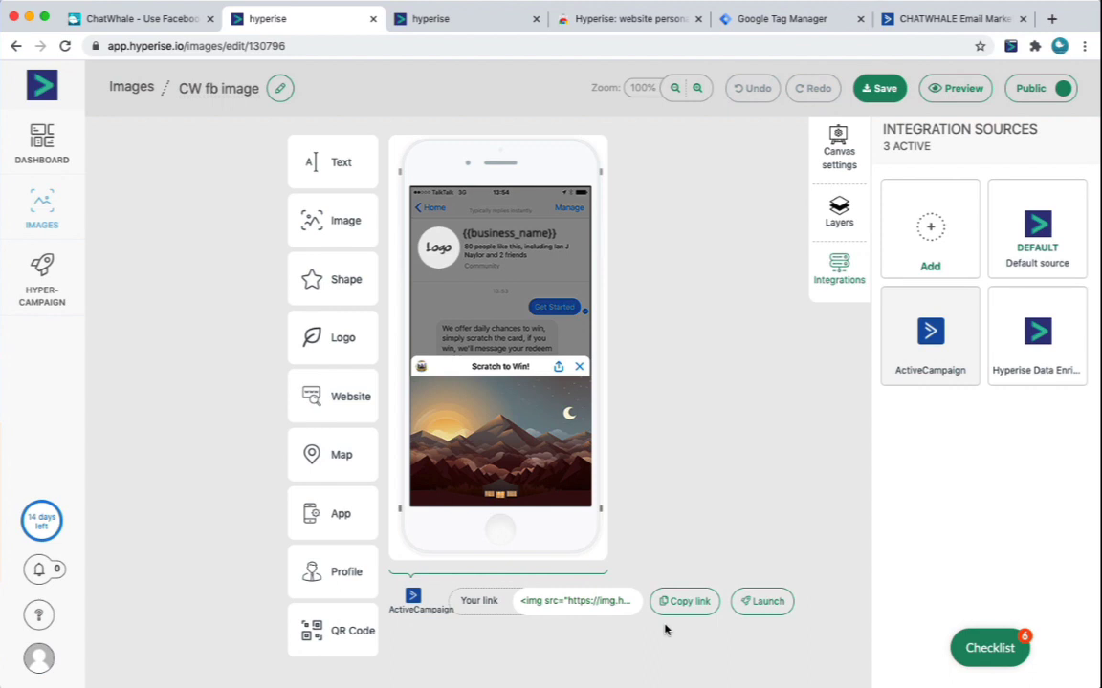
Step: Return to the Hyperise tab and head to the Hyper-Campaign setup page
{"action": "left_click", "coordinate": [137, 20]}
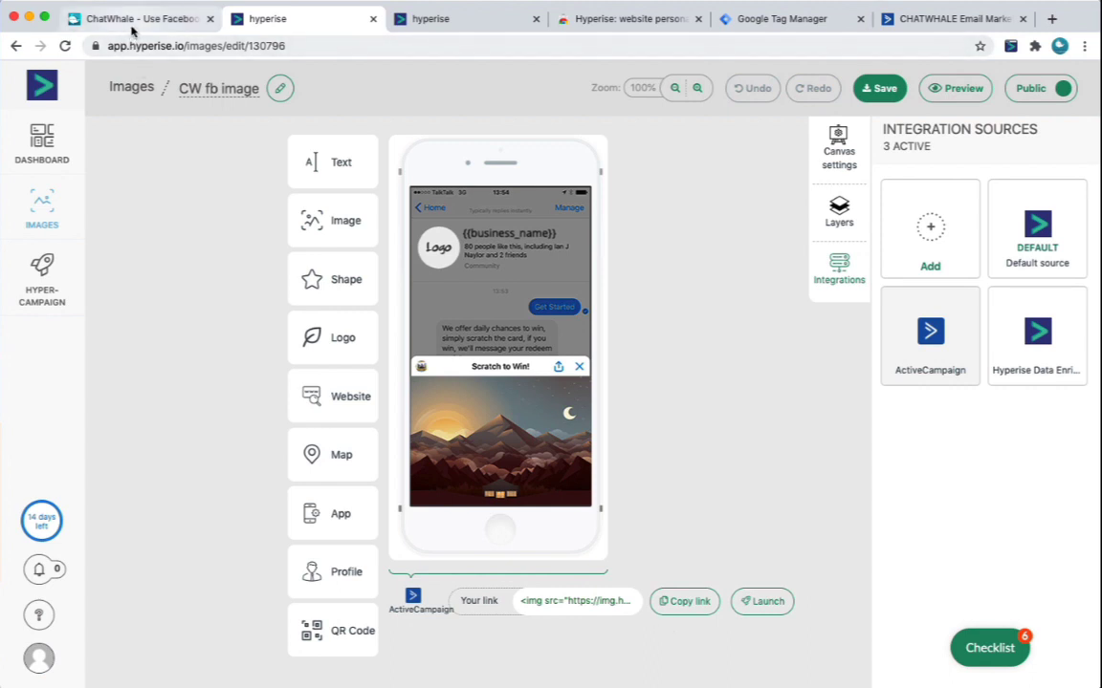
{"action": "left_click", "coordinate": [137, 19]}
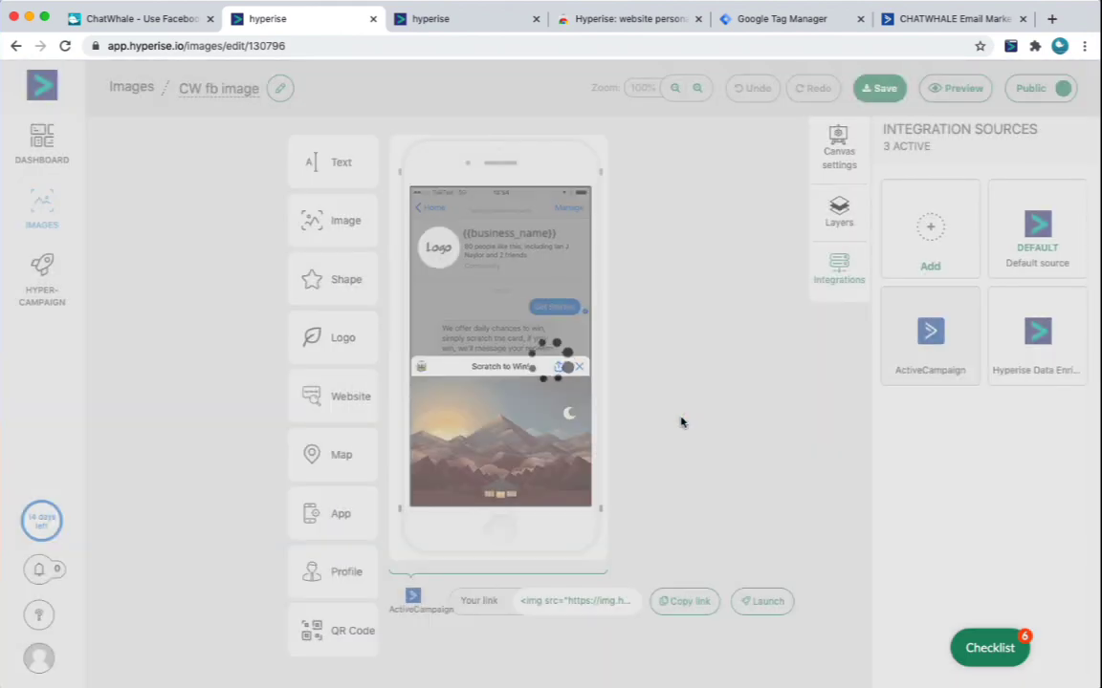
{"action": "left_click", "coordinate": [42, 277]}
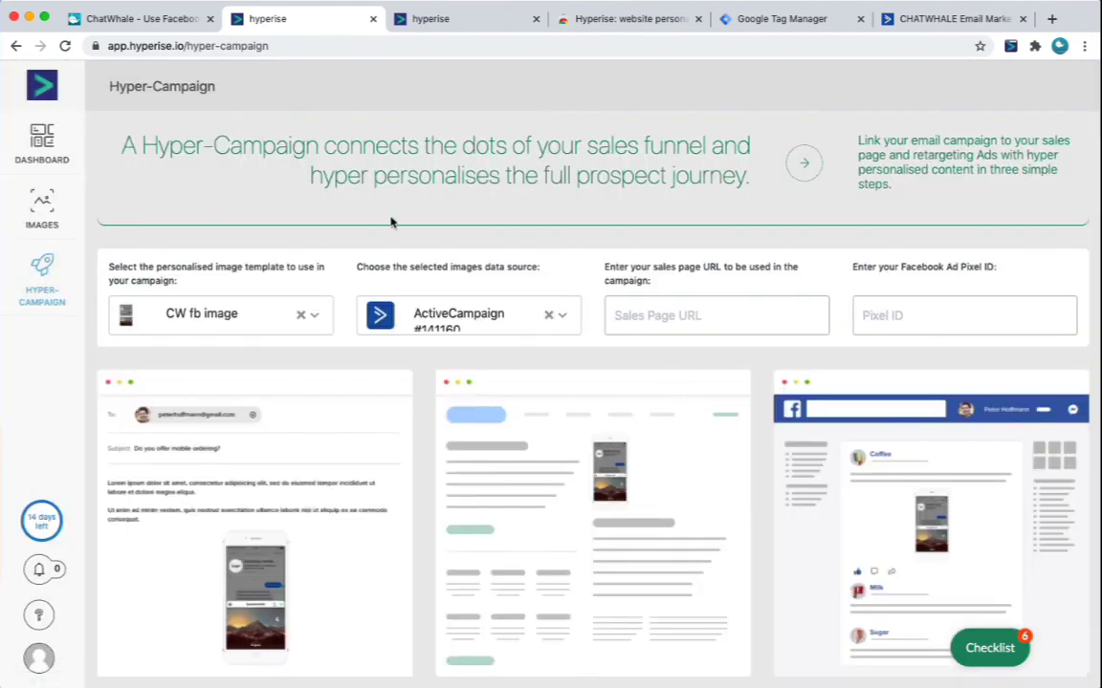
{"action": "scroll", "scroll_direction": "down", "scroll_amount": 3}
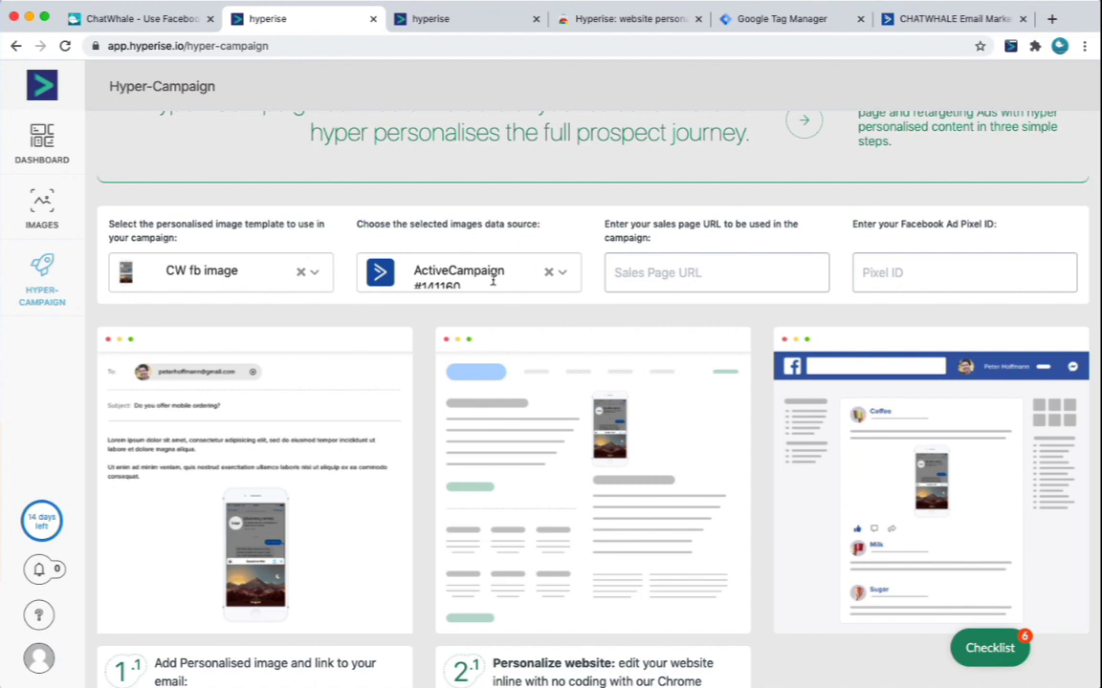
{"action": "type", "text": "https://chatwhale.com/"}
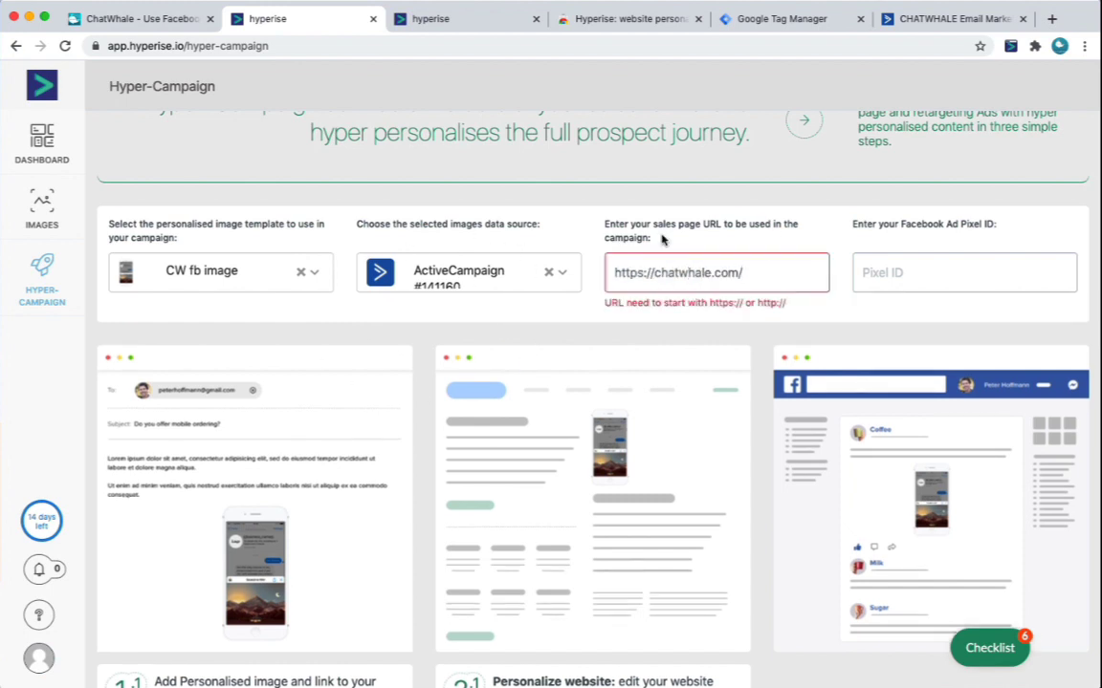
{"action": "scroll", "scroll_direction": "down", "scroll_amount": 3}
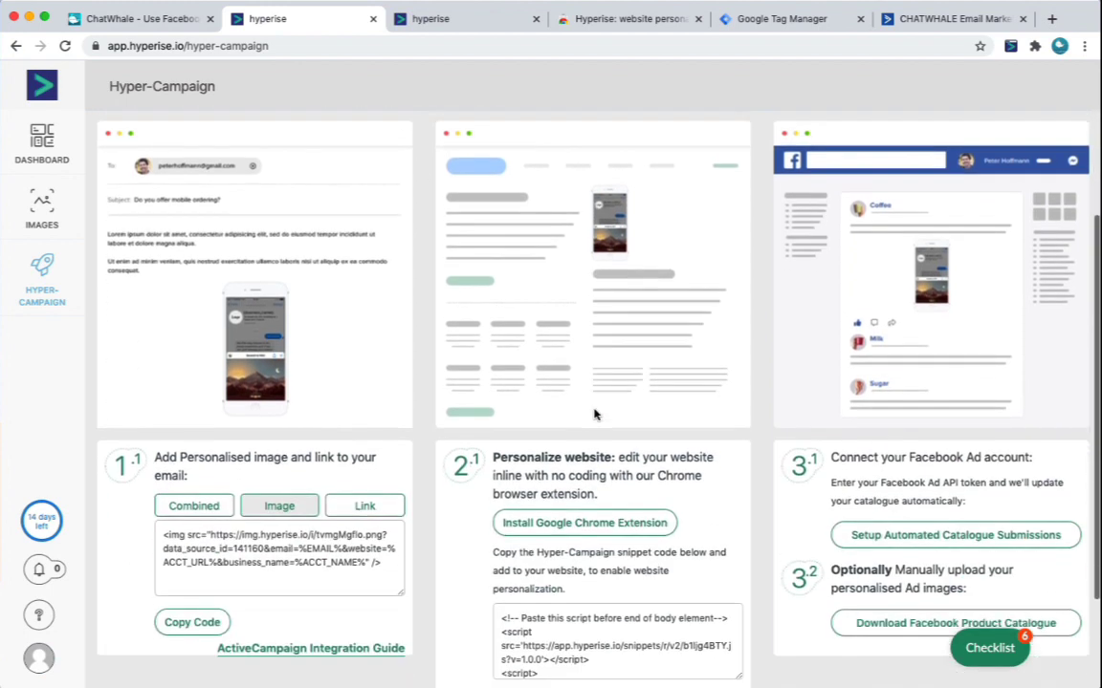
{"action": "scroll", "scroll_direction": "down", "scroll_amount": 3}
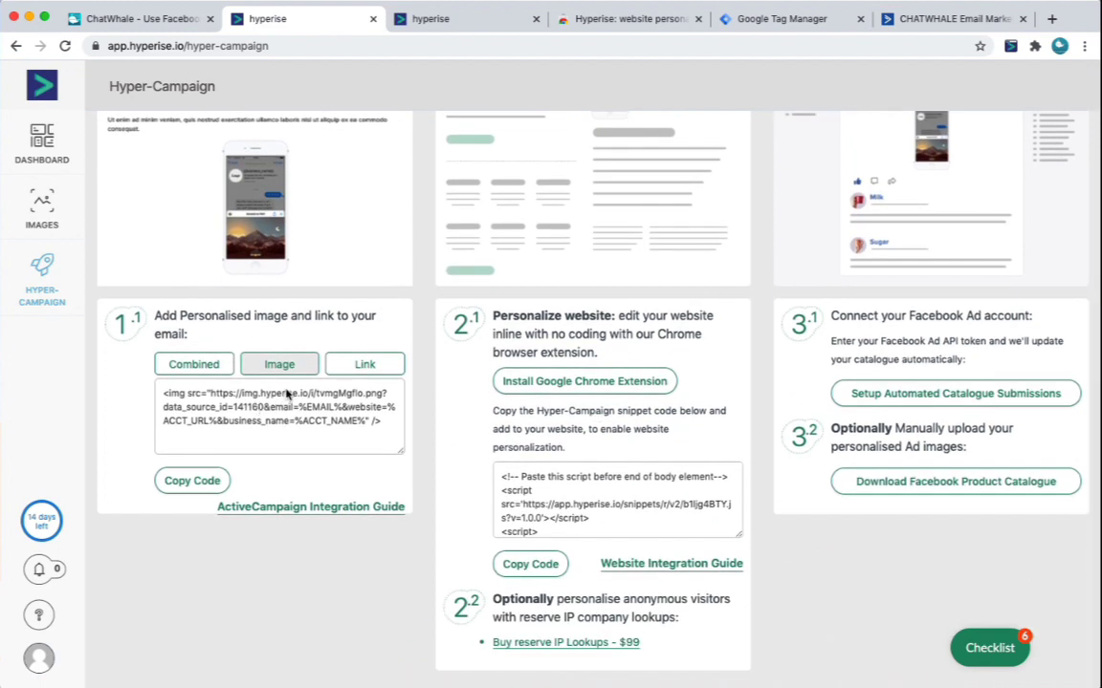
Step: Copy the personalised image snippet, then select the personalised link code
{"action": "left_click", "coordinate": [279, 405]}
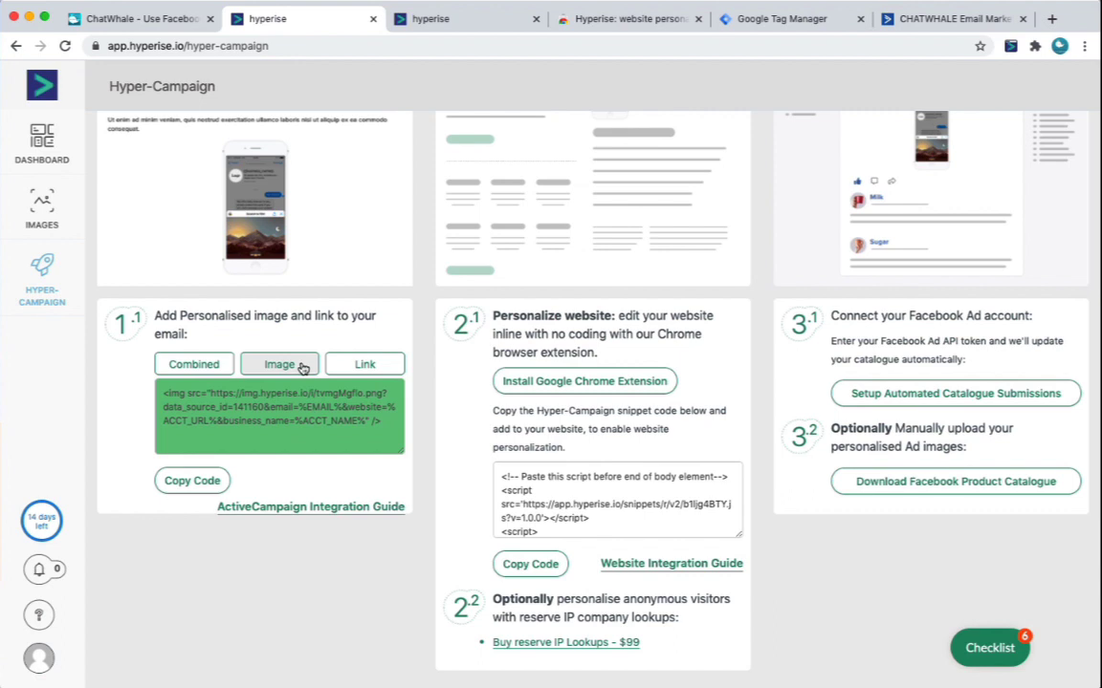
{"action": "left_click", "coordinate": [364, 363]}
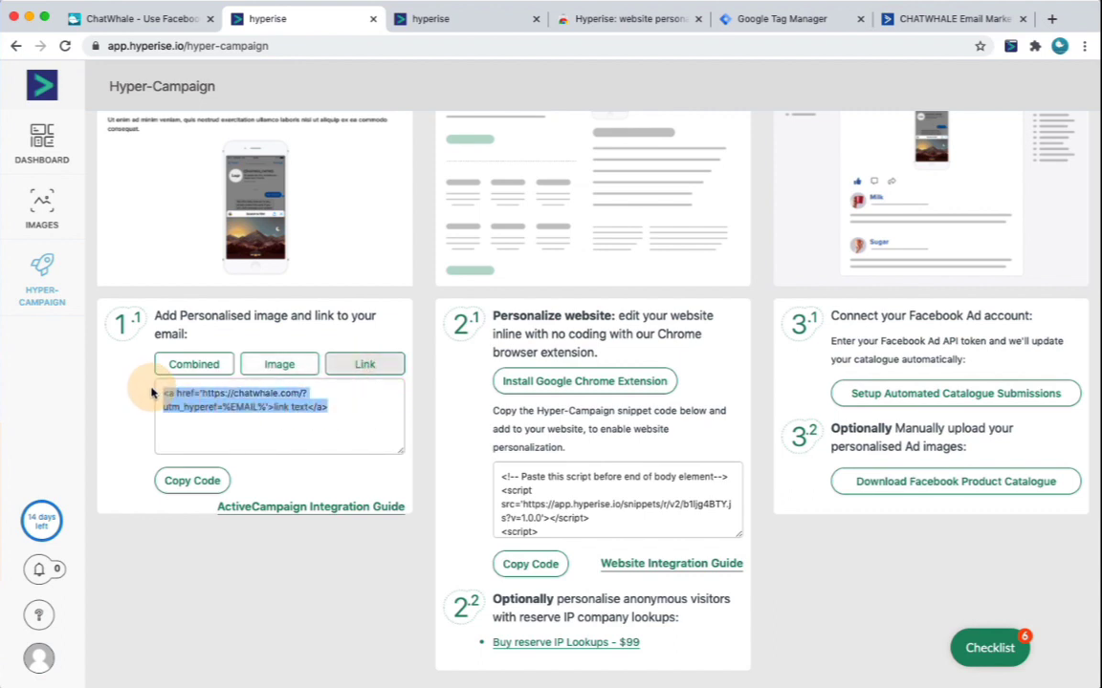
{"action": "left_click", "coordinate": [191, 480]}
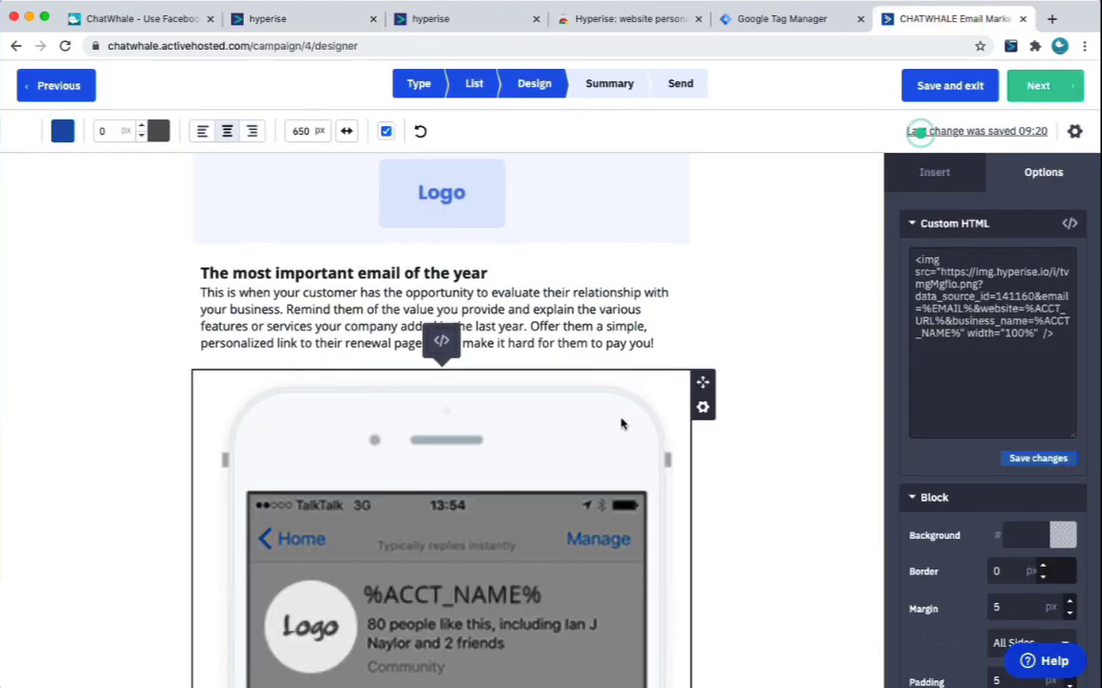
Step: Save the Custom HTML block holding the personalised image and chatwhale.com link
{"action": "left_click", "coordinate": [440, 340]}
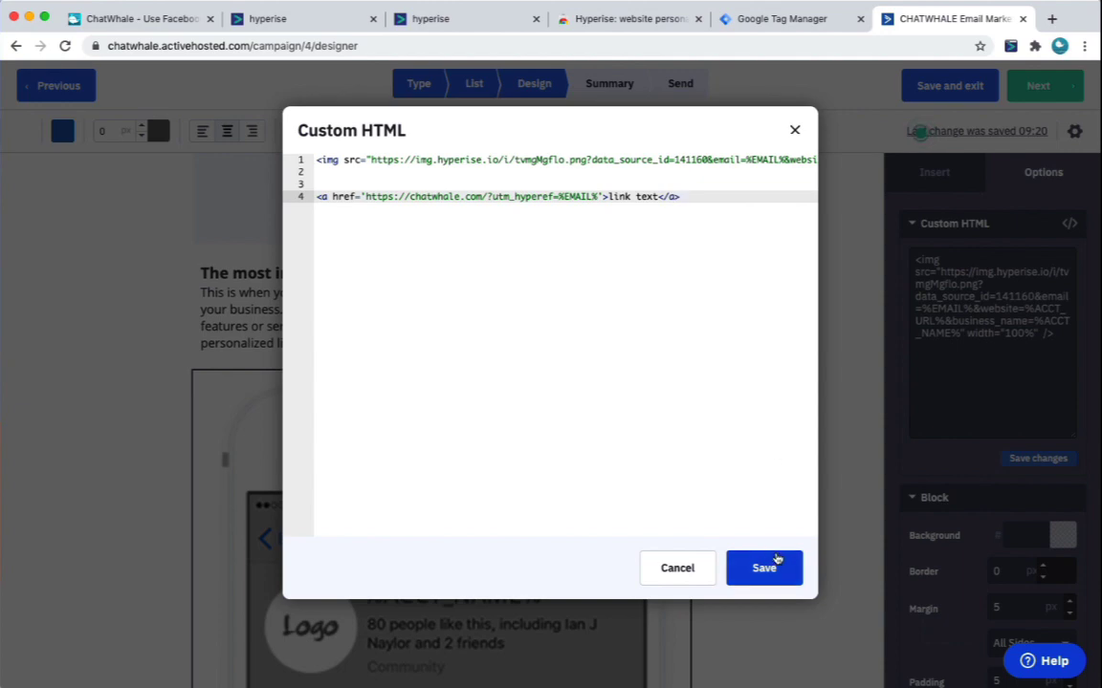
{"action": "left_click", "coordinate": [763, 566]}
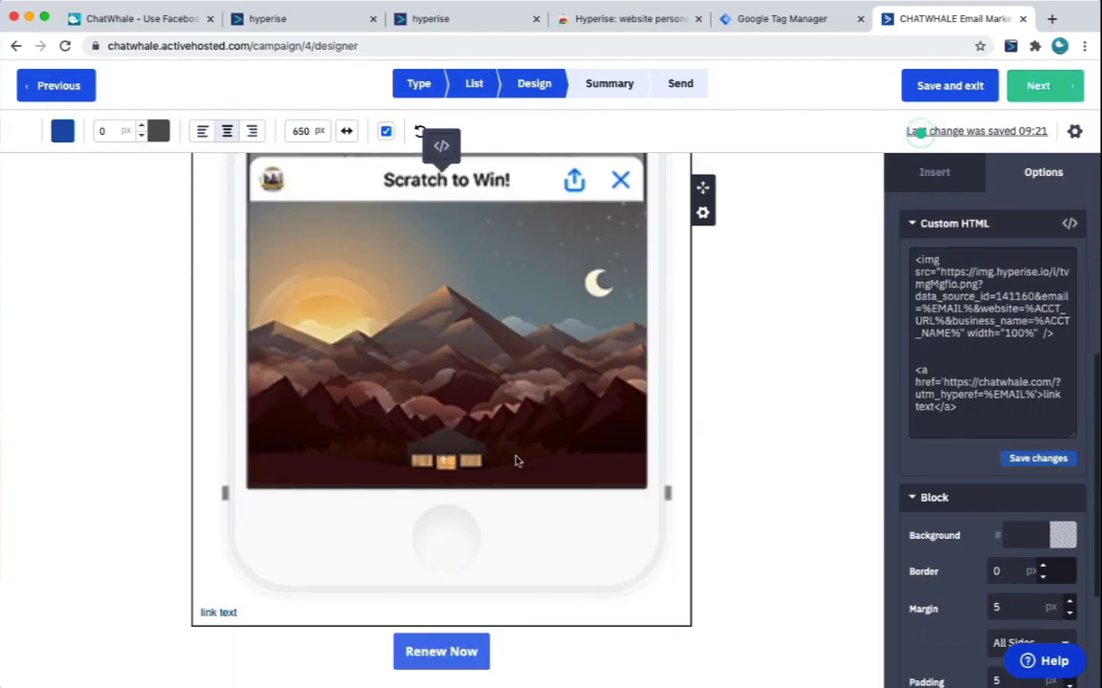
{"action": "scroll", "scroll_direction": "down", "scroll_amount": 3}
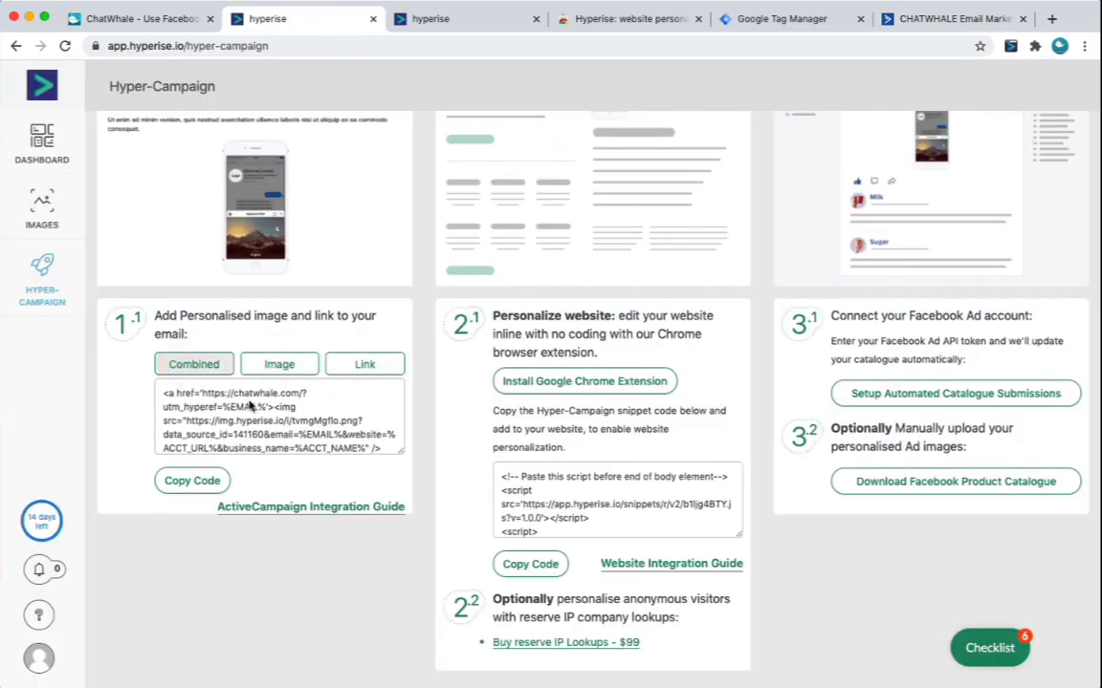
Step: Copy Hyperise's Combined linked-image code and return to the ActiveCampaign designer
{"action": "left_click", "coordinate": [191, 482]}
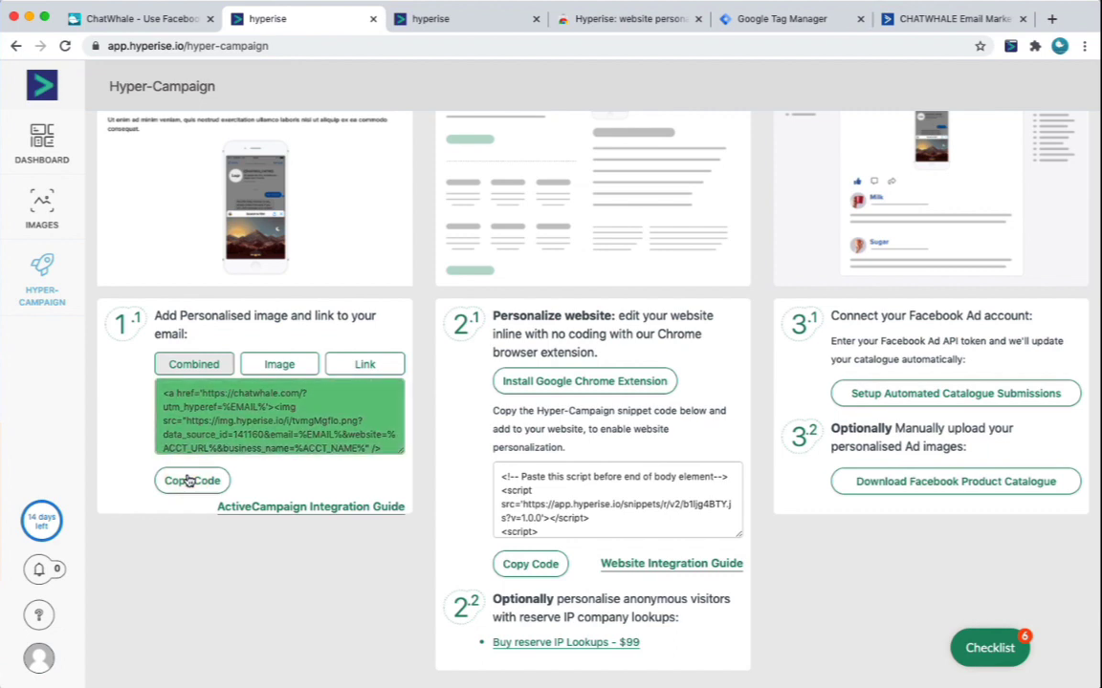
{"action": "left_click", "coordinate": [952, 19]}
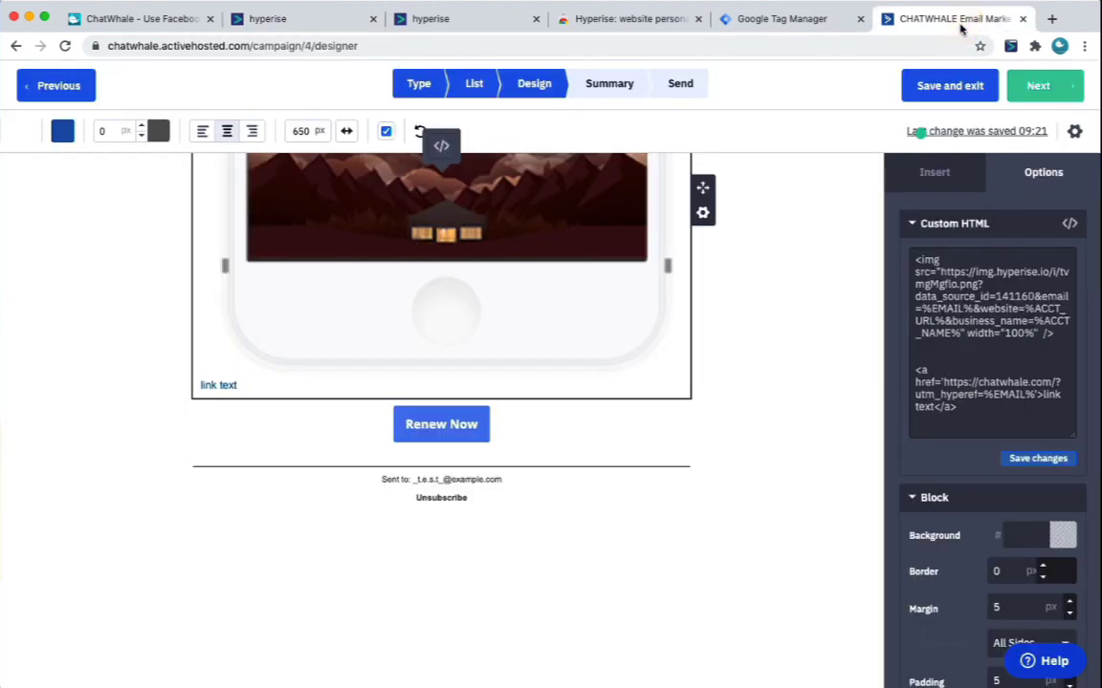
Step: Paste the combined code into the block, change the link wording to 'click me' and save
{"action": "left_click", "coordinate": [440, 145]}
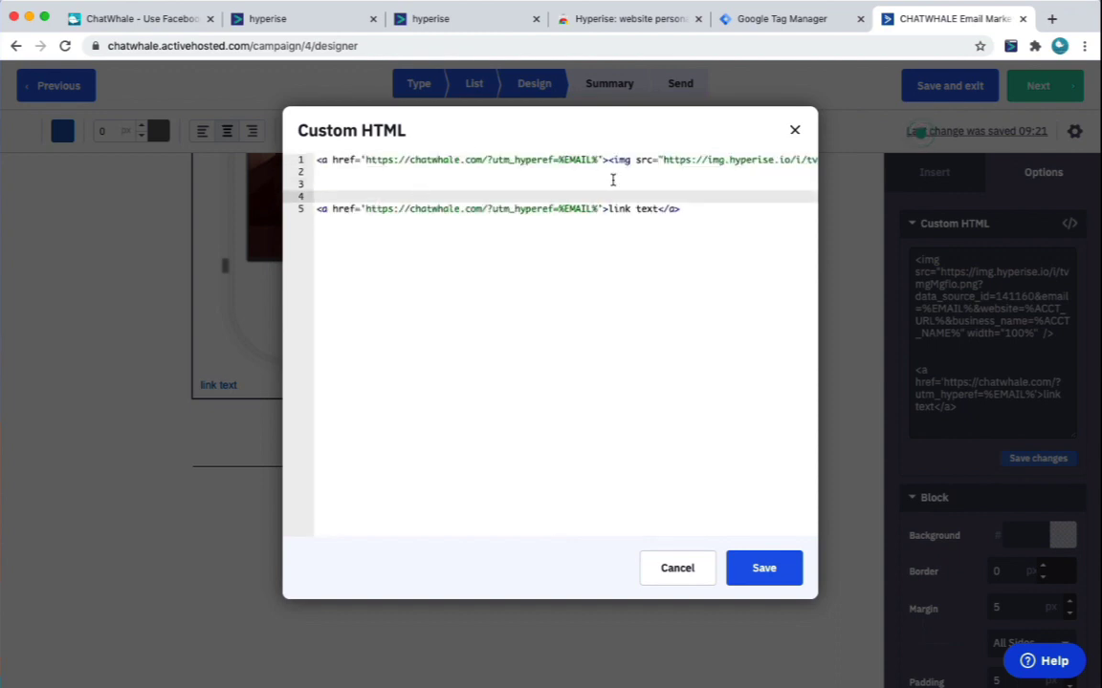
{"action": "double_click", "coordinate": [622, 208]}
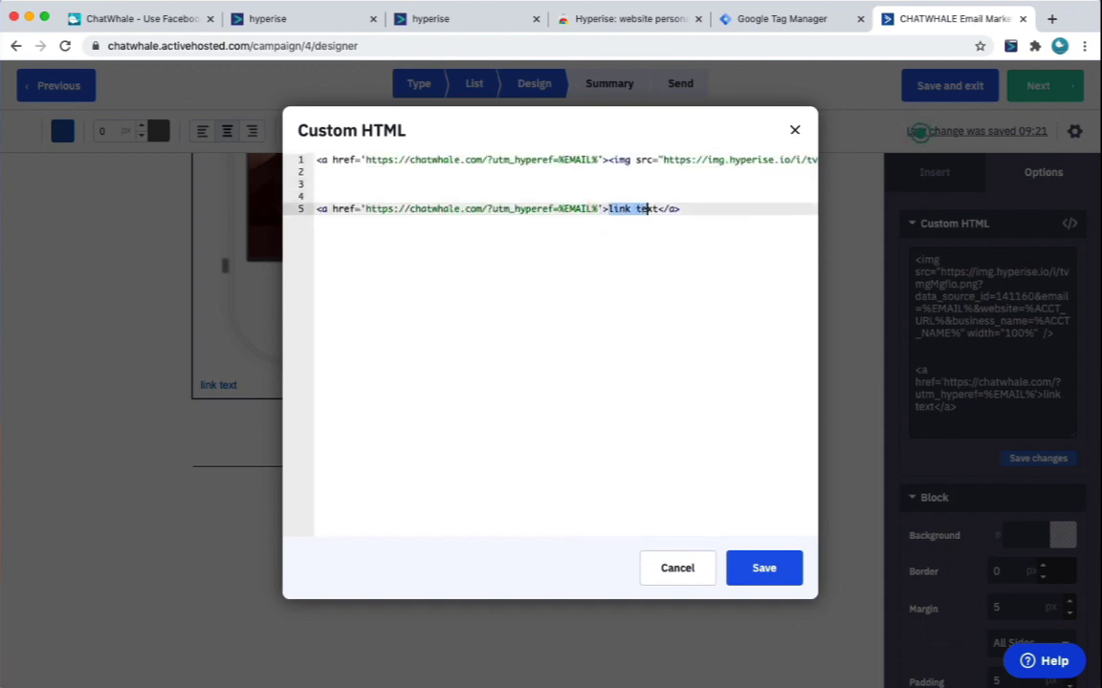
{"action": "type", "text": "click"}
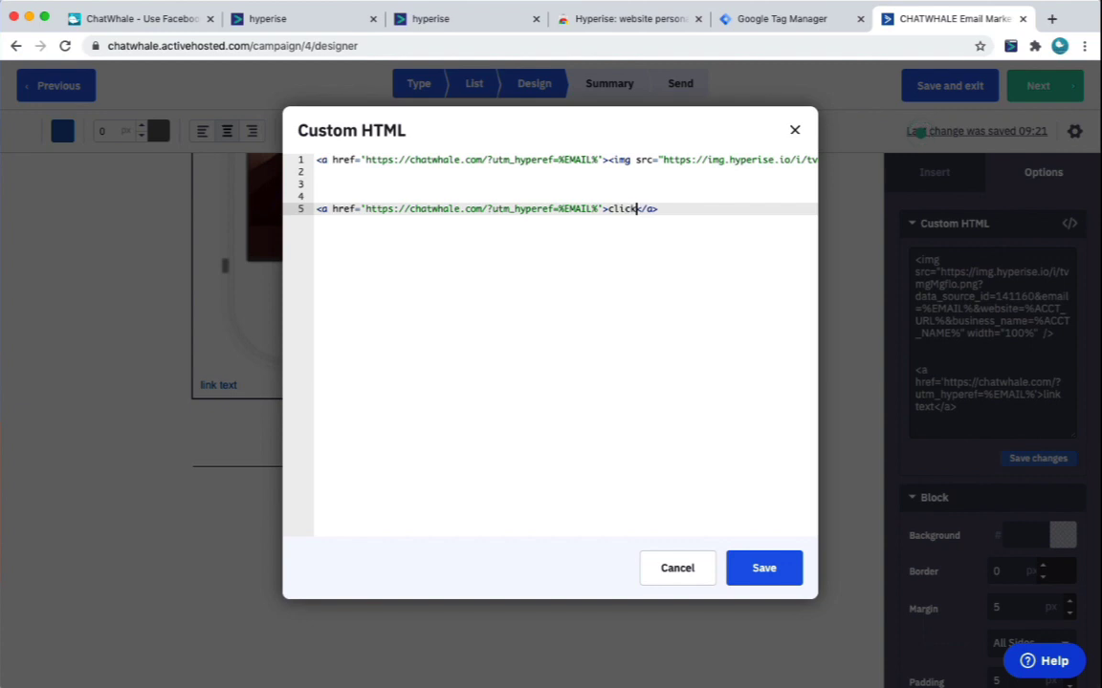
{"action": "left_click", "coordinate": [765, 566]}
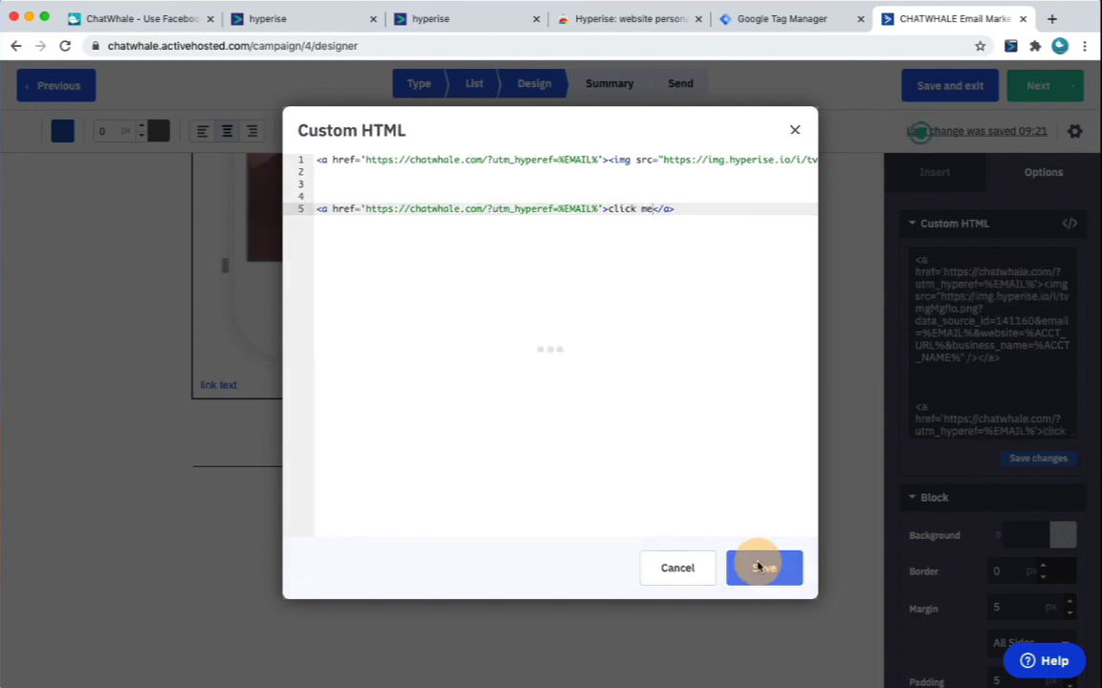
{"action": "left_click", "coordinate": [765, 566]}
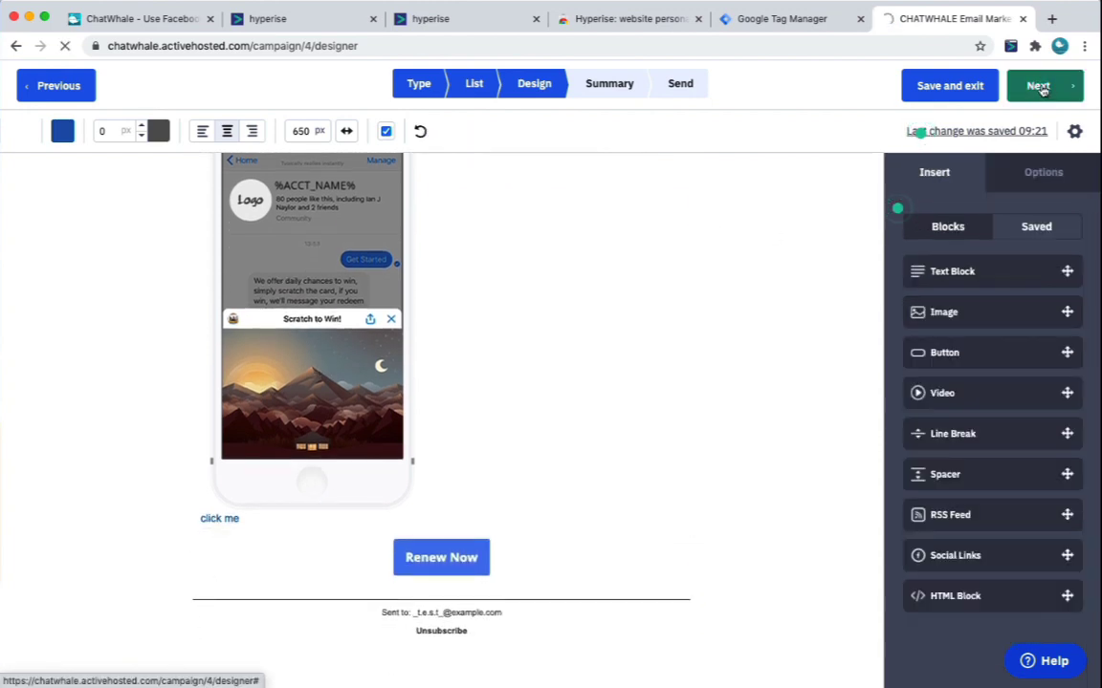
Step: Review the Campaign Summary and send a test email
{"action": "left_click", "coordinate": [1038, 84]}
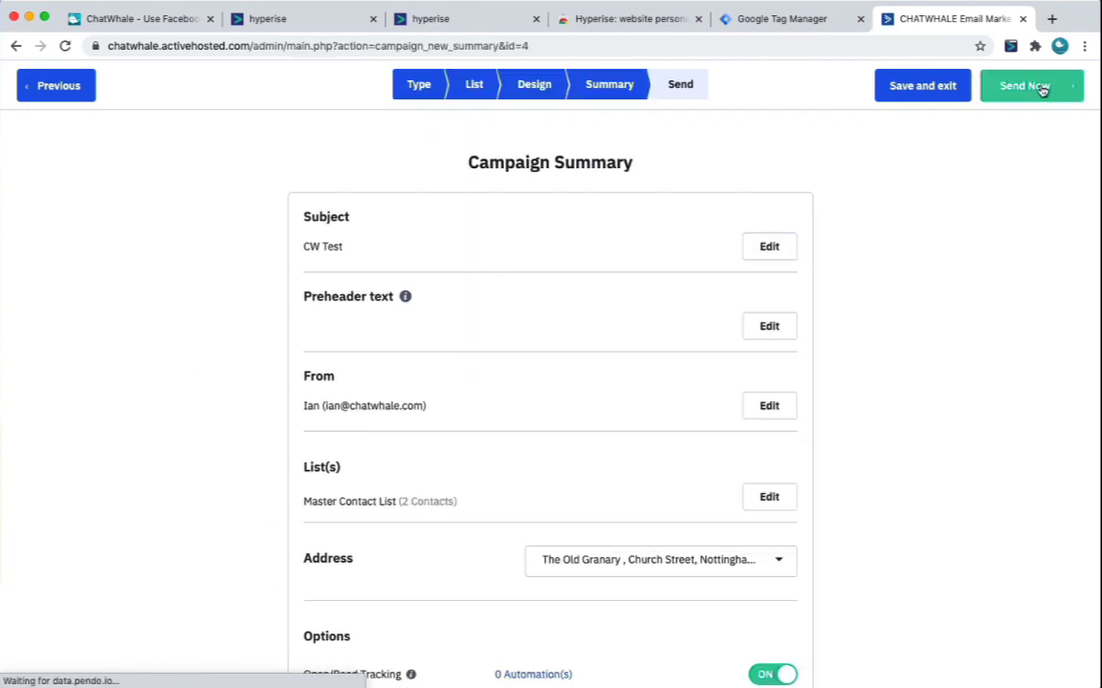
{"action": "scroll", "scroll_direction": "down", "scroll_amount": 3}
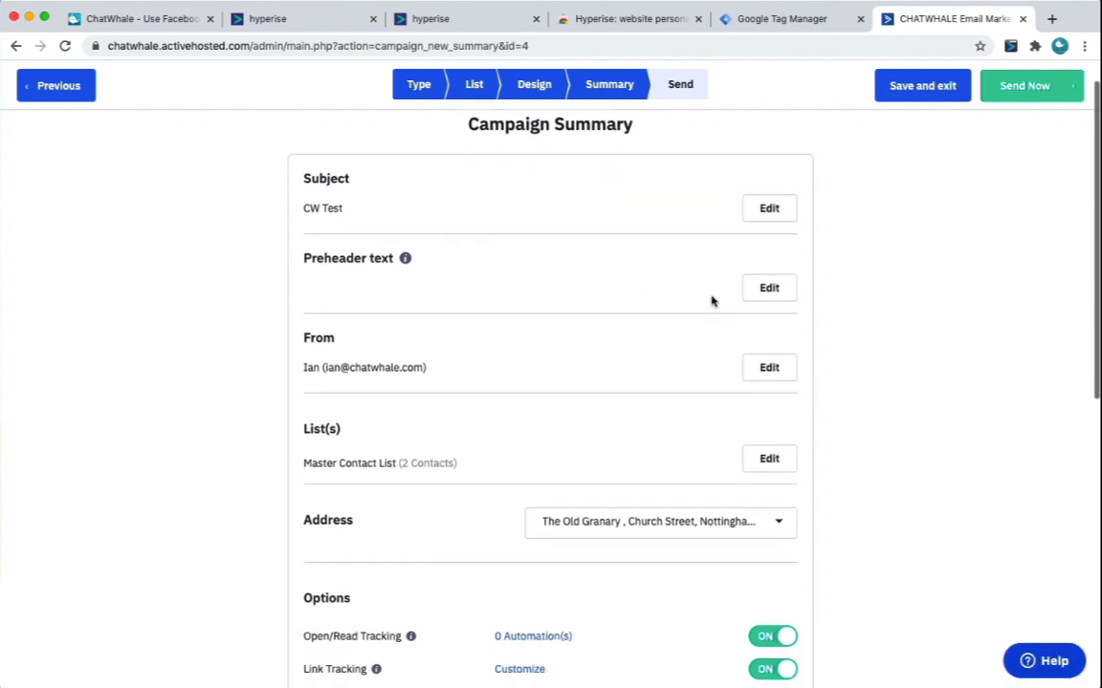
{"action": "scroll", "scroll_direction": "down", "scroll_amount": 3}
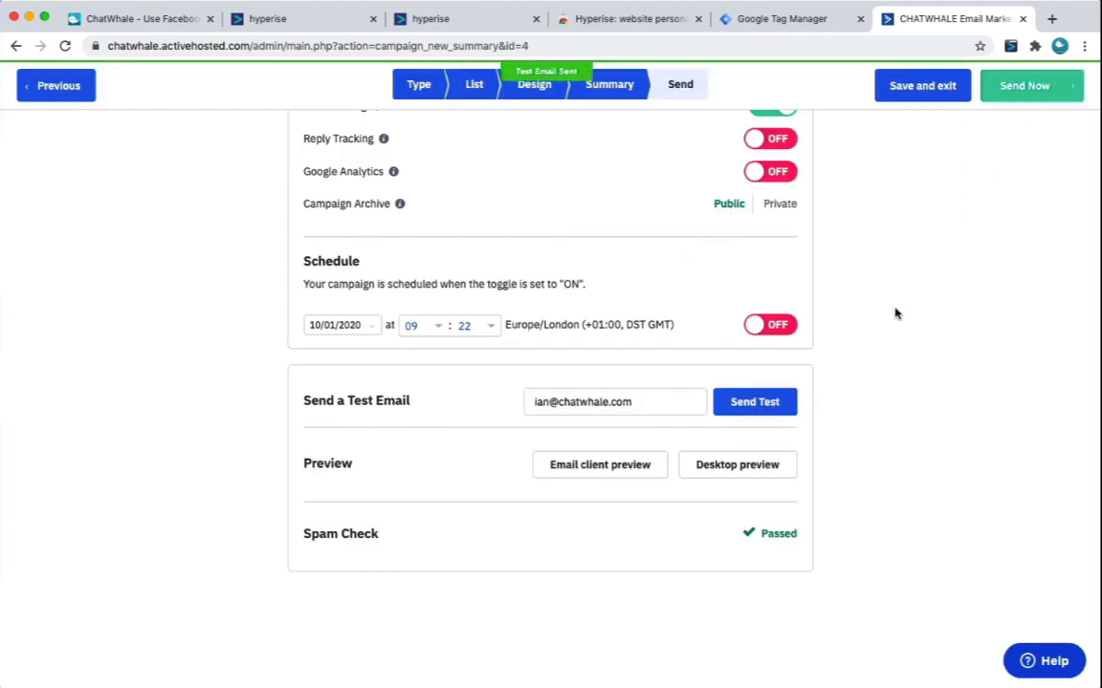
Step: Send the CW Test campaign now, confirming Send Campaign Now
{"action": "left_click", "coordinate": [1031, 84]}
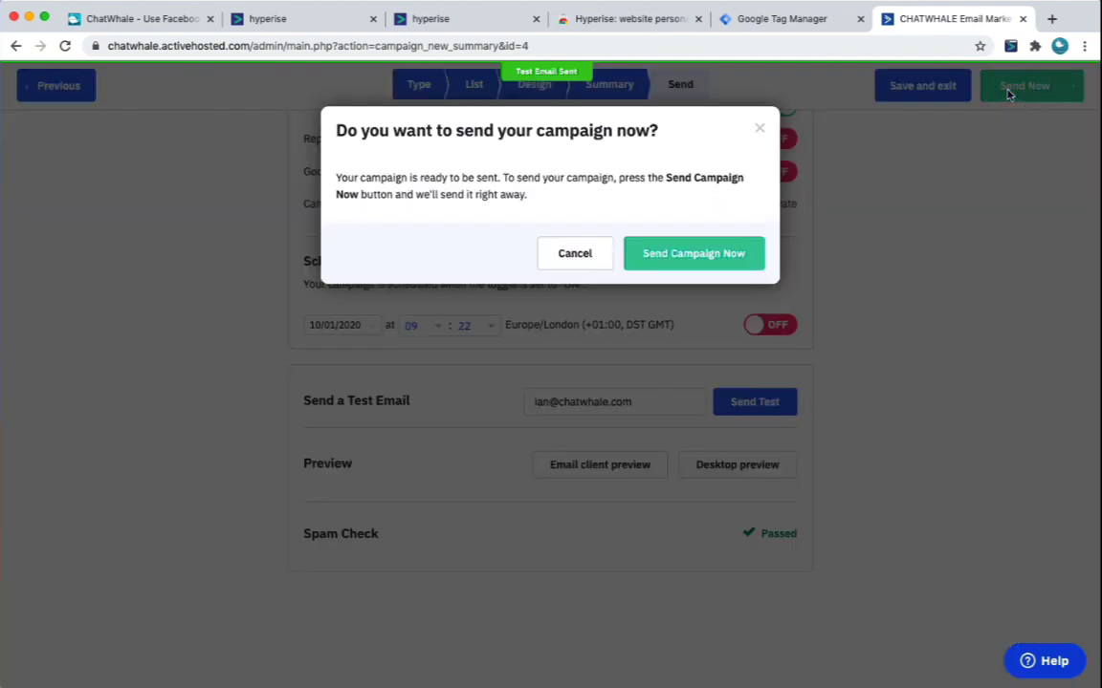
{"action": "left_click", "coordinate": [692, 253]}
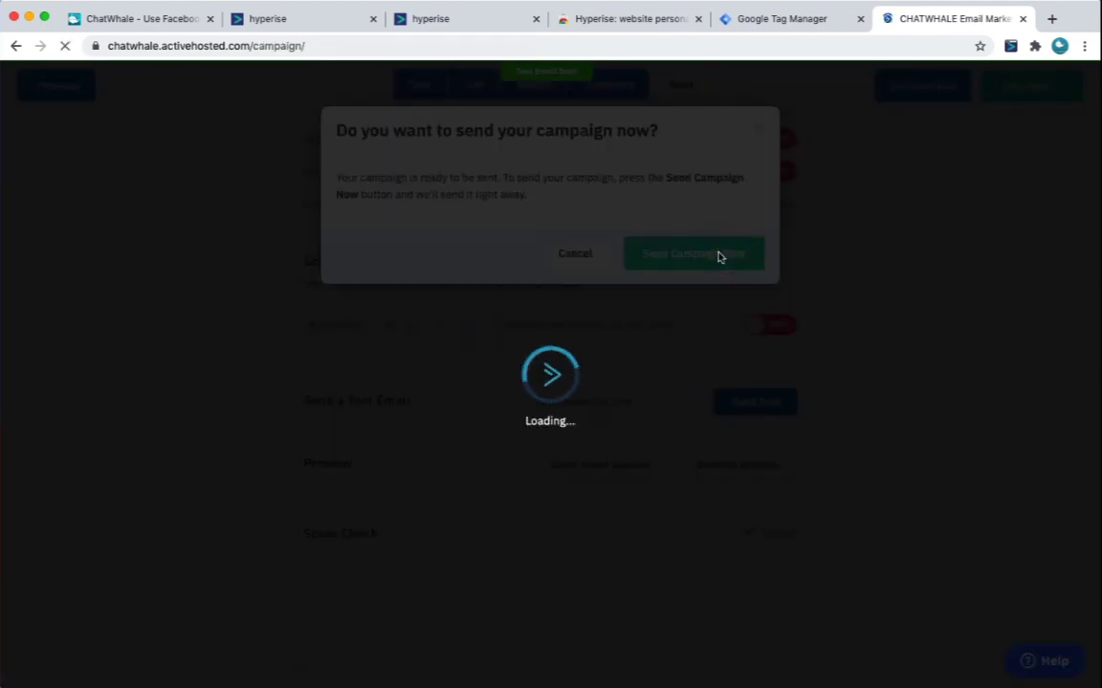
{"action": "left_click", "coordinate": [692, 252]}
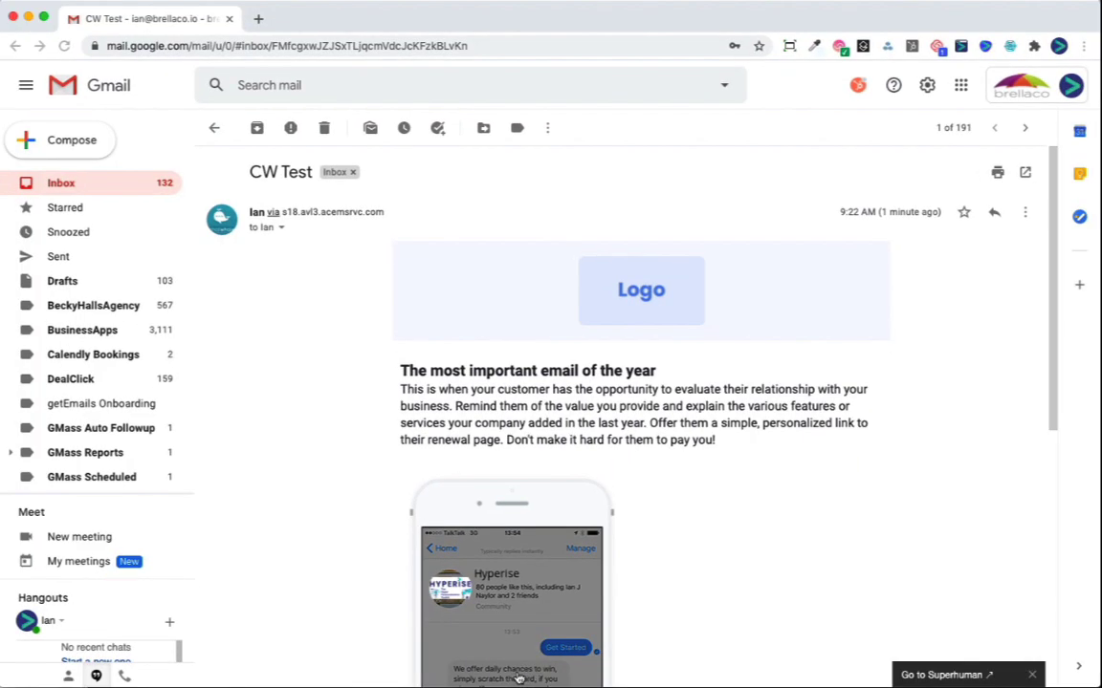
Step: In the received CW Test email, follow the personalised phone image to the ChatWhale landing page
{"action": "scroll", "scroll_direction": "down", "scroll_amount": 3}
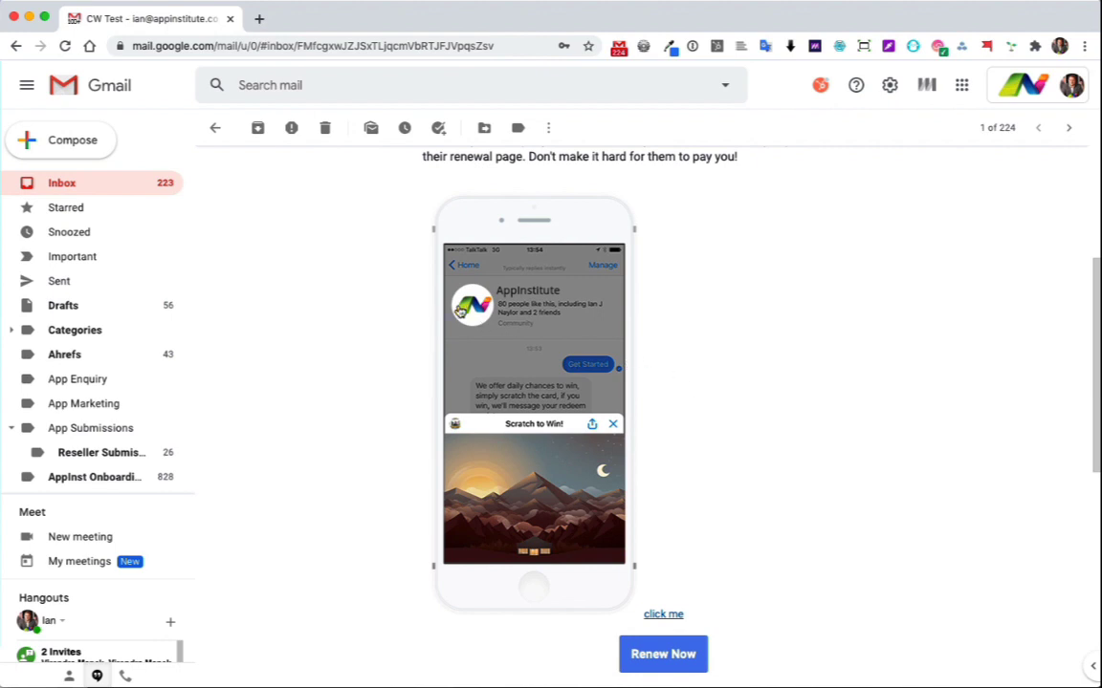
{"action": "mouse_move", "coordinate": [348, 214]}
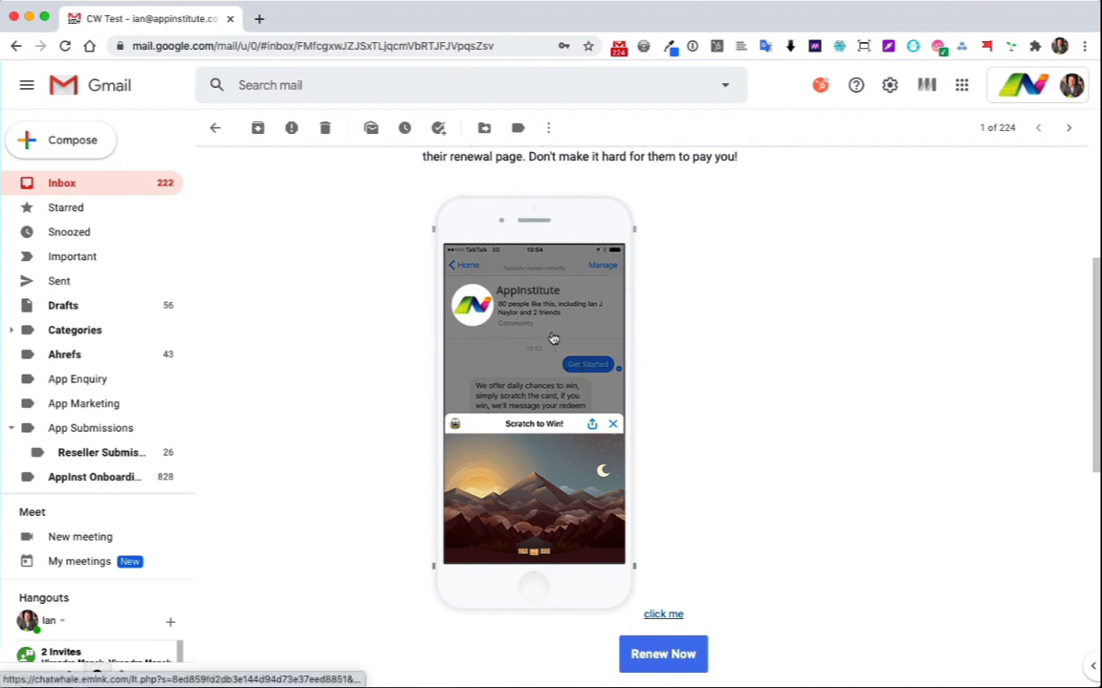
{"action": "left_click", "coordinate": [662, 614]}
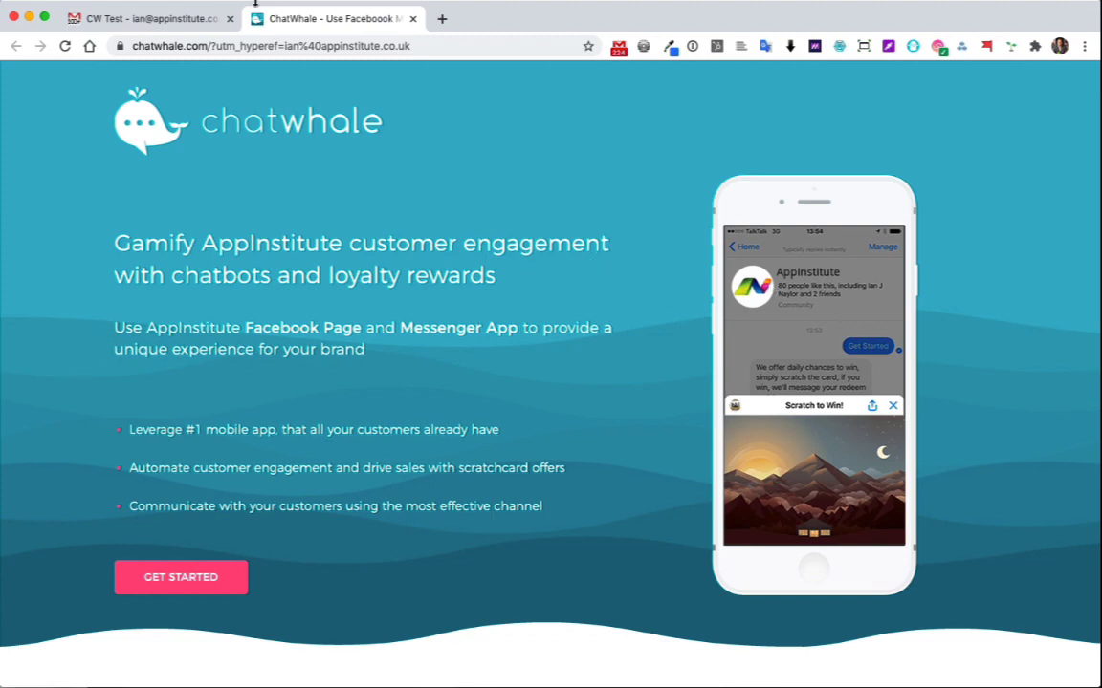
{"action": "left_click", "coordinate": [143, 19]}
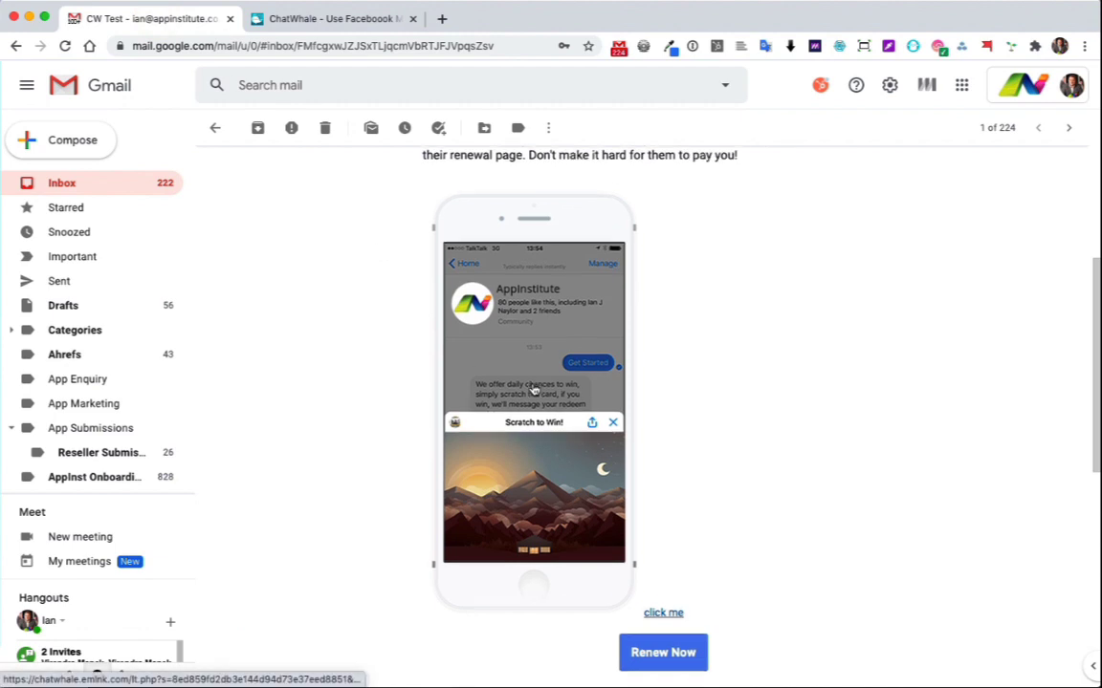
Step: Back in Gmail, follow the 'click me' link to the personalised ChatWhale landing page
{"action": "scroll", "scroll_direction": "down", "scroll_amount": 3}
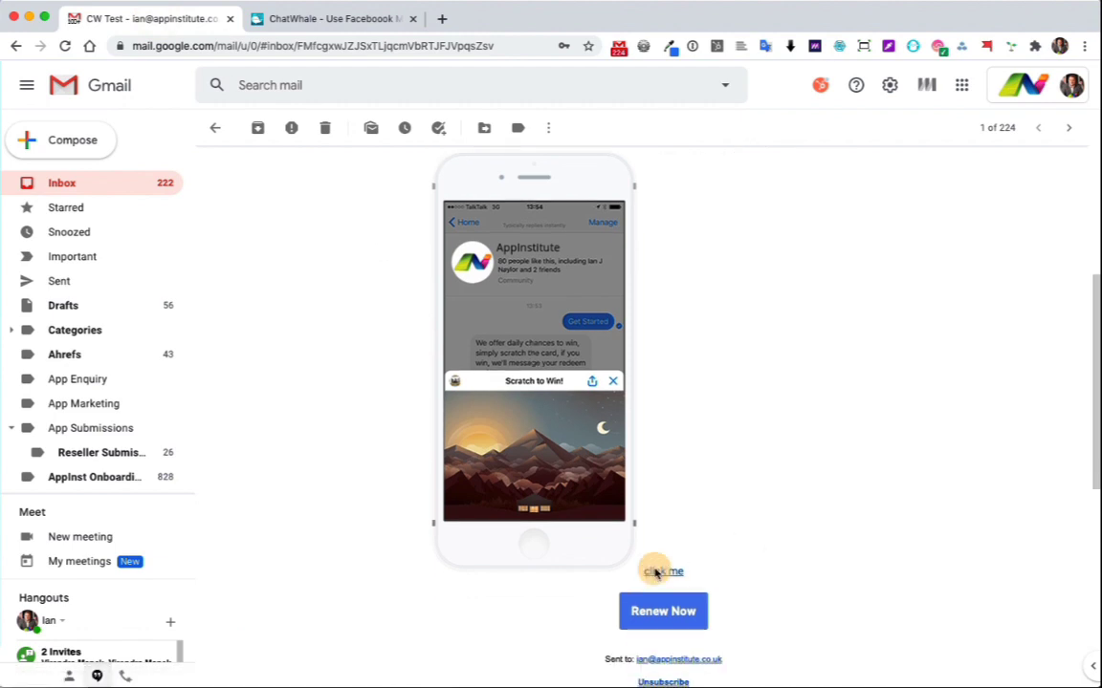
{"action": "left_click", "coordinate": [661, 570]}
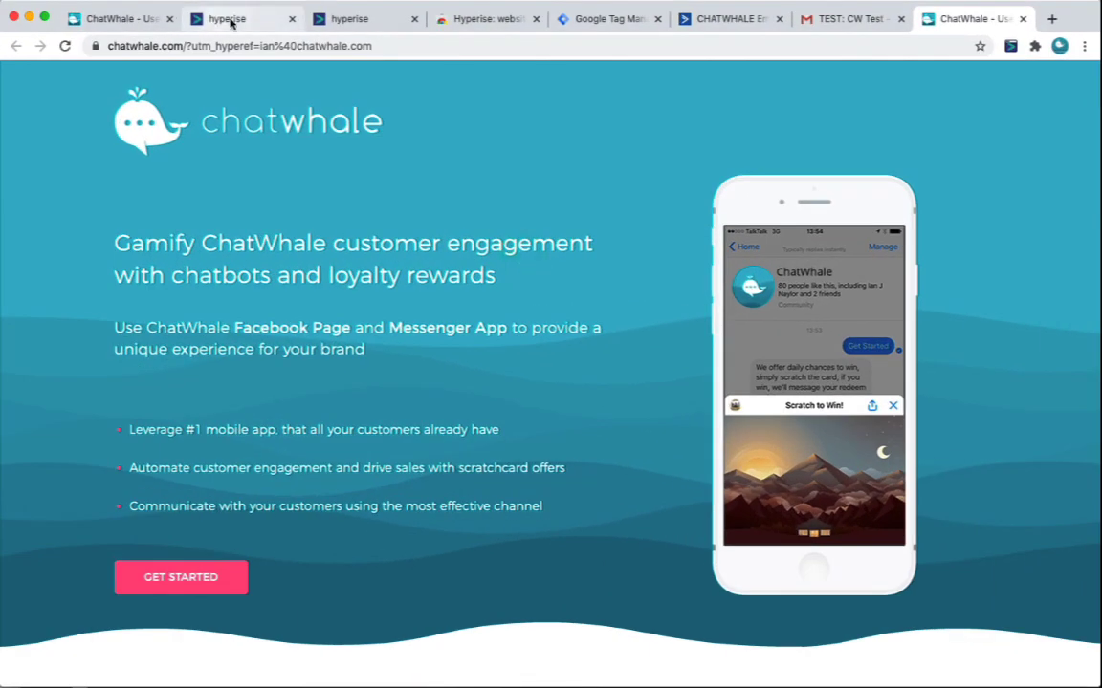
Step: Review the Hyperise dashboard's Impression Analytics chart and recent AppInstitute impressions
{"action": "left_click", "coordinate": [230, 19]}
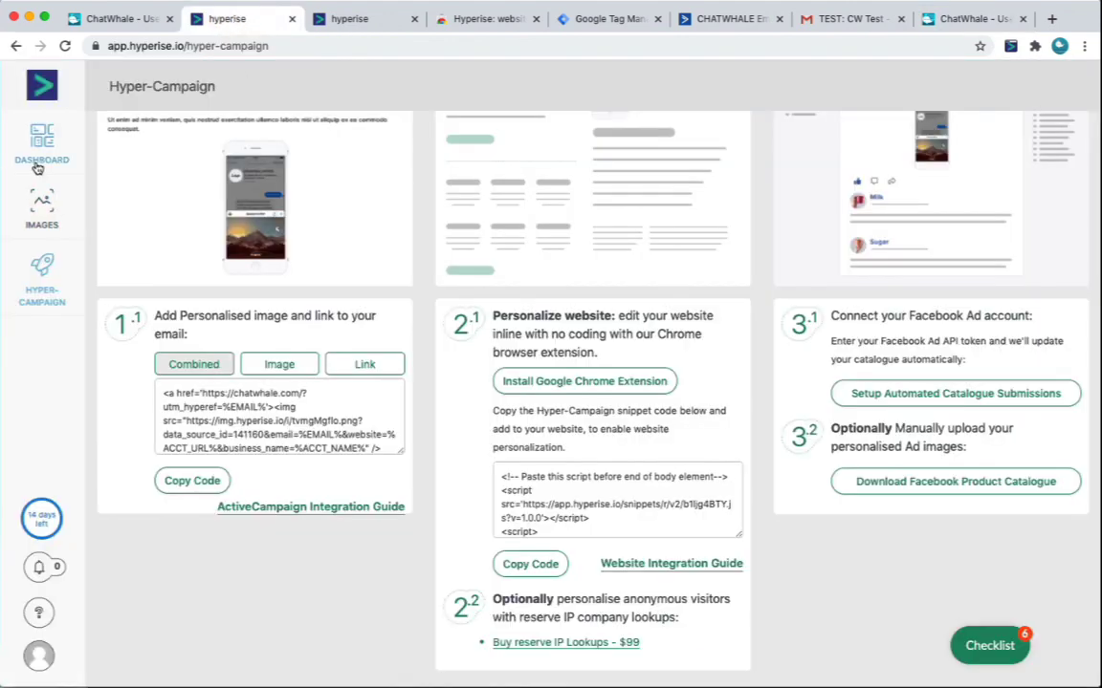
{"action": "left_click", "coordinate": [43, 143]}
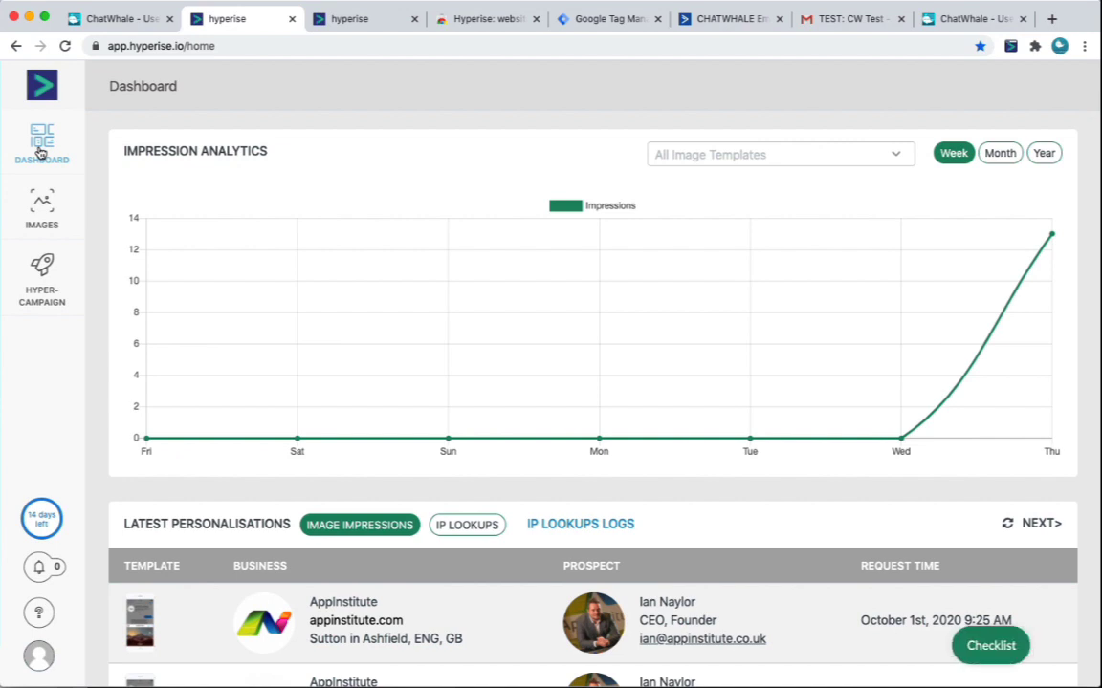
{"action": "left_click", "coordinate": [990, 646]}
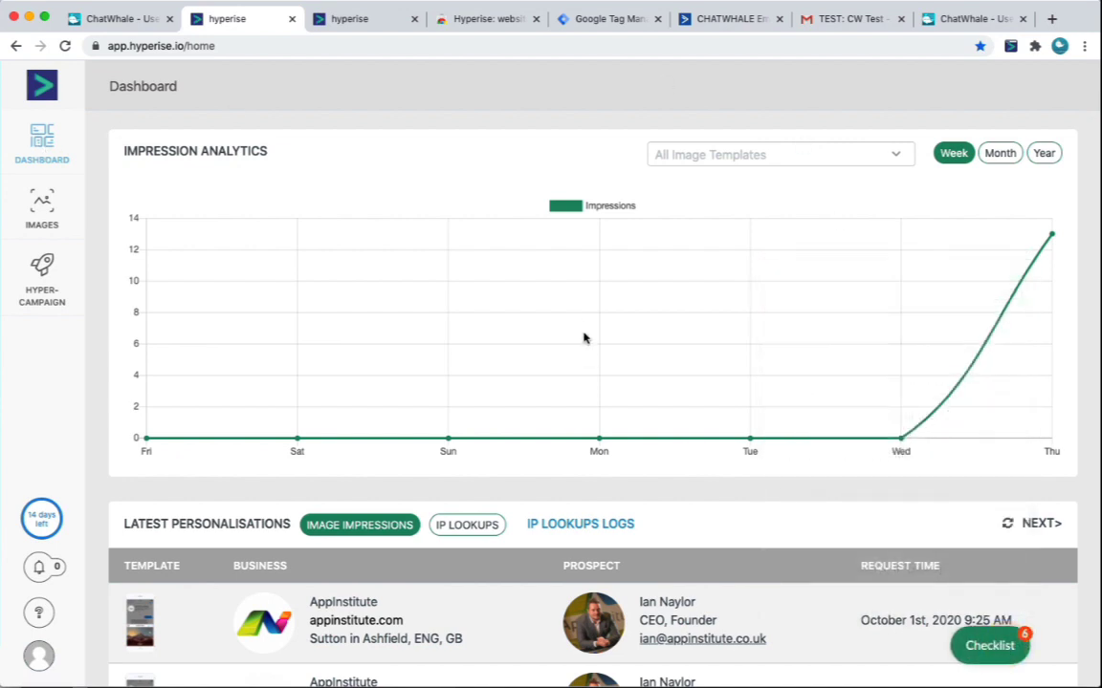
{"action": "scroll", "scroll_direction": "down", "scroll_amount": 3}
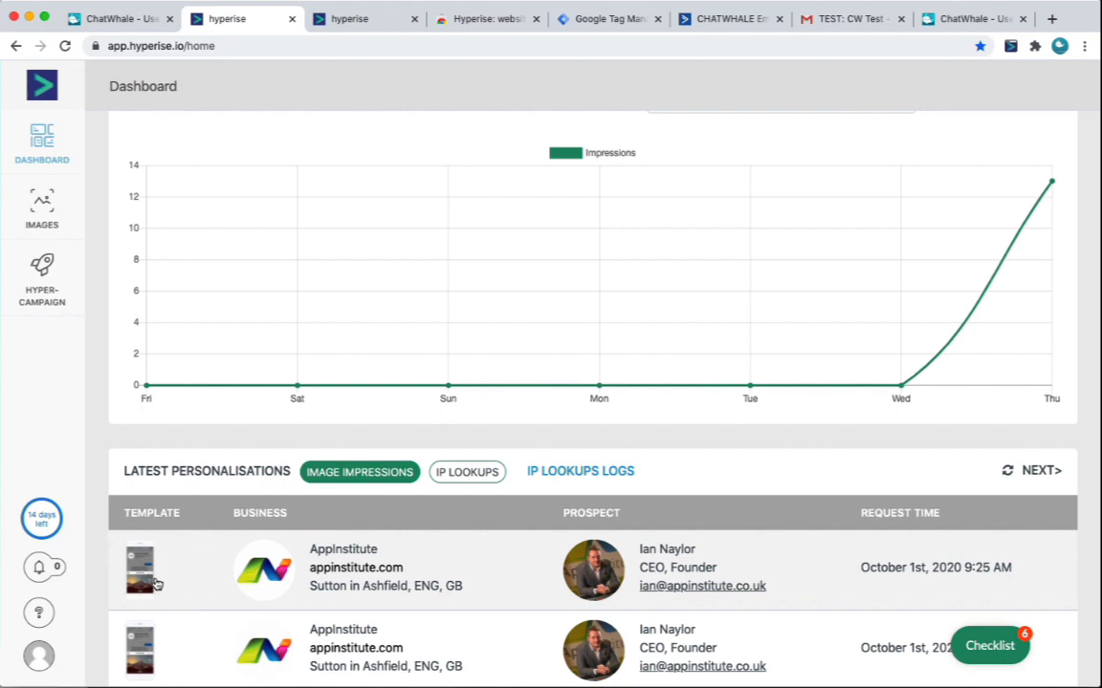
{"action": "mouse_move", "coordinate": [336, 600]}
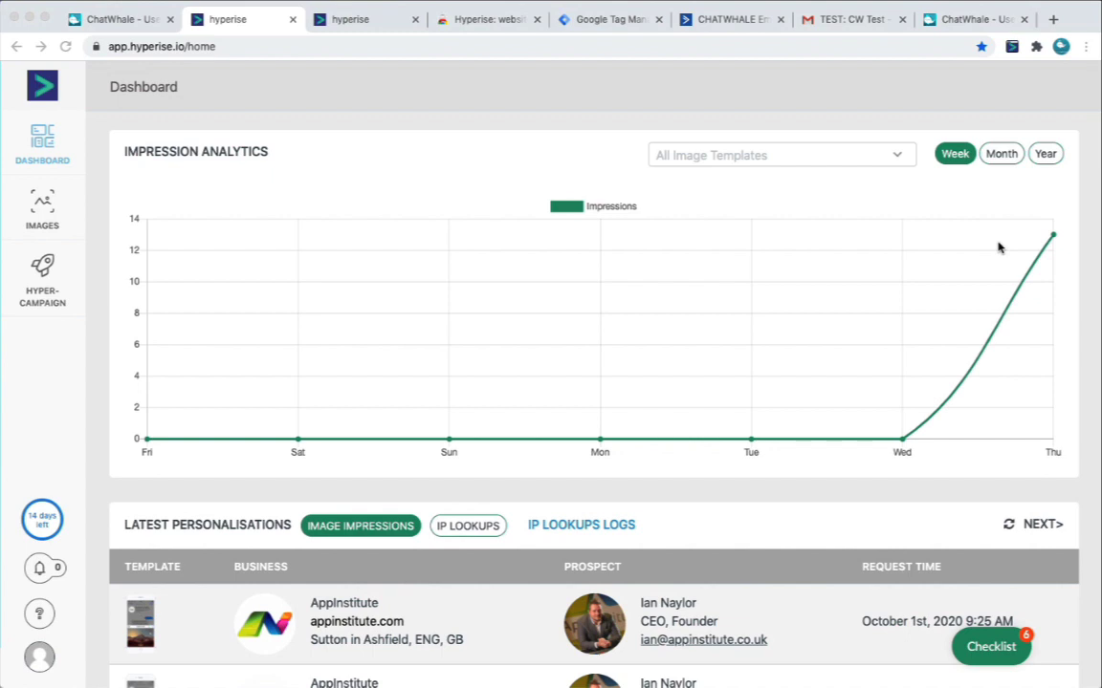
{"action": "mouse_move", "coordinate": [21, 168]}
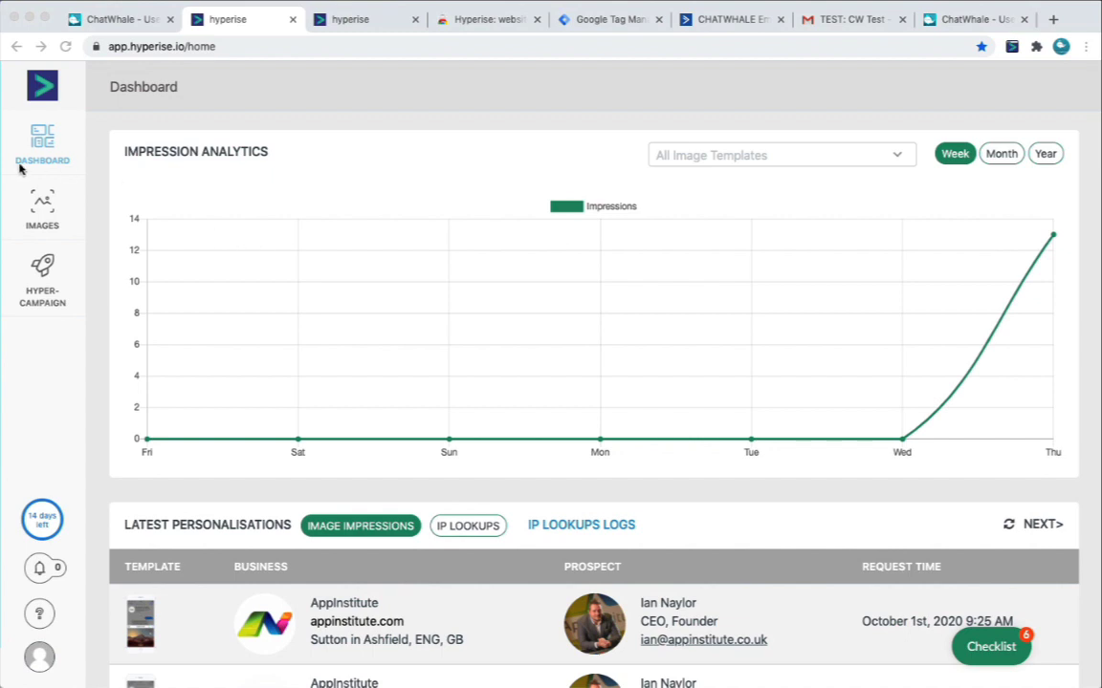
{"action": "mouse_move", "coordinate": [42, 209]}
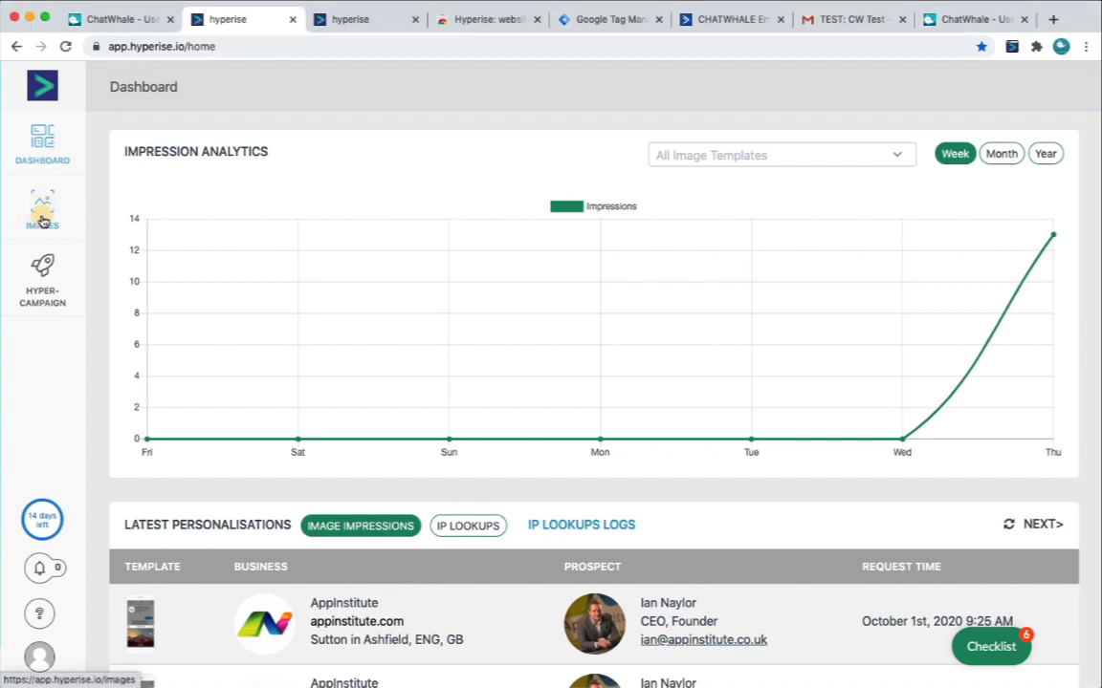
Step: Create a new image from Images and select the 'screen' photo as canvas background
{"action": "left_click", "coordinate": [42, 208]}
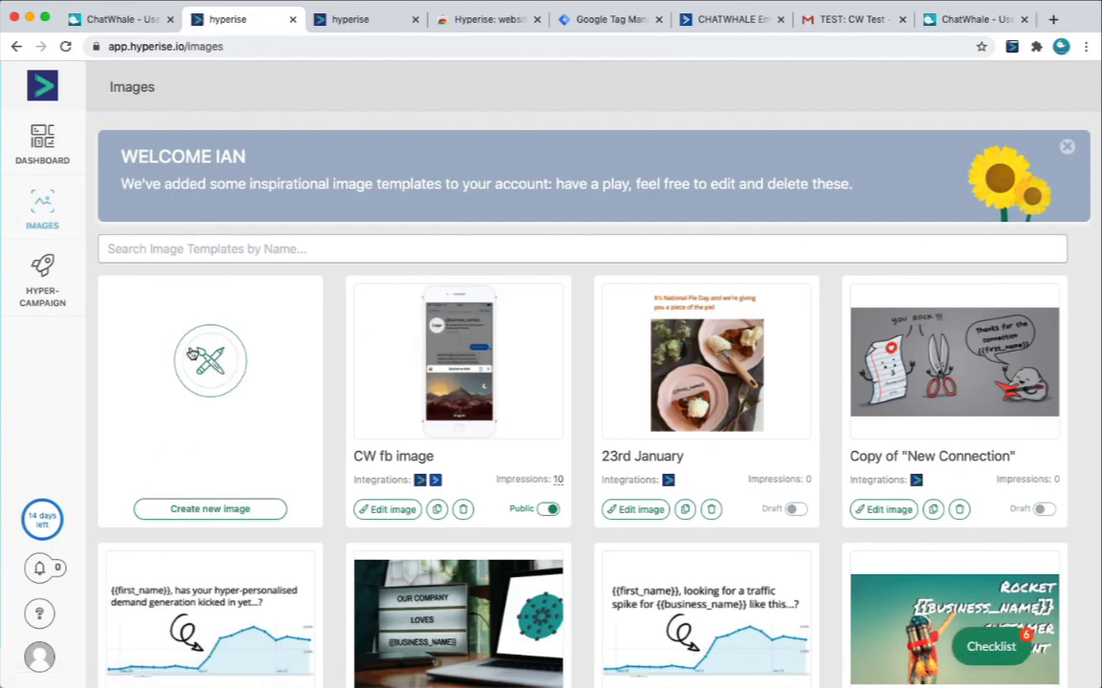
{"action": "left_click", "coordinate": [210, 509]}
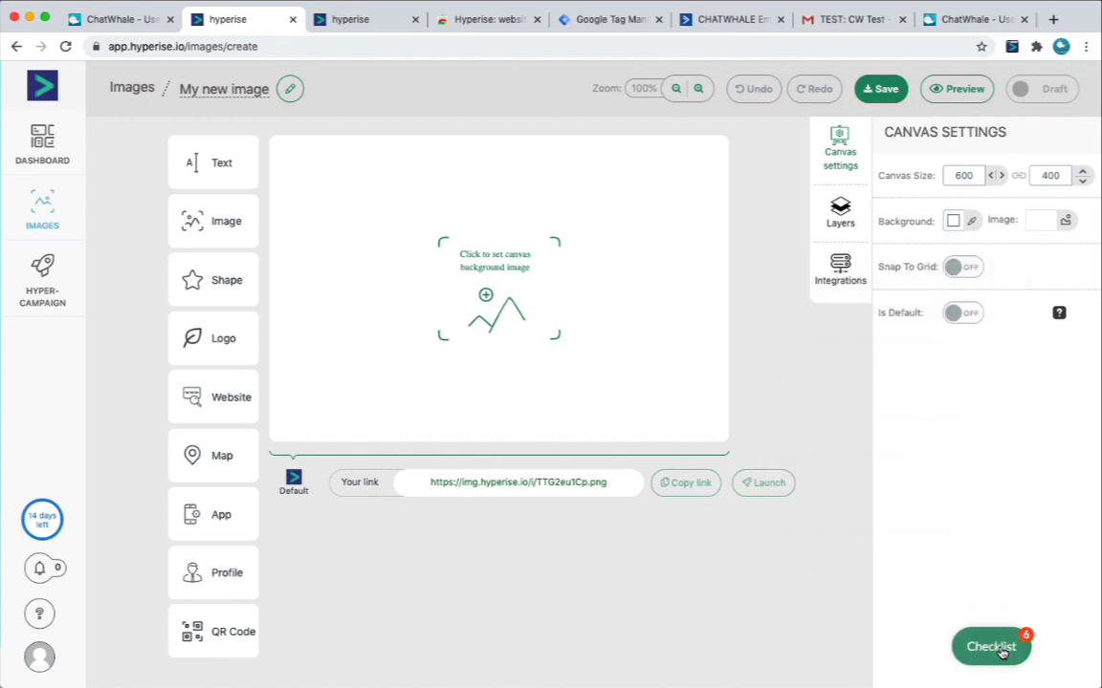
{"action": "mouse_move", "coordinate": [529, 316]}
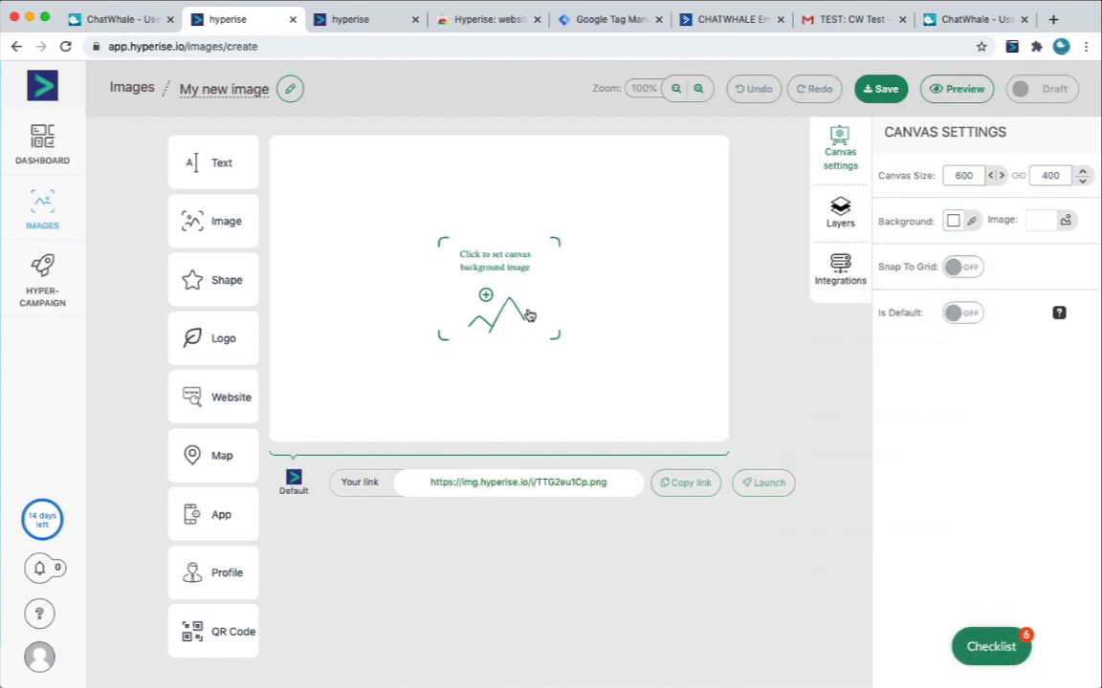
{"action": "mouse_move", "coordinate": [522, 279]}
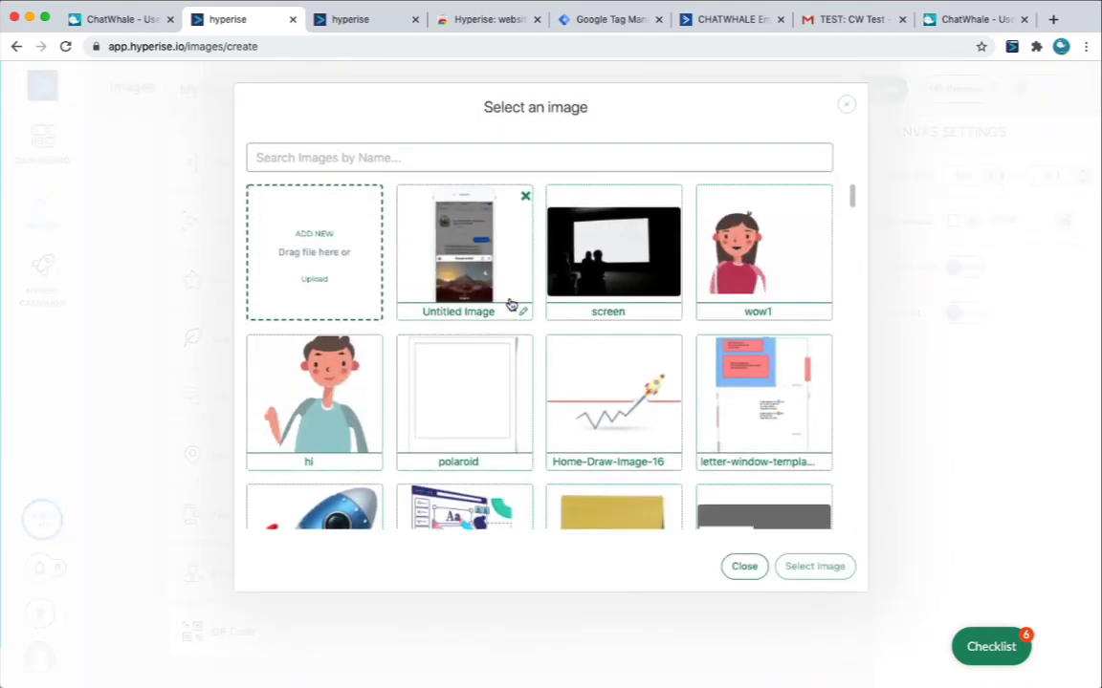
{"action": "mouse_move", "coordinate": [531, 279]}
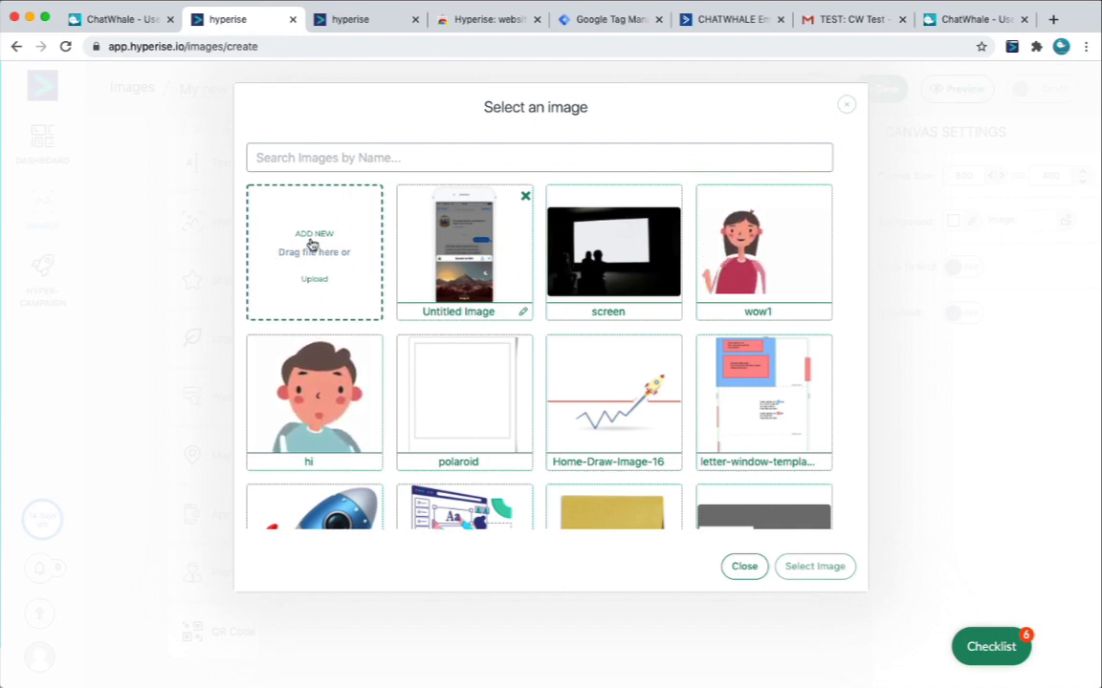
{"action": "left_click", "coordinate": [612, 251]}
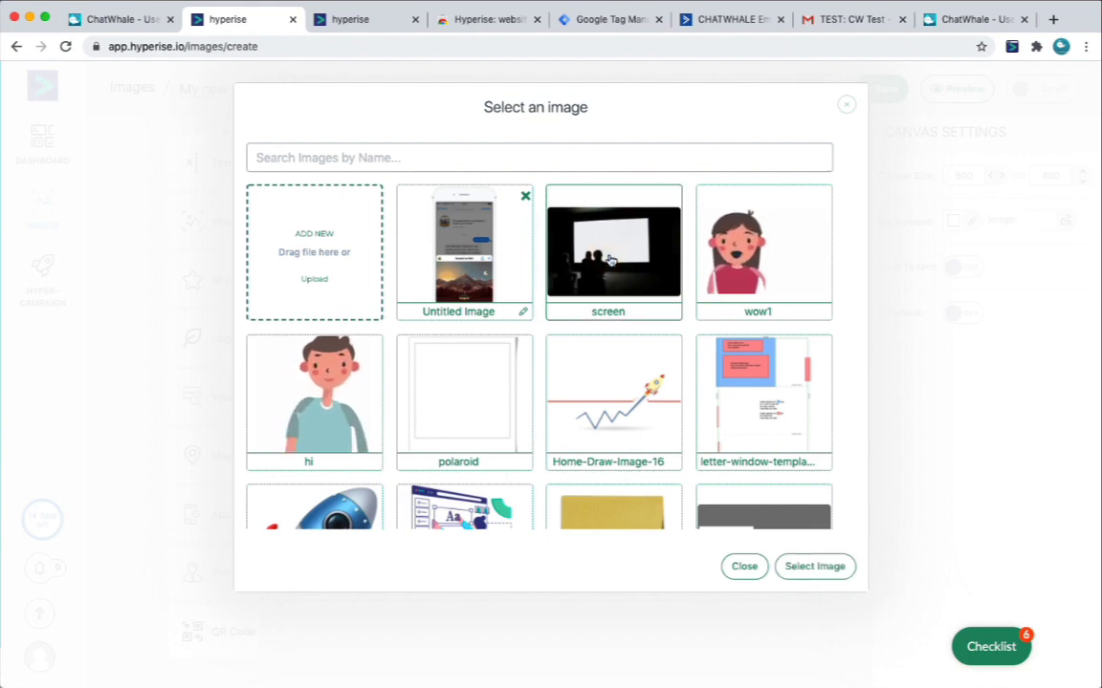
{"action": "left_click", "coordinate": [815, 566]}
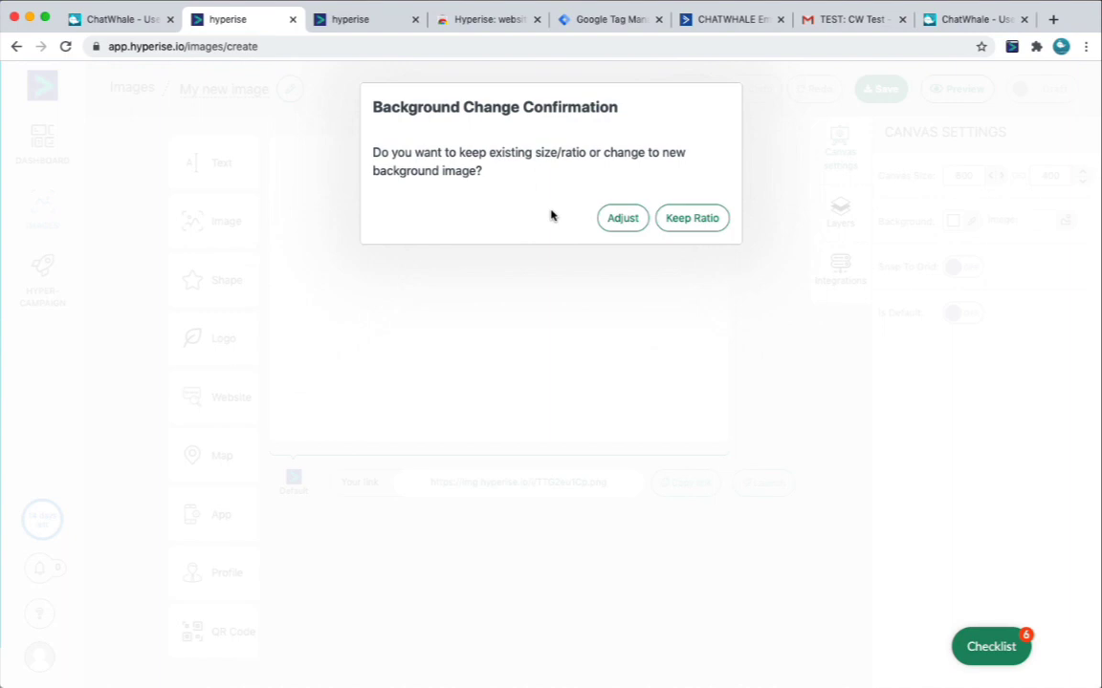
{"action": "mouse_move", "coordinate": [456, 80]}
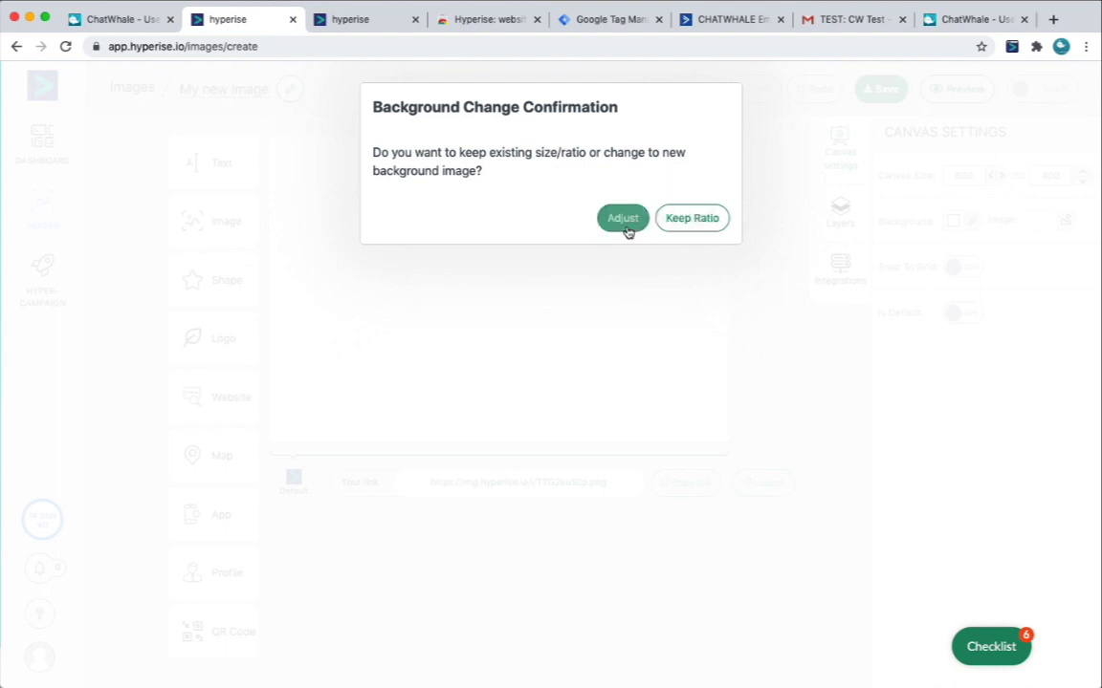
Step: Choose Adjust so the canvas resizes to the screen photo, then view the whole canvas
{"action": "left_click", "coordinate": [622, 218]}
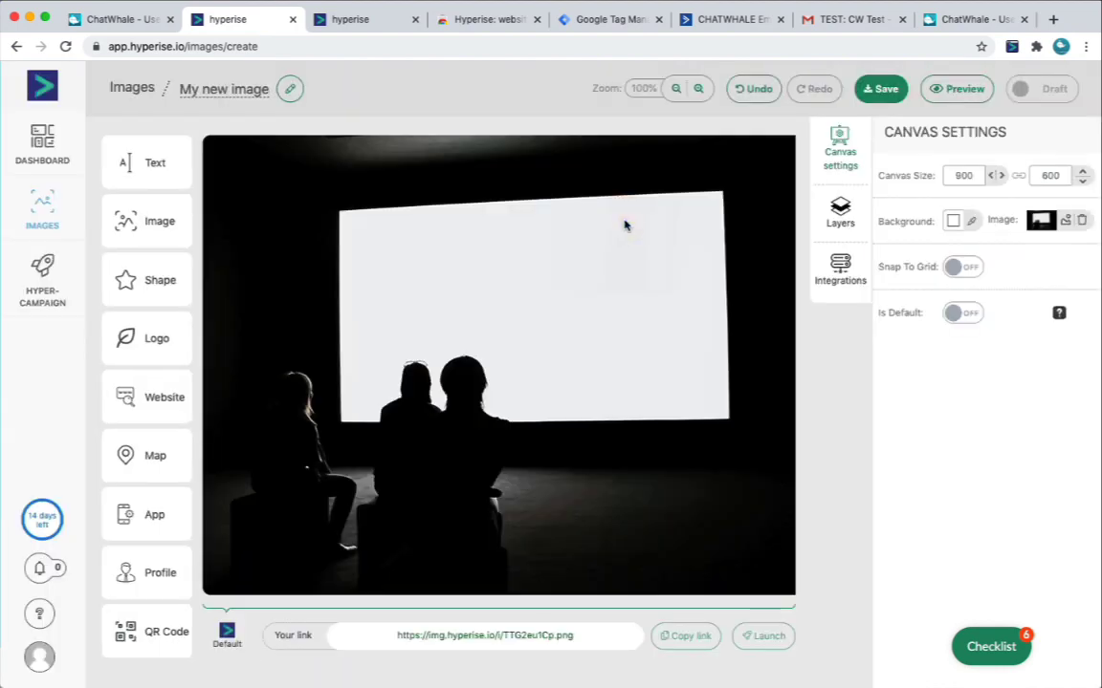
{"action": "mouse_move", "coordinate": [707, 75]}
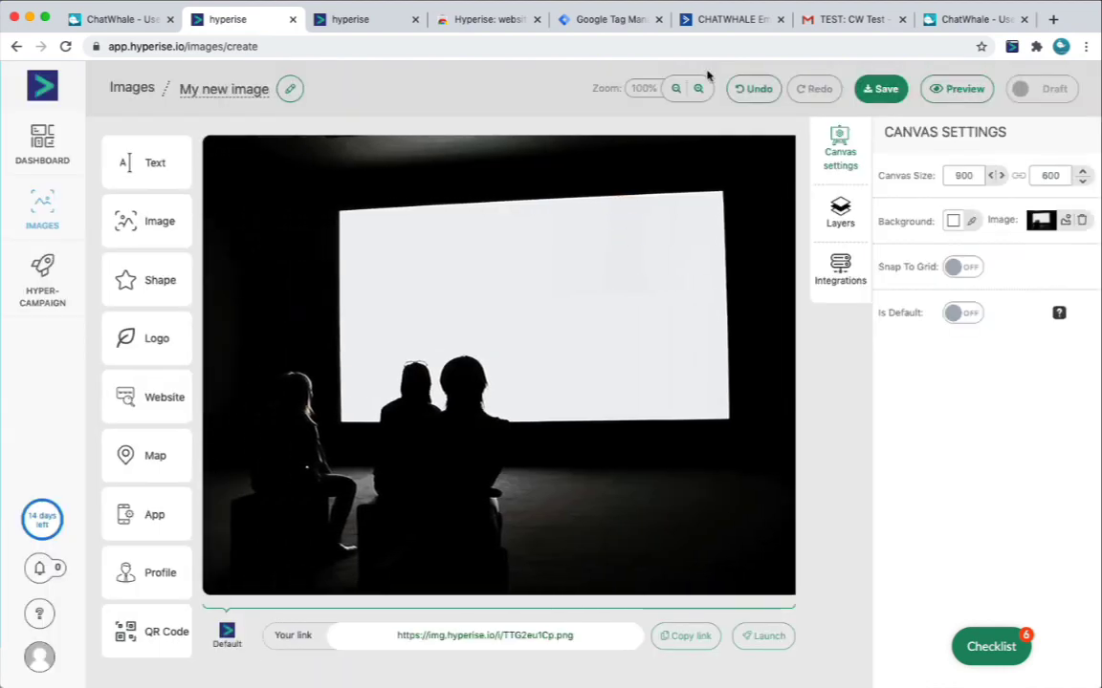
{"action": "left_click", "coordinate": [677, 88]}
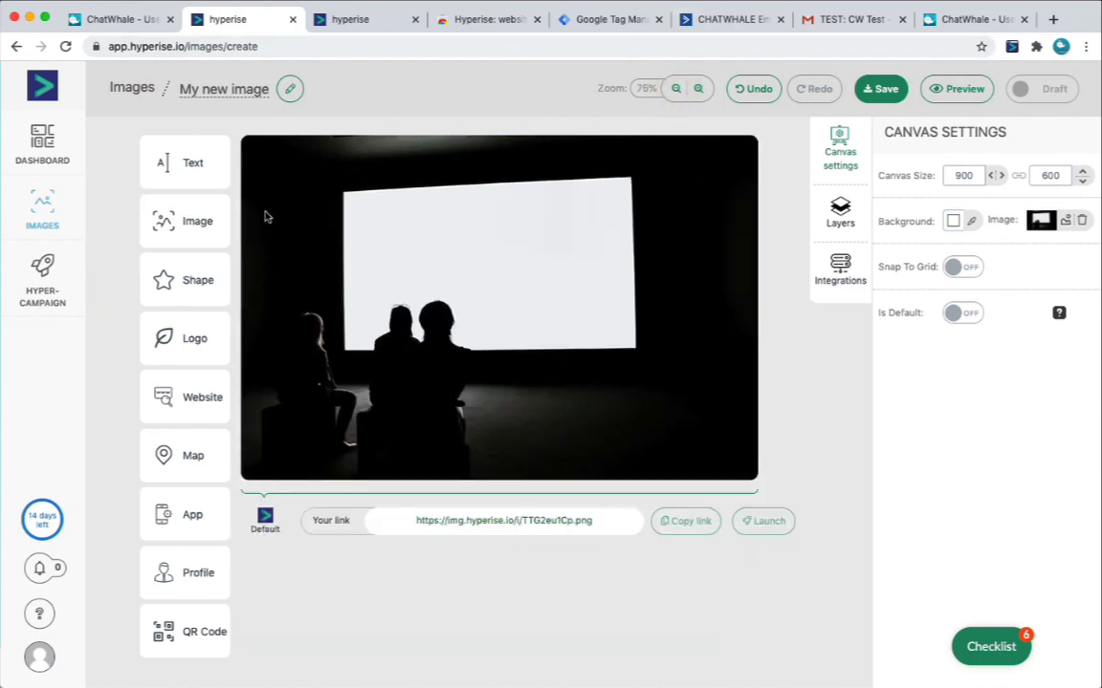
Step: Add a {{business_name}} text layer on the projection screen and colour it black
{"action": "left_click", "coordinate": [183, 160]}
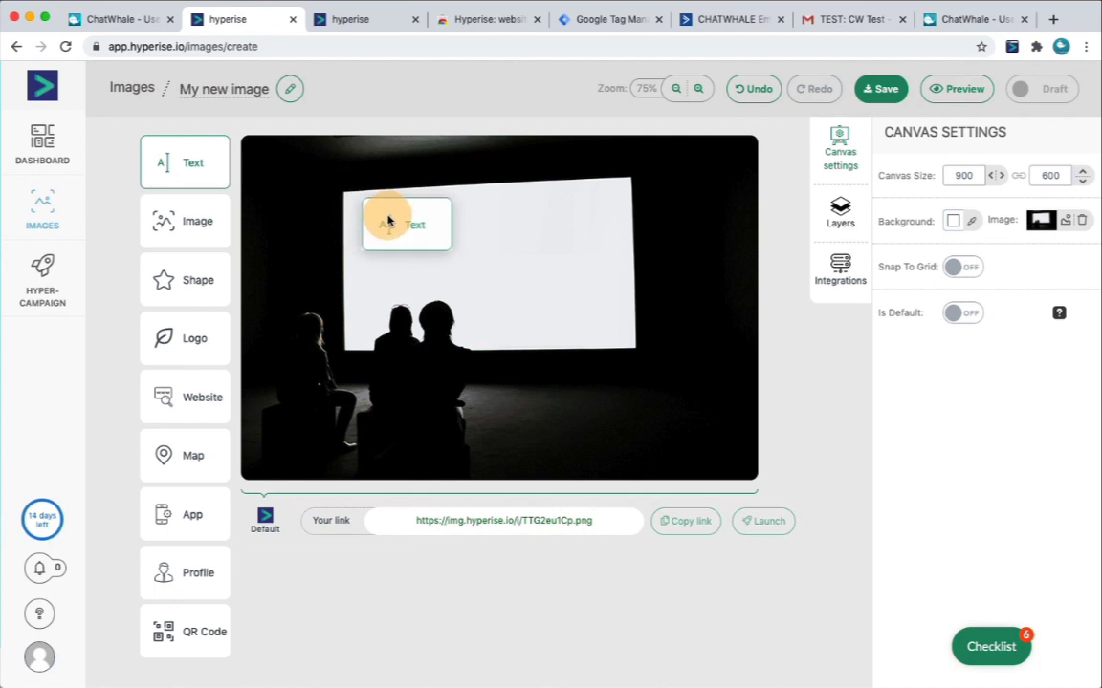
{"action": "left_click", "coordinate": [417, 224]}
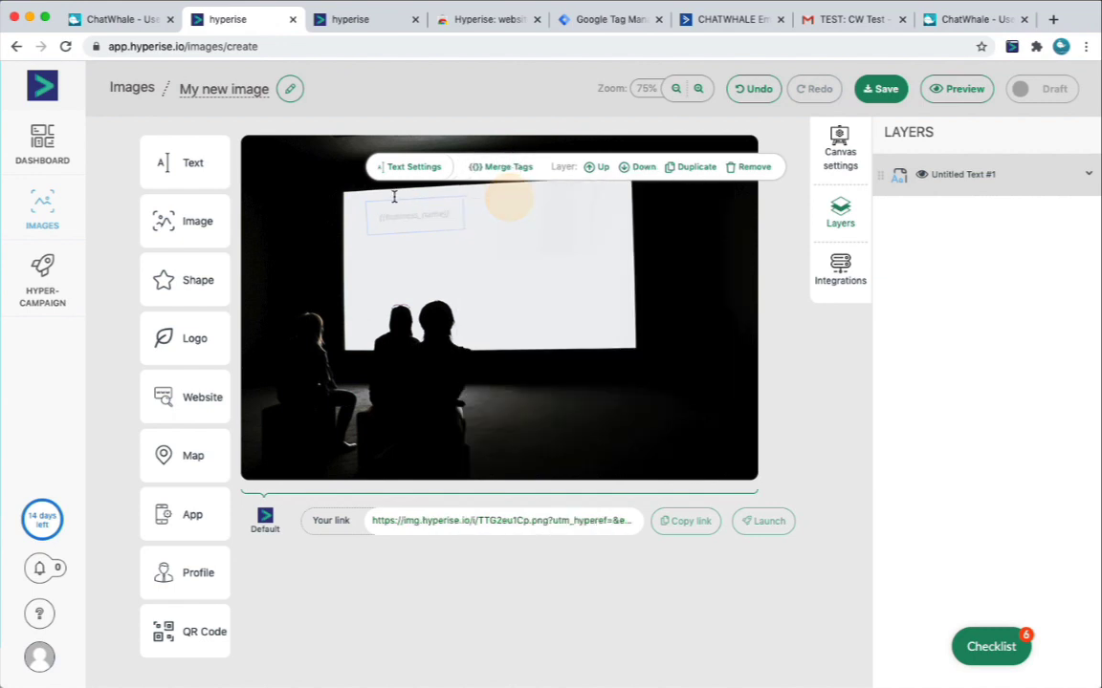
{"action": "left_click", "coordinate": [413, 166]}
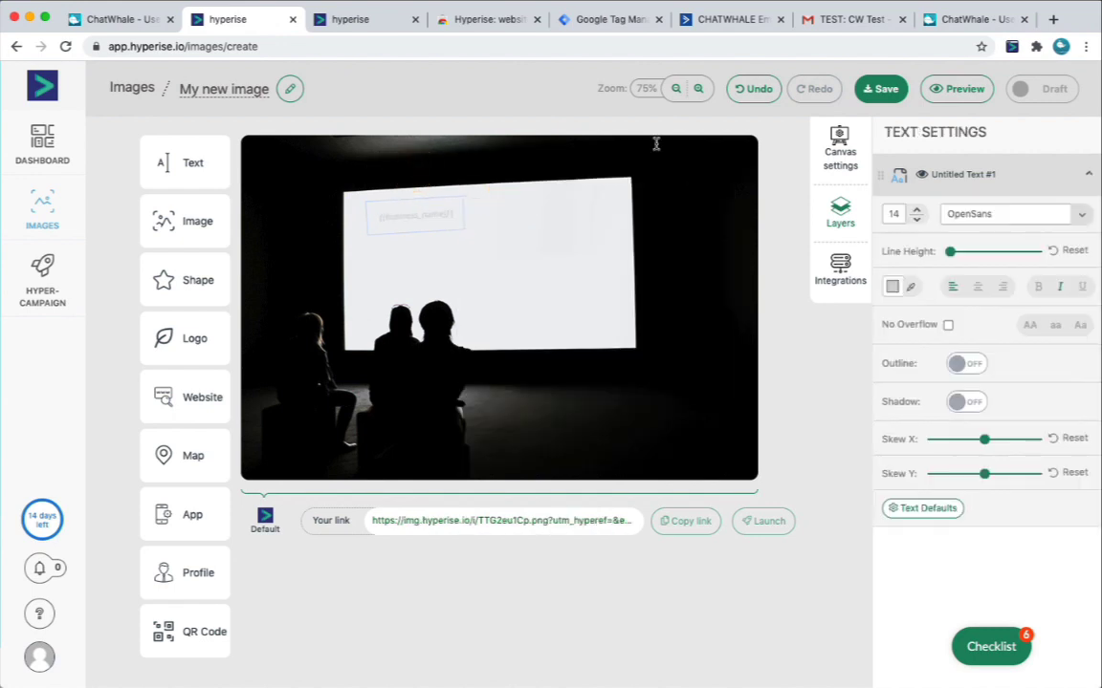
{"action": "left_click", "coordinate": [891, 287]}
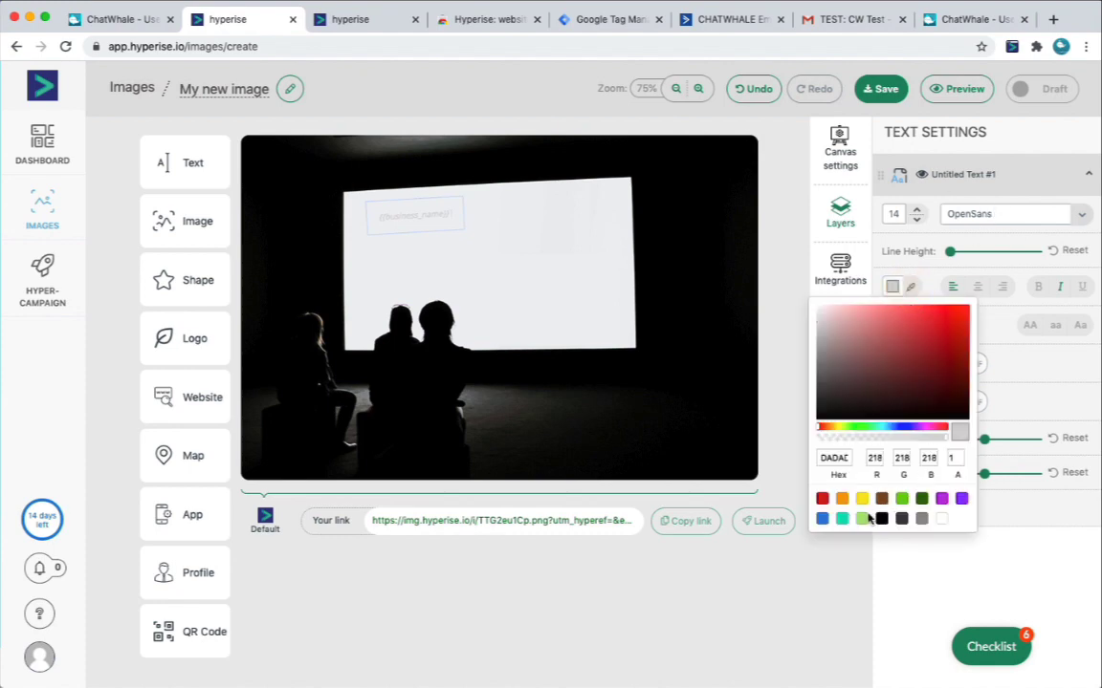
{"action": "left_click", "coordinate": [952, 404]}
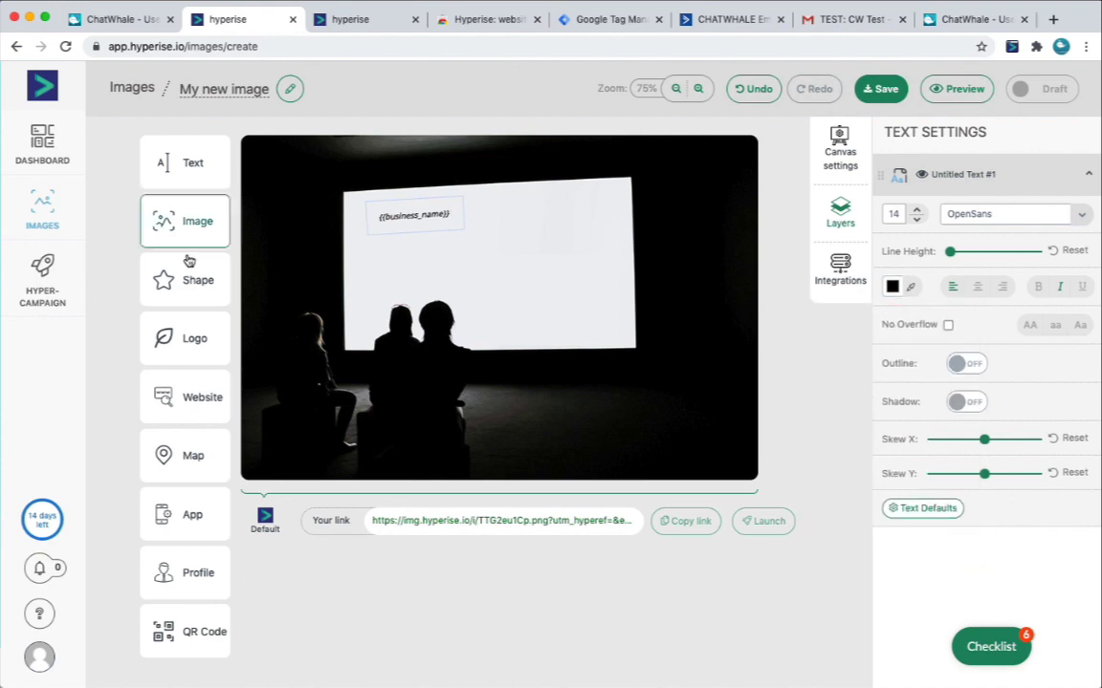
Step: Add a website screenshot layer beside the text on the screen
{"action": "left_click", "coordinate": [203, 396]}
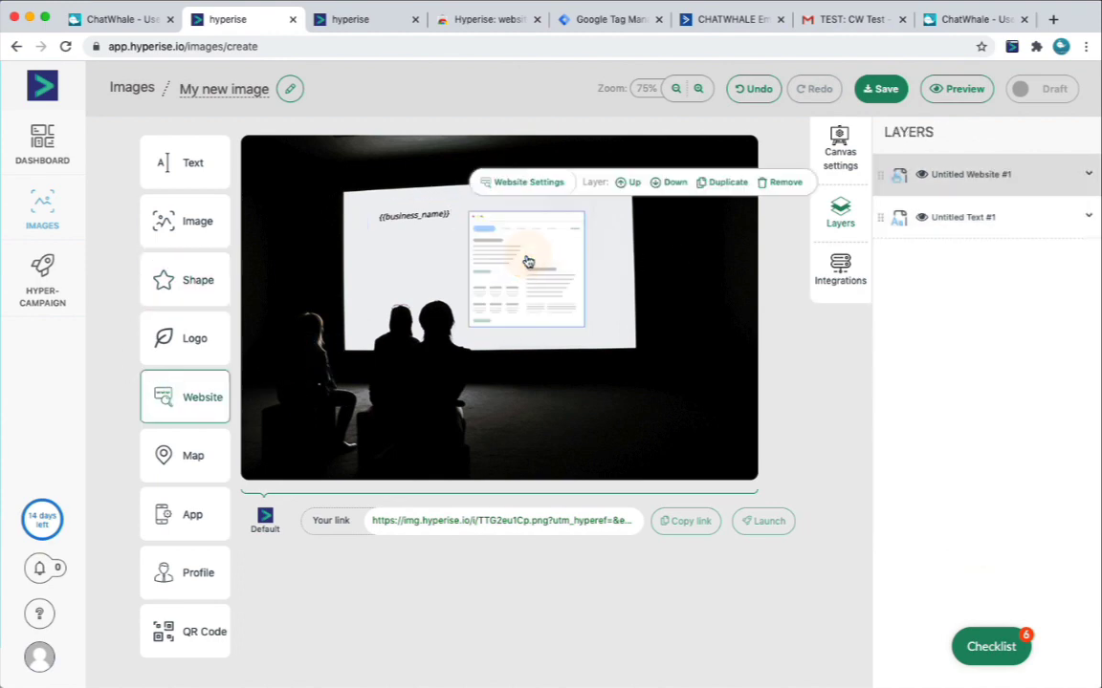
{"action": "left_click", "coordinate": [526, 268]}
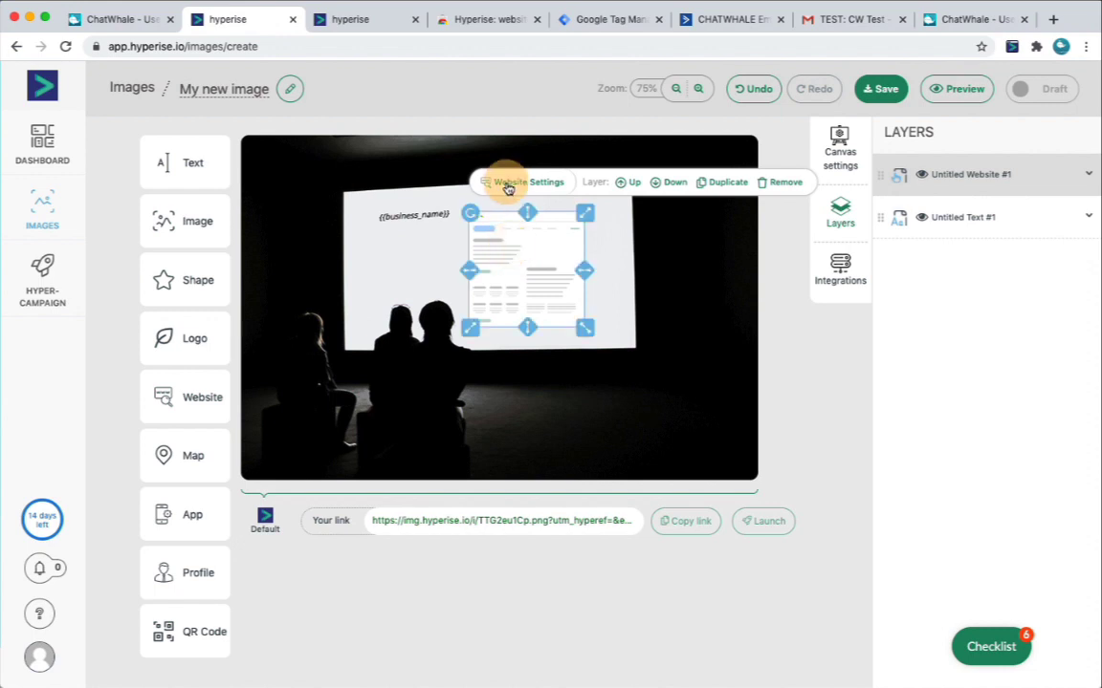
{"action": "left_click", "coordinate": [524, 182]}
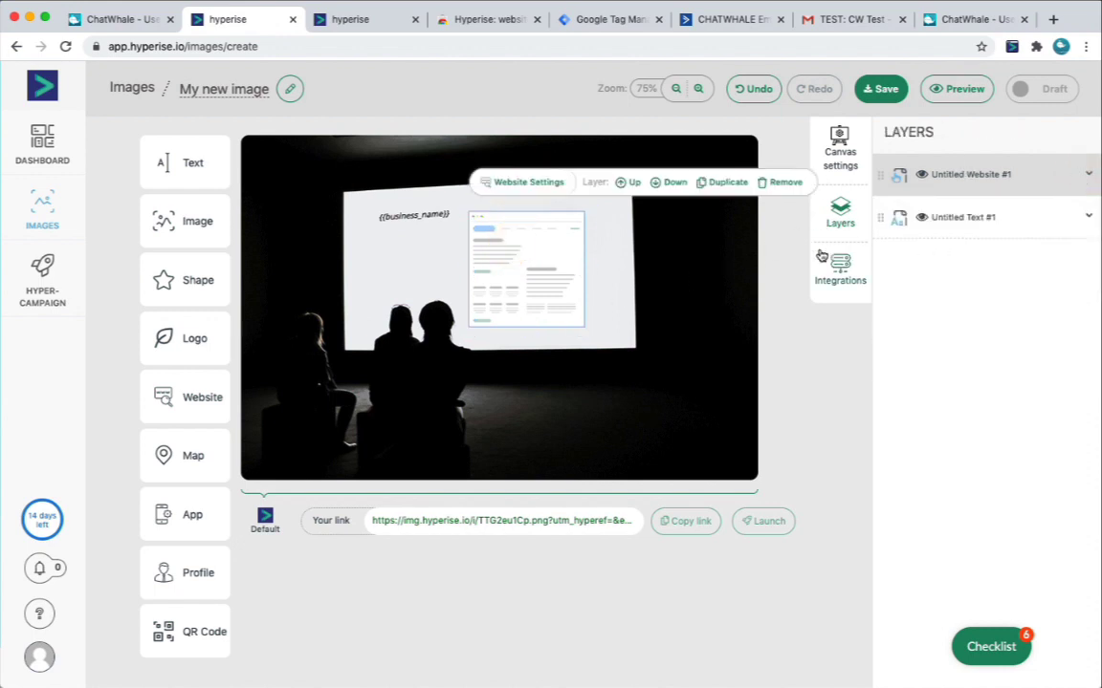
Step: Save the image via 'Yes, save it!', toggle Public on, and return to the dashboard
{"action": "left_click", "coordinate": [839, 267]}
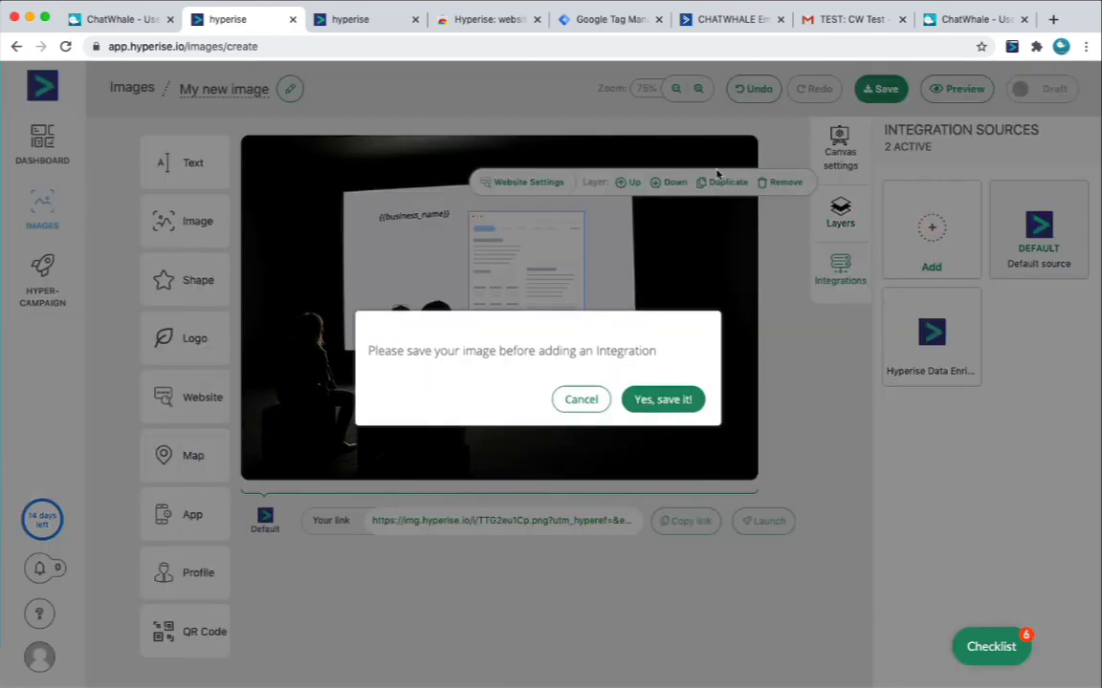
{"action": "left_click", "coordinate": [661, 400]}
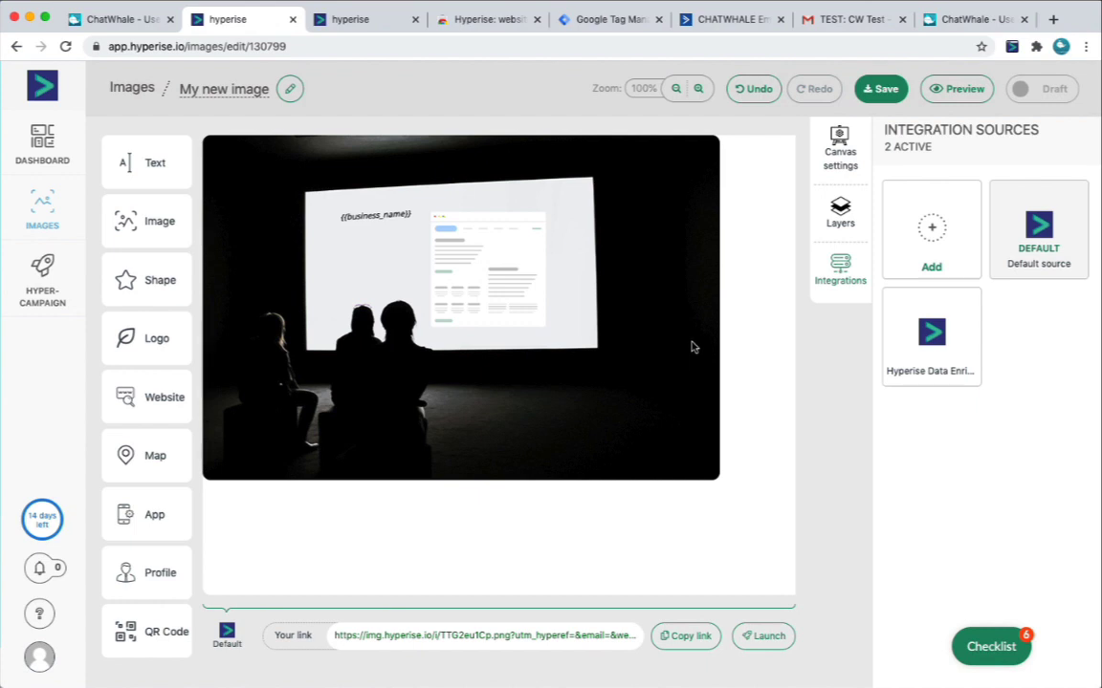
{"action": "left_click", "coordinate": [1040, 89]}
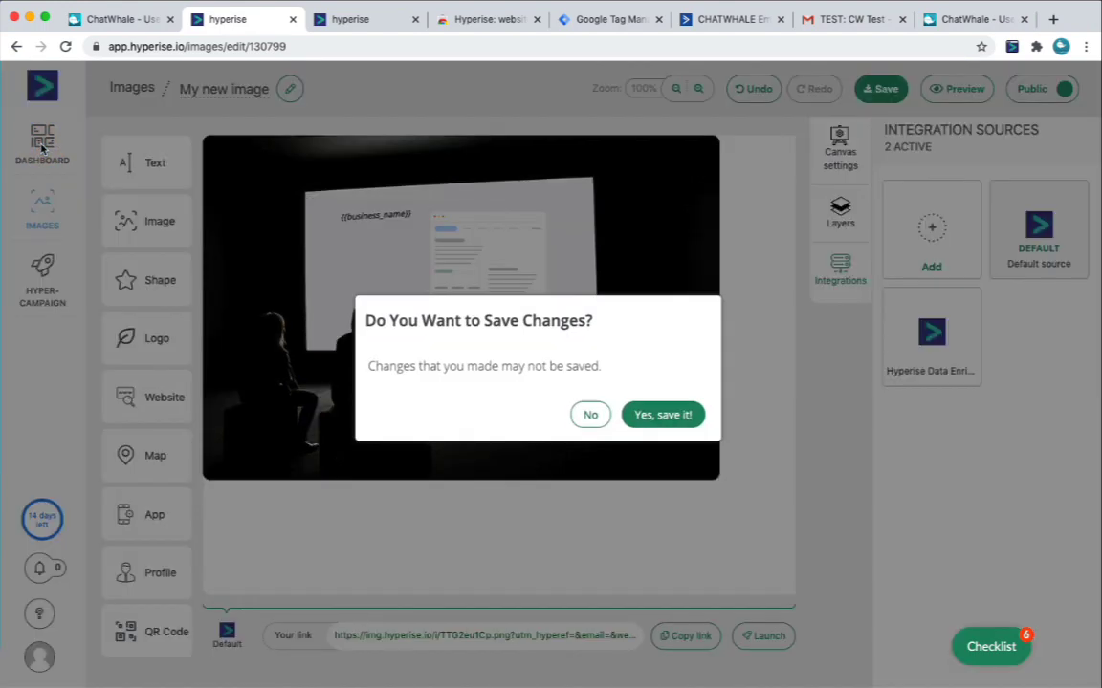
{"action": "left_click", "coordinate": [661, 413]}
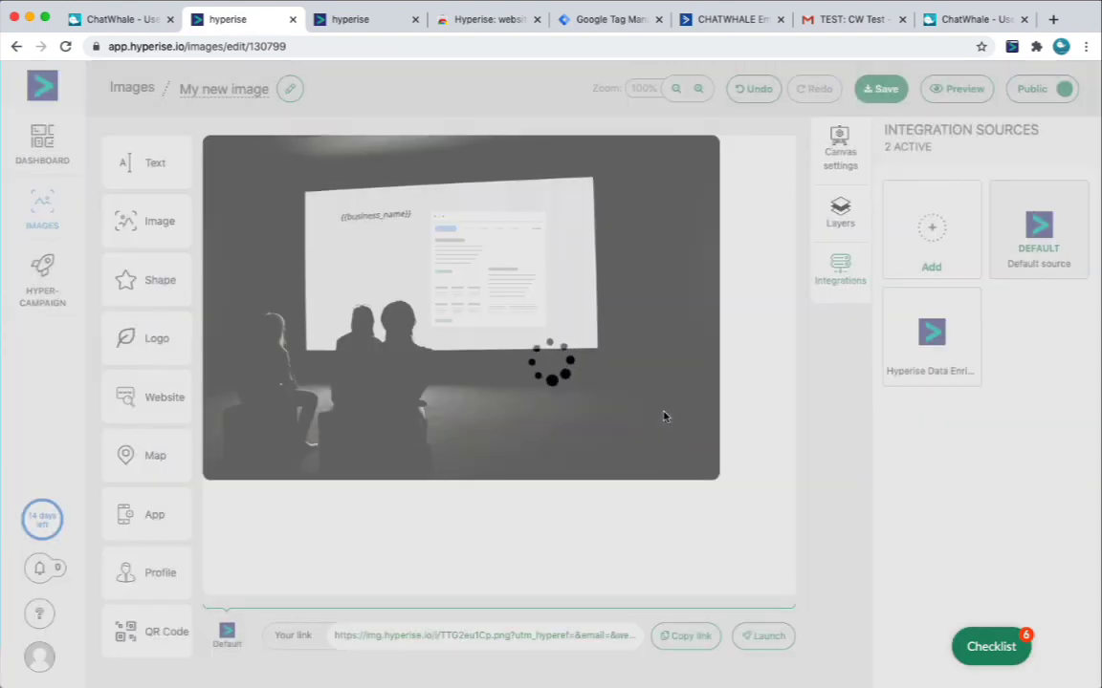
{"action": "left_click", "coordinate": [42, 143]}
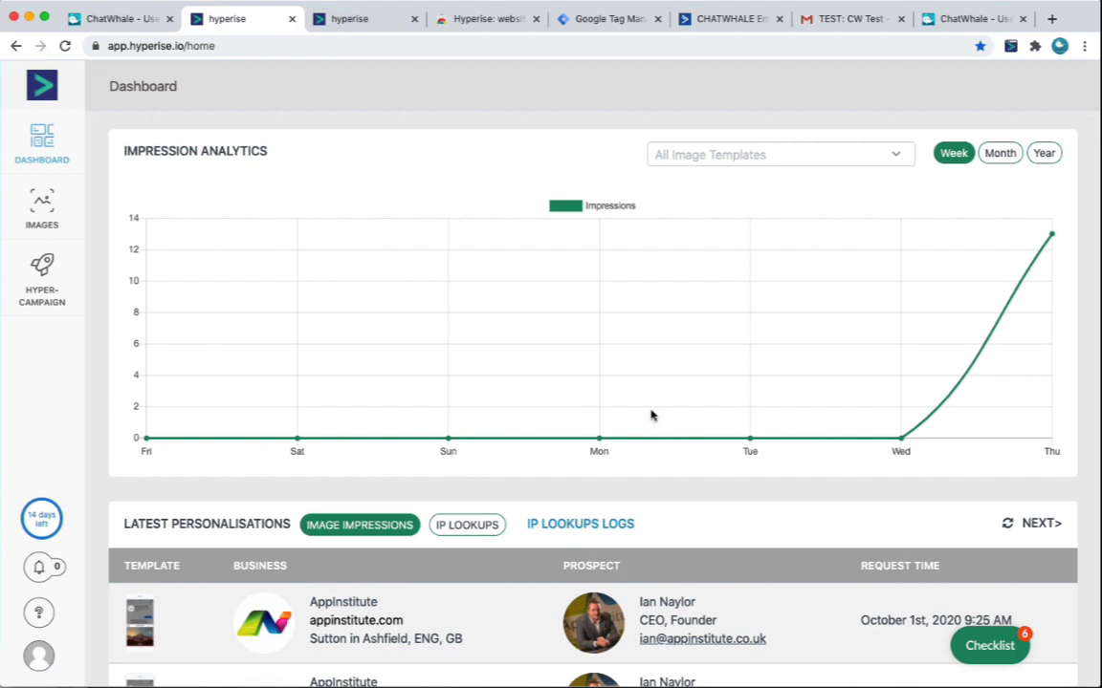
{"action": "mouse_move", "coordinate": [749, 375]}
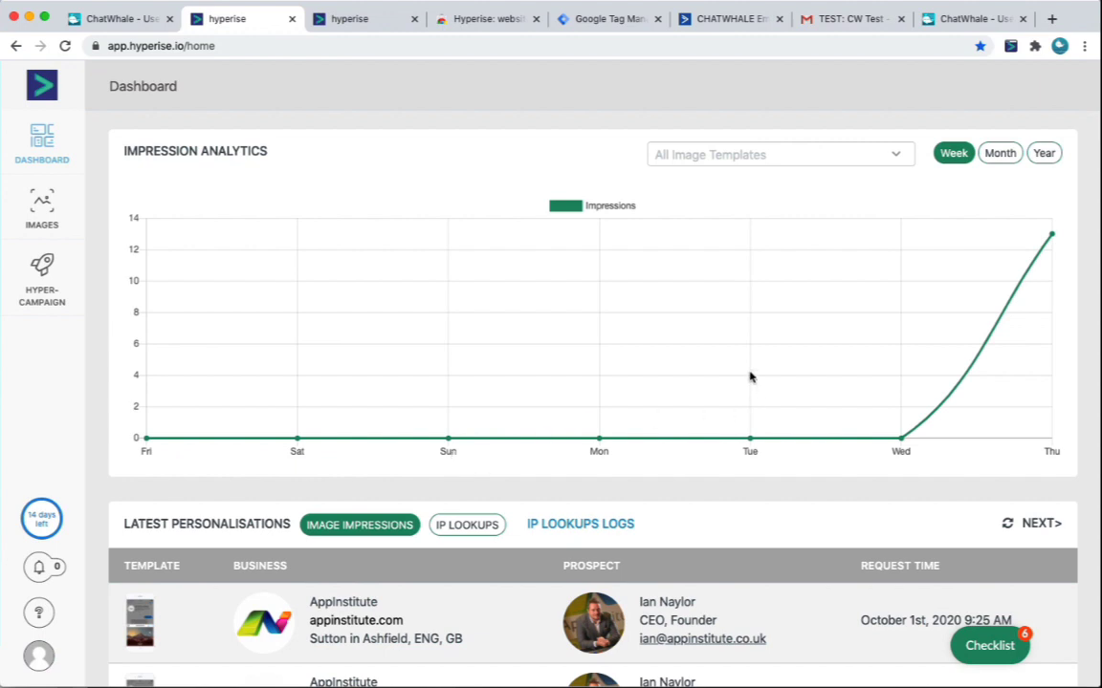